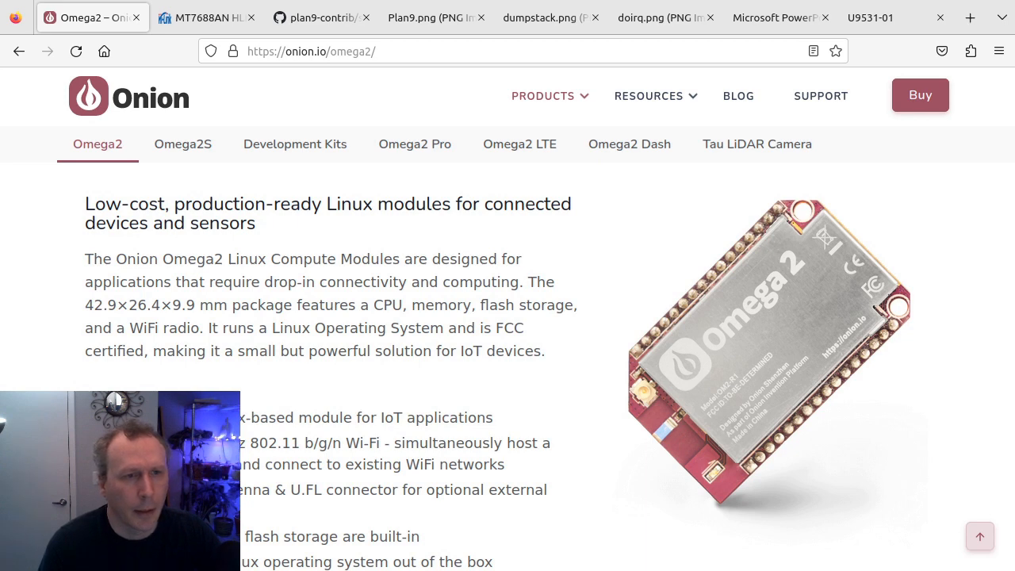
mouse_move(468, 347)
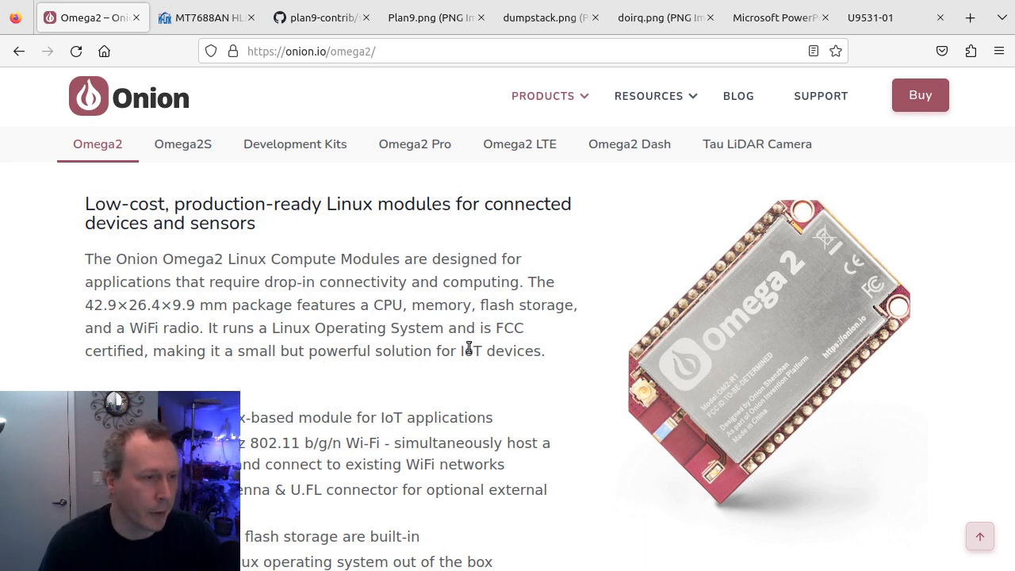
mouse_move(200, 278)
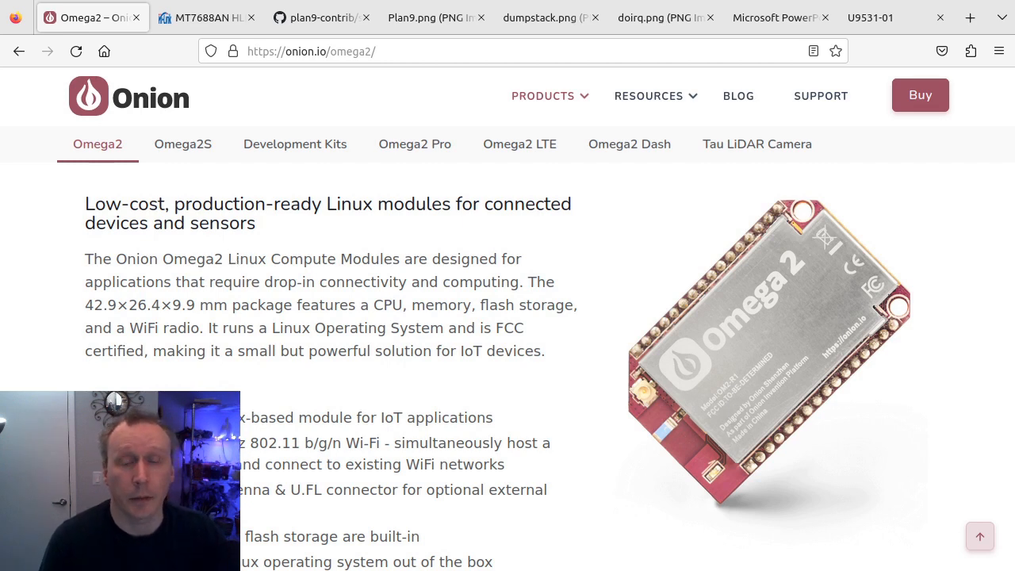
mouse_move(227, 355)
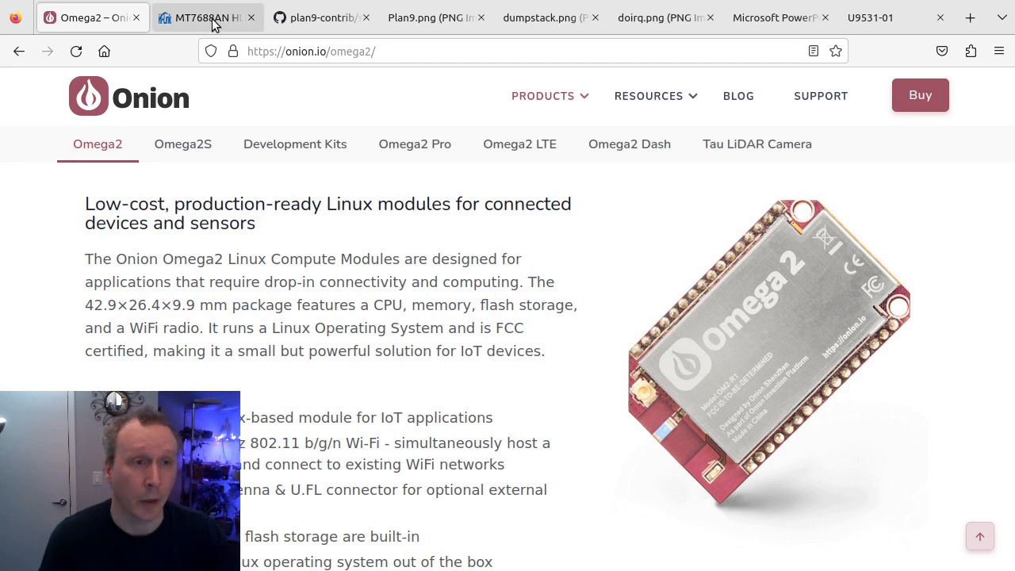
Show the Hi-Link HLK-7688A module and test board listing at $18.98
left_click(207, 18)
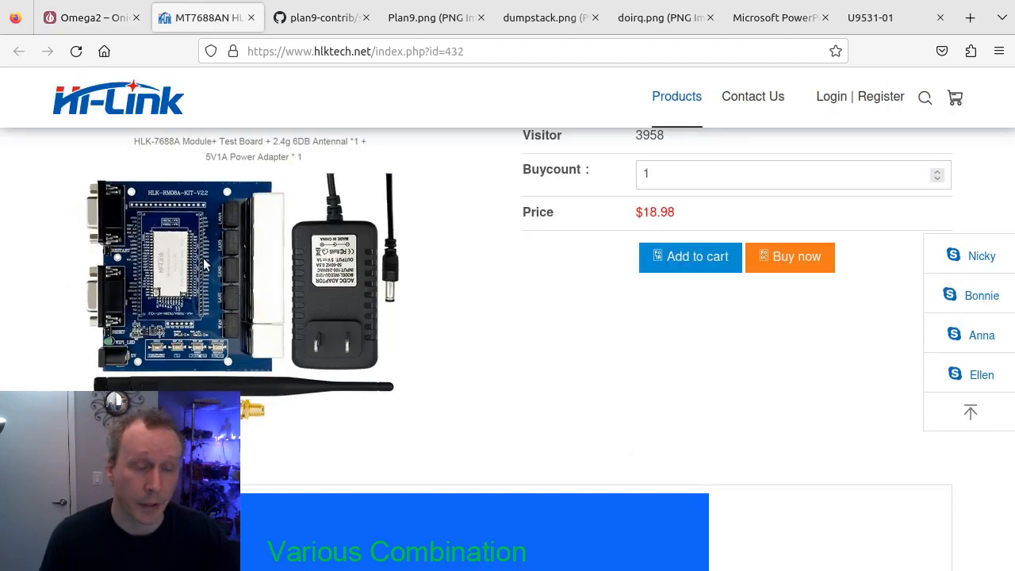
mouse_move(155, 365)
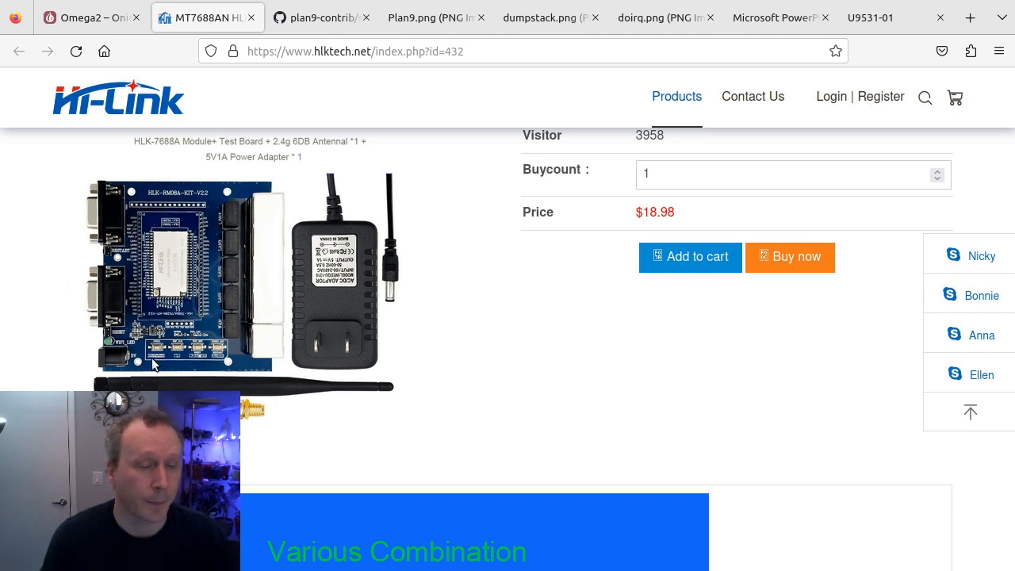
mouse_move(262, 191)
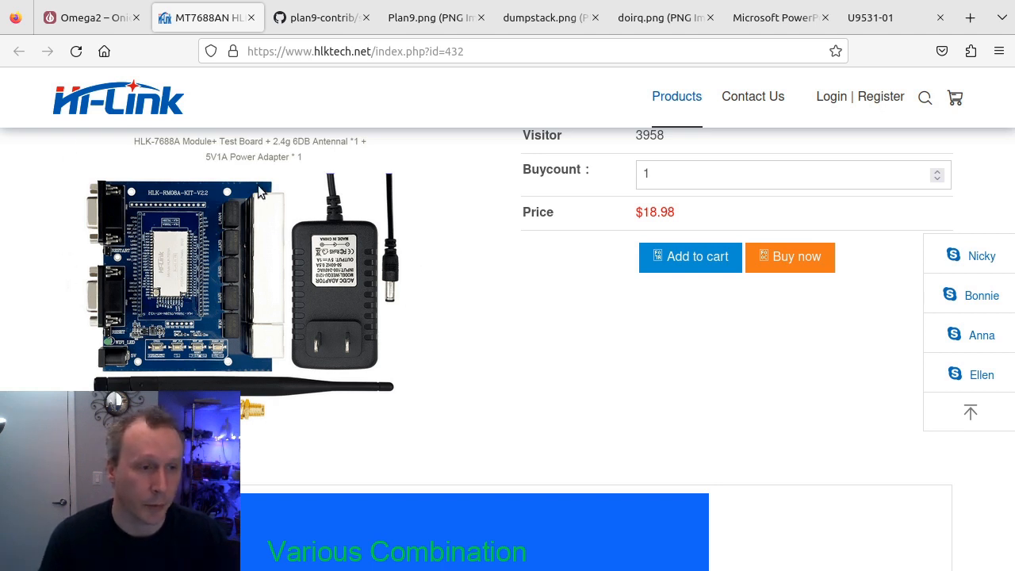
mouse_move(269, 282)
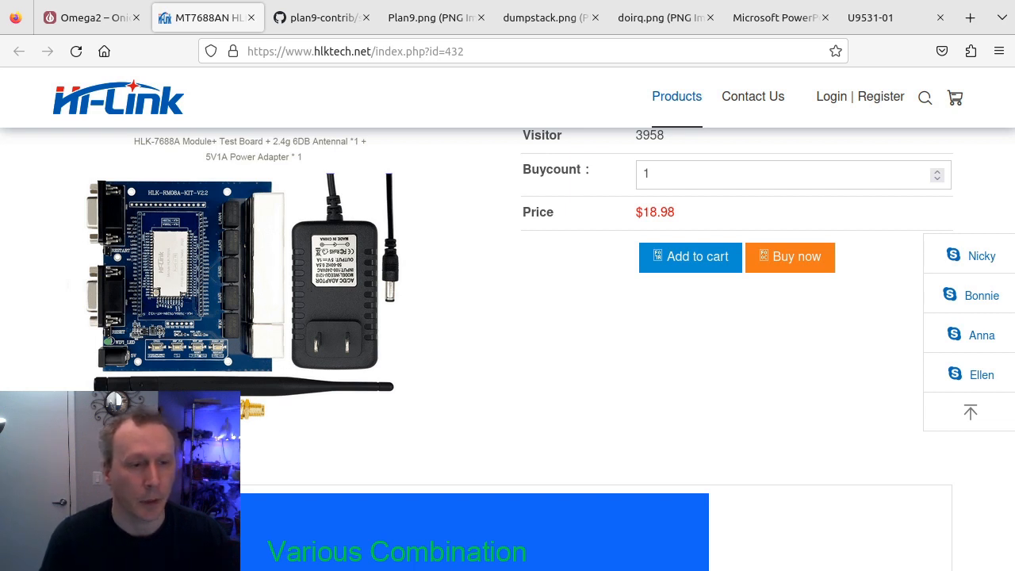
mouse_move(269, 216)
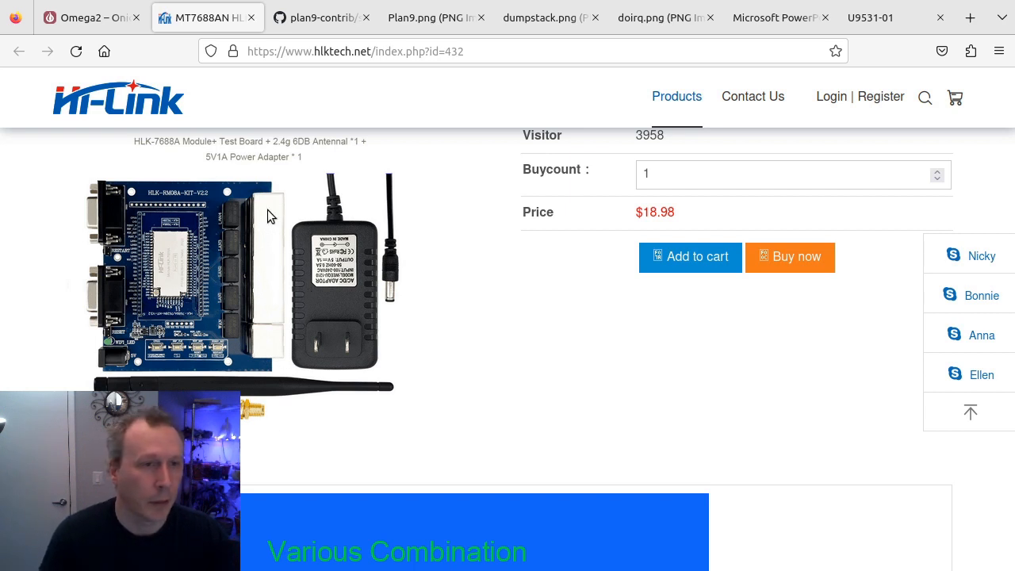
mouse_move(159, 284)
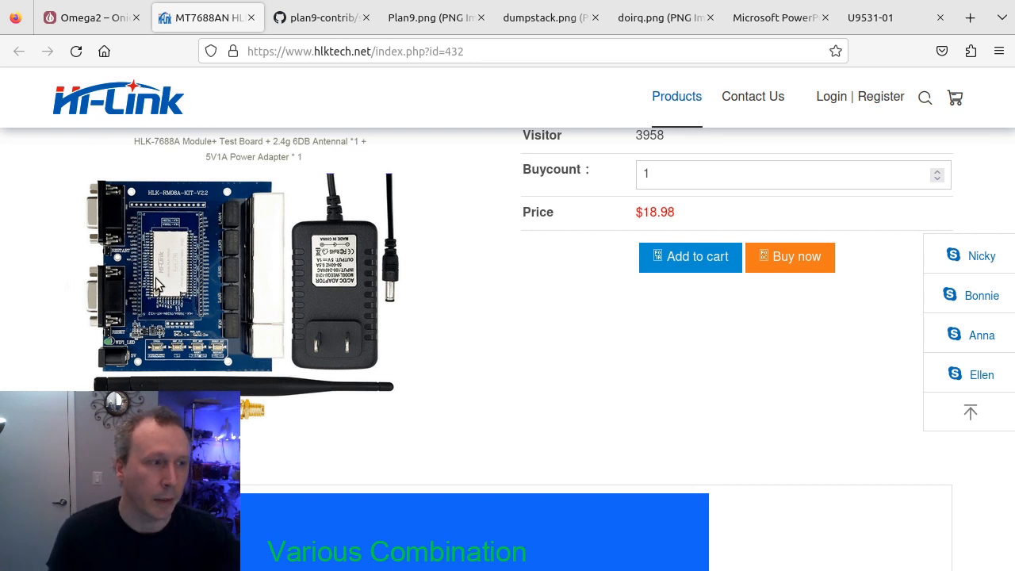
mouse_move(612, 251)
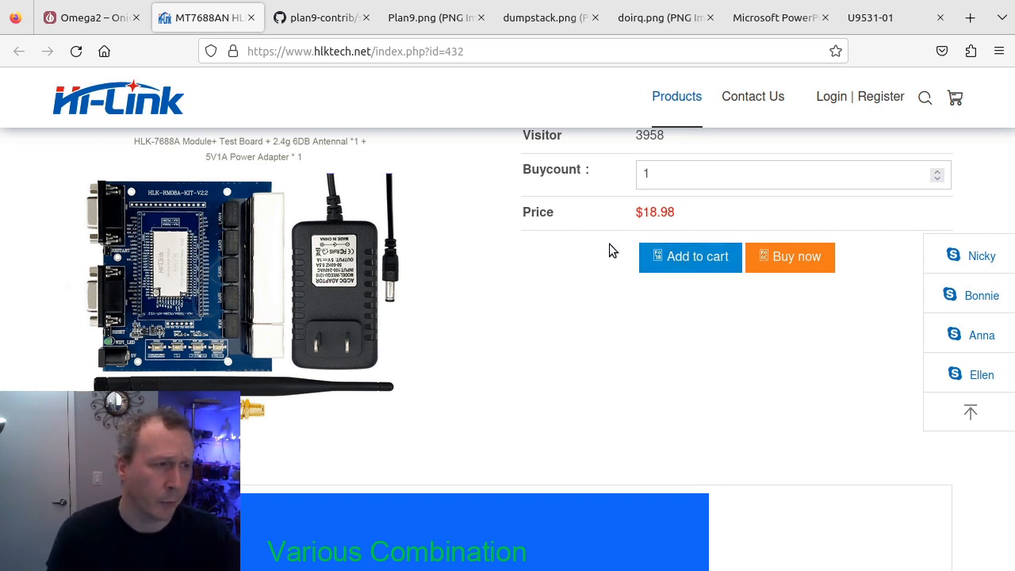
mouse_move(35, 291)
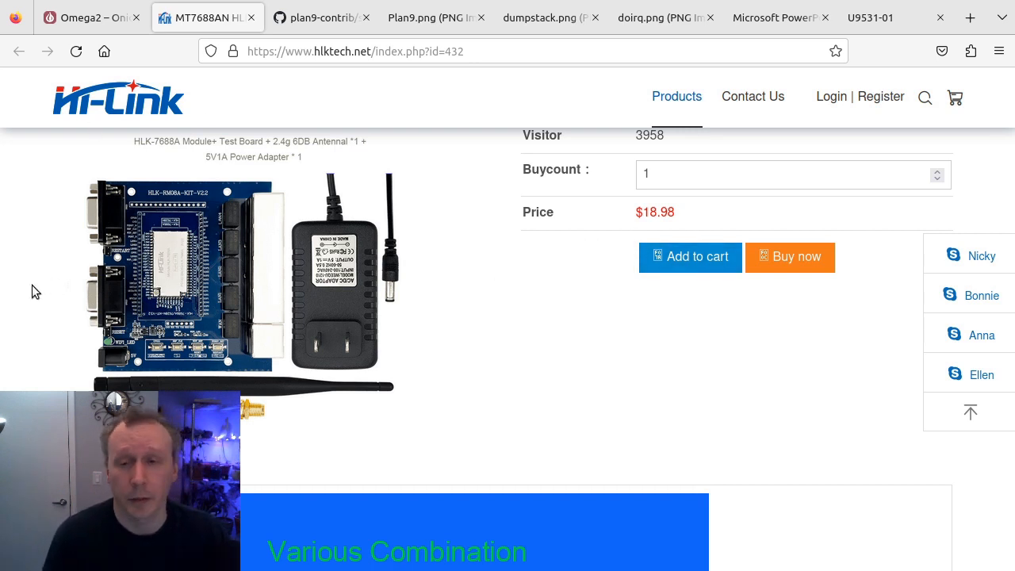
mouse_move(127, 300)
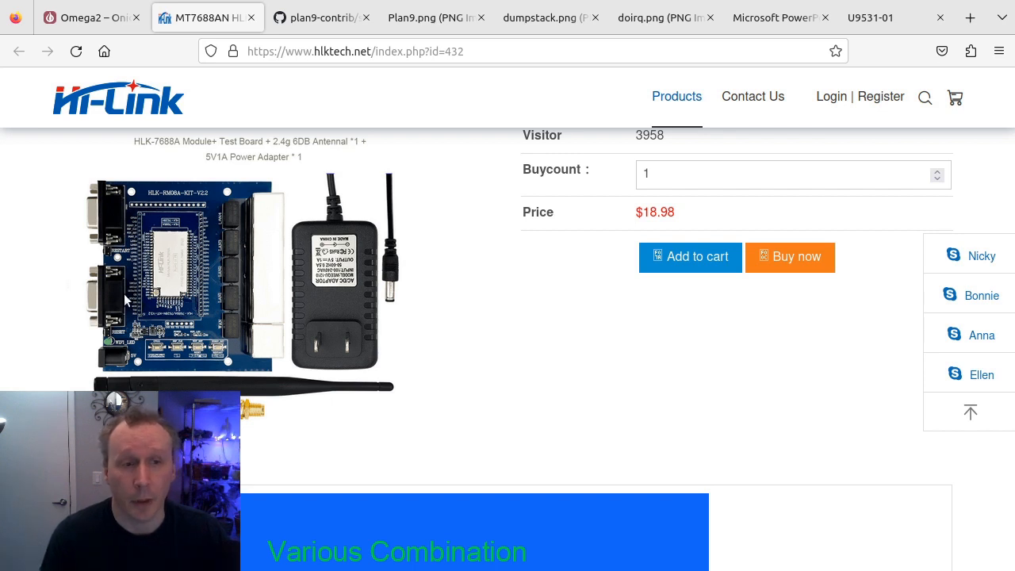
mouse_move(194, 325)
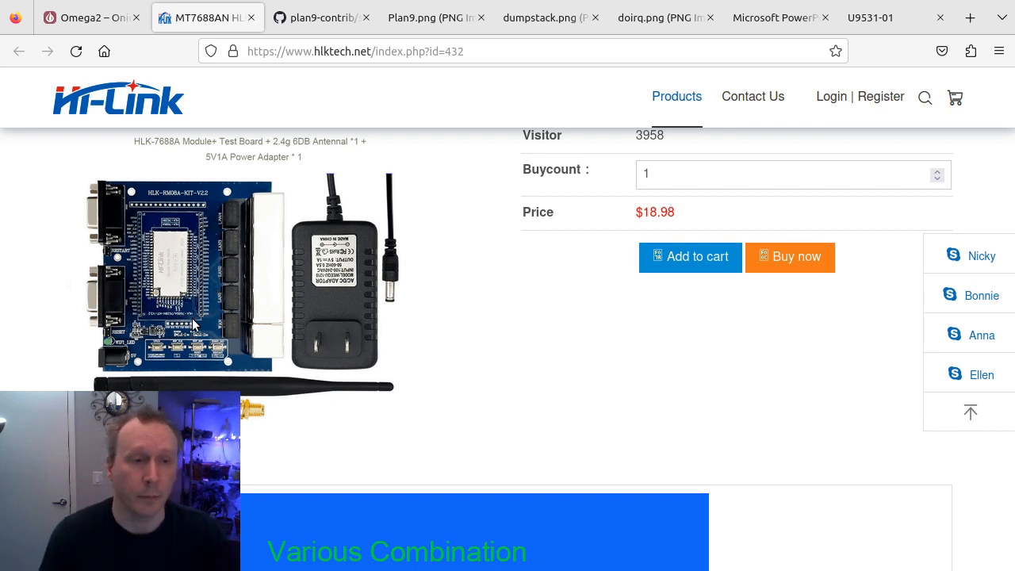
mouse_move(241, 253)
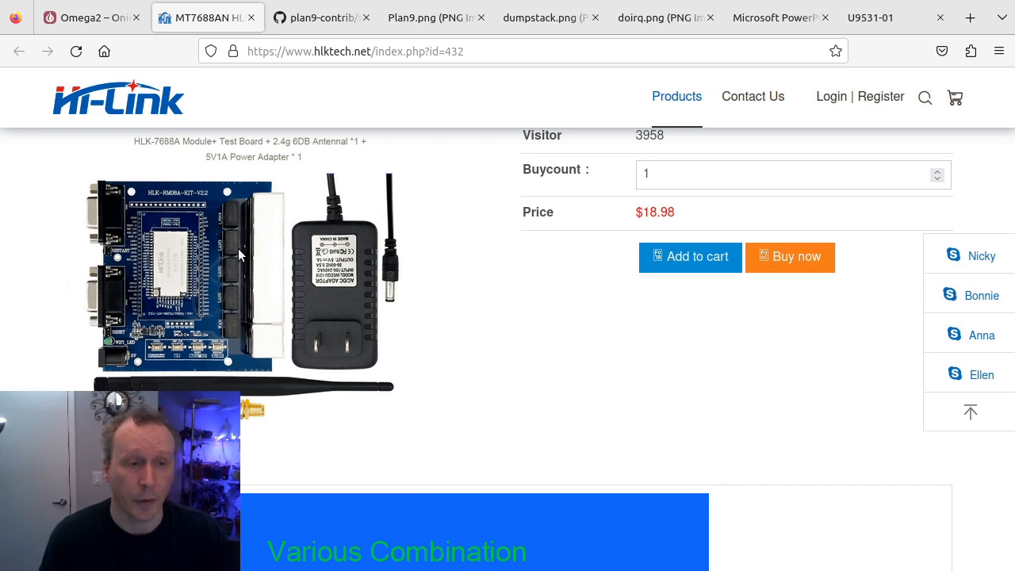
mouse_move(273, 331)
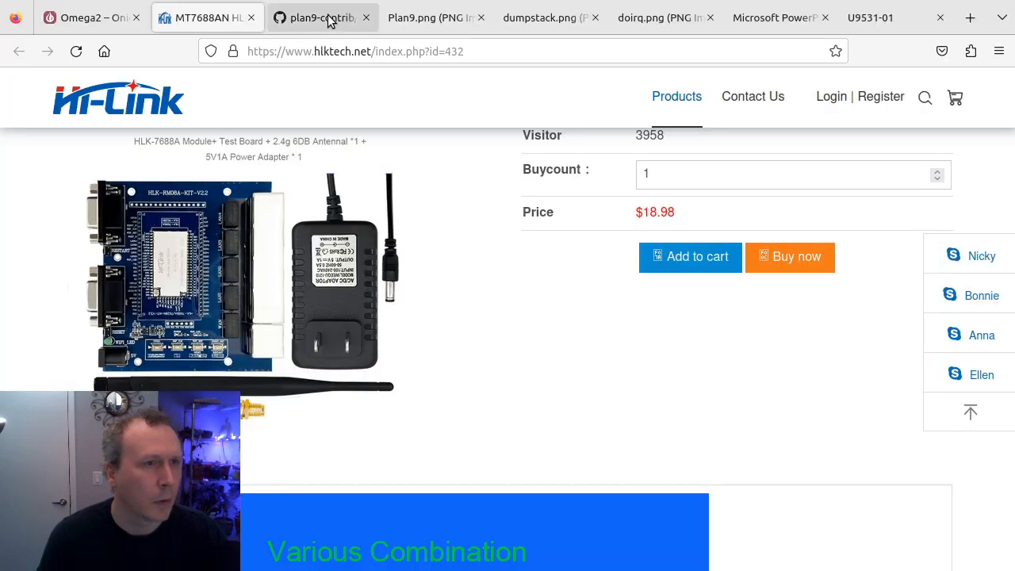
Browse plan9-contrib to sys/src/9/rb and look through its source files
left_click(320, 18)
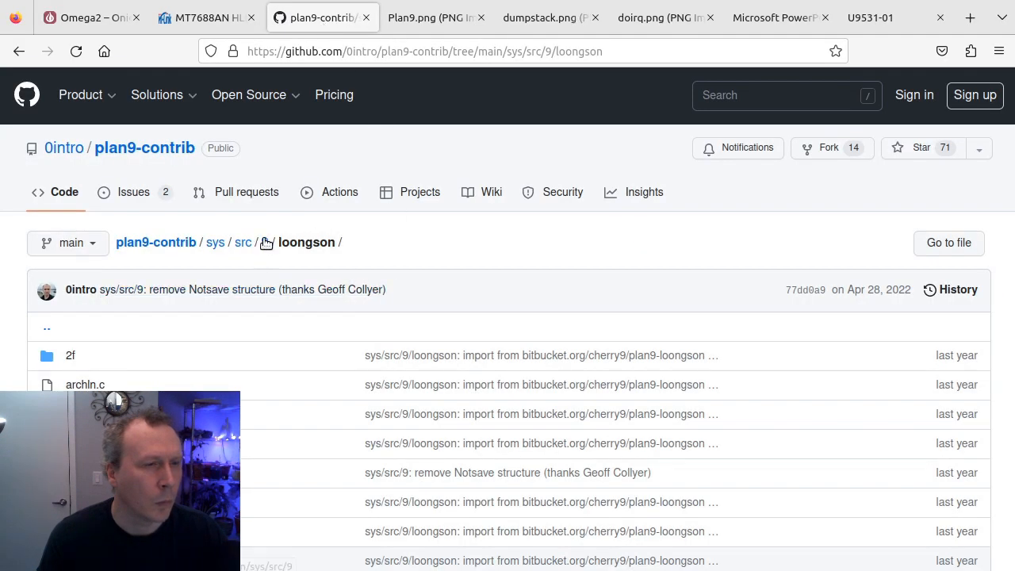
left_click(263, 241)
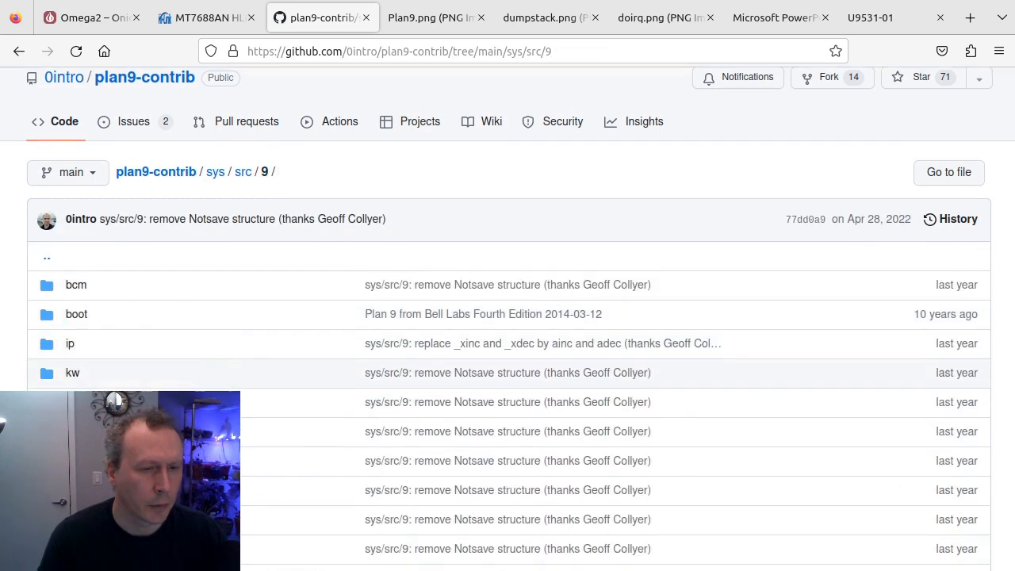
scroll("down", 3)
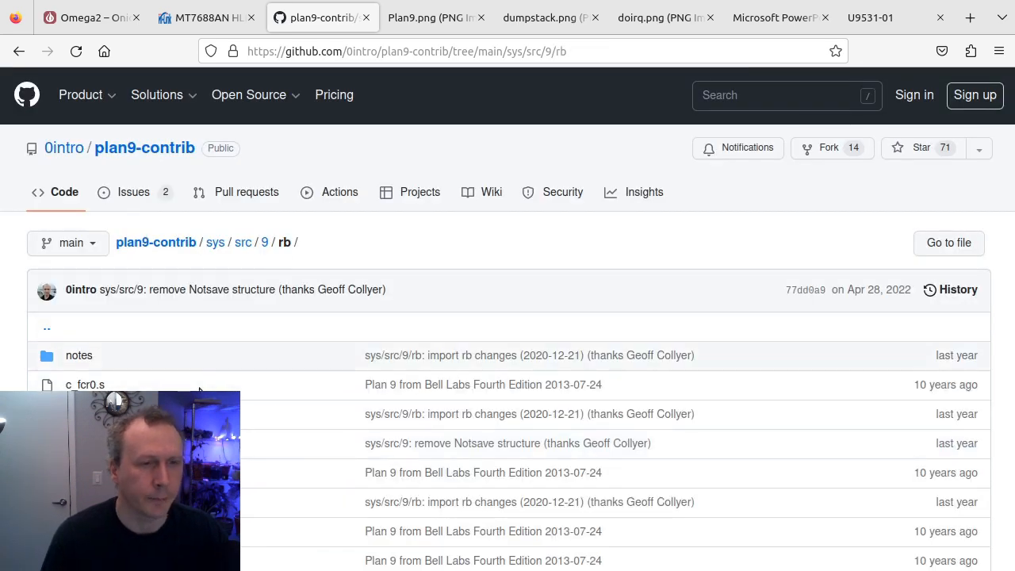
scroll("down", 3)
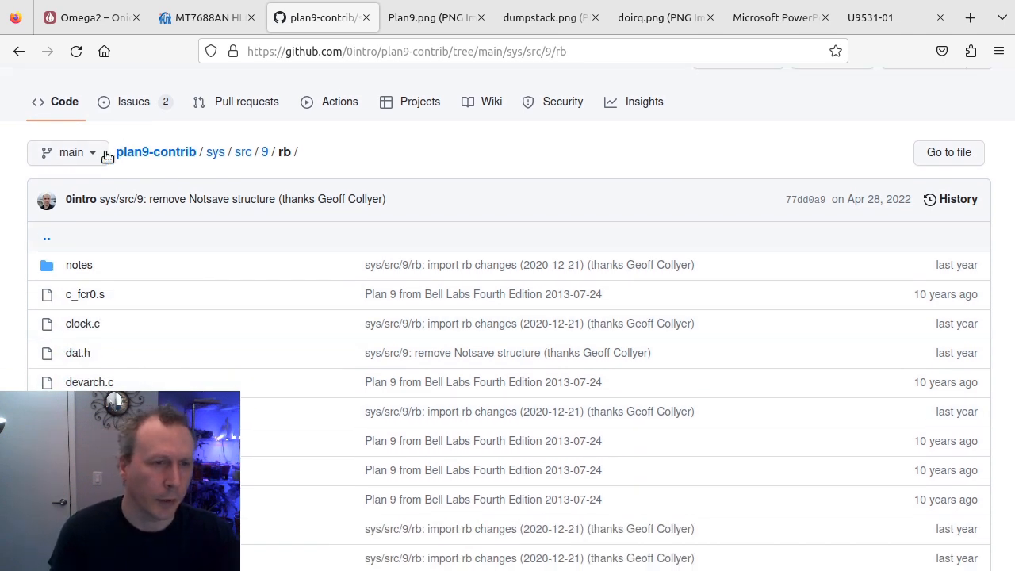
mouse_move(165, 328)
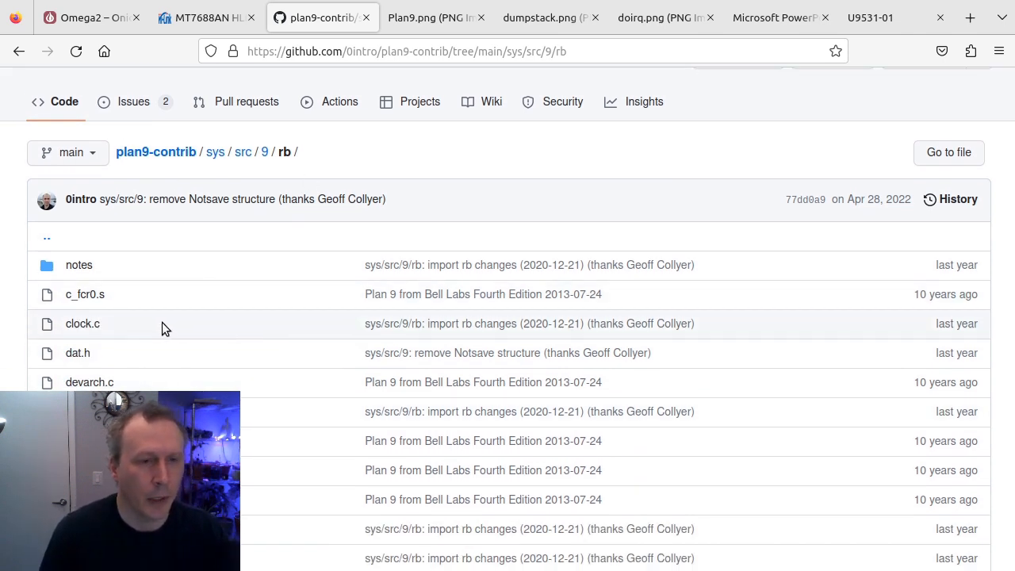
mouse_move(204, 338)
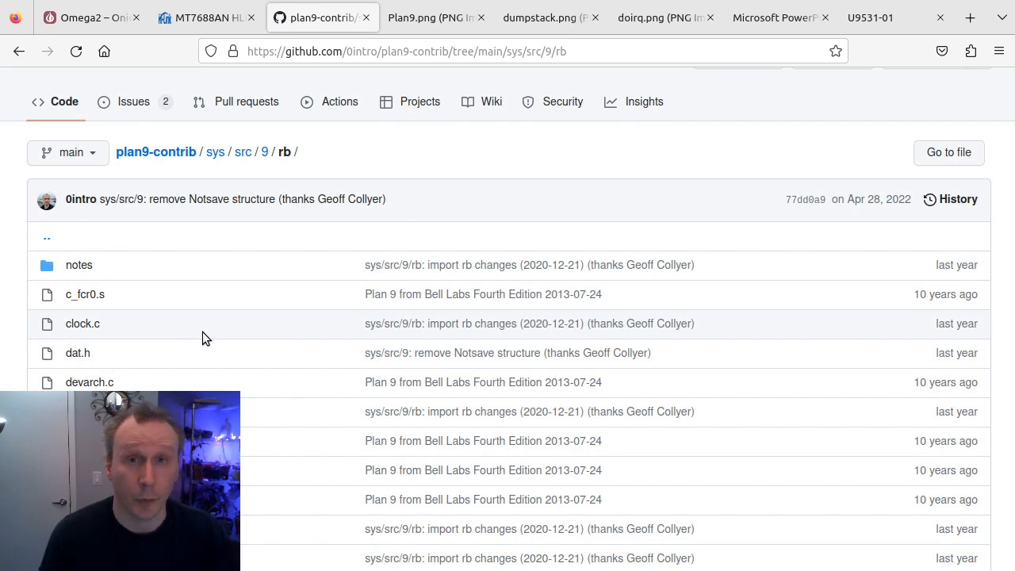
scroll("down", 3)
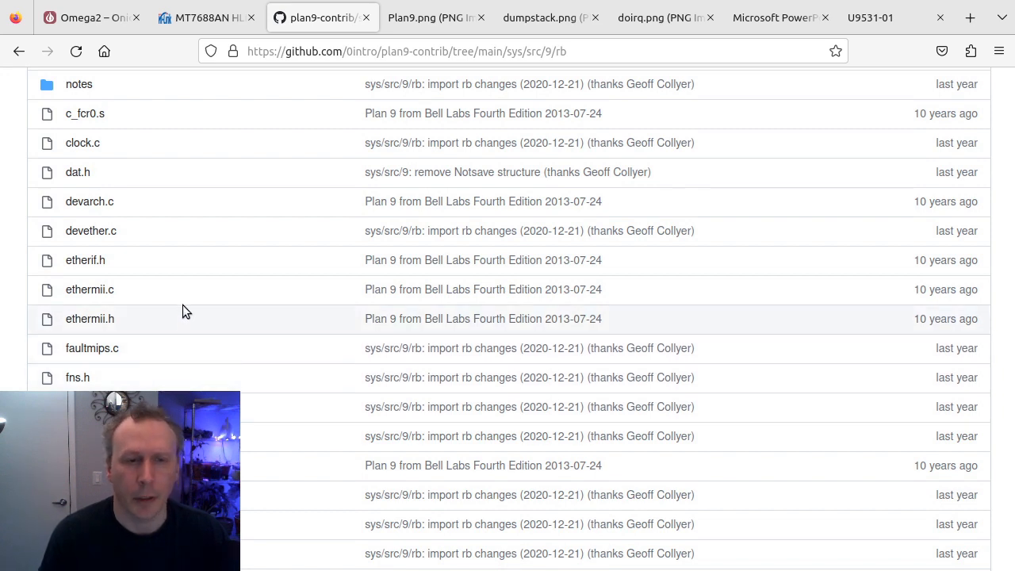
mouse_move(215, 284)
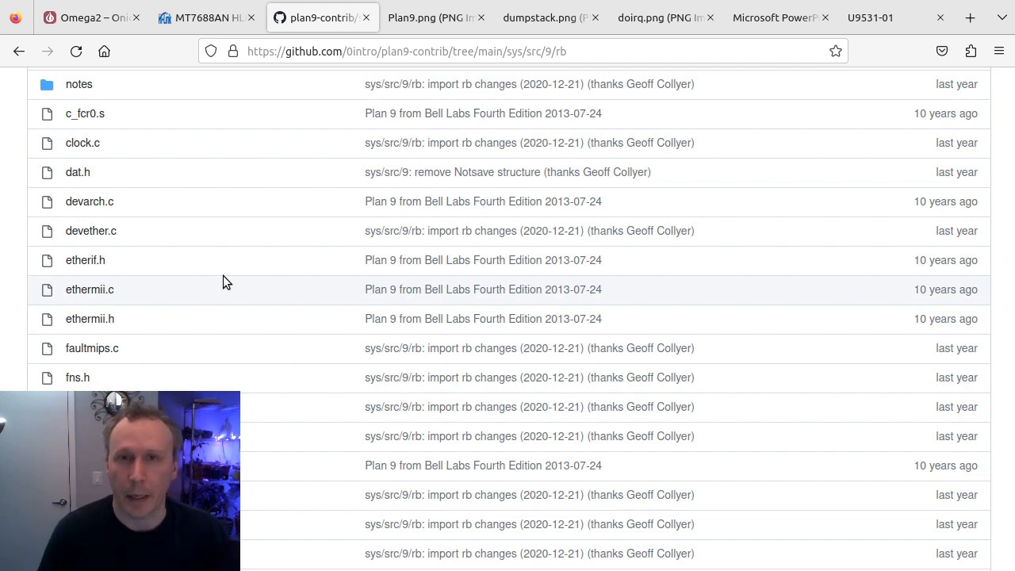
mouse_move(24, 124)
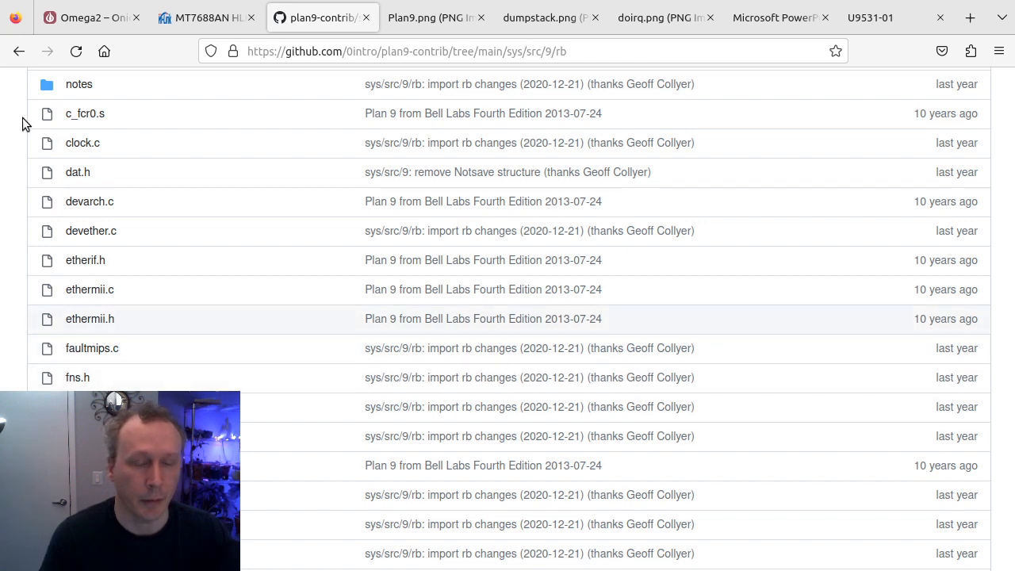
mouse_move(139, 355)
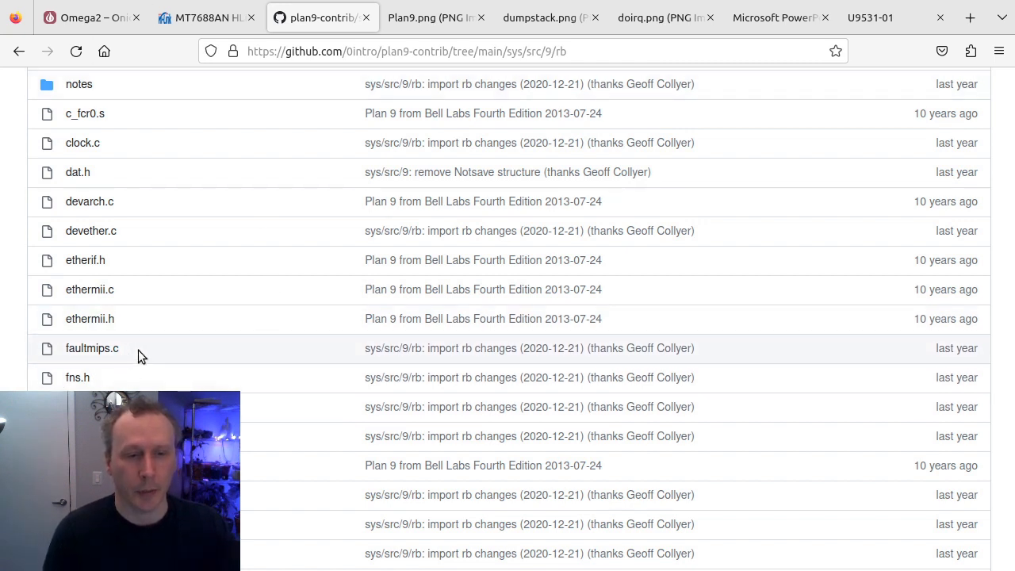
mouse_move(114, 365)
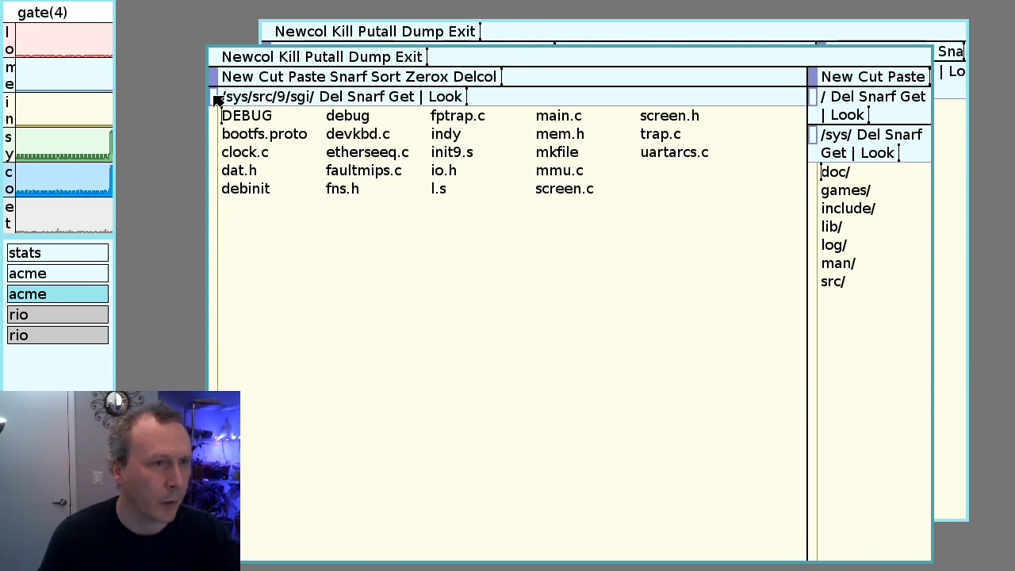
mouse_move(499, 279)
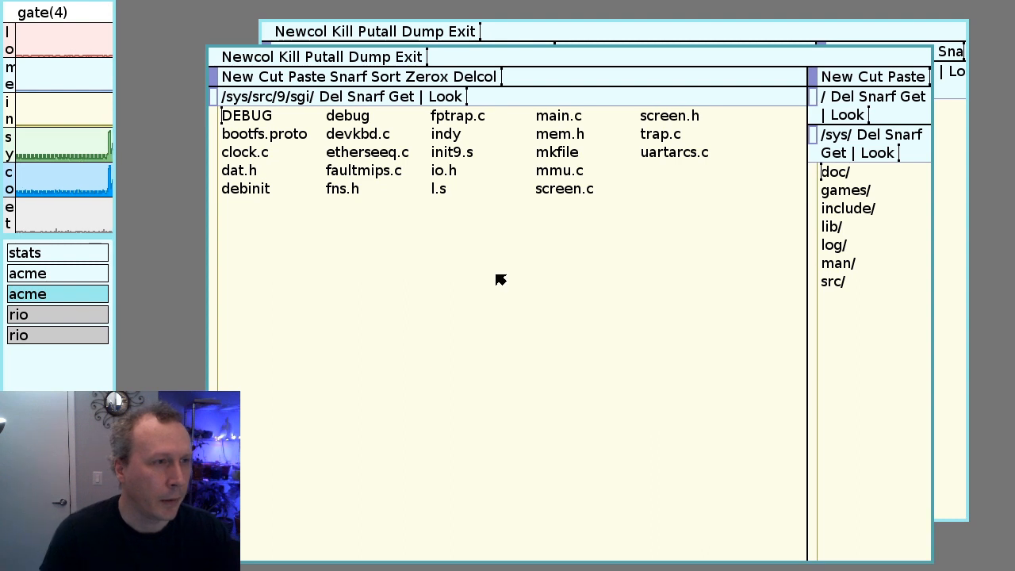
mouse_move(467, 229)
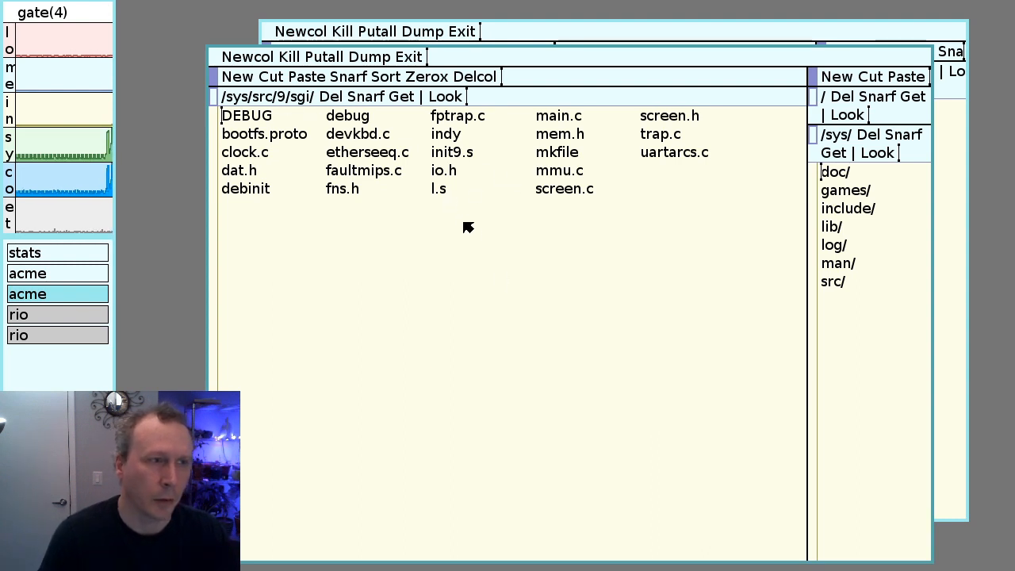
mouse_move(447, 239)
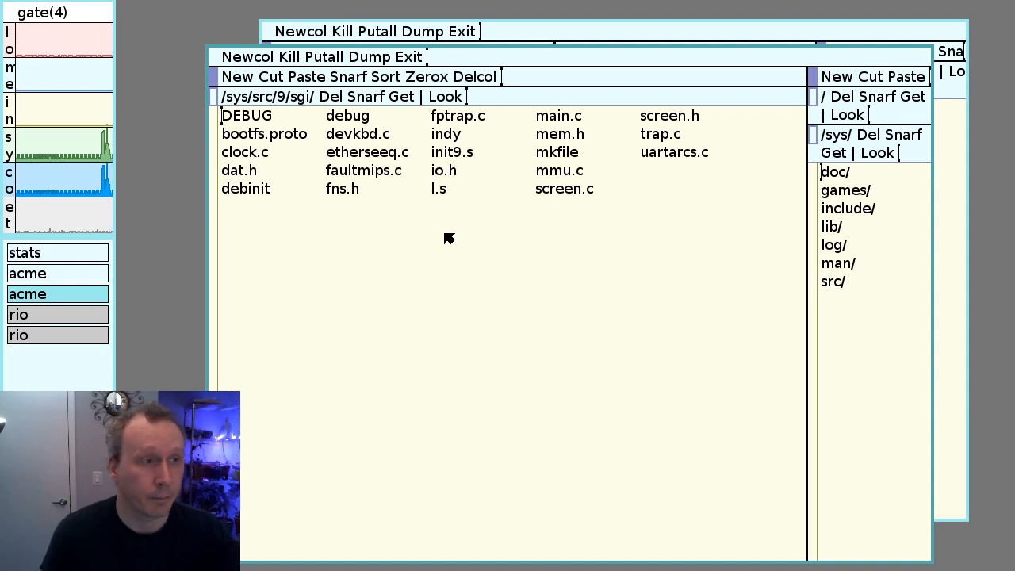
mouse_move(473, 173)
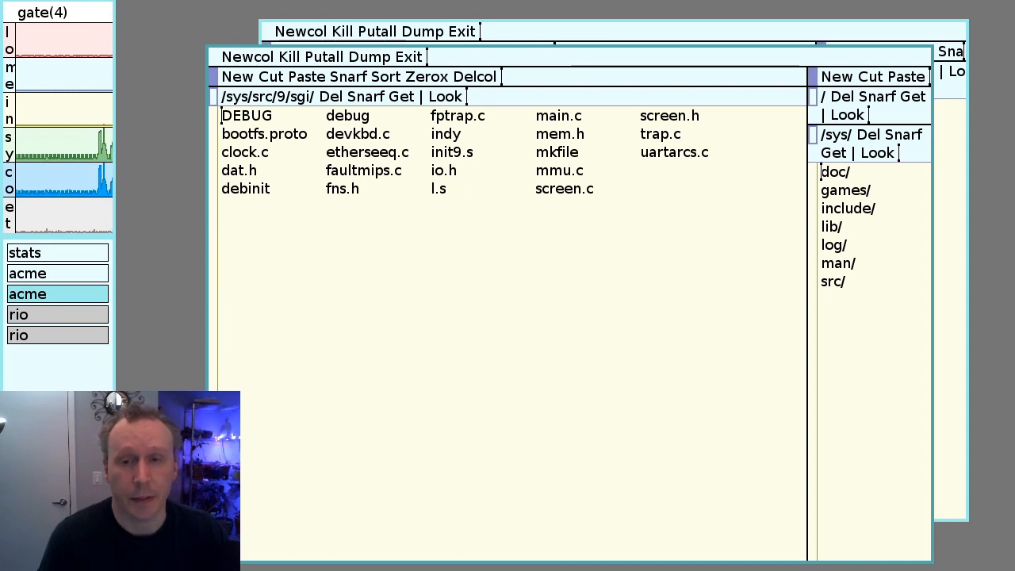
mouse_move(656, 143)
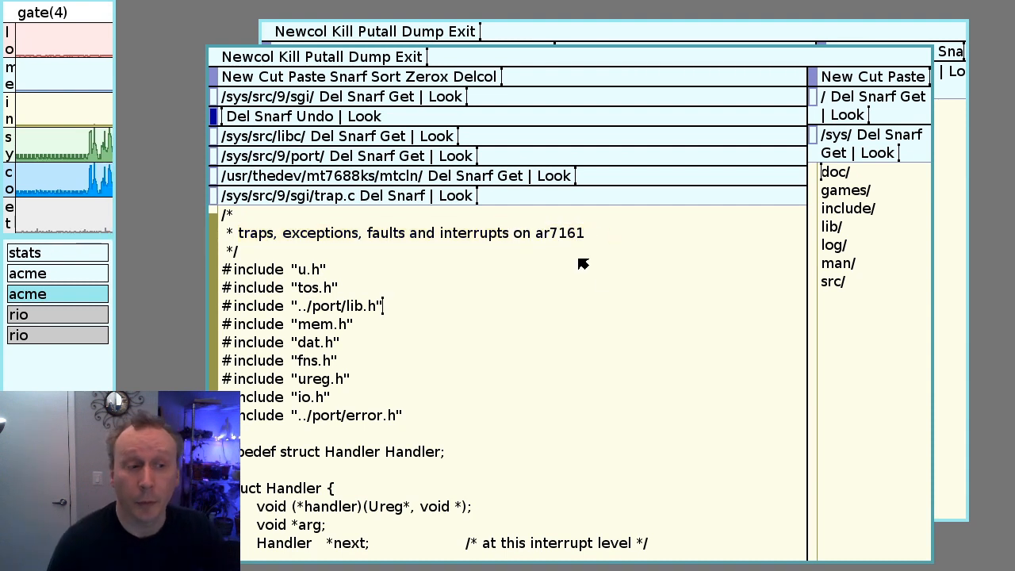
mouse_move(453, 441)
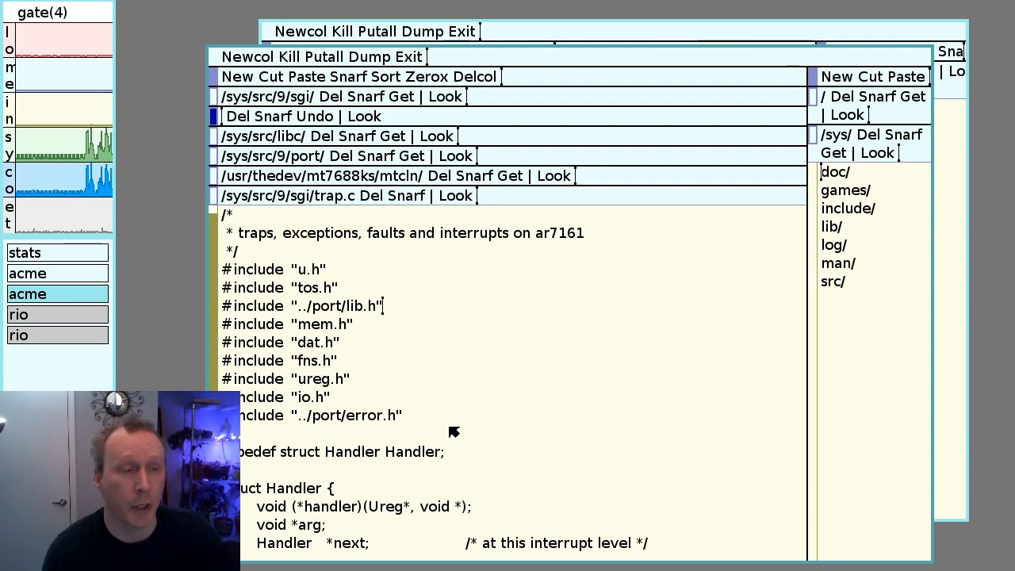
mouse_move(450, 235)
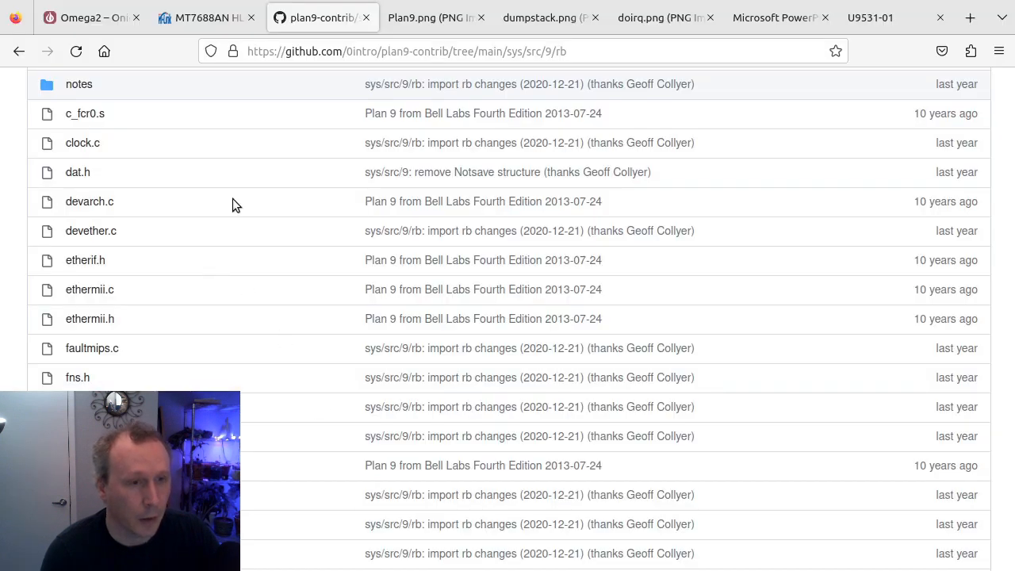
mouse_move(56, 76)
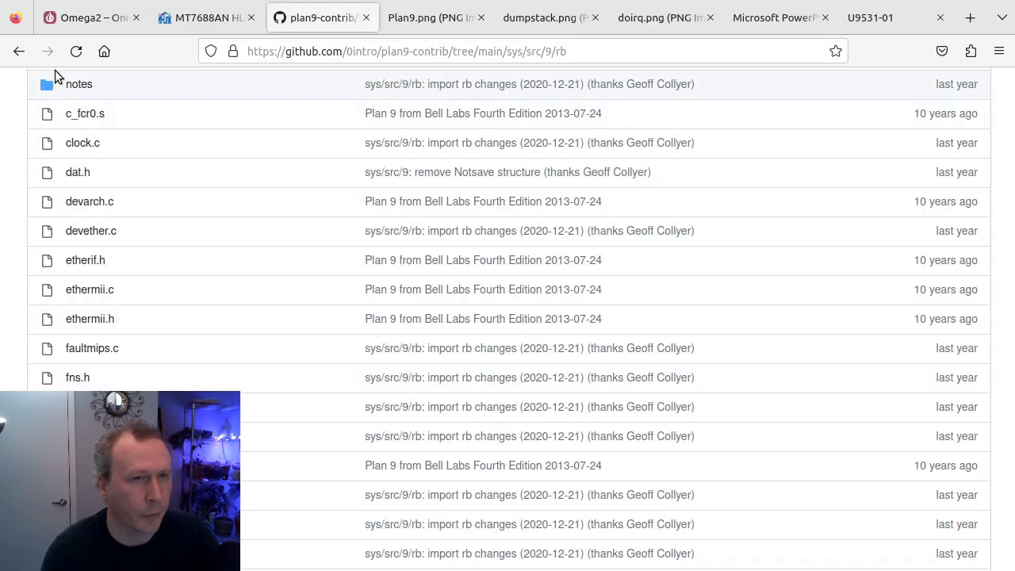
Read the erratum48 note about lost data on stores during refill in rb's notes folder
left_click(80, 84)
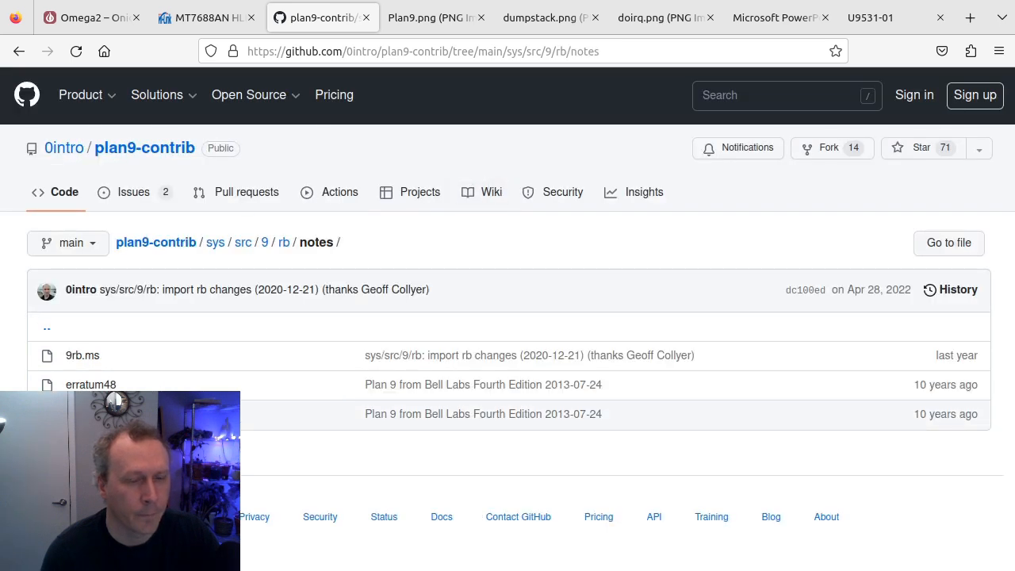
mouse_move(91, 386)
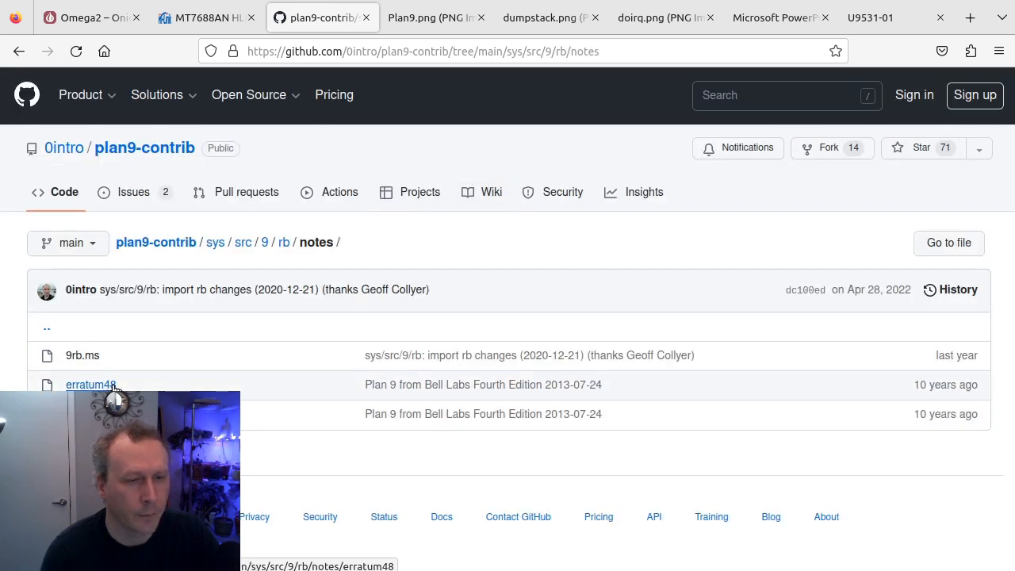
left_click(90, 385)
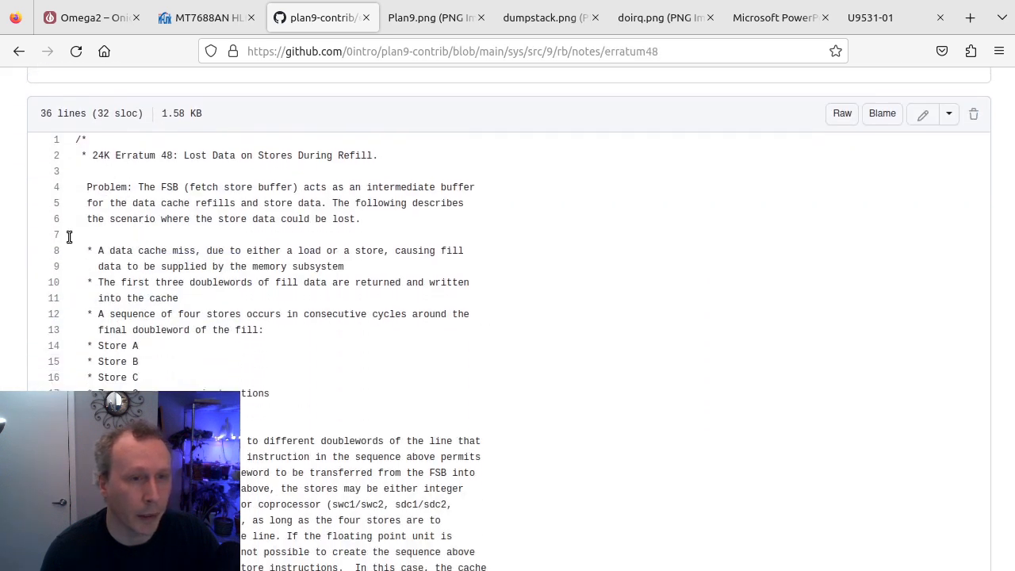
mouse_move(140, 381)
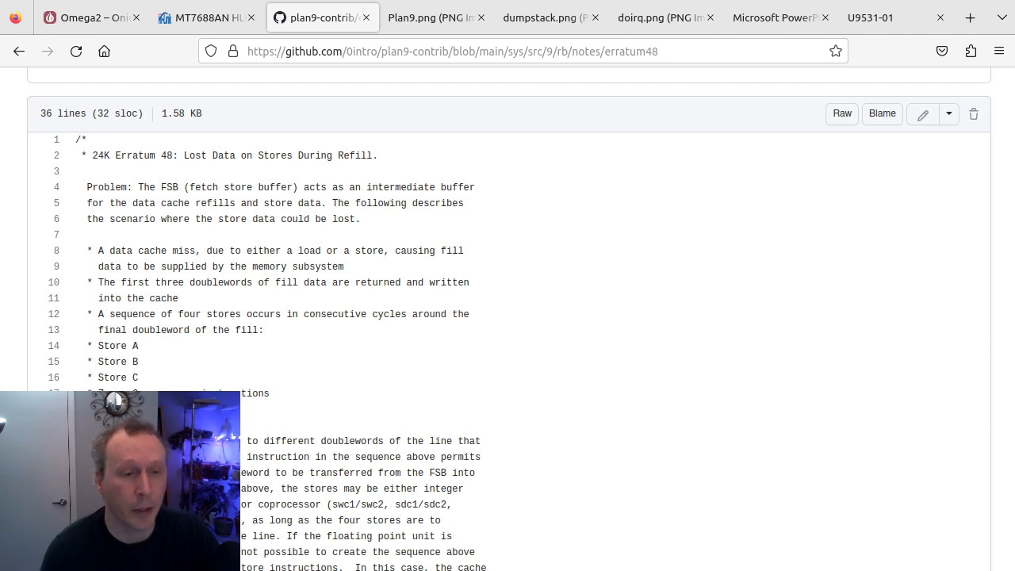
mouse_move(276, 406)
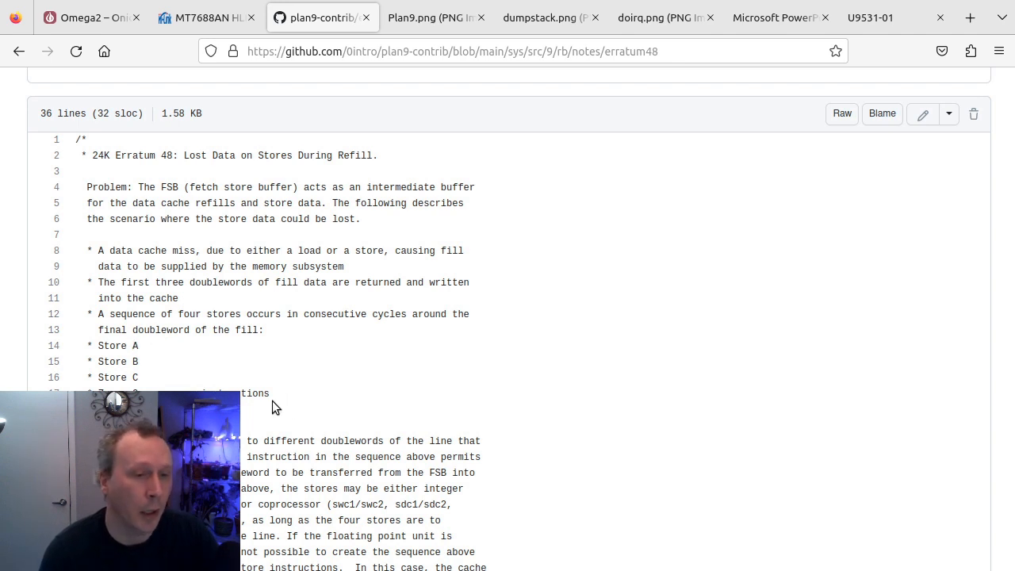
mouse_move(255, 393)
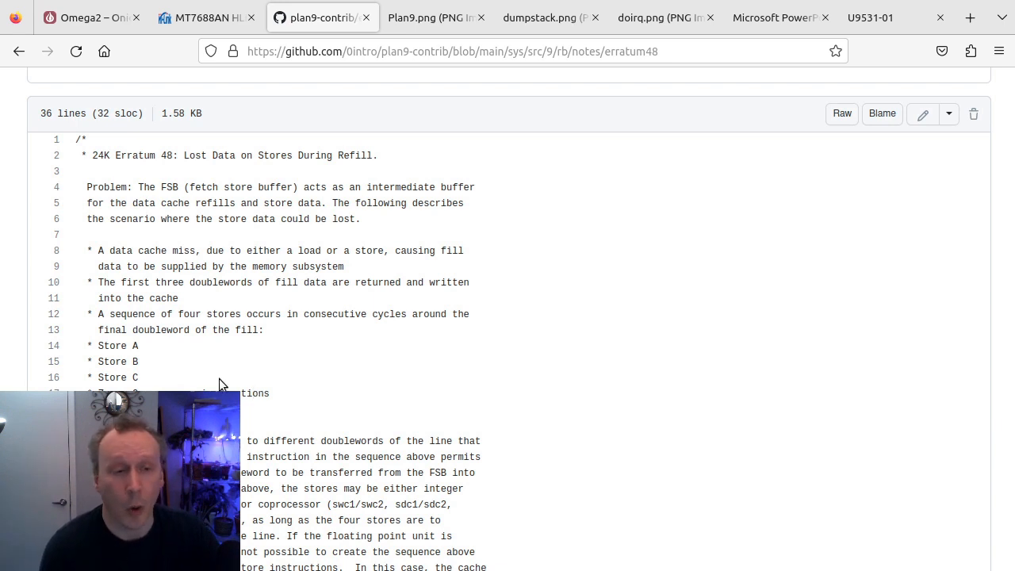
mouse_move(320, 343)
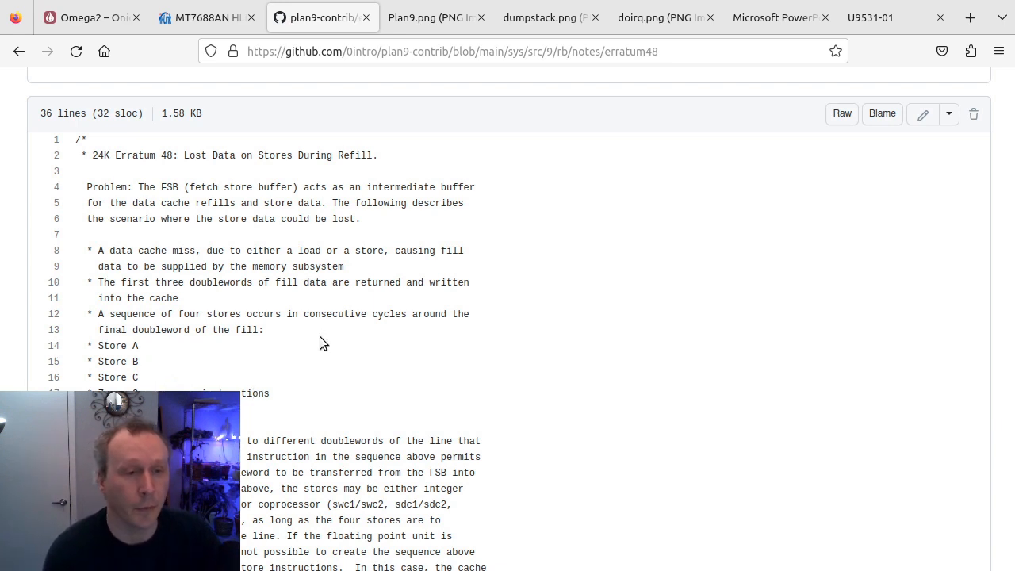
mouse_move(244, 409)
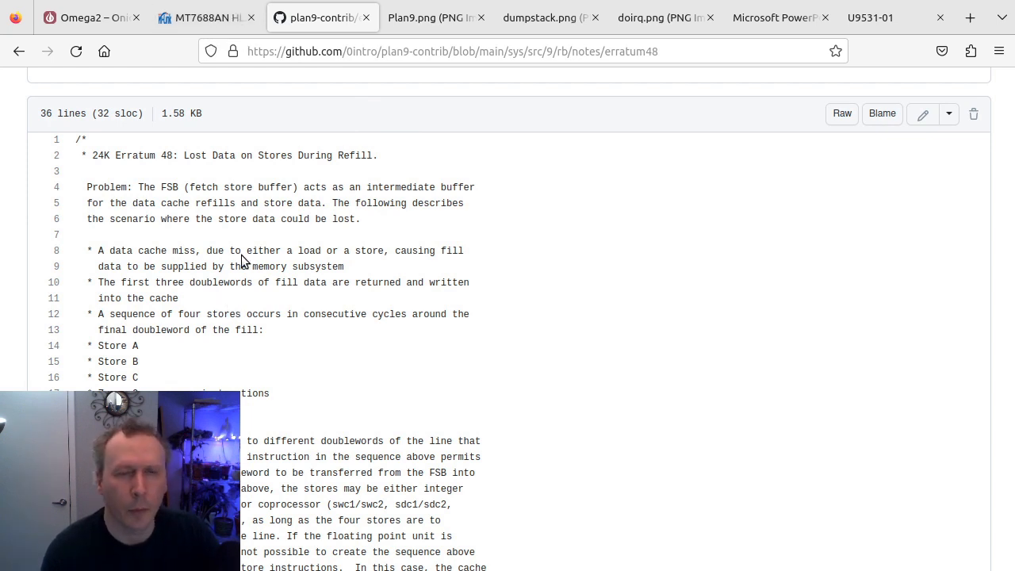
scroll("up", 3)
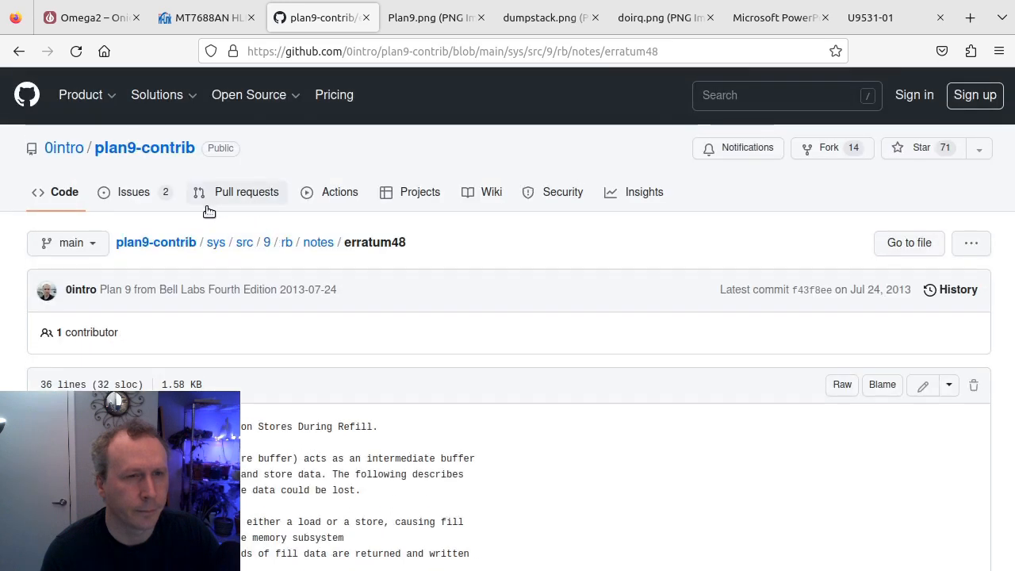
Go back to the rb source folder listing and skim its files
left_click(284, 241)
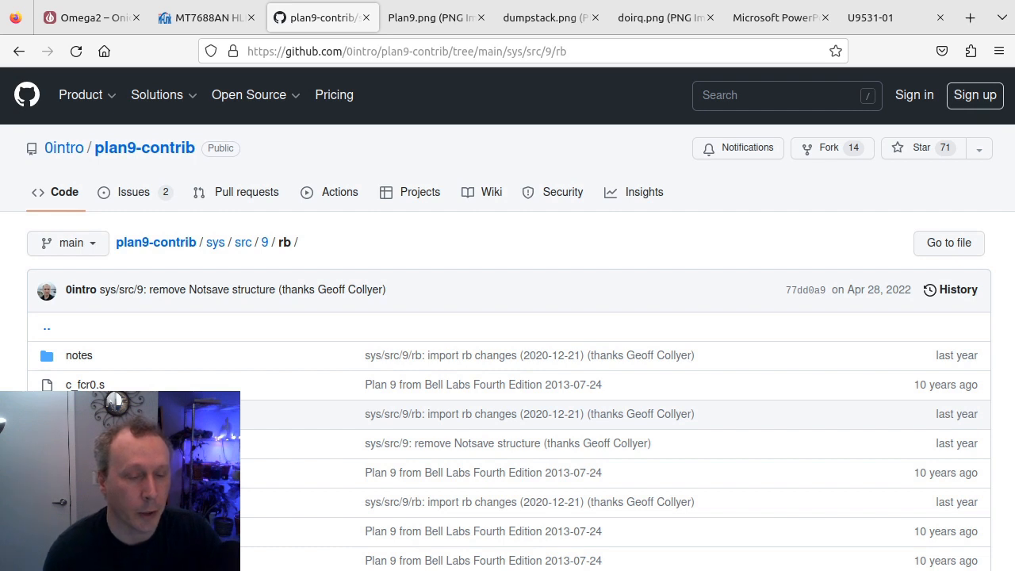
scroll("down", 3)
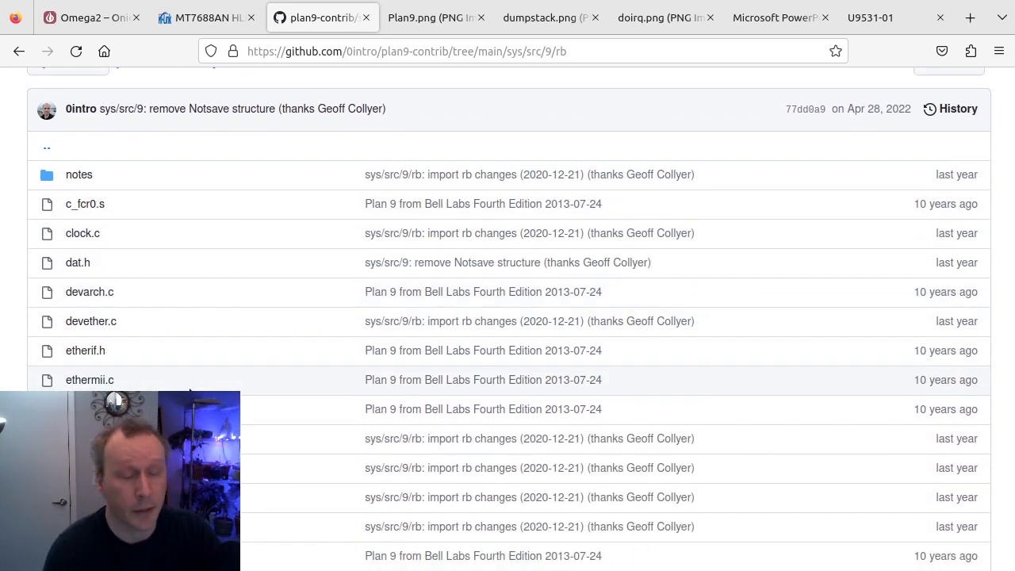
mouse_move(214, 337)
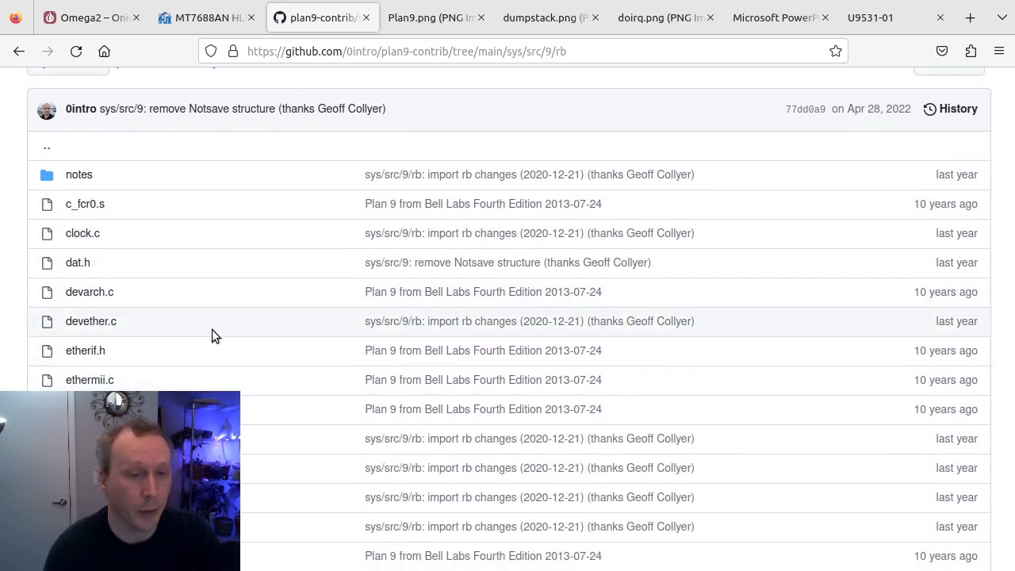
scroll("up", 3)
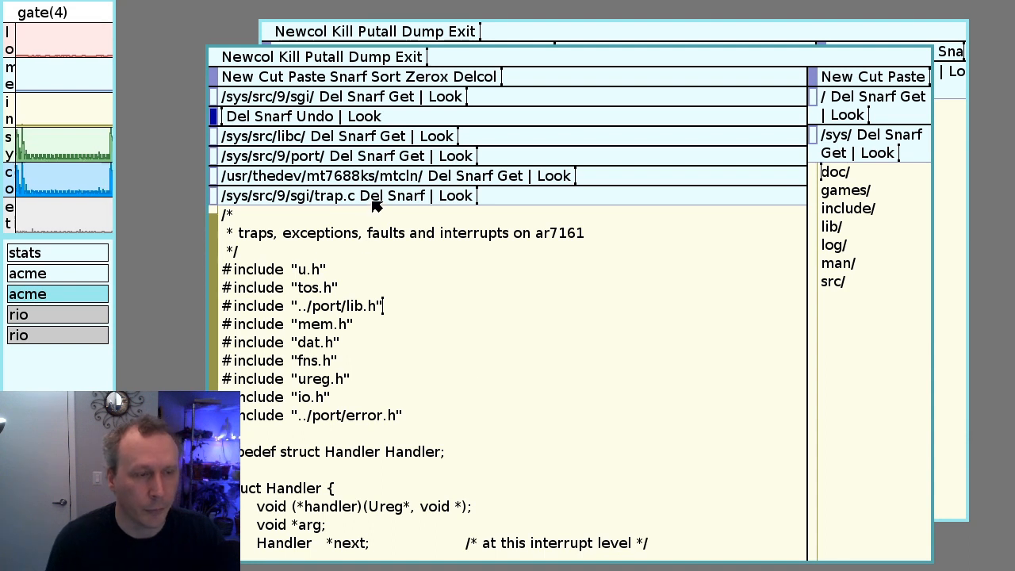
mouse_move(384, 266)
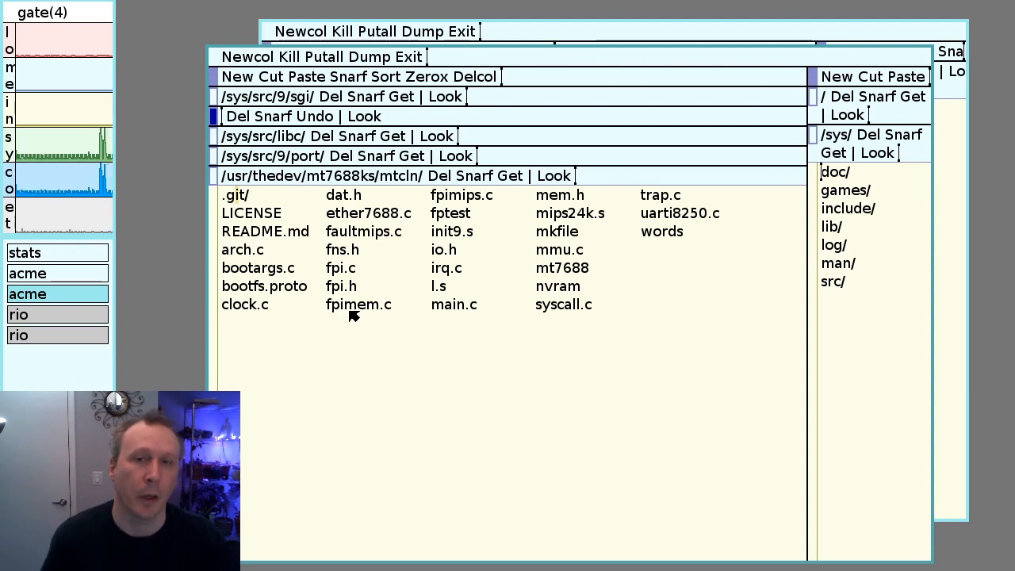
mouse_move(152, 376)
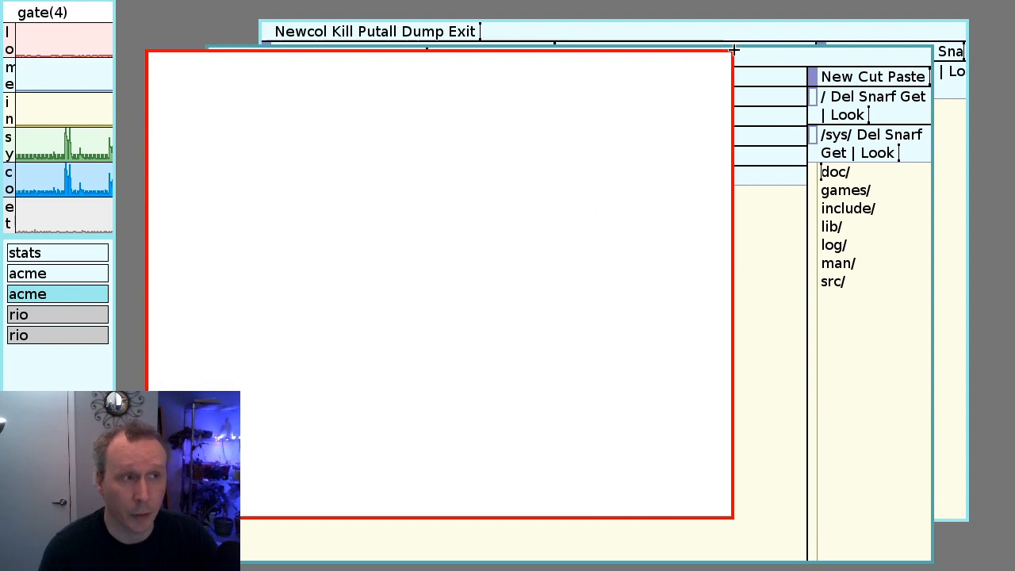
Print /rc/bin/0c in a new shell, showing it just execs vc -l, then delete the window
type("cpu% ca")
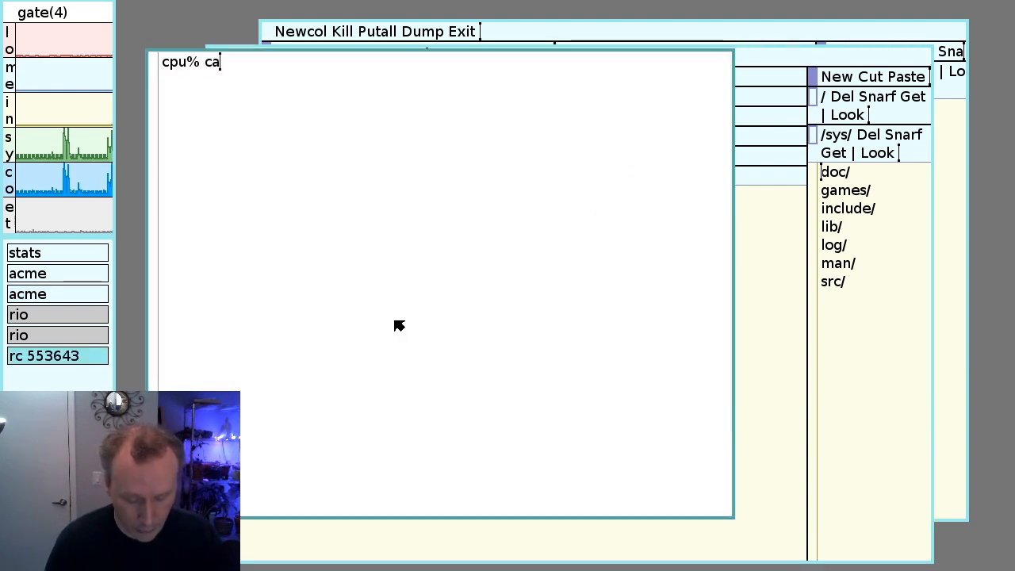
type("t /rc")
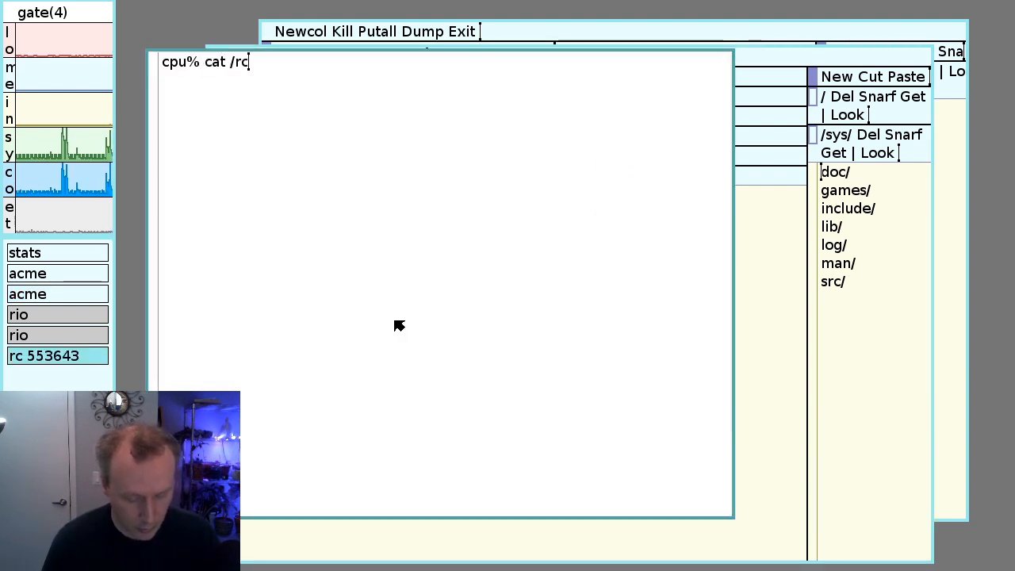
type("b")
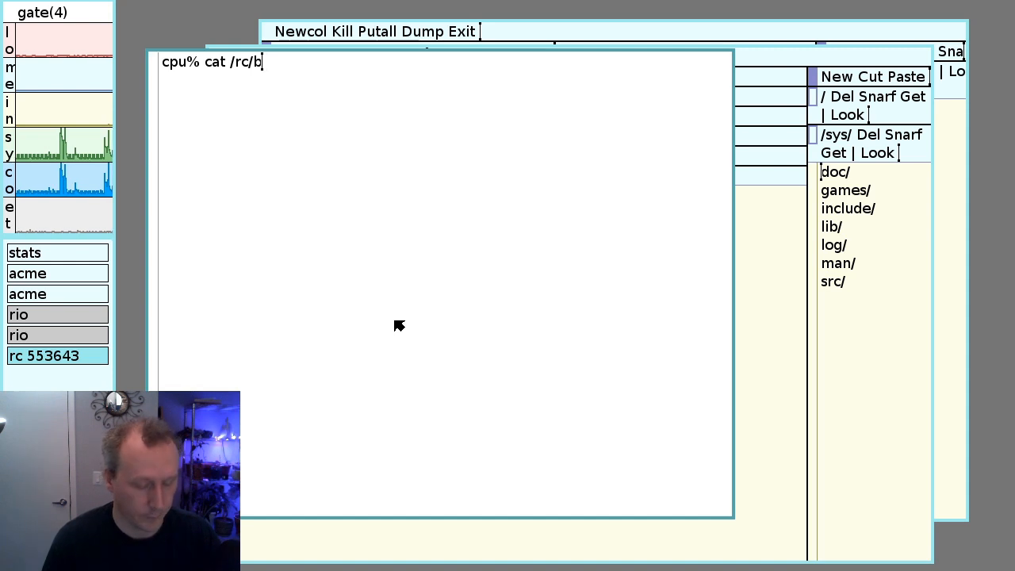
key("Return")
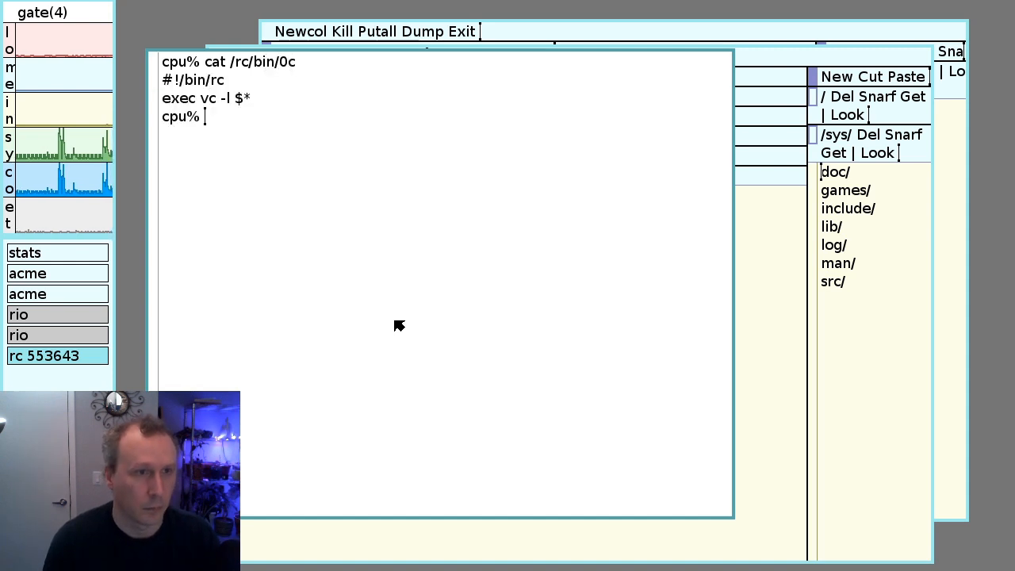
mouse_move(229, 143)
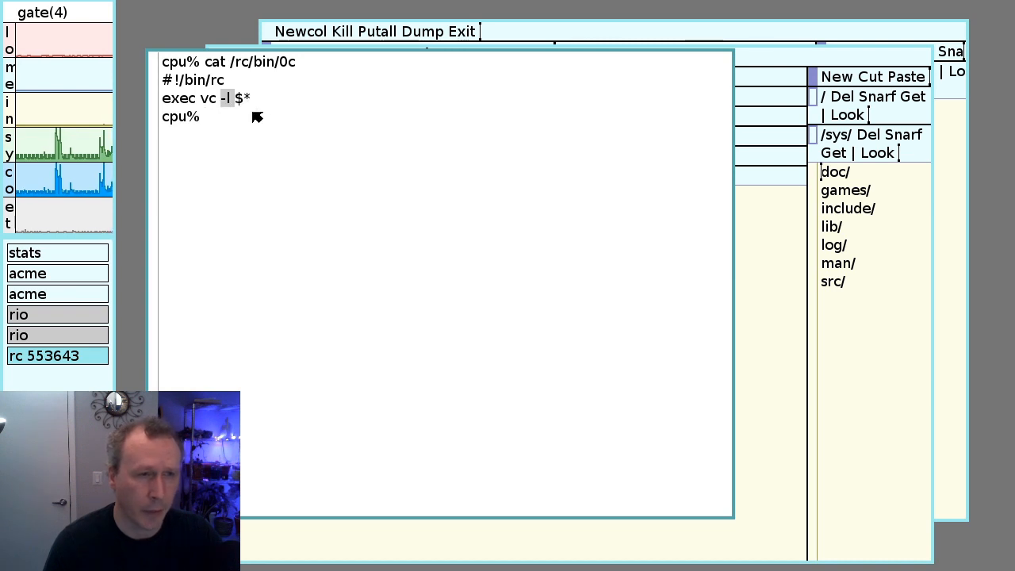
right_click(190, 76)
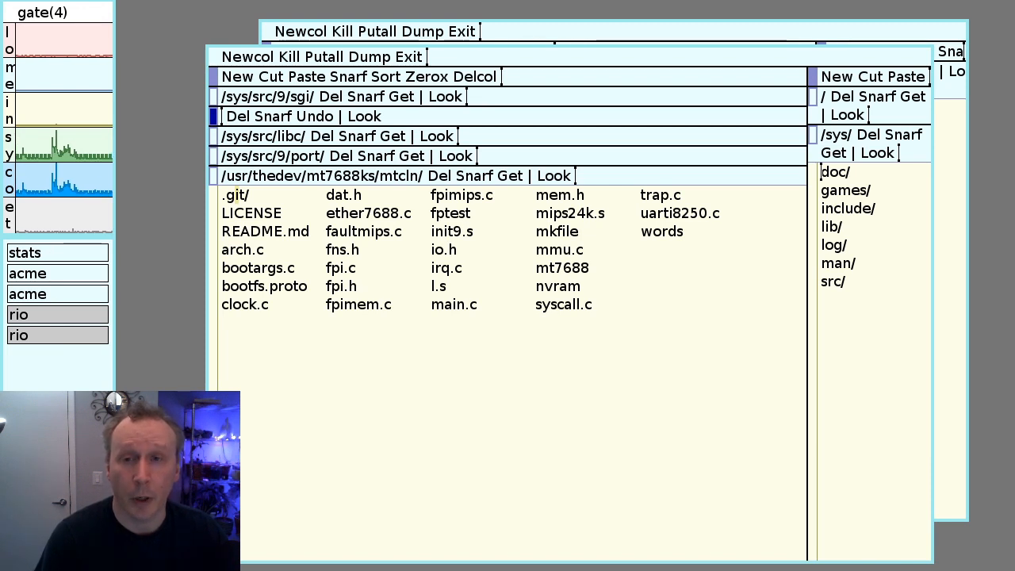
mouse_move(372, 357)
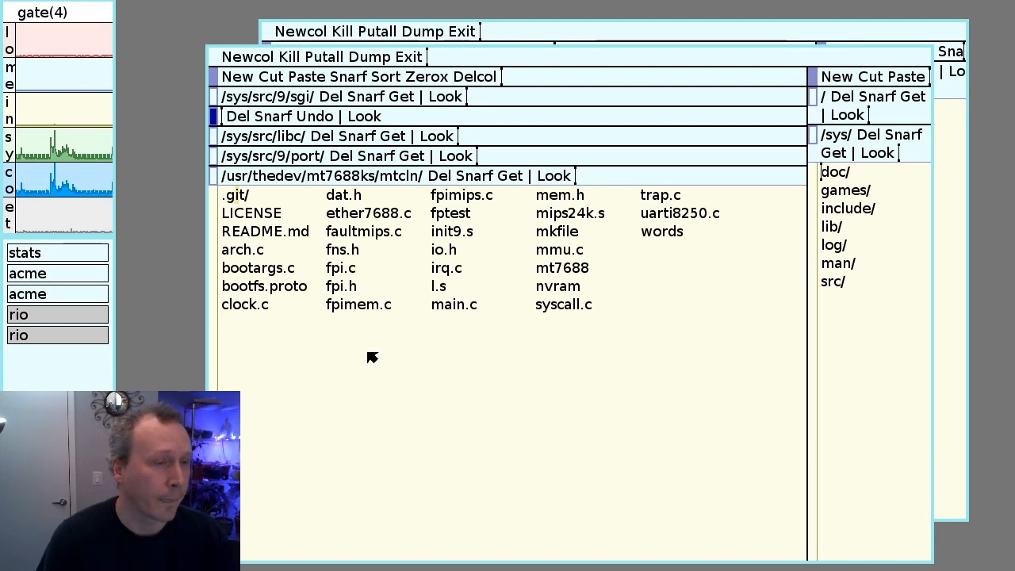
mouse_move(447, 293)
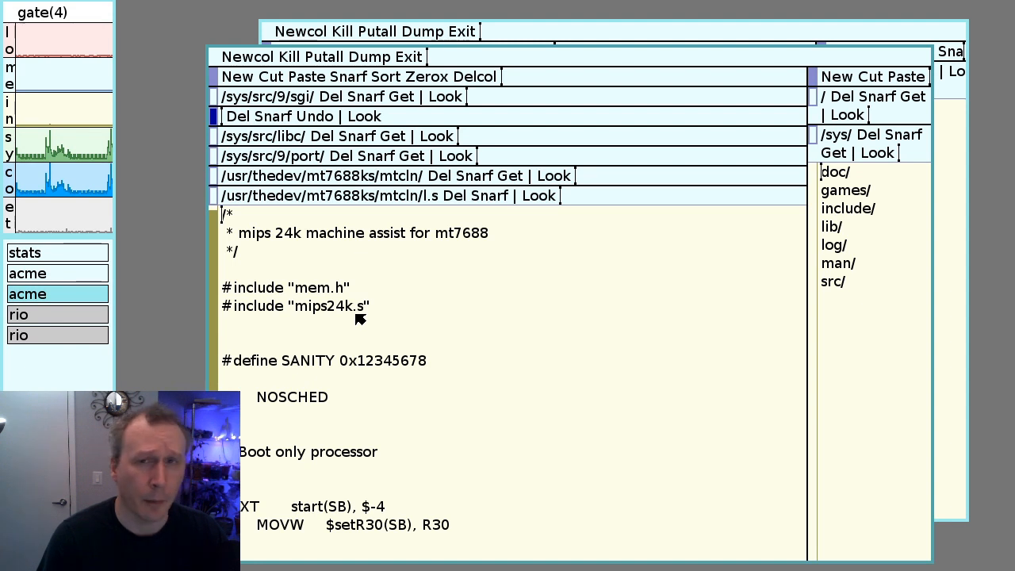
mouse_move(342, 370)
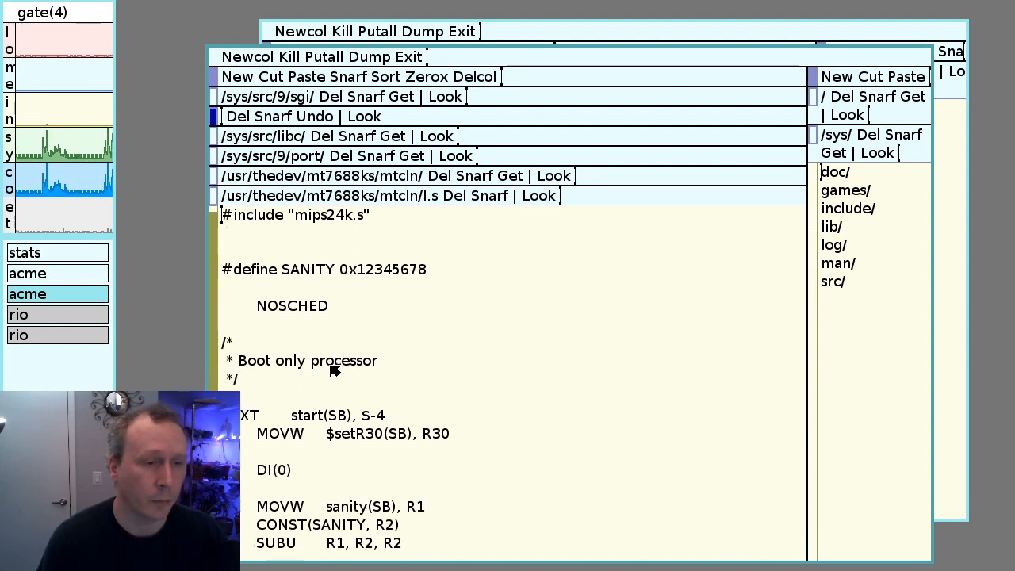
Scroll mips24k.s to the mips32r2 instruction defines, pointing out WAIT
scroll("down", 3)
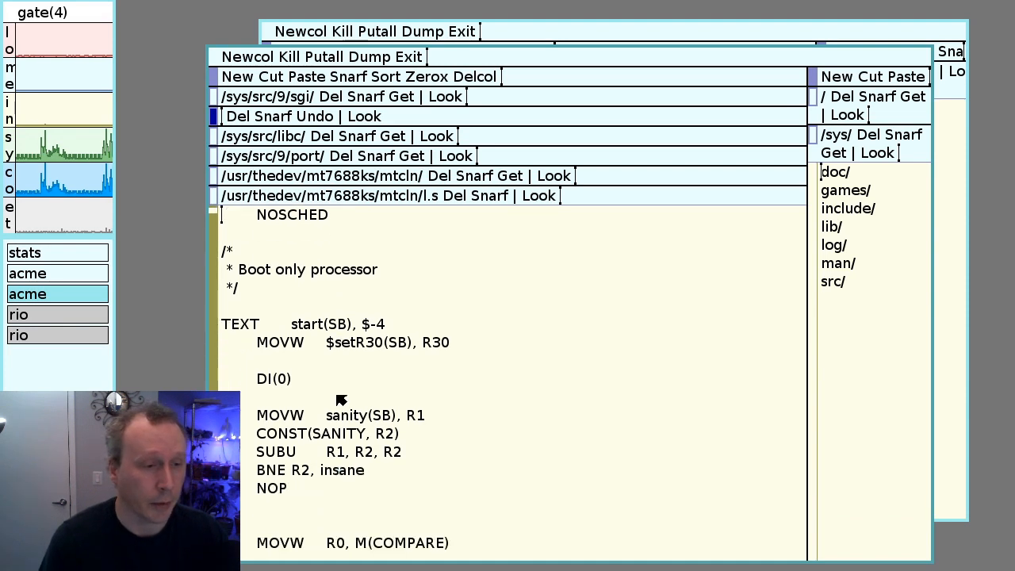
scroll("down", 3)
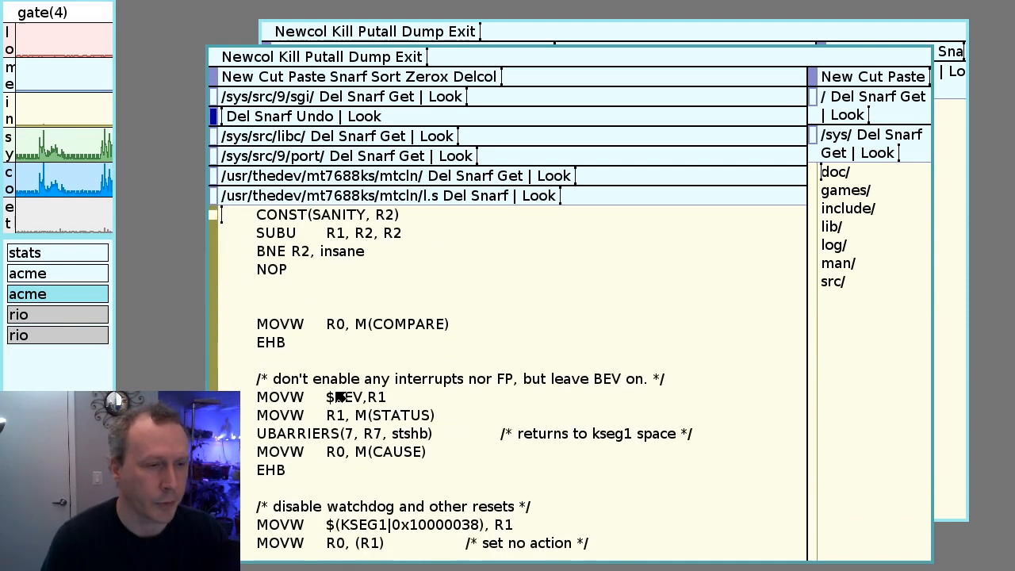
scroll("up", 3)
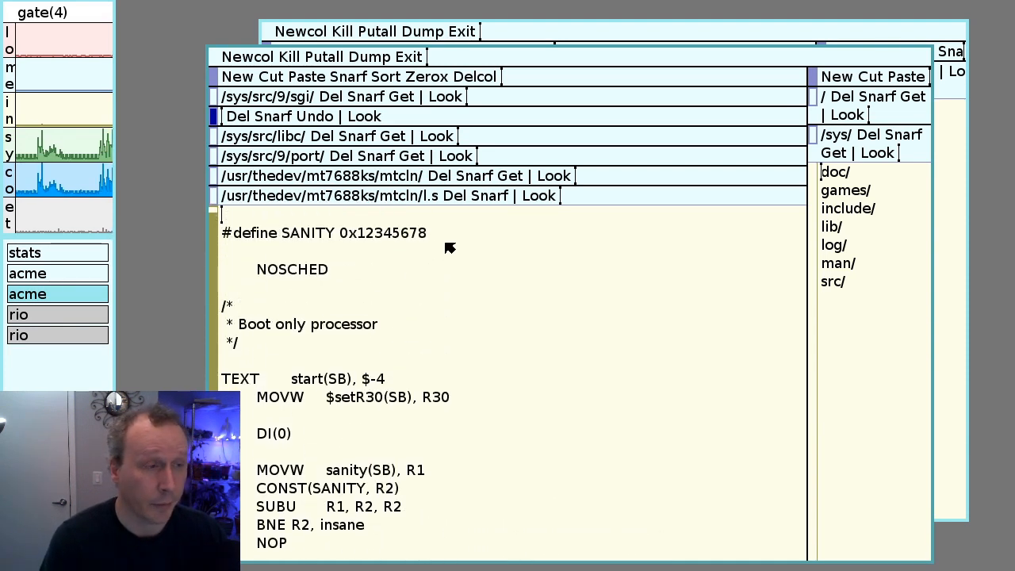
mouse_move(463, 198)
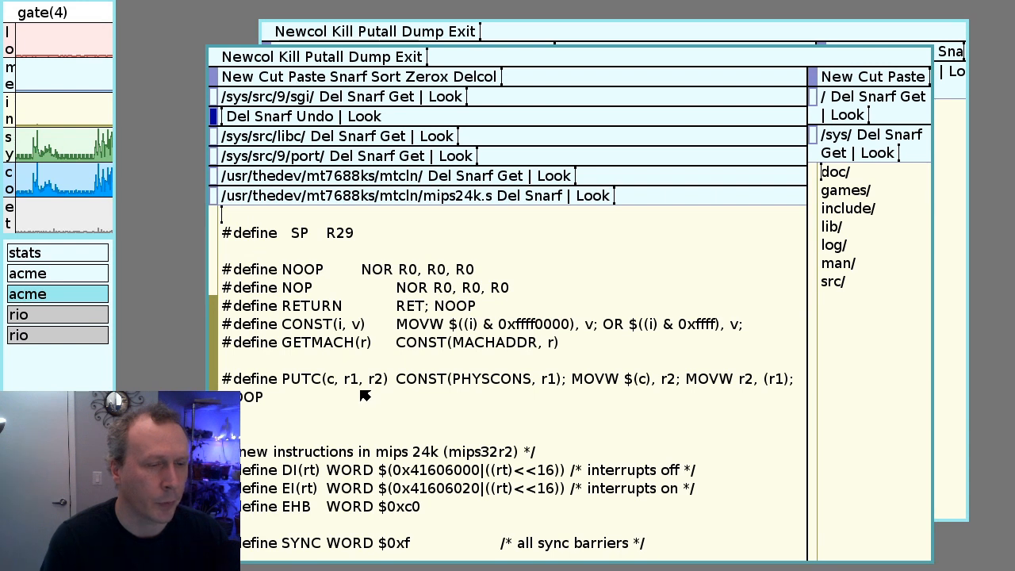
scroll("down", 3)
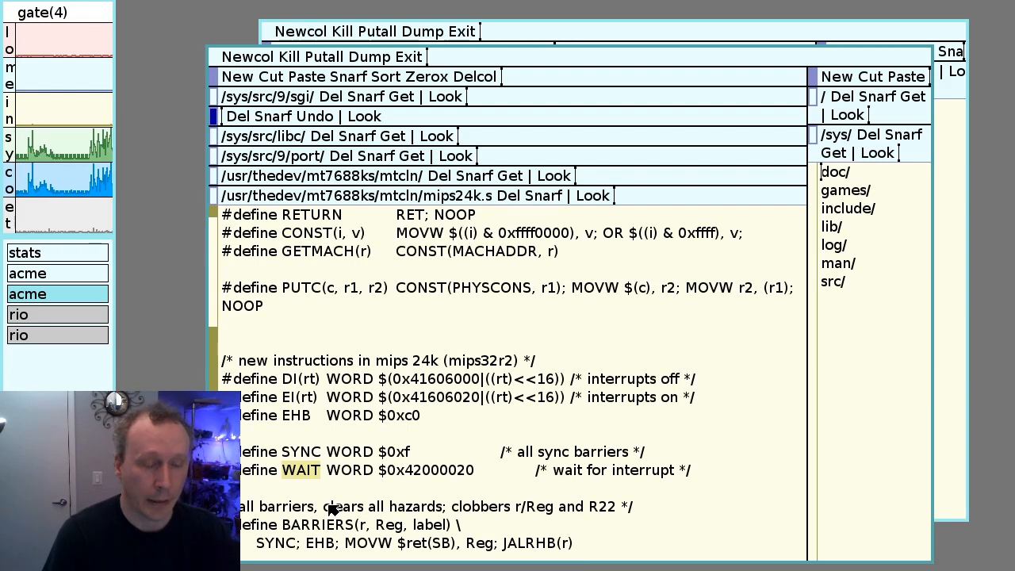
mouse_move(357, 489)
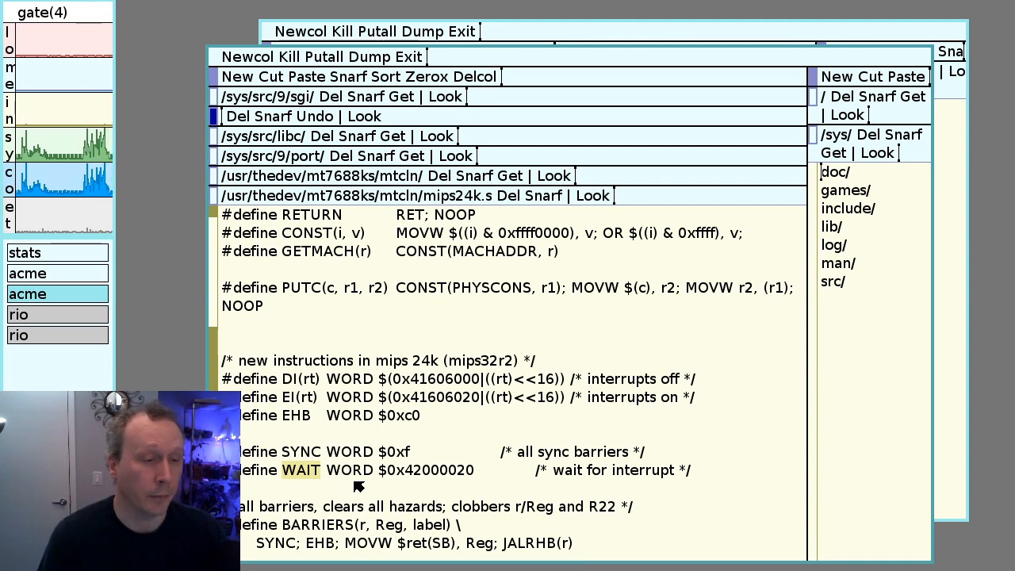
mouse_move(299, 476)
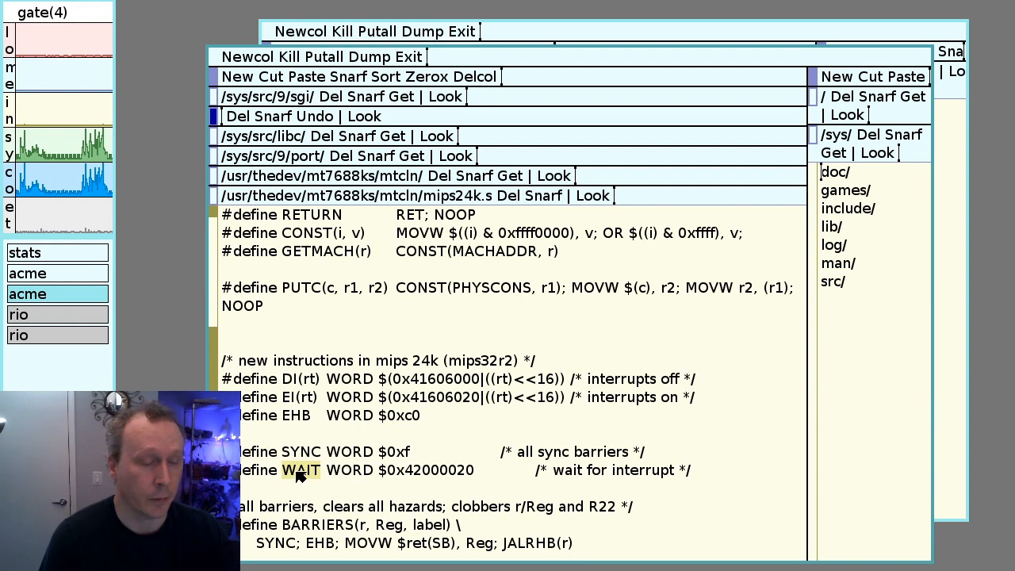
mouse_move(307, 482)
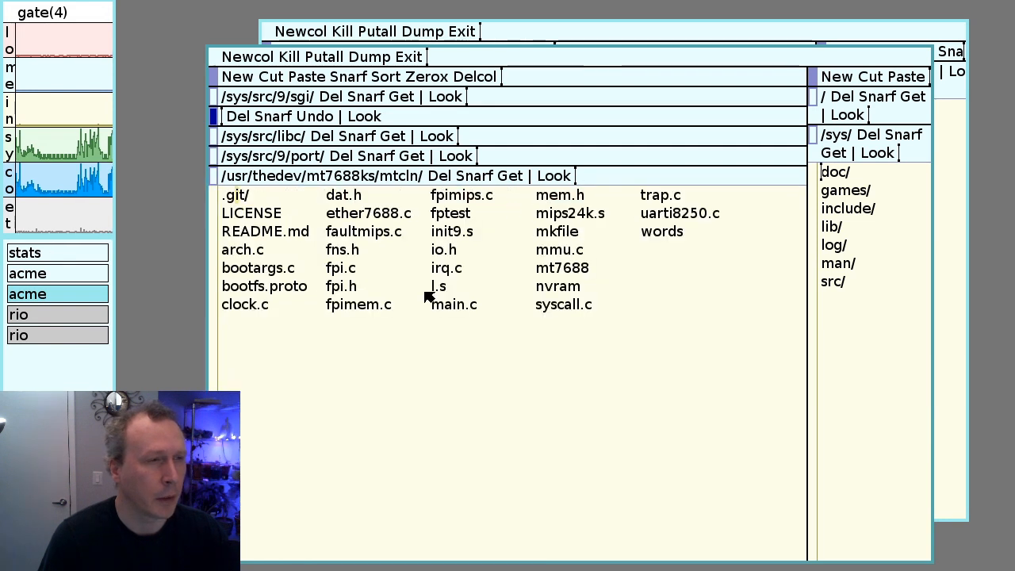
mouse_move(468, 293)
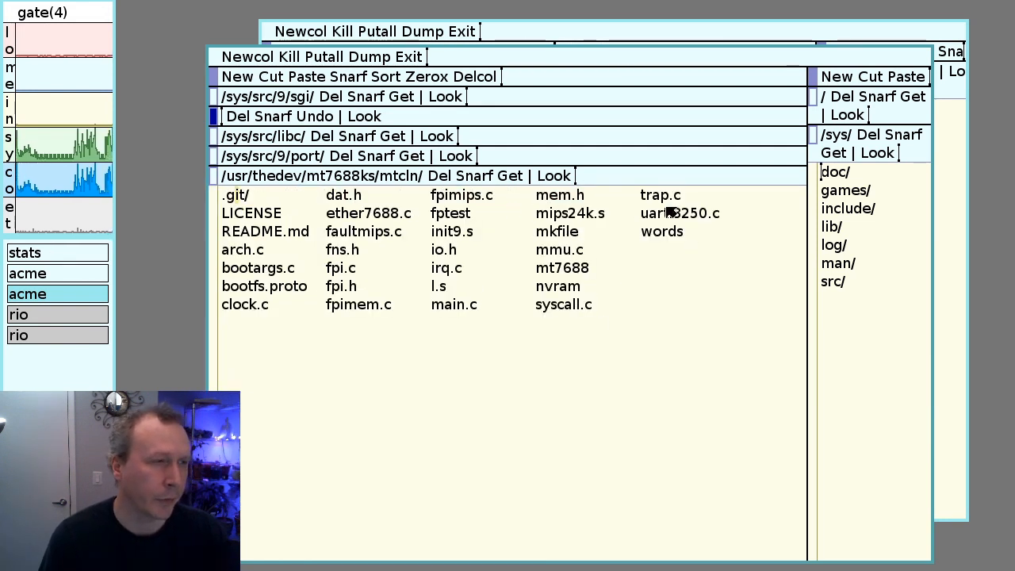
mouse_move(497, 380)
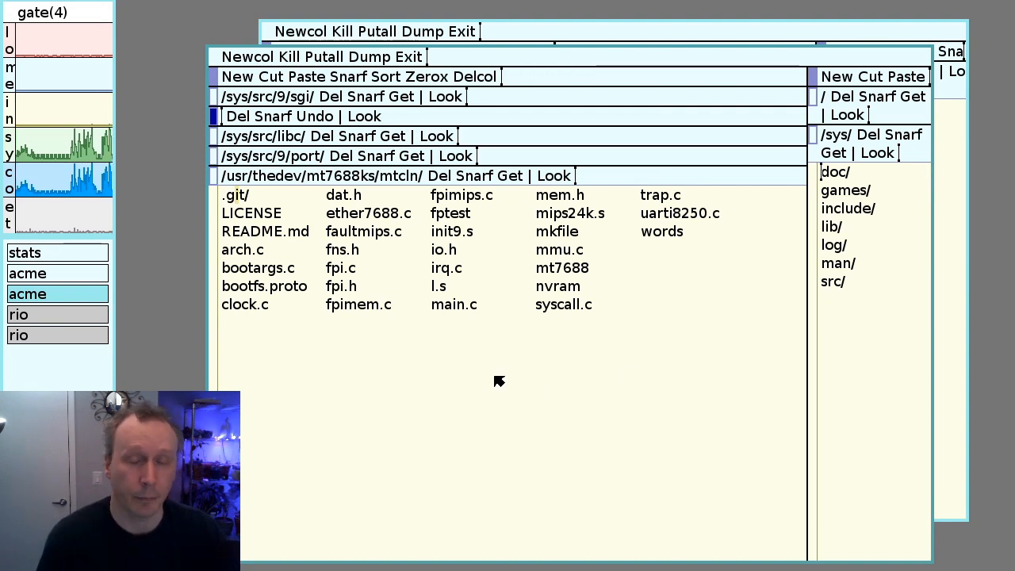
mouse_move(415, 347)
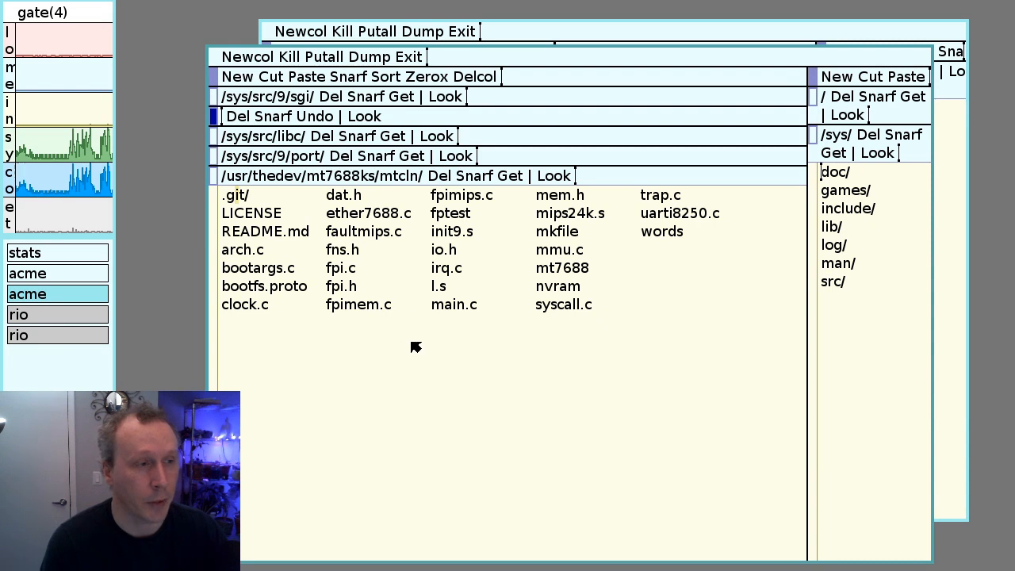
mouse_move(474, 336)
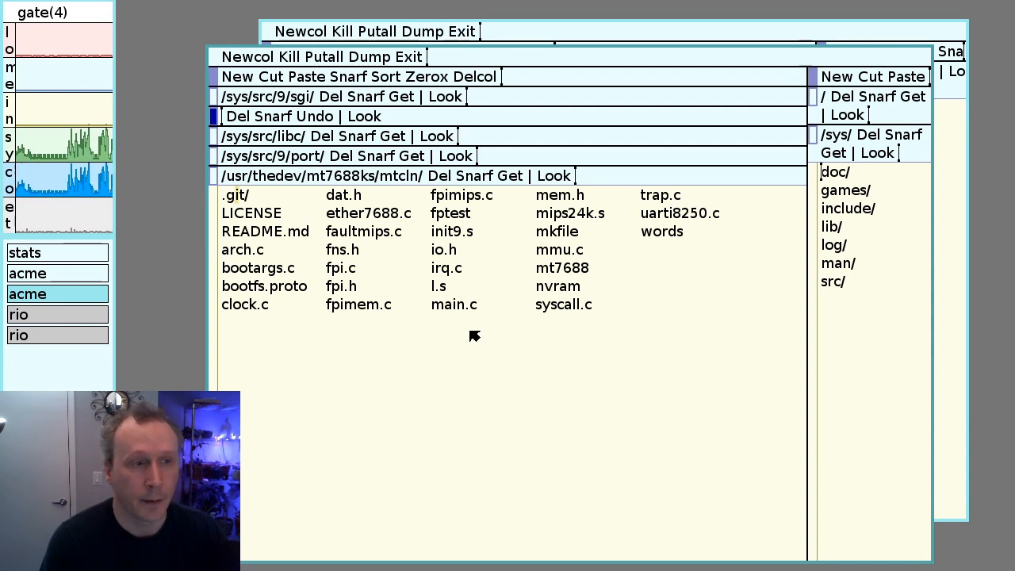
mouse_move(597, 311)
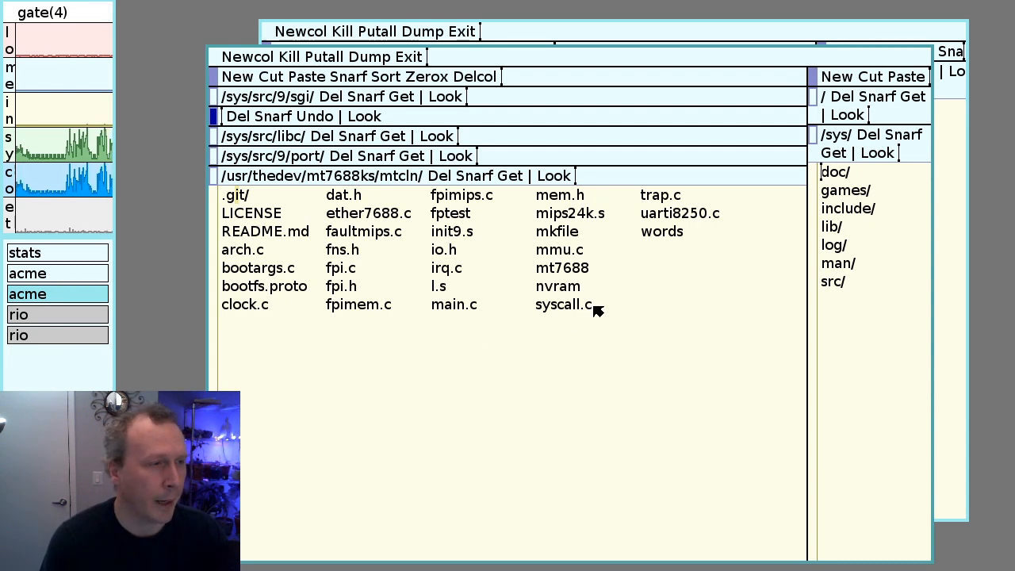
mouse_move(688, 225)
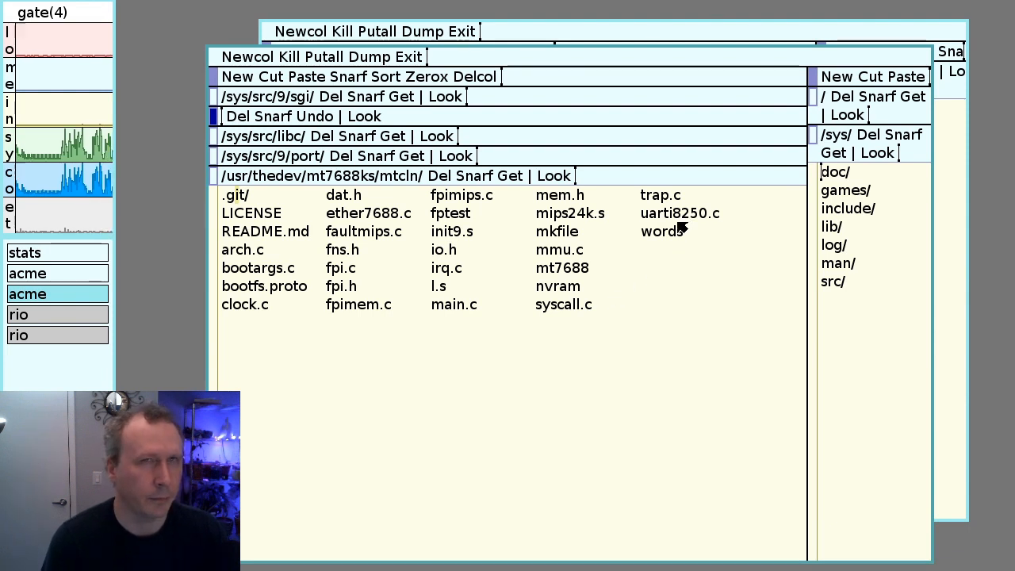
mouse_move(690, 221)
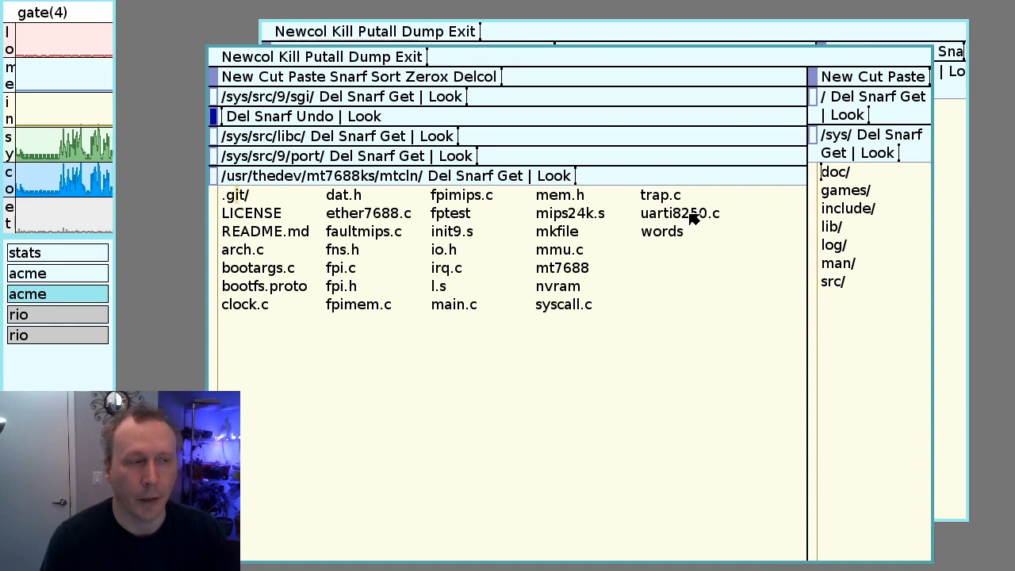
mouse_move(689, 236)
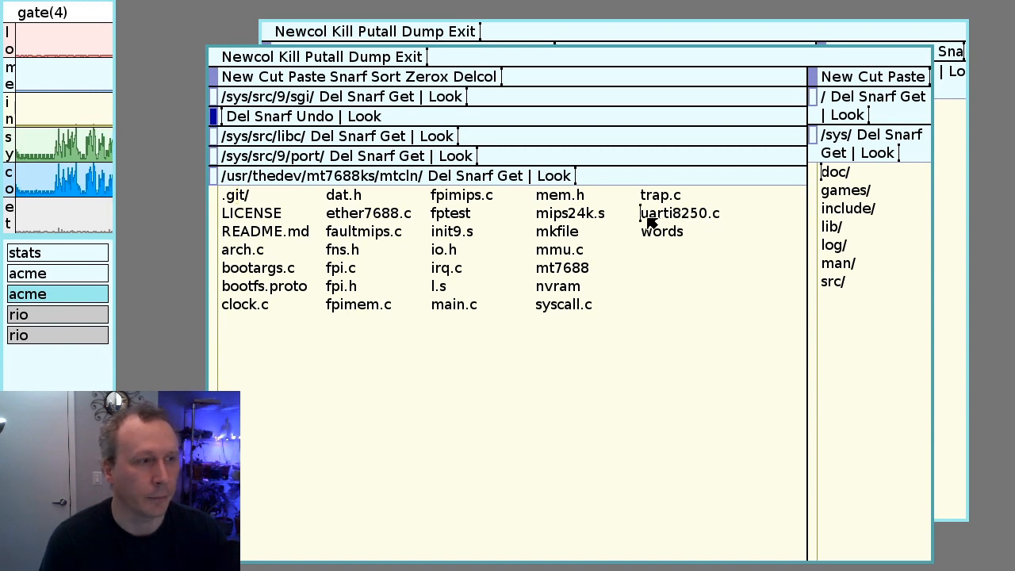
mouse_move(659, 359)
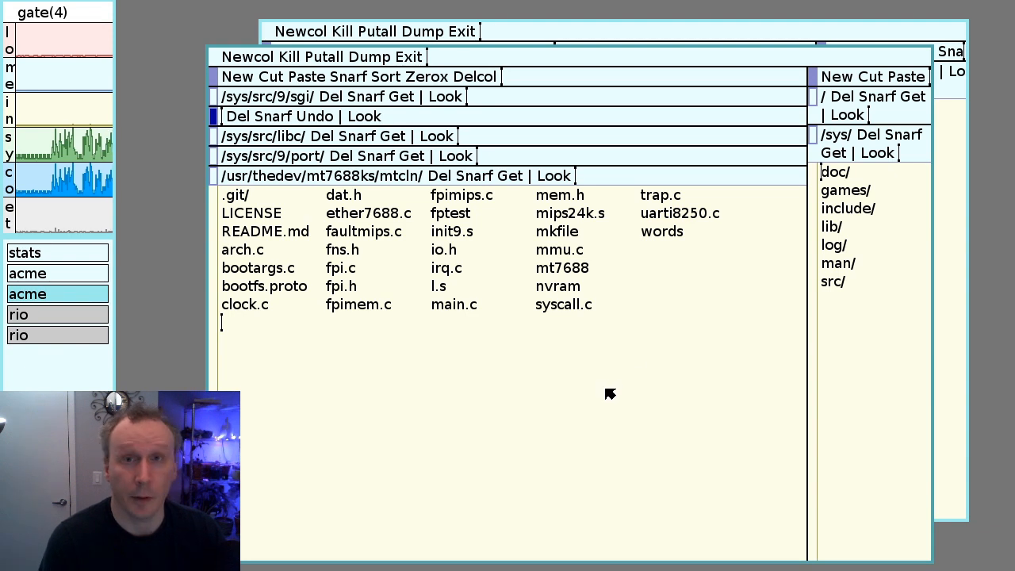
mouse_move(447, 404)
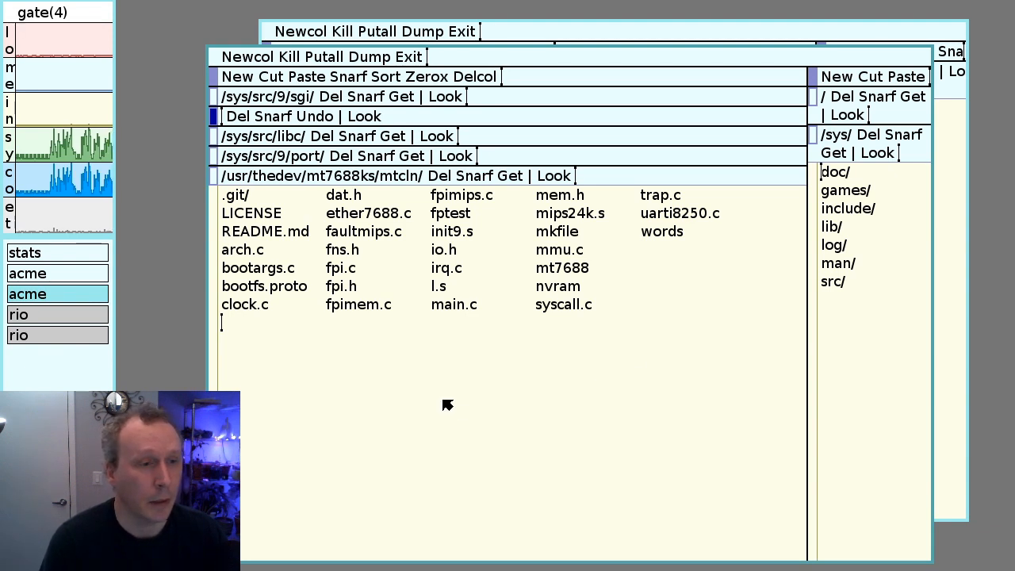
mouse_move(460, 400)
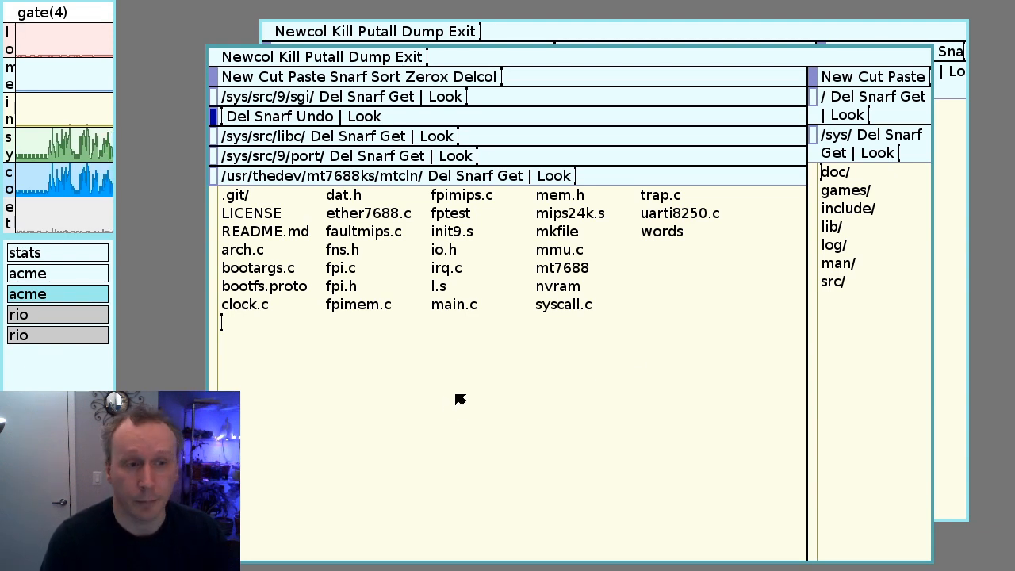
mouse_move(252, 309)
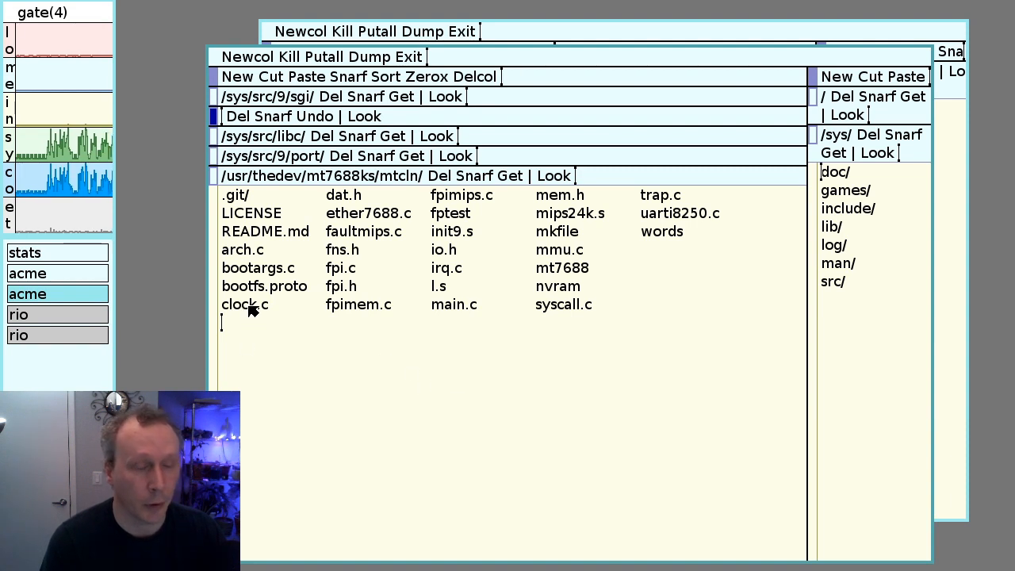
mouse_move(288, 321)
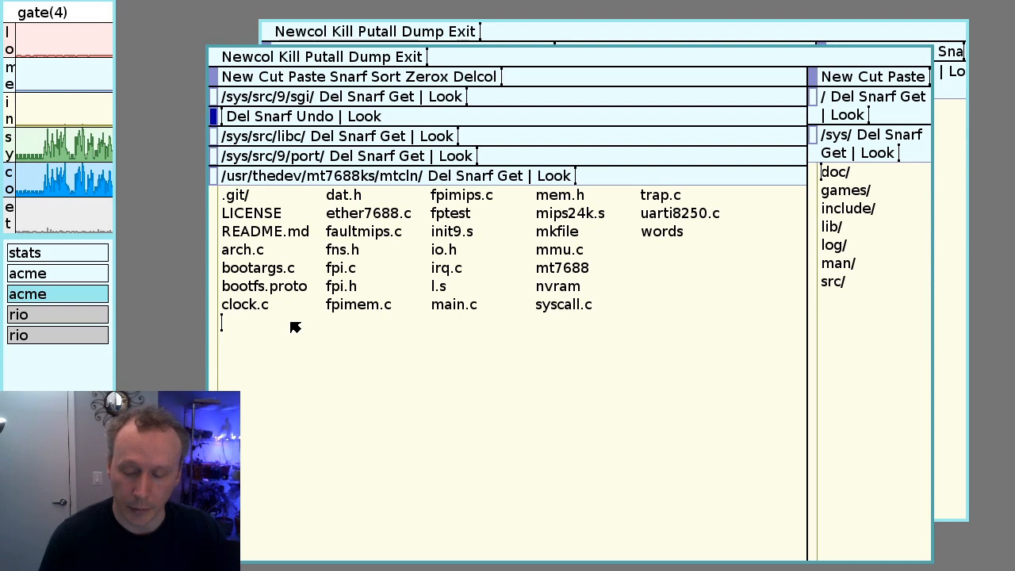
mouse_move(304, 328)
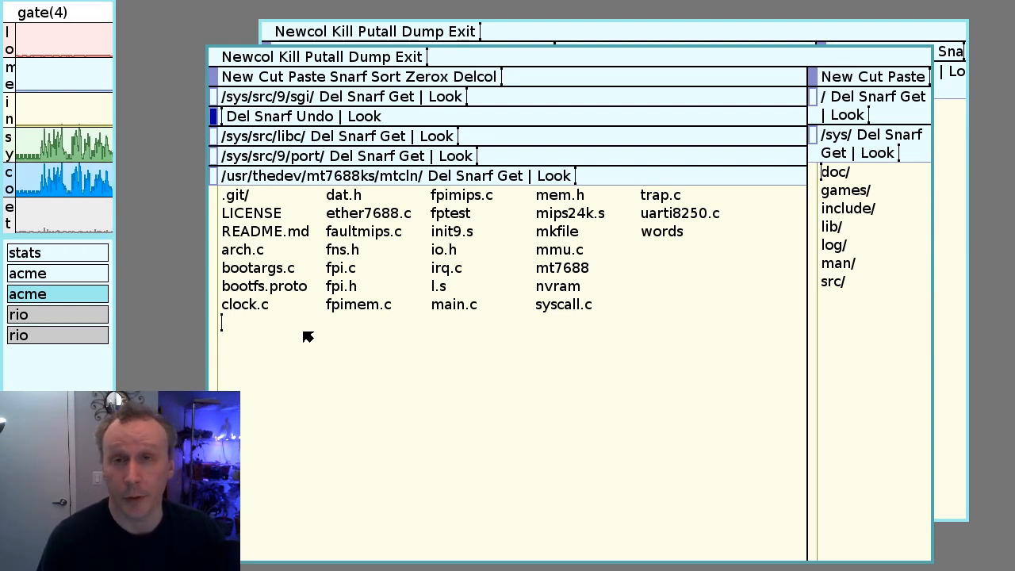
mouse_move(326, 412)
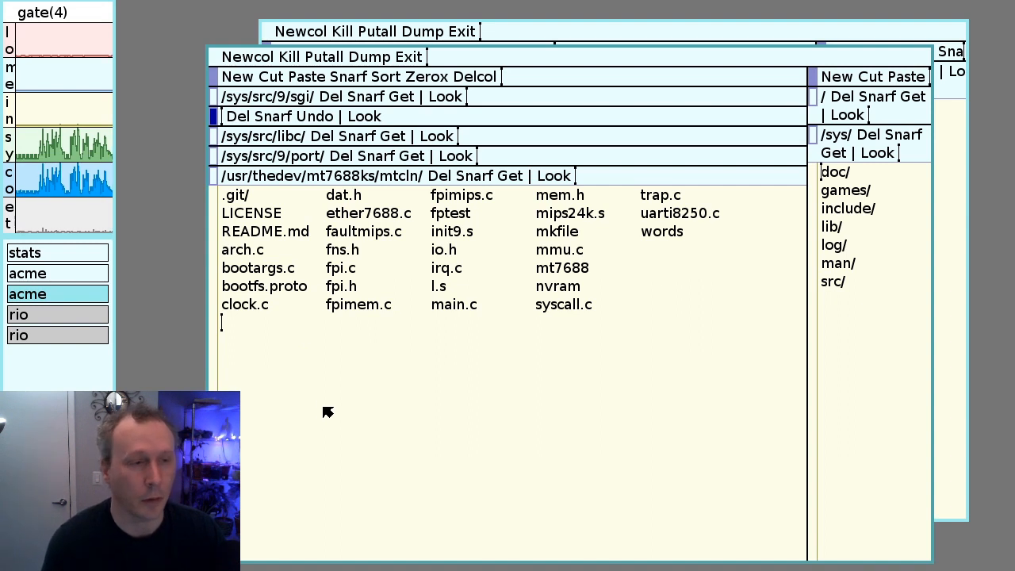
mouse_move(324, 342)
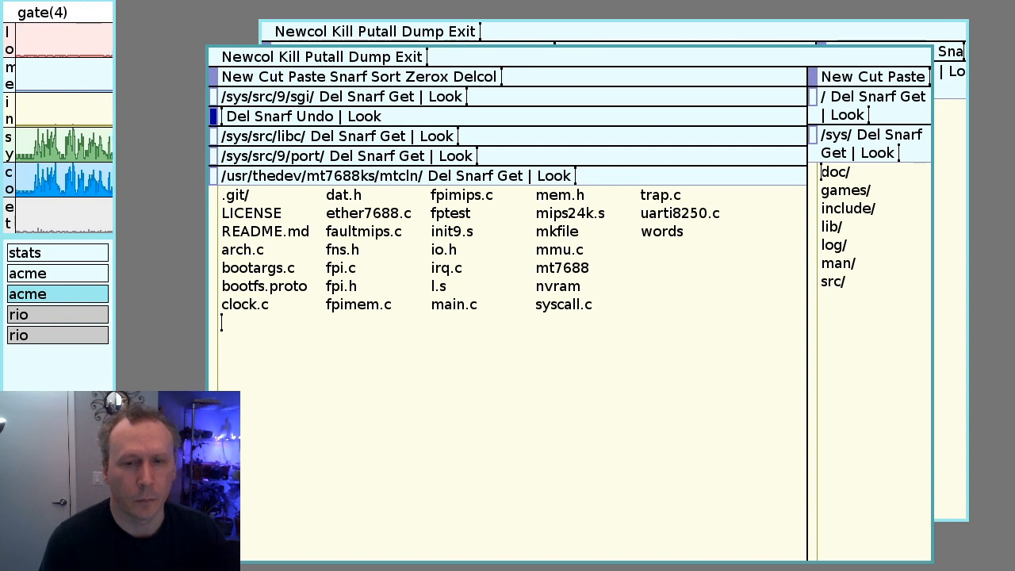
mouse_move(393, 324)
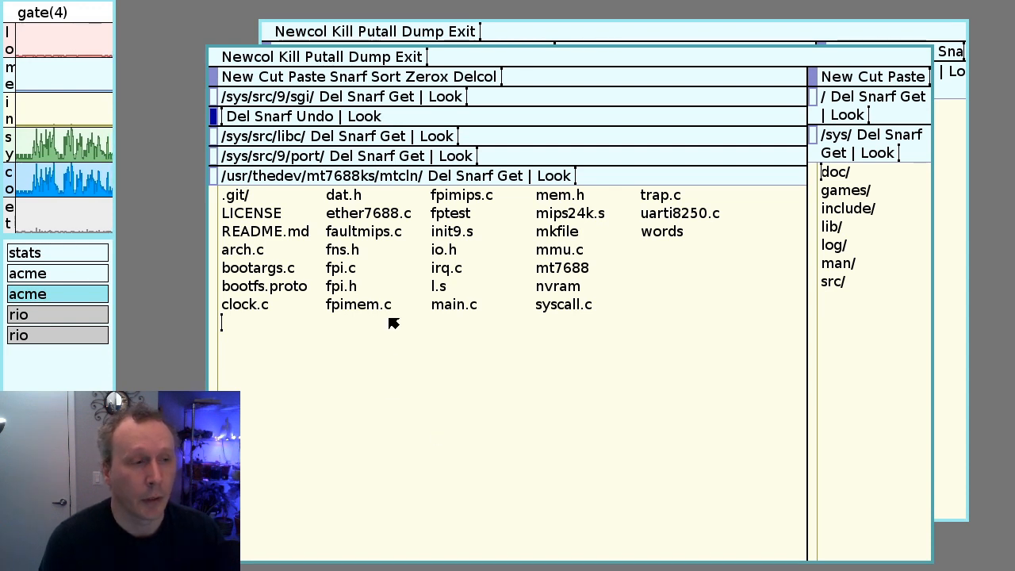
mouse_move(476, 282)
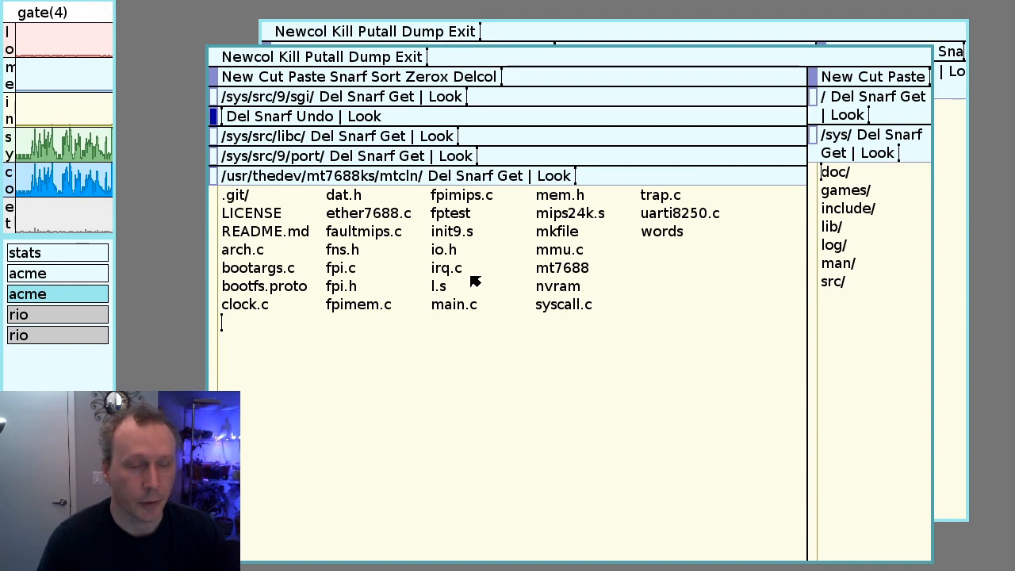
mouse_move(399, 445)
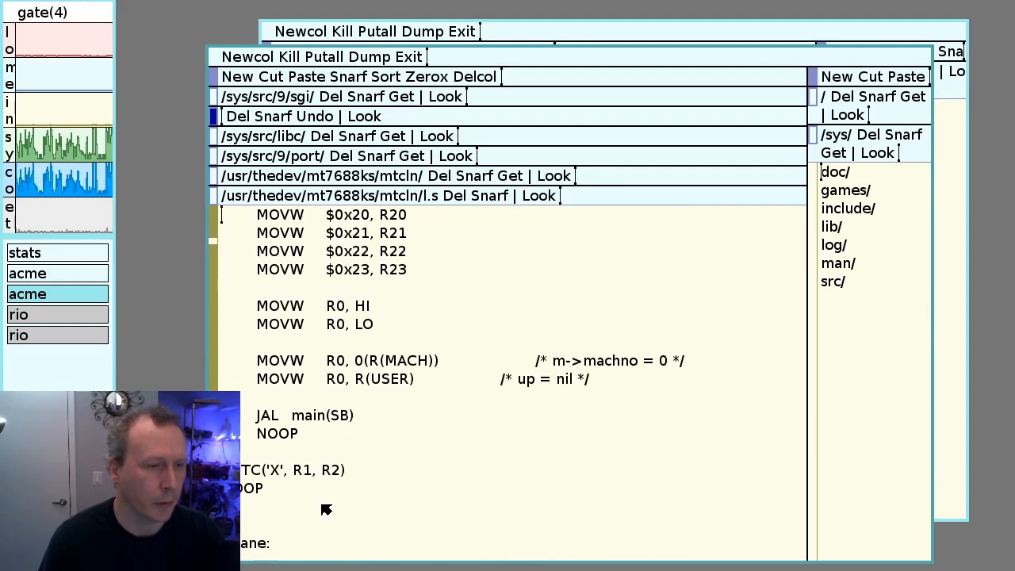
From the mtcln directory, bring up main.c and jump to its main function
scroll("down", 3)
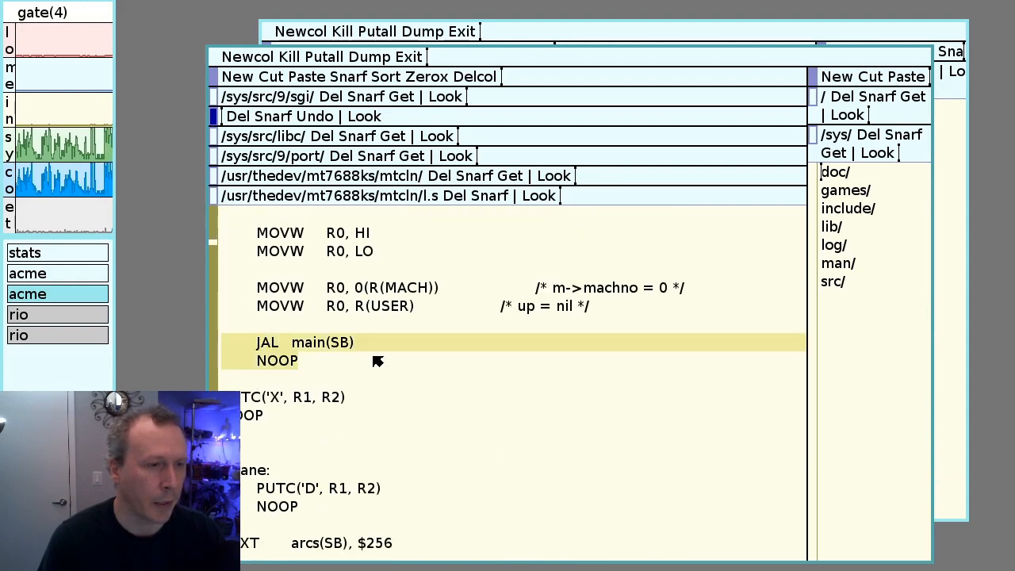
left_click(388, 174)
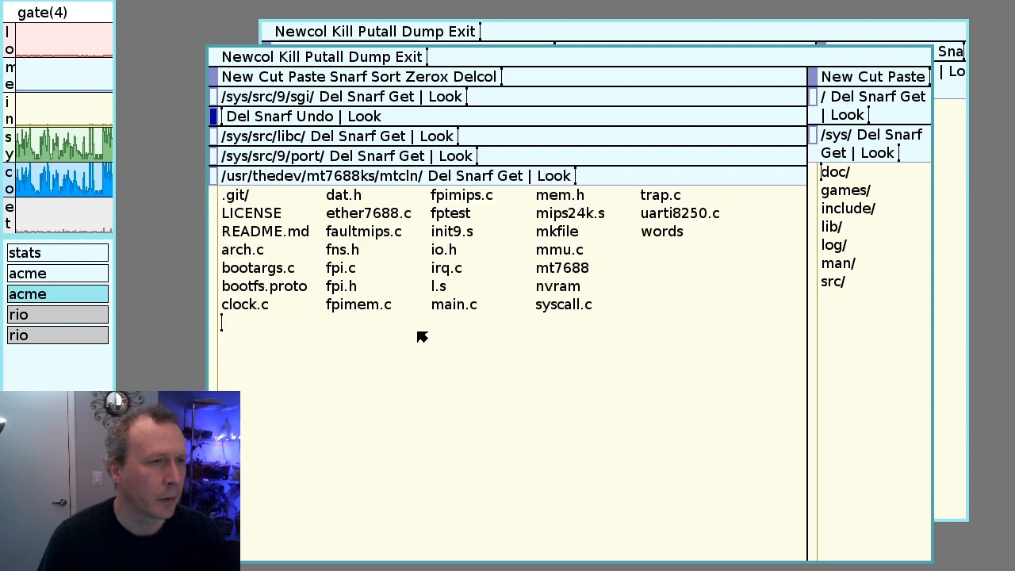
mouse_move(457, 309)
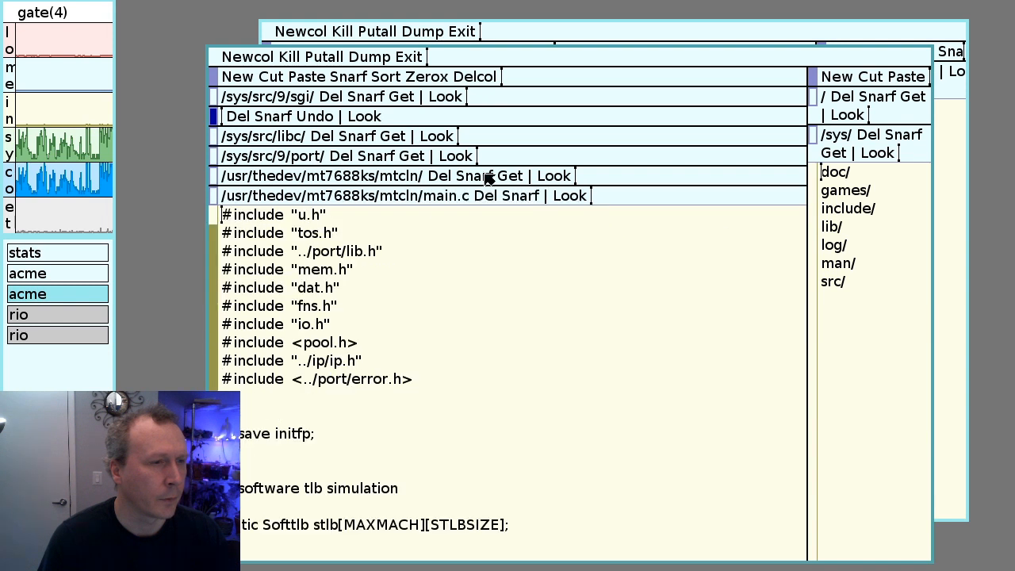
type("main")
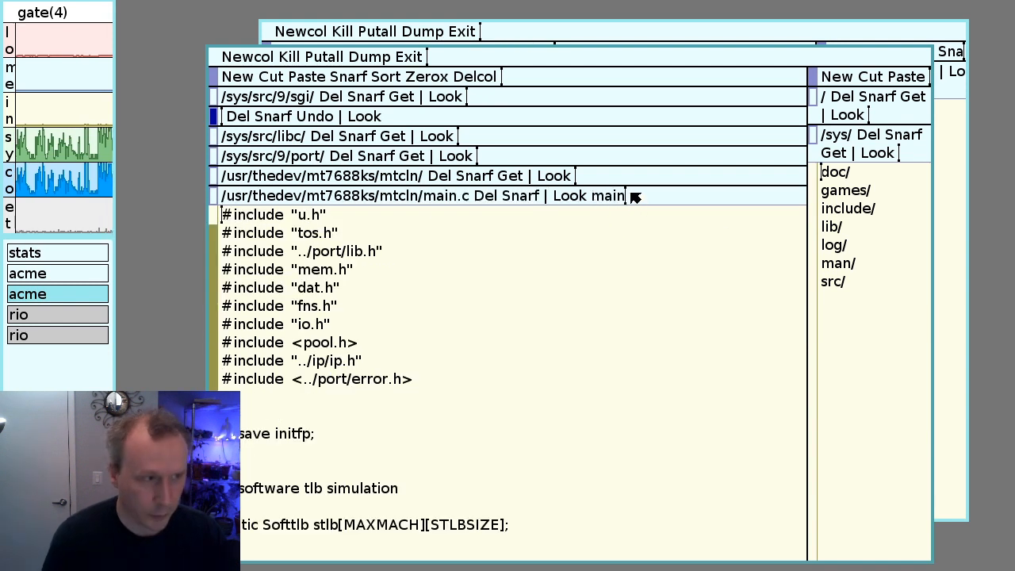
scroll("down", 3)
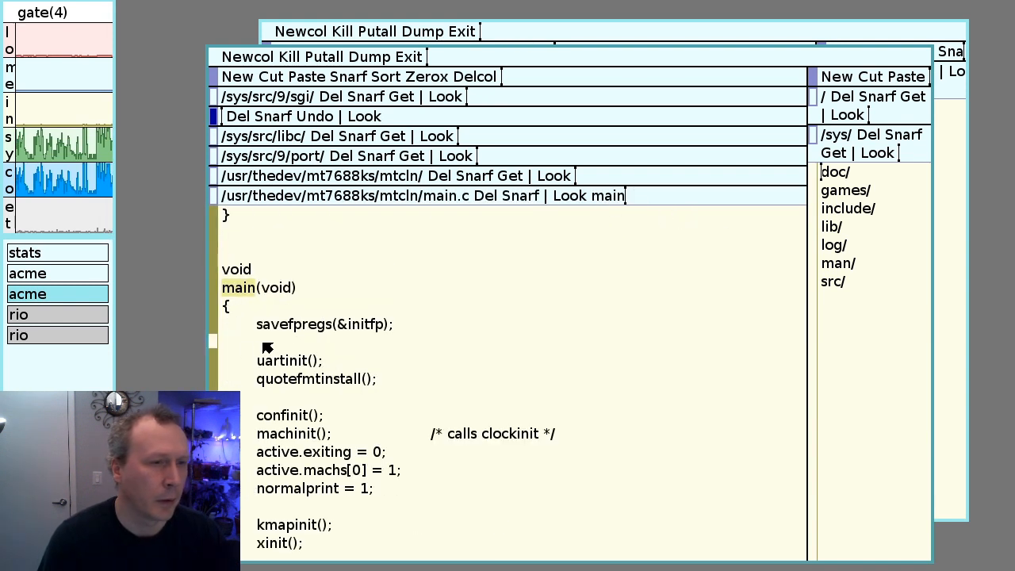
scroll("down", 3)
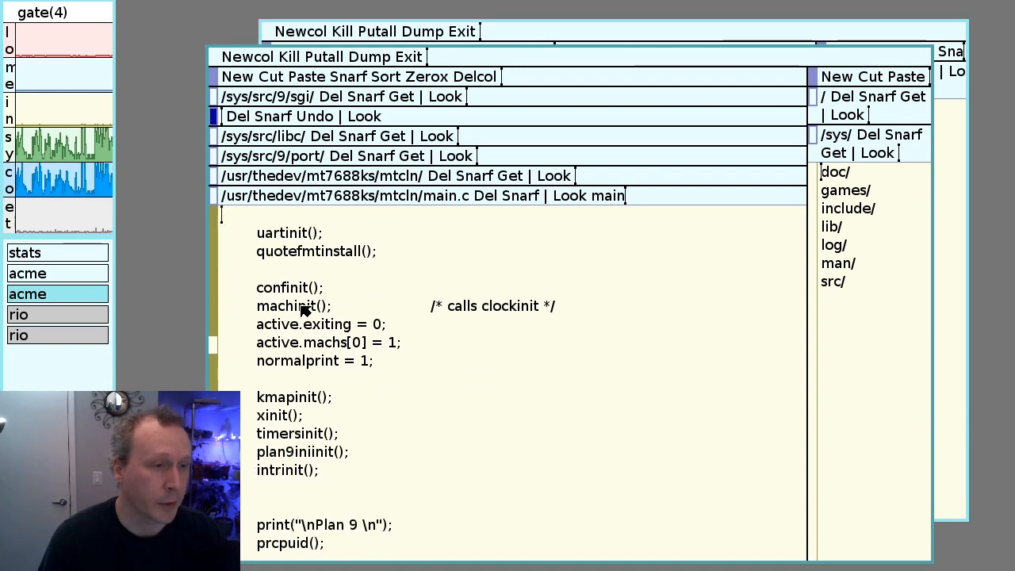
mouse_move(394, 428)
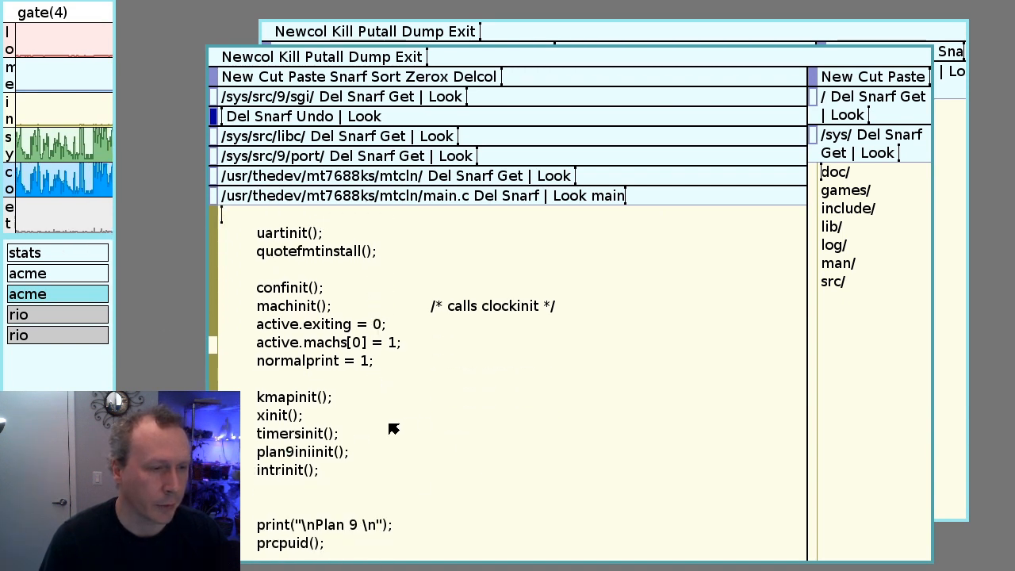
Read main()'s init calls down to schedinit and start looking for init0
scroll("down", 3)
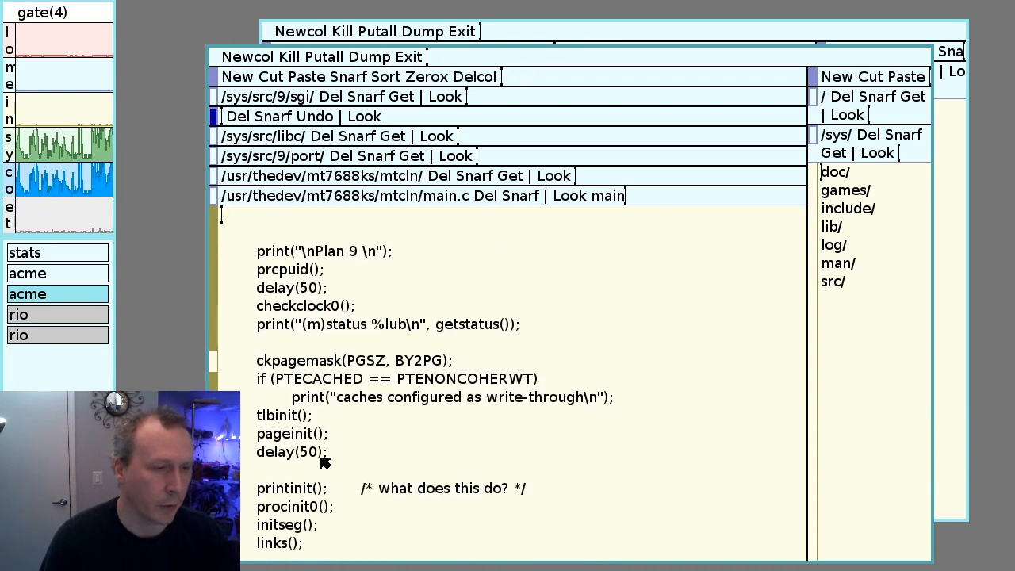
scroll("down", 3)
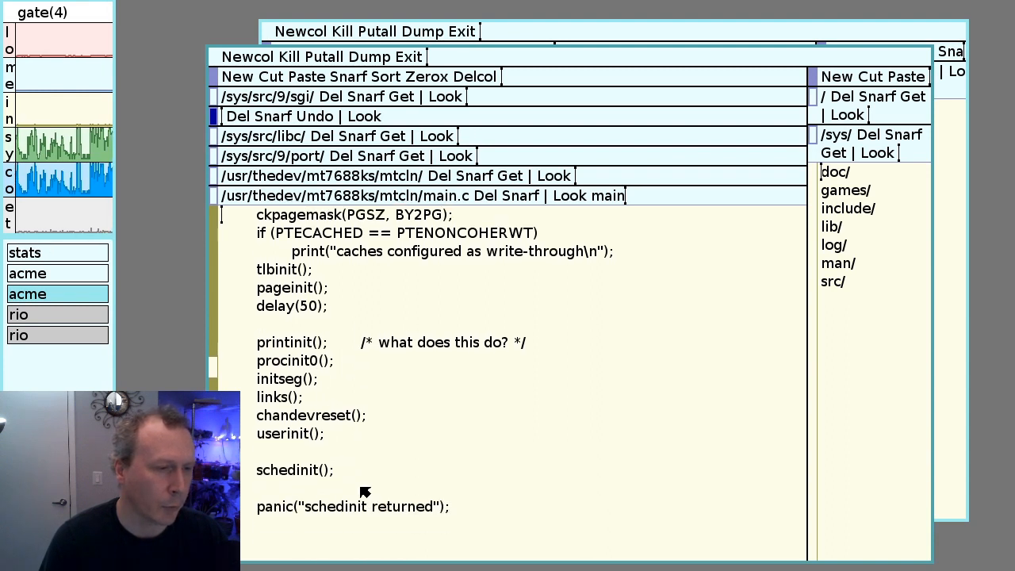
scroll("up", 3)
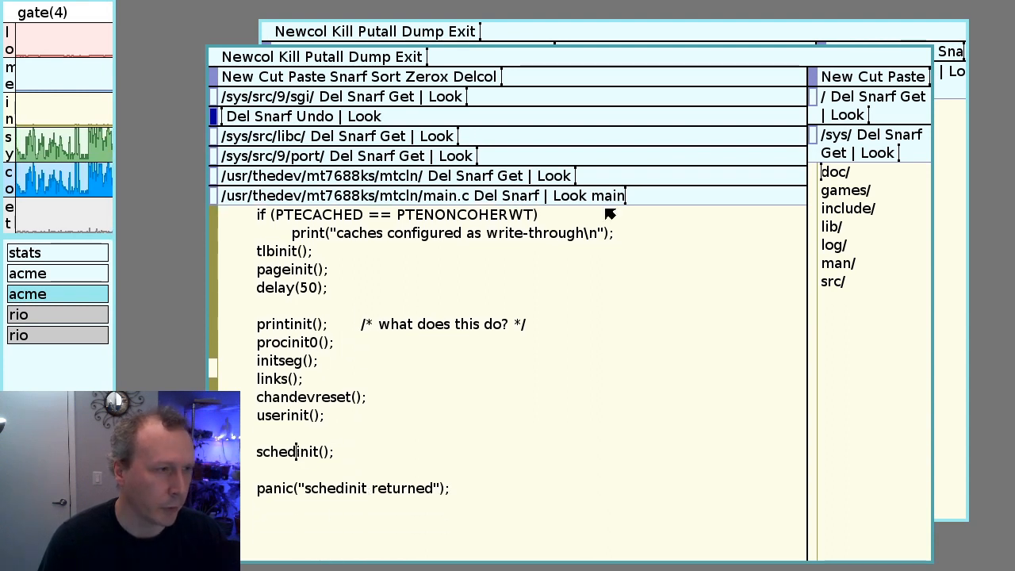
type("init0")
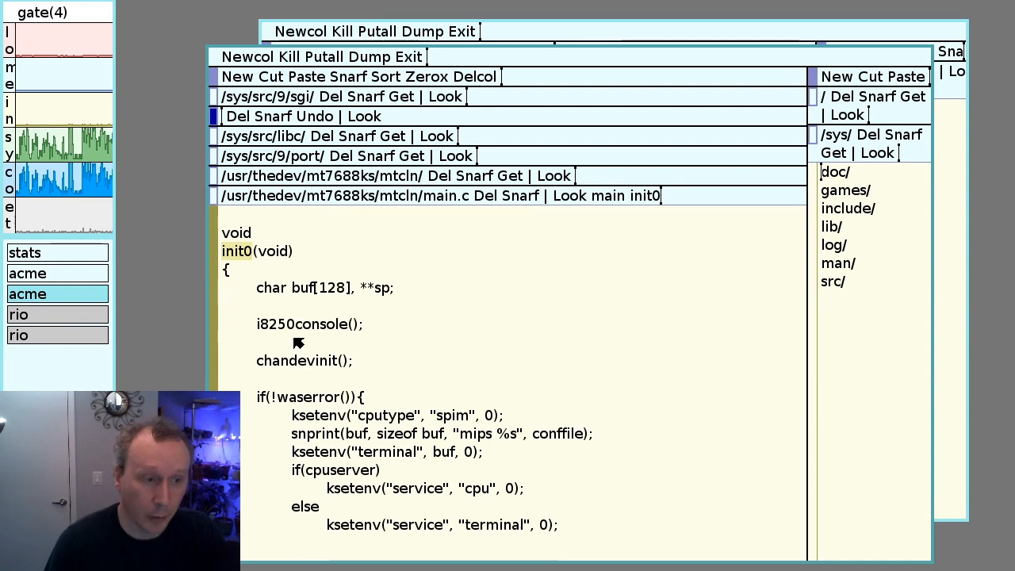
Scroll through init0 past kproc alarm and boot stack setup to touser(sp)
scroll("down", 3)
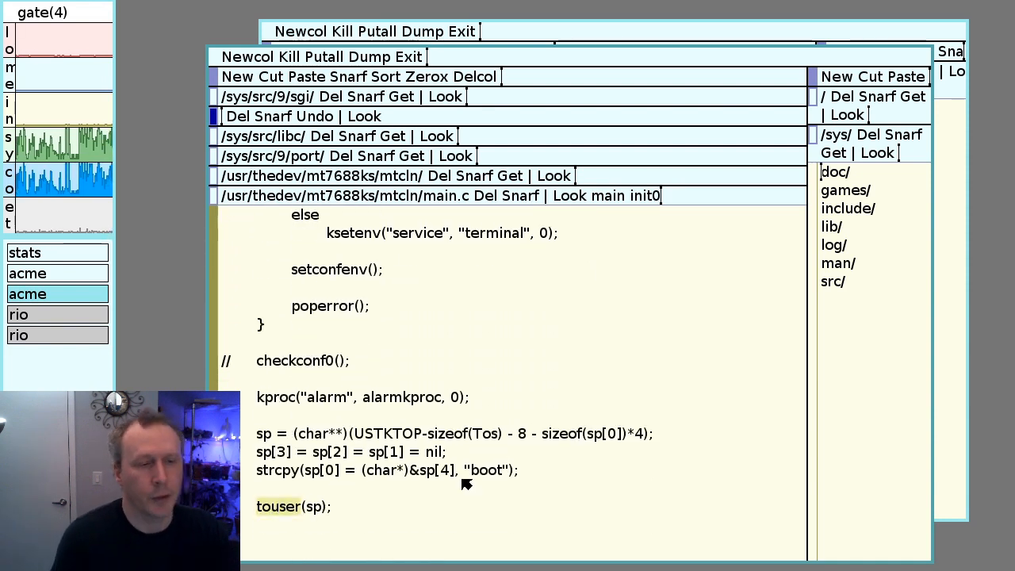
mouse_move(277, 368)
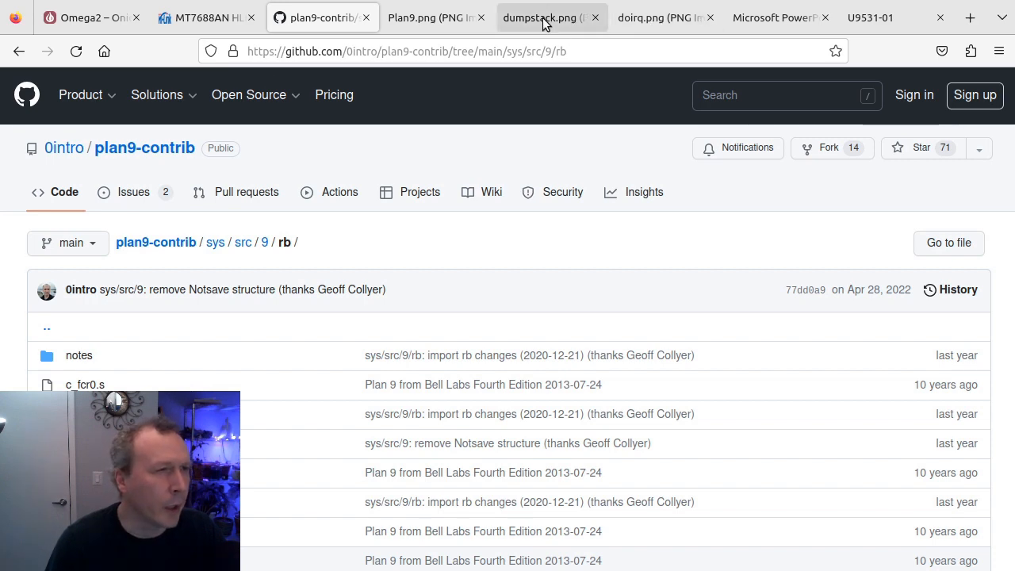
View dumpstack.png showing the kernel register dump and failed boot process ktrace
left_click(539, 17)
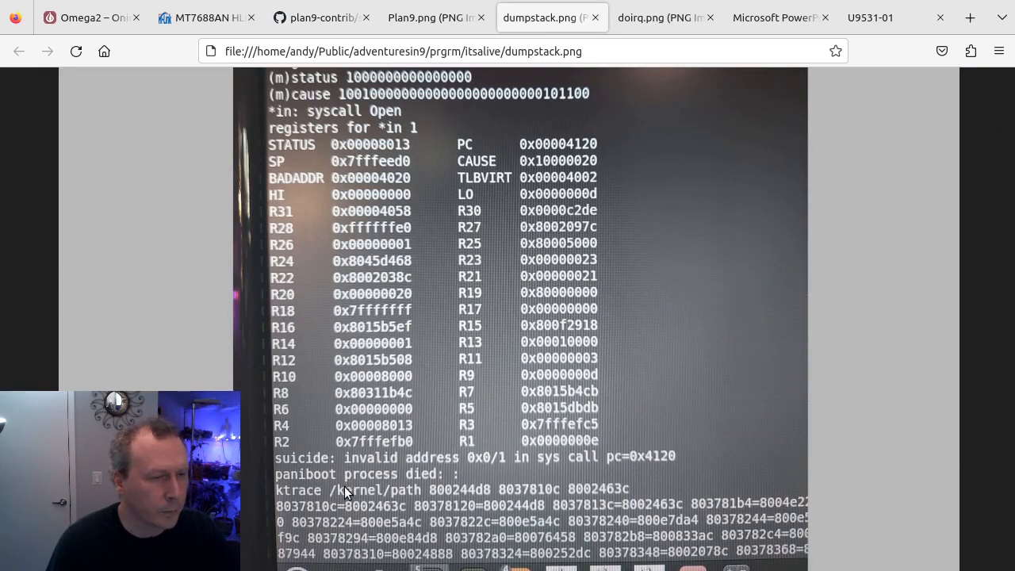
mouse_move(277, 484)
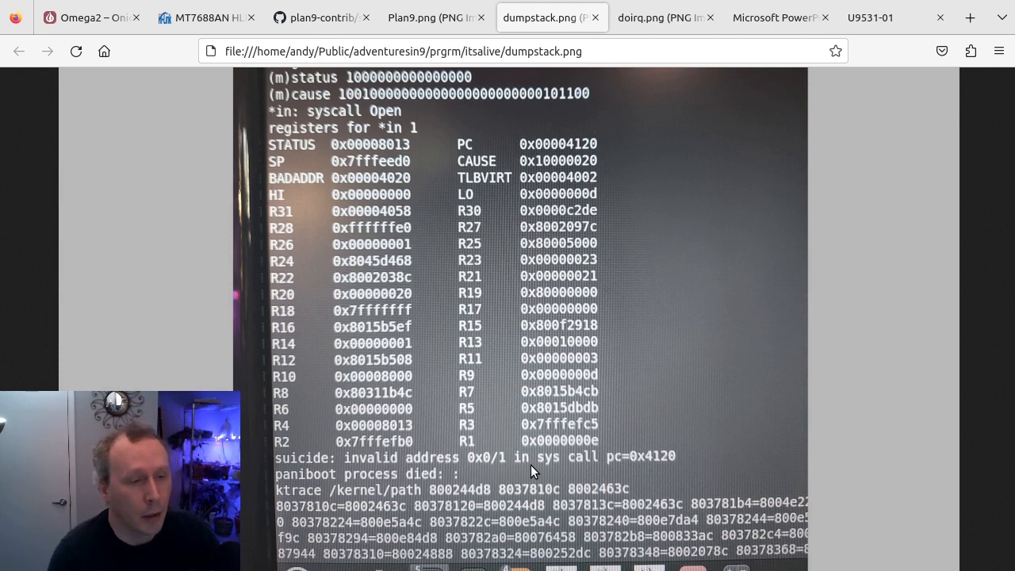
mouse_move(320, 187)
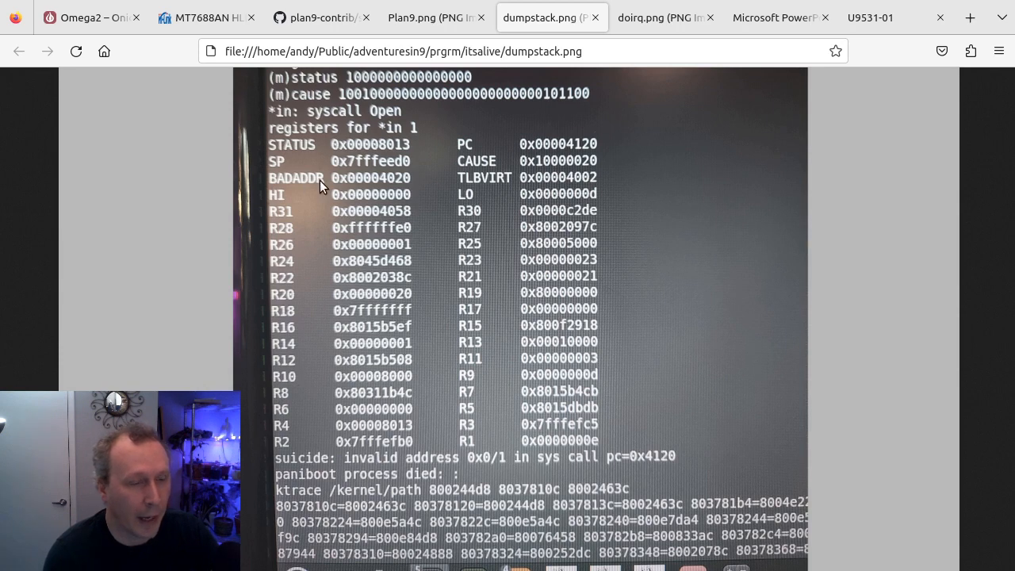
mouse_move(472, 183)
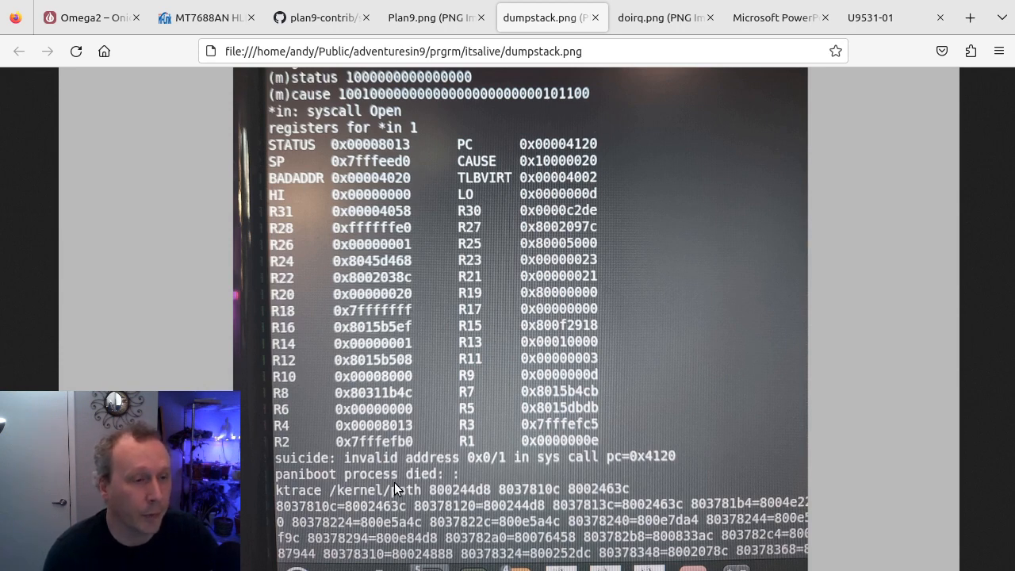
mouse_move(251, 177)
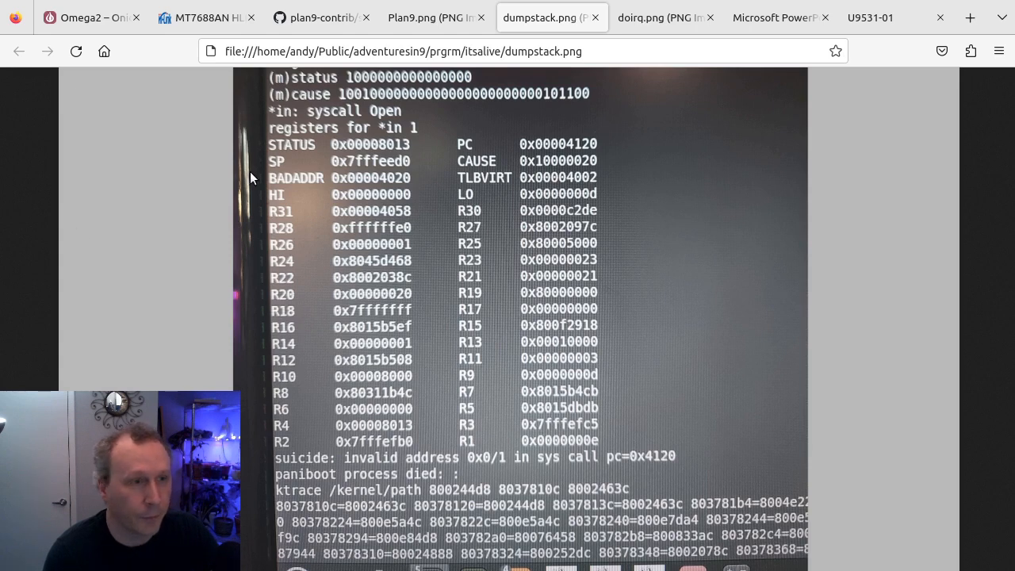
mouse_move(279, 119)
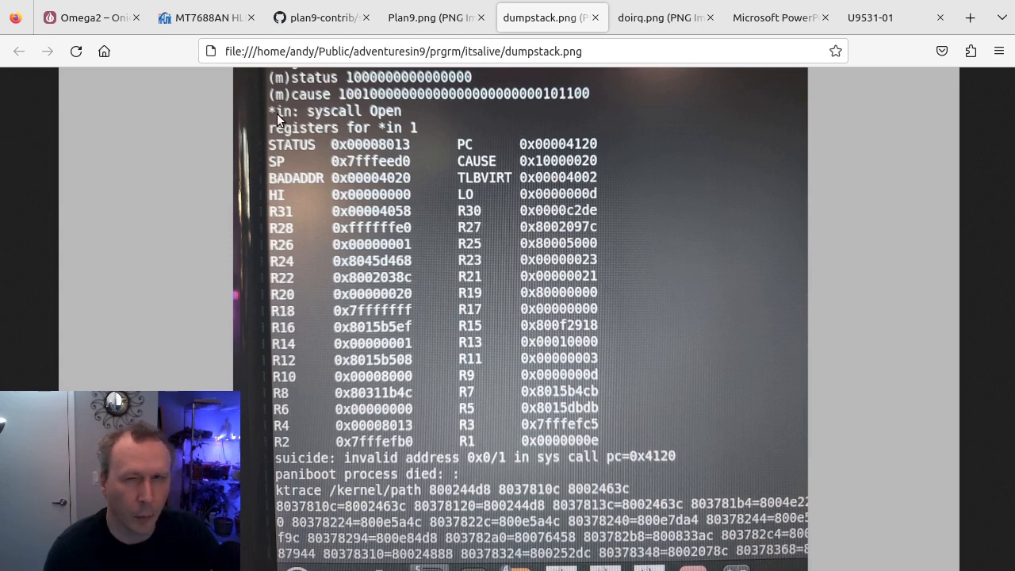
mouse_move(346, 117)
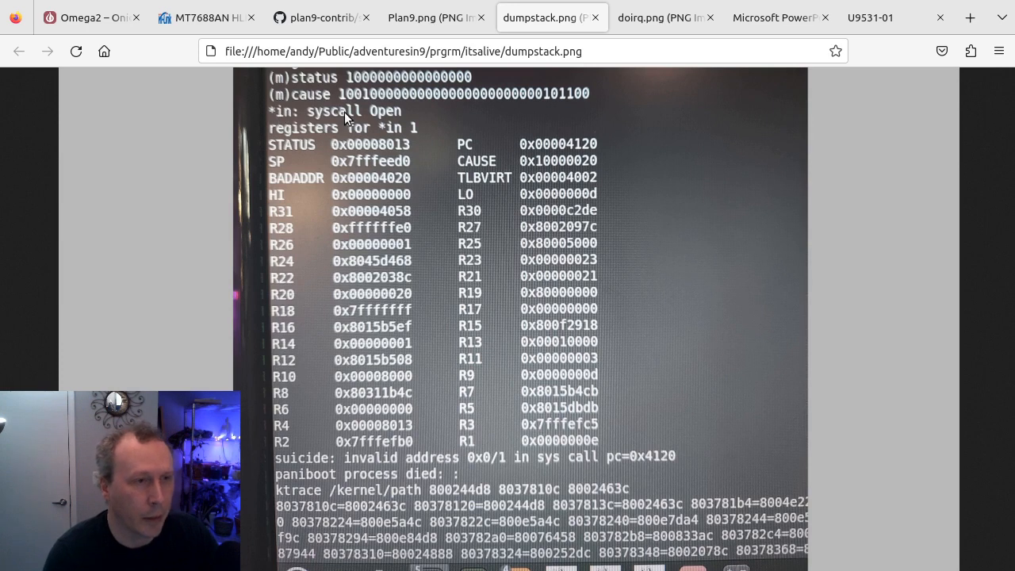
mouse_move(336, 197)
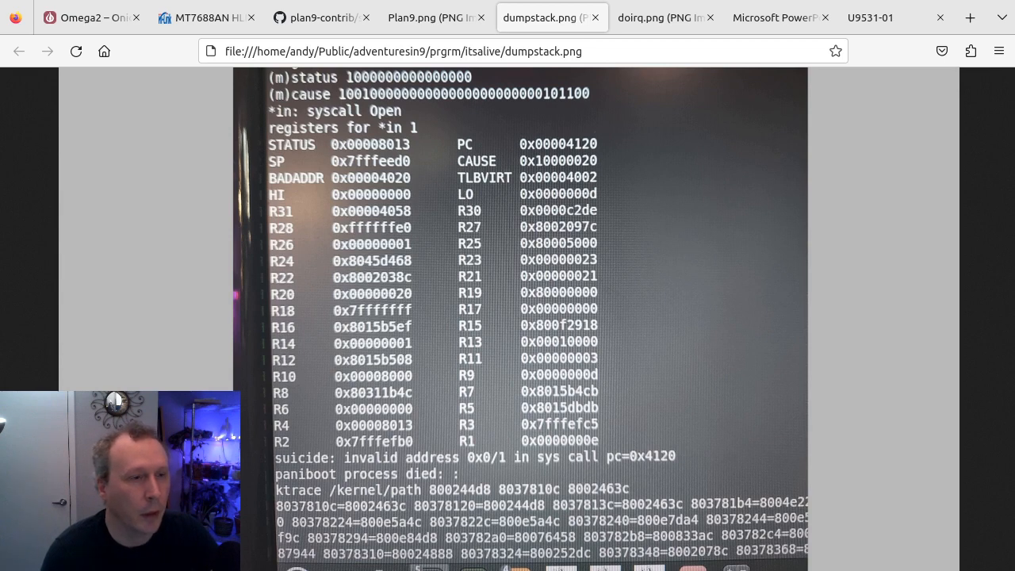
mouse_move(427, 239)
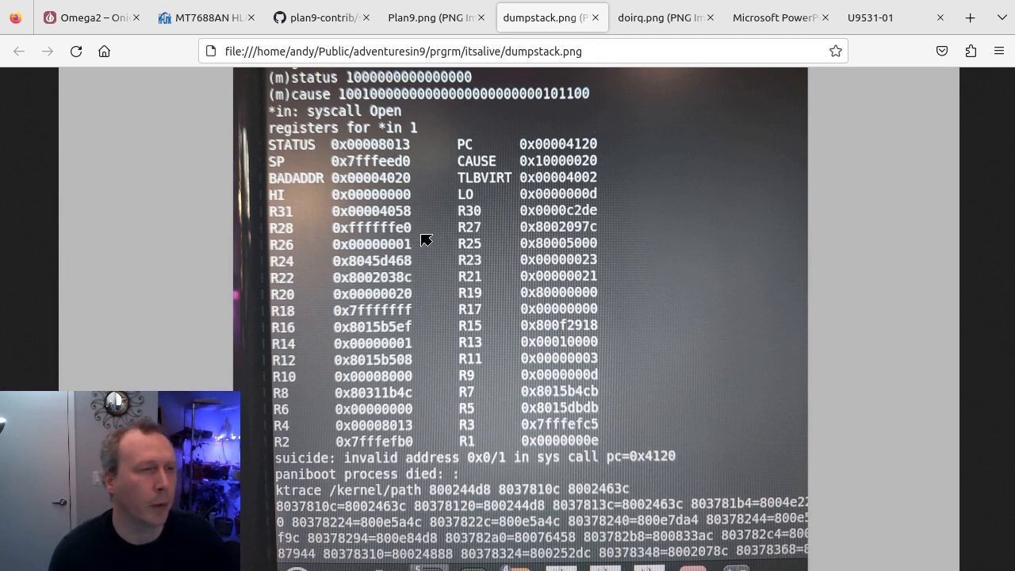
mouse_move(539, 135)
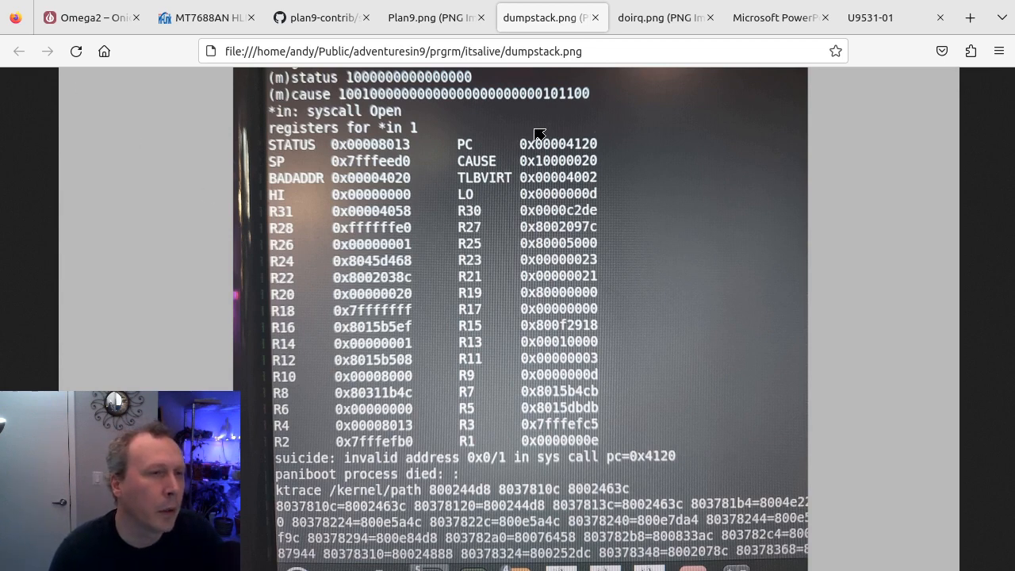
mouse_move(372, 121)
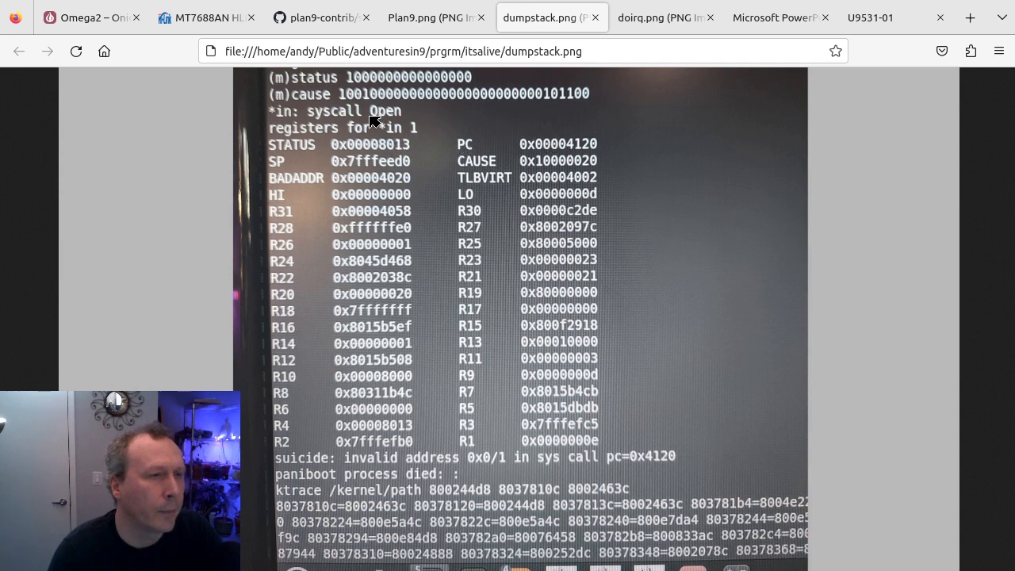
mouse_move(250, 108)
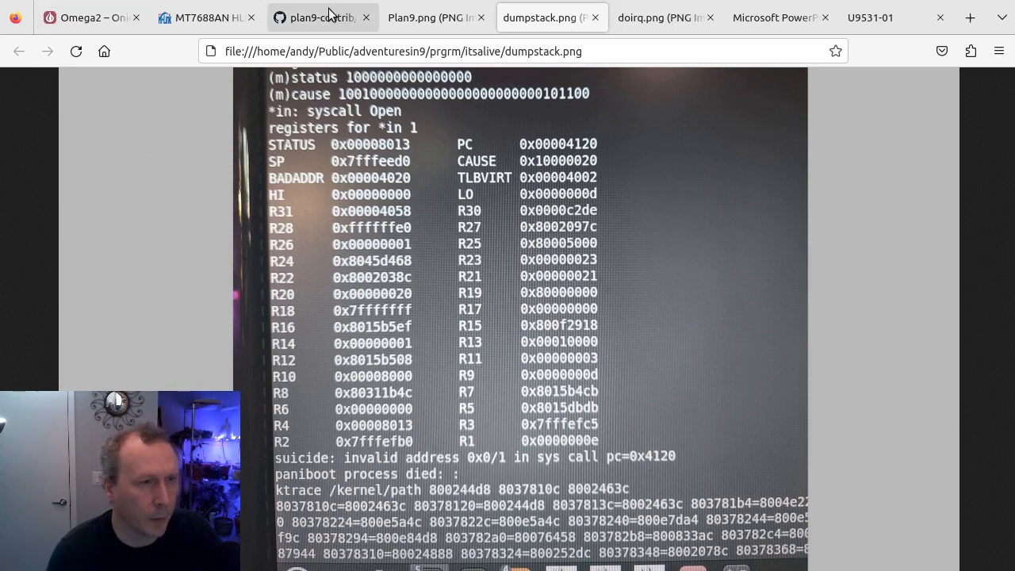
Browse plan9-contrib to the sys/src/9/loongson kernel folder and skim its files
left_click(321, 17)
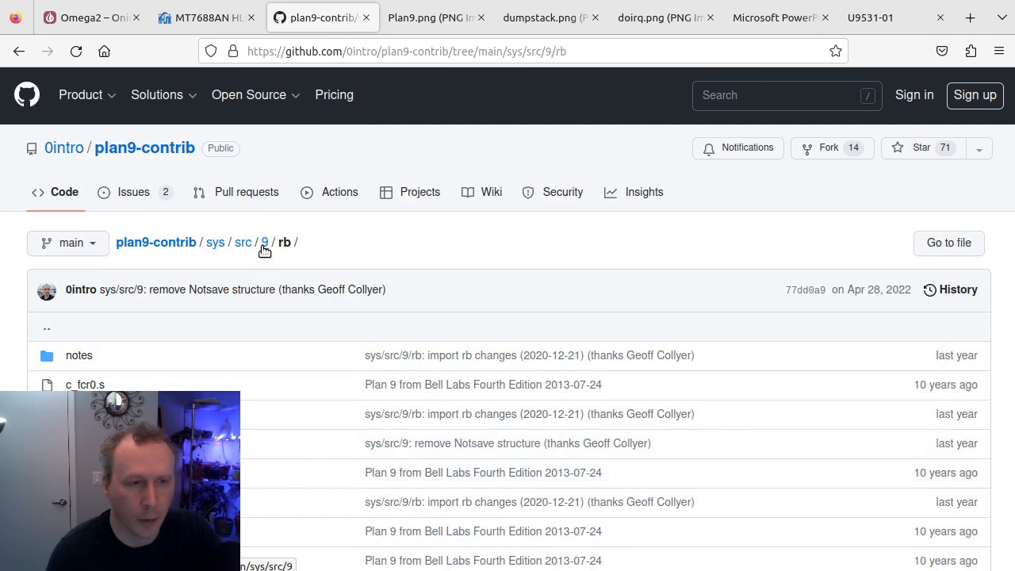
left_click(265, 241)
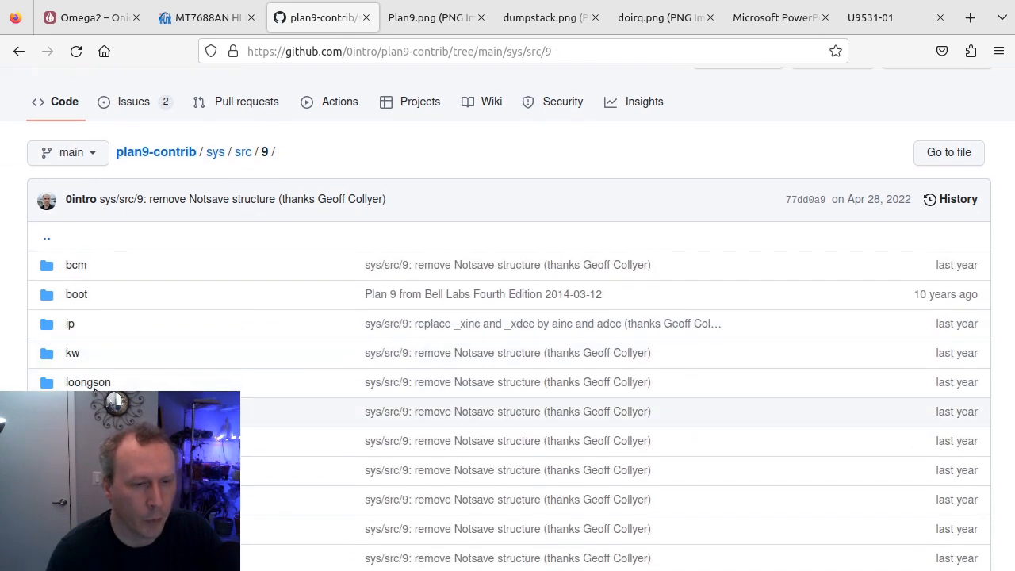
left_click(89, 383)
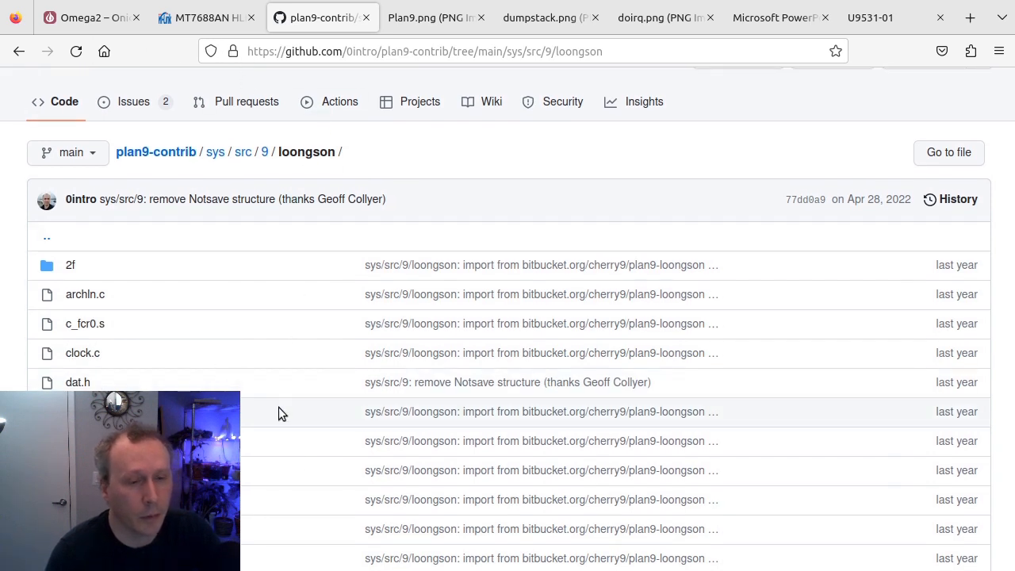
mouse_move(333, 380)
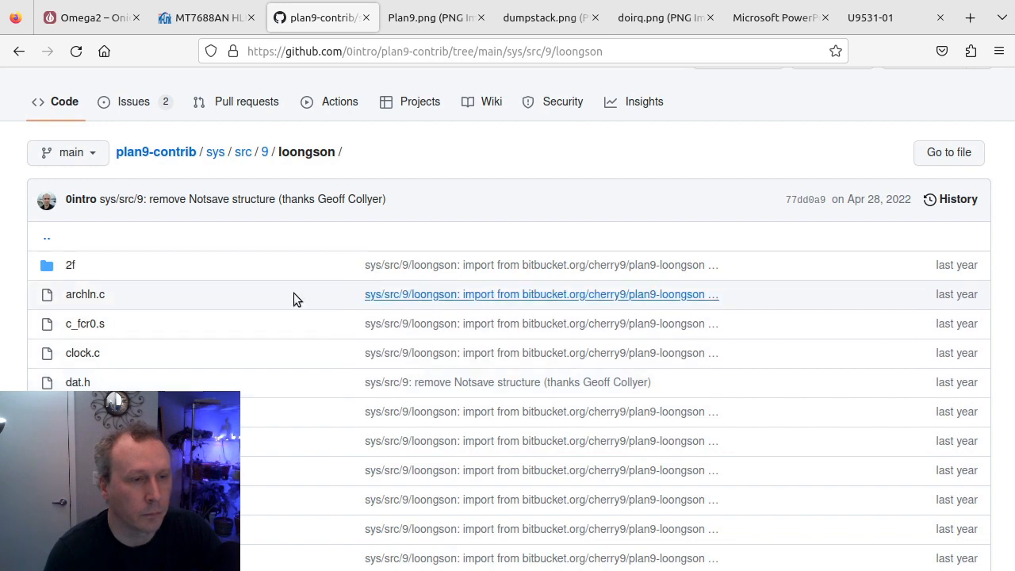
mouse_move(238, 341)
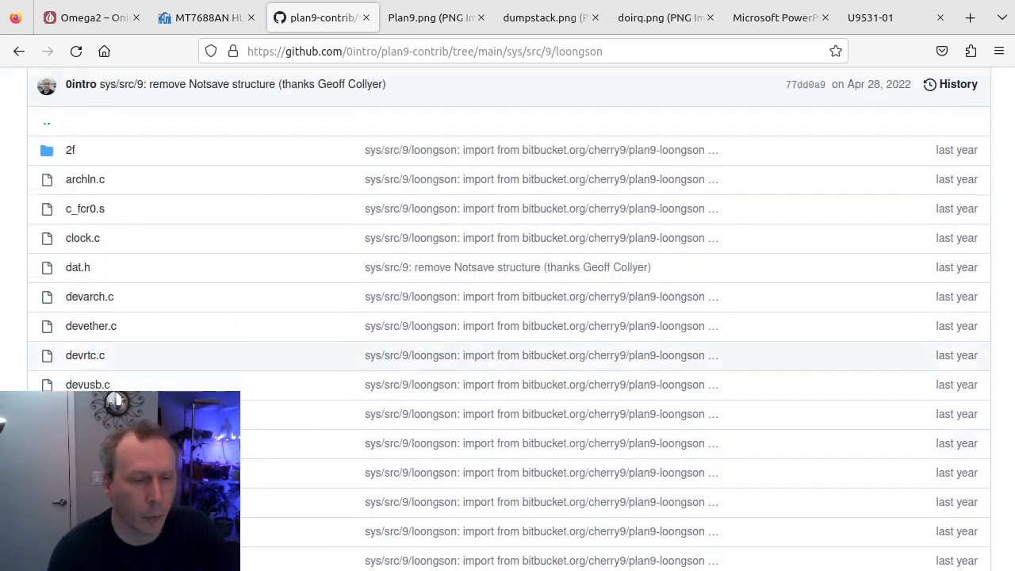
scroll("up", 3)
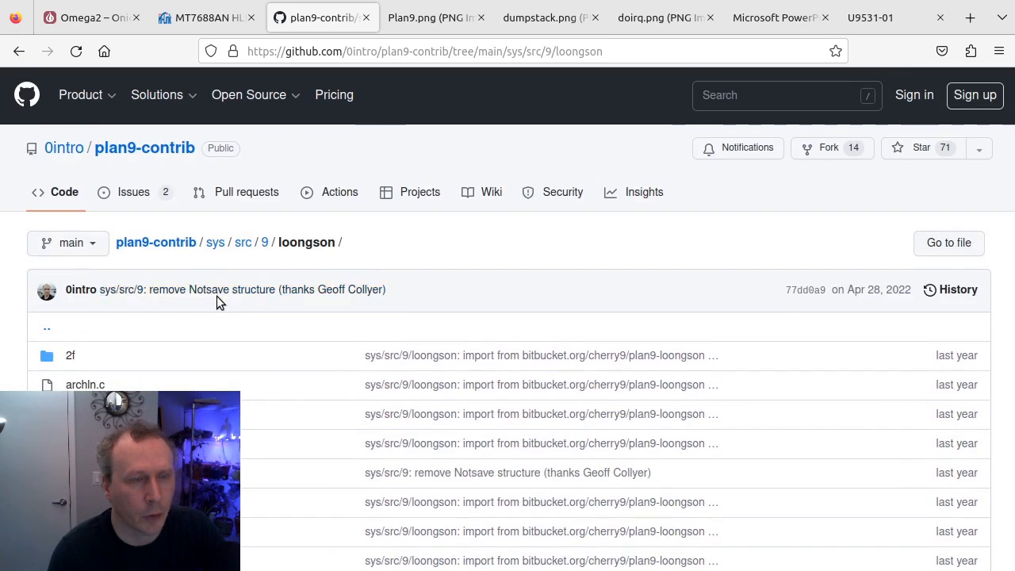
mouse_move(208, 315)
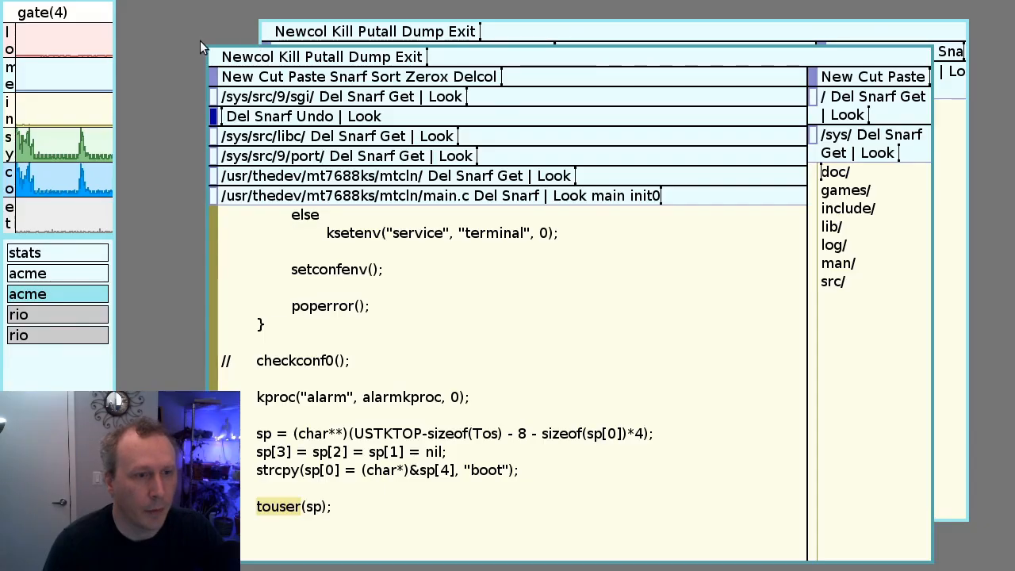
mouse_move(355, 422)
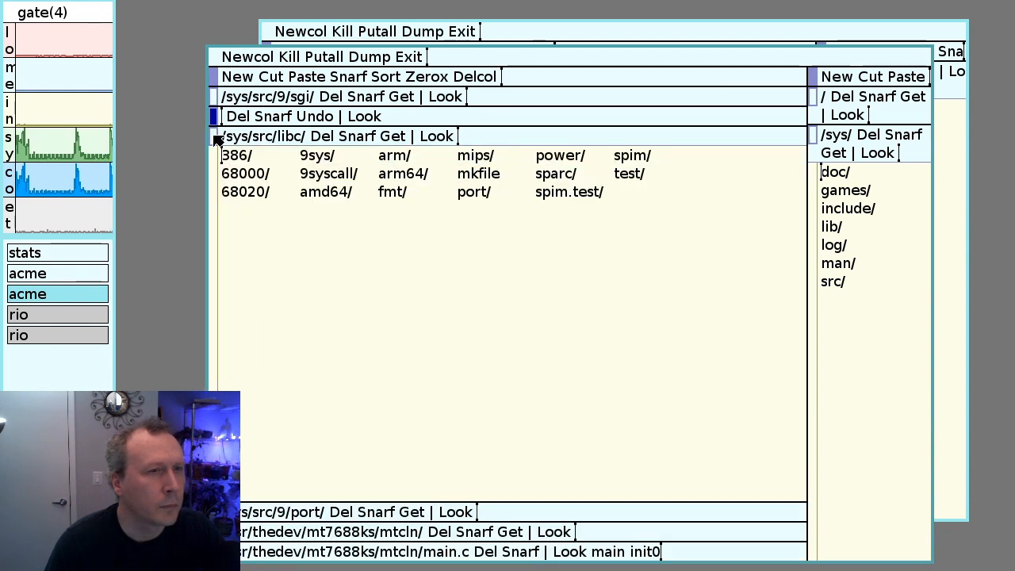
mouse_move(342, 181)
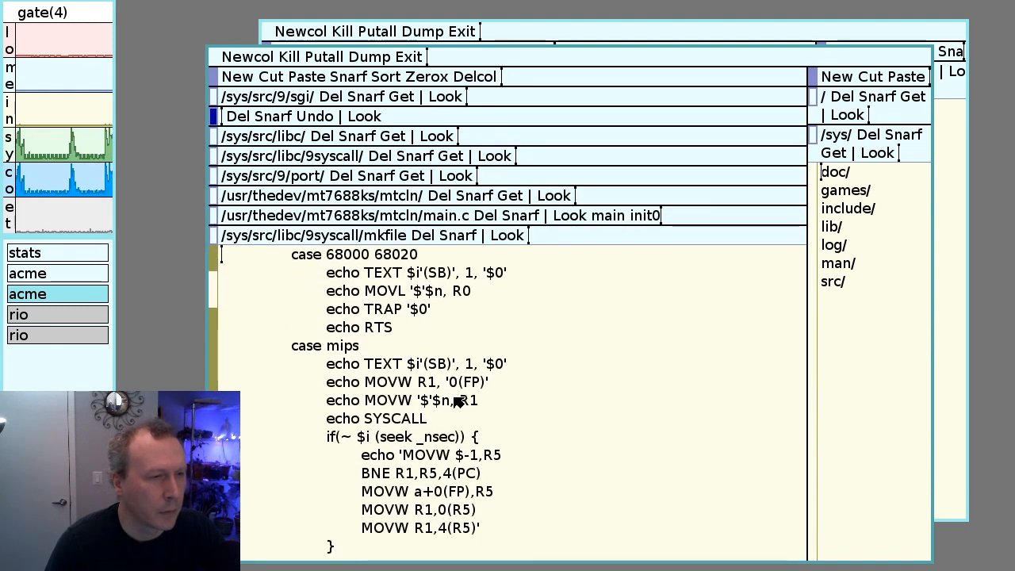
Scroll through the spim and mips2 syscall stub cases in the 9syscall mkfile
scroll("down", 3)
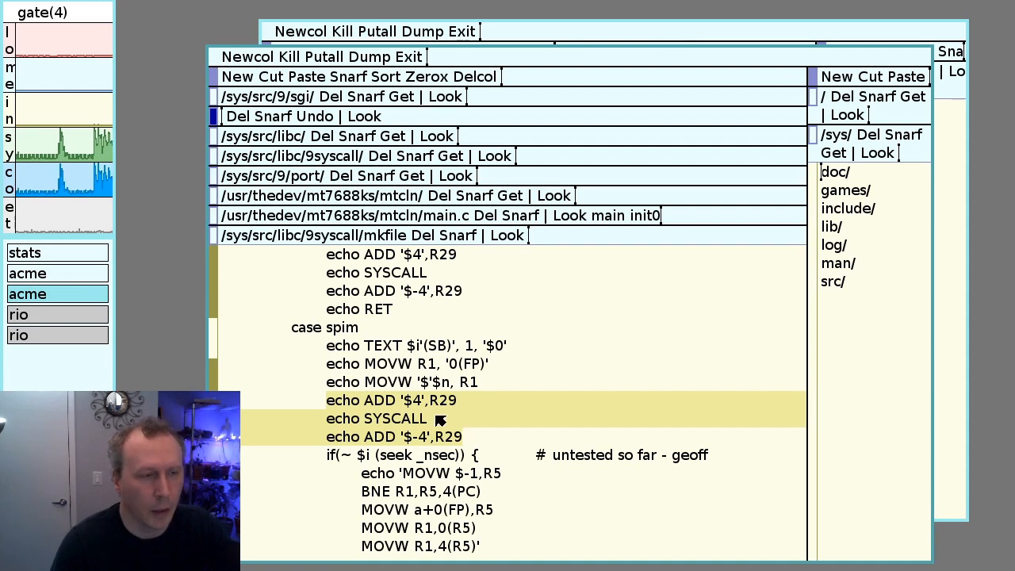
mouse_move(434, 418)
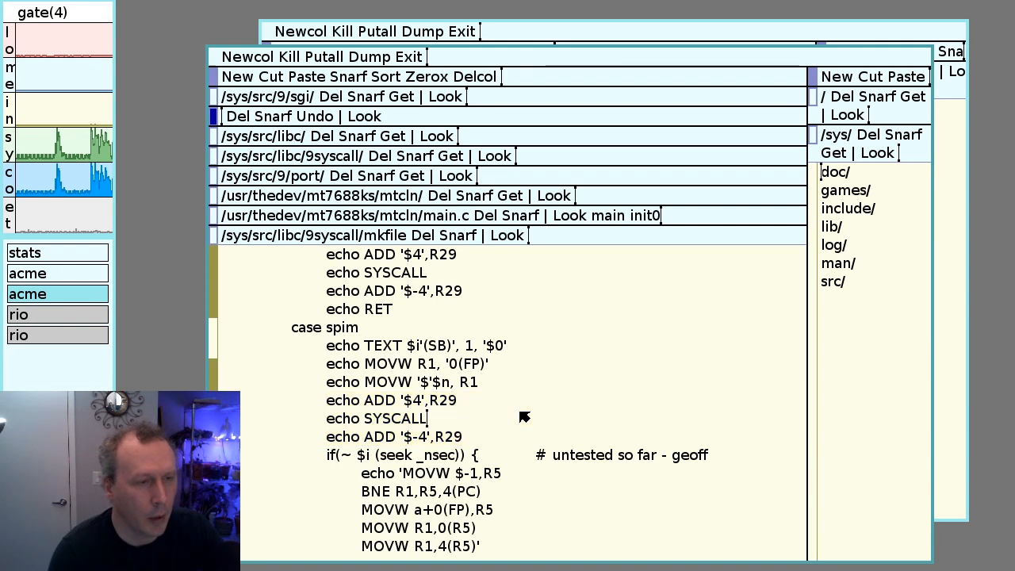
mouse_move(499, 411)
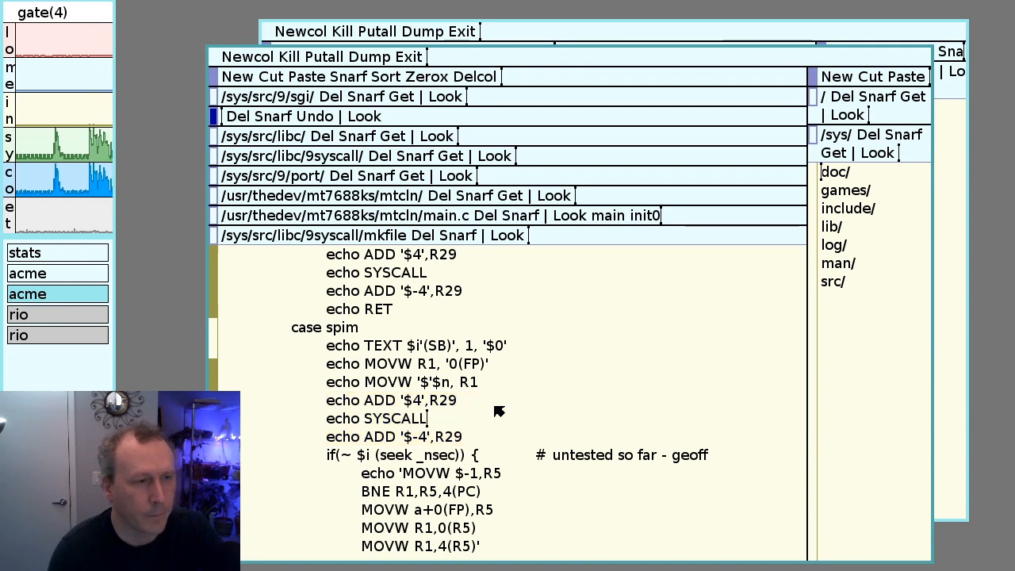
scroll("up", 3)
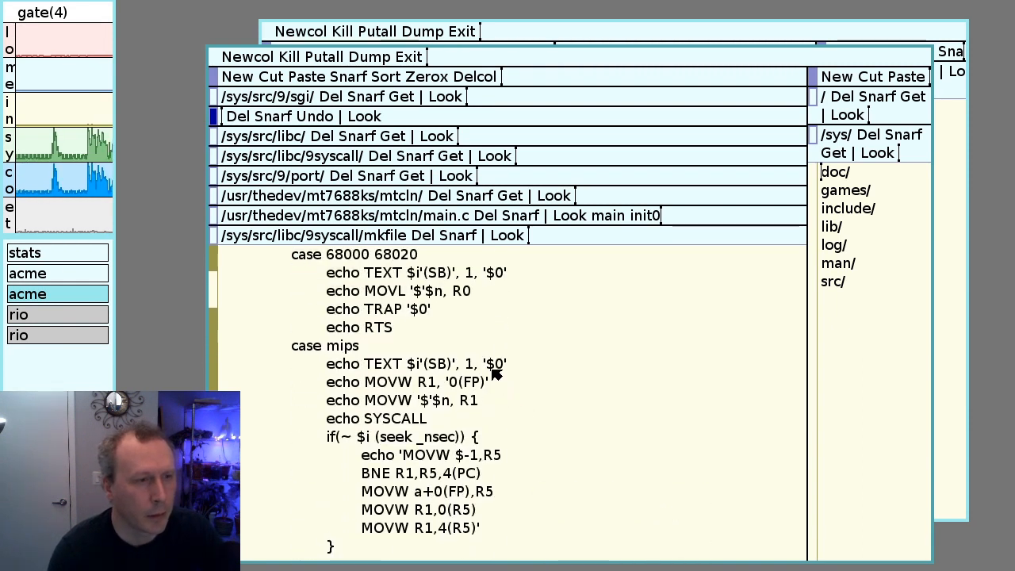
mouse_move(440, 419)
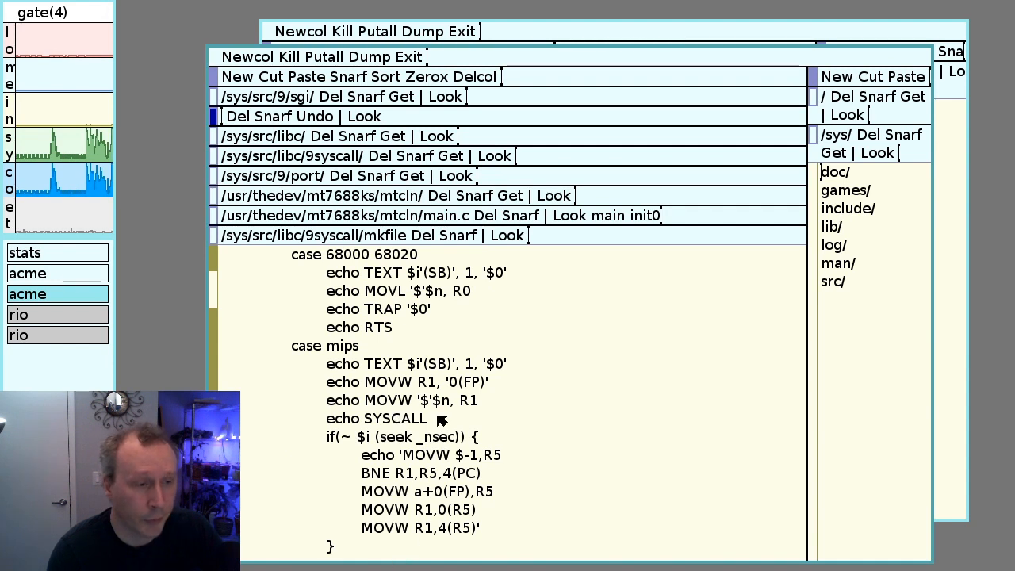
mouse_move(450, 420)
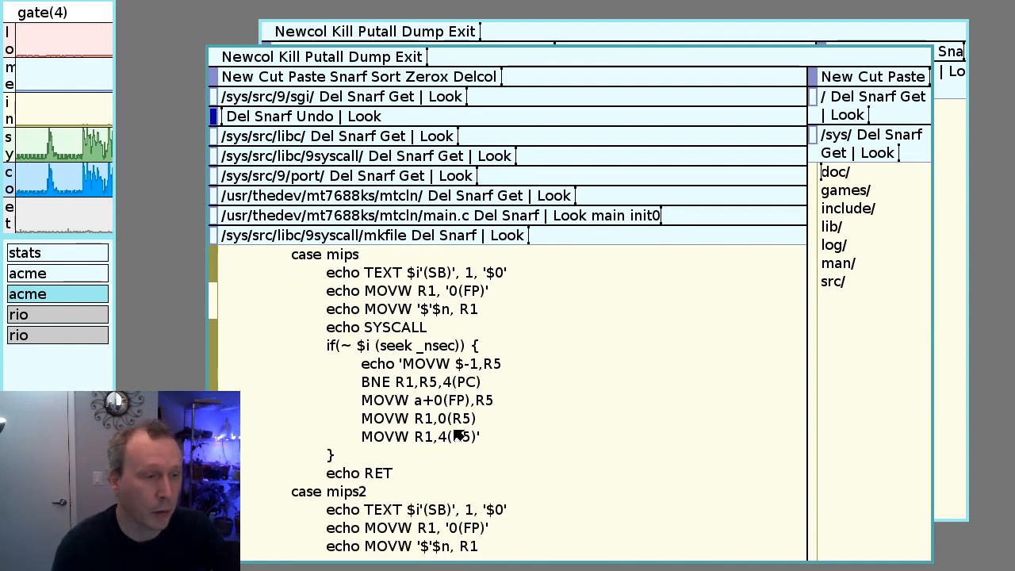
scroll("down", 3)
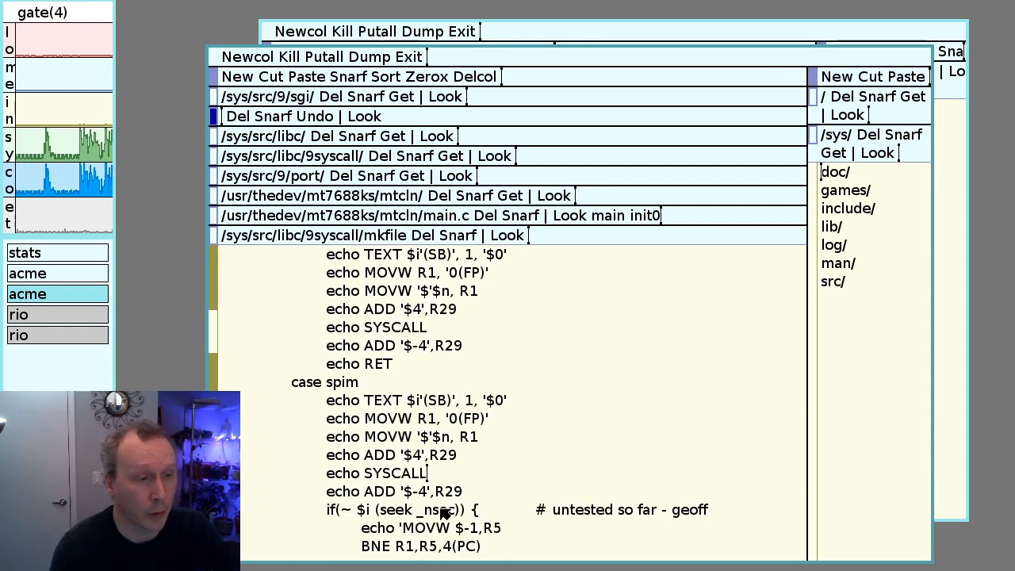
mouse_move(321, 476)
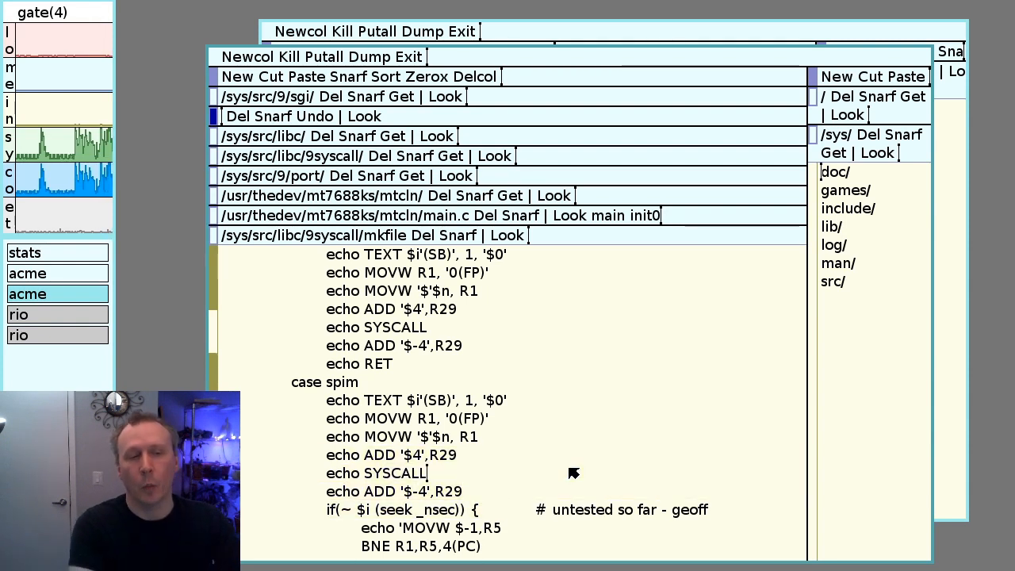
mouse_move(495, 491)
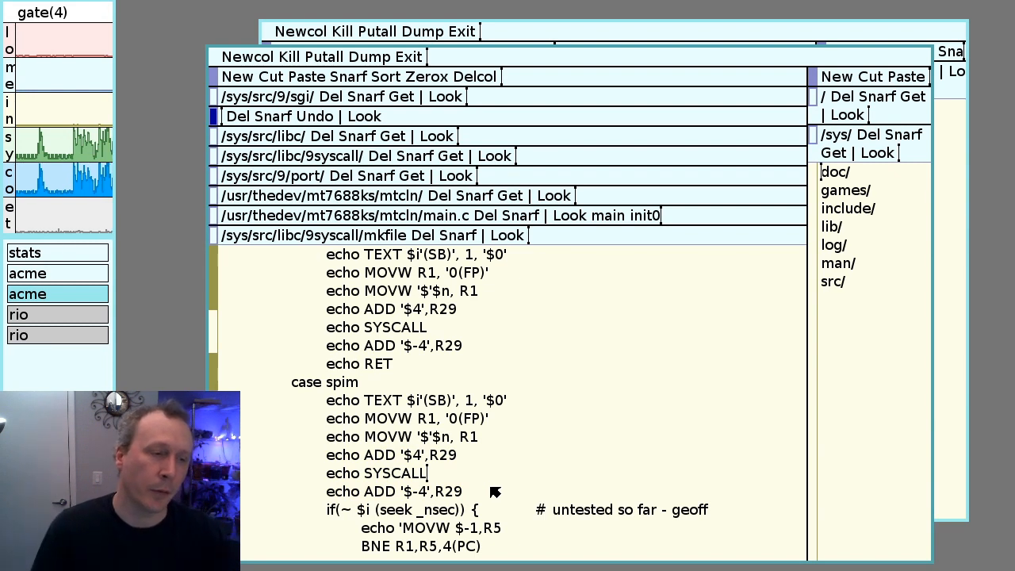
mouse_move(529, 469)
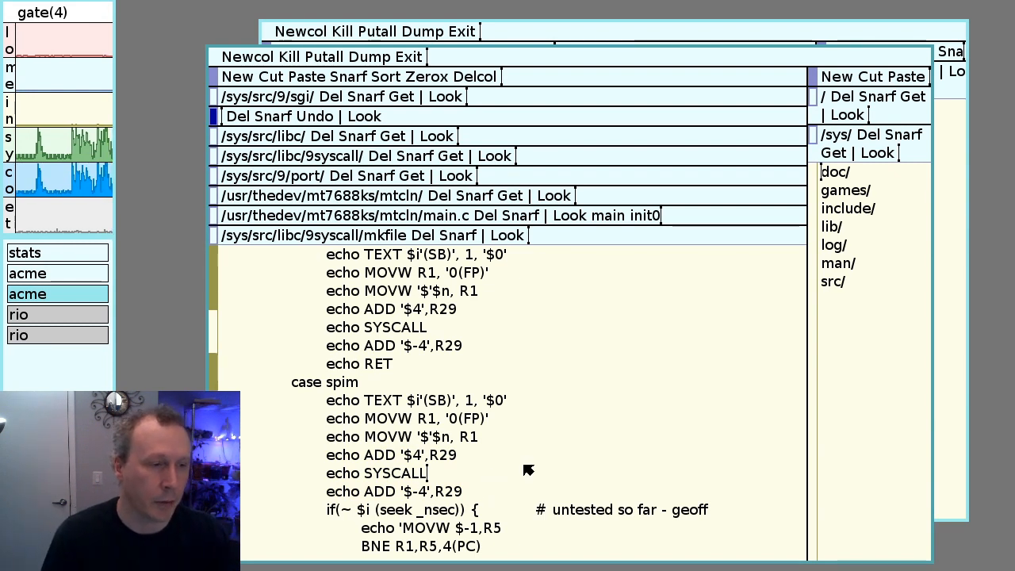
mouse_move(452, 457)
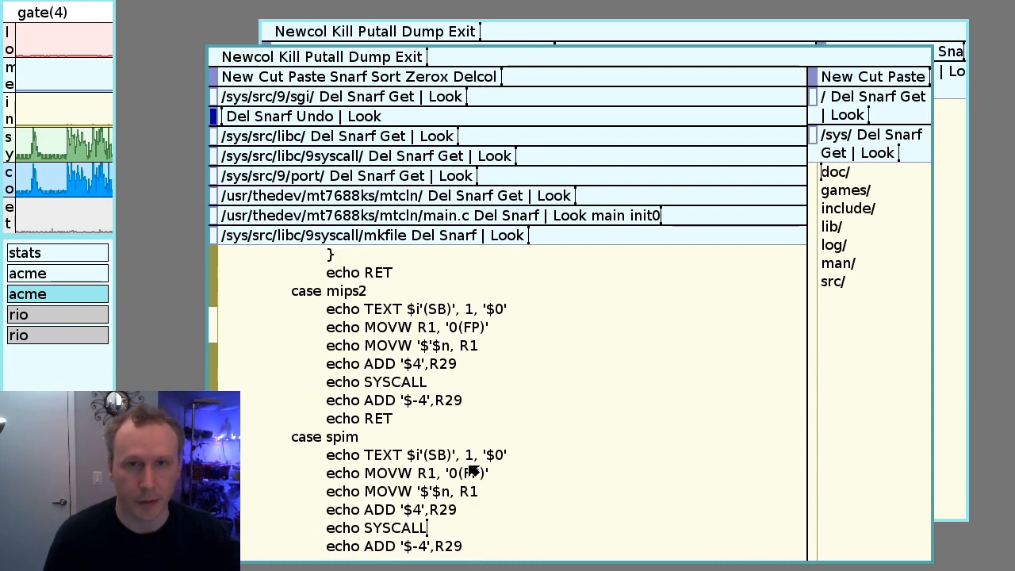
mouse_move(585, 459)
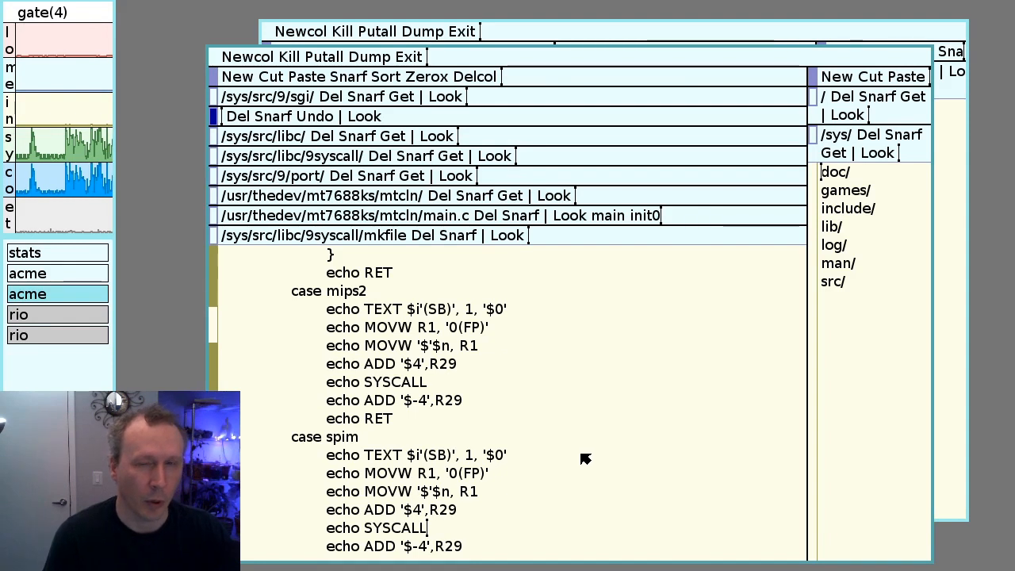
mouse_move(425, 241)
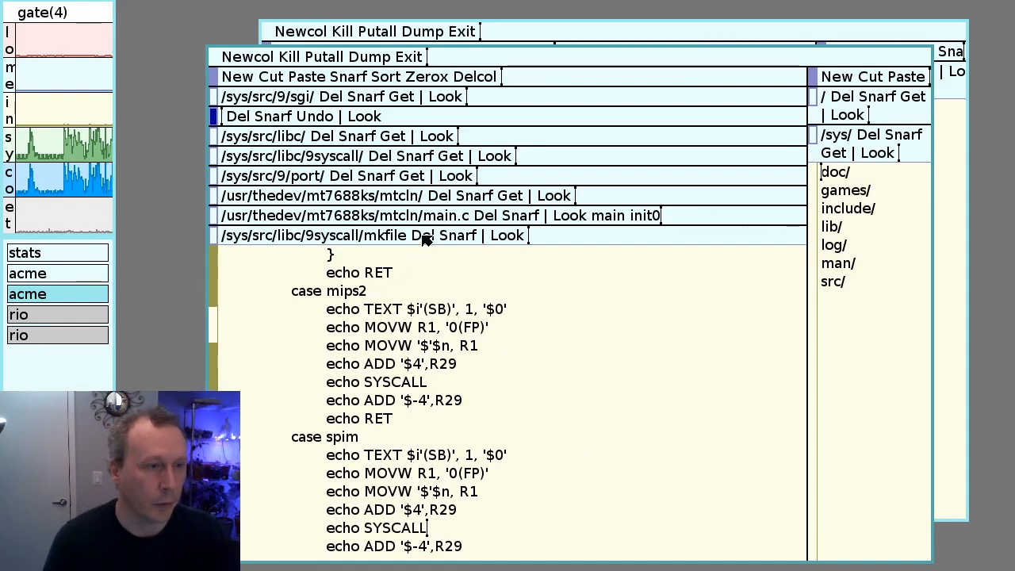
mouse_move(428, 243)
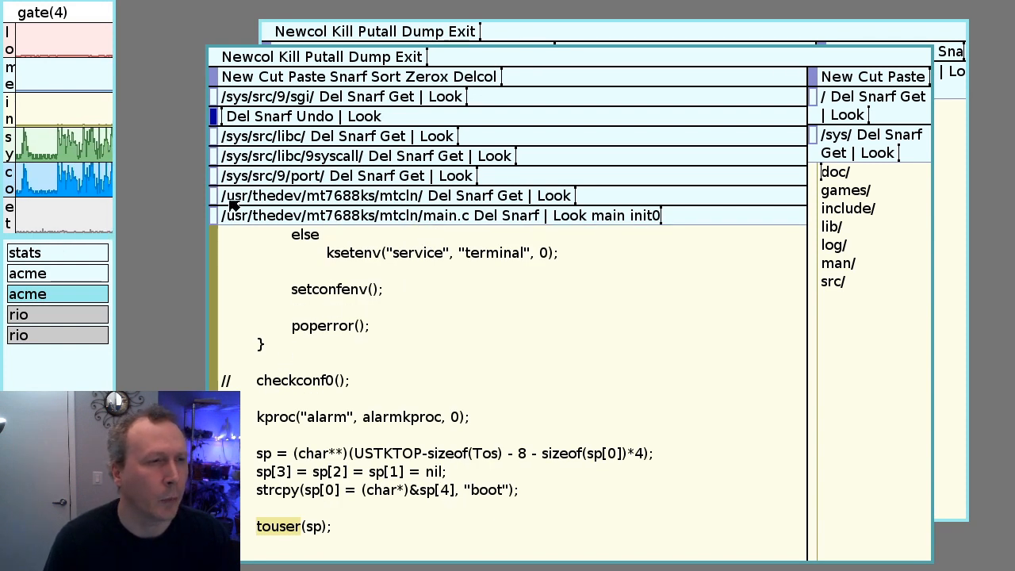
mouse_move(266, 172)
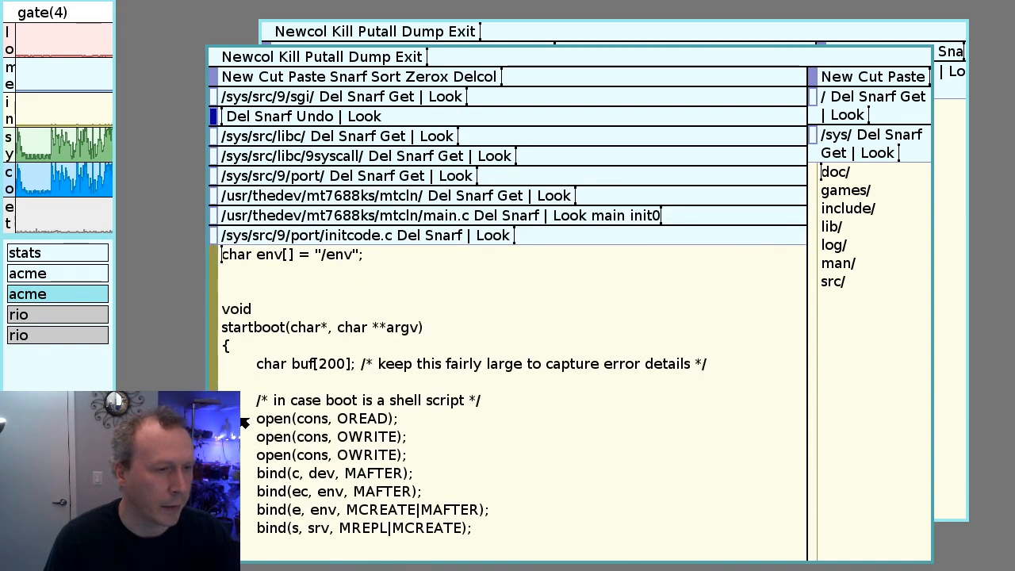
Select the bind(c, dev, MAFTER) line, then scroll up to the device name char arrays
double_click(325, 419)
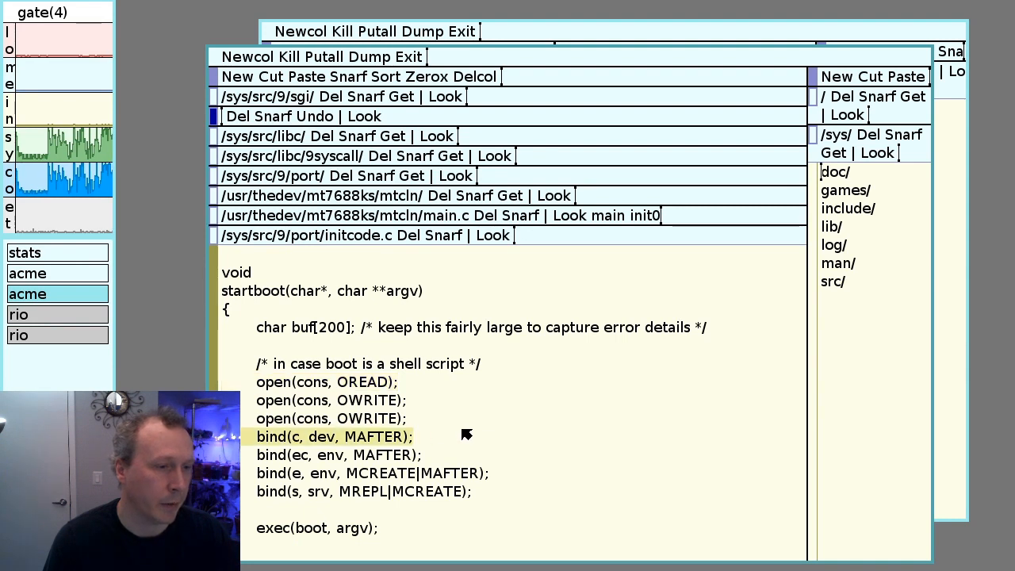
mouse_move(494, 443)
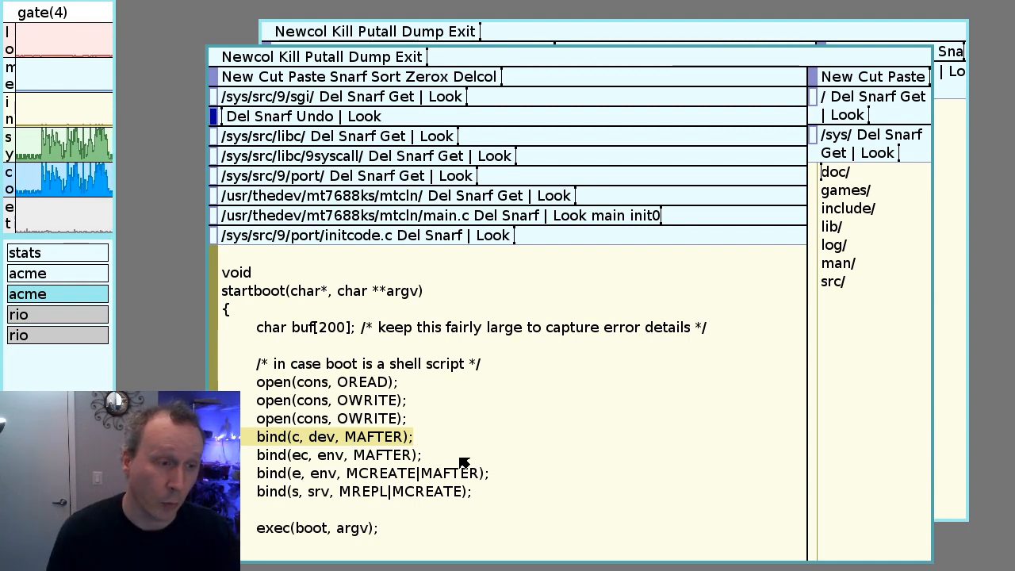
mouse_move(331, 452)
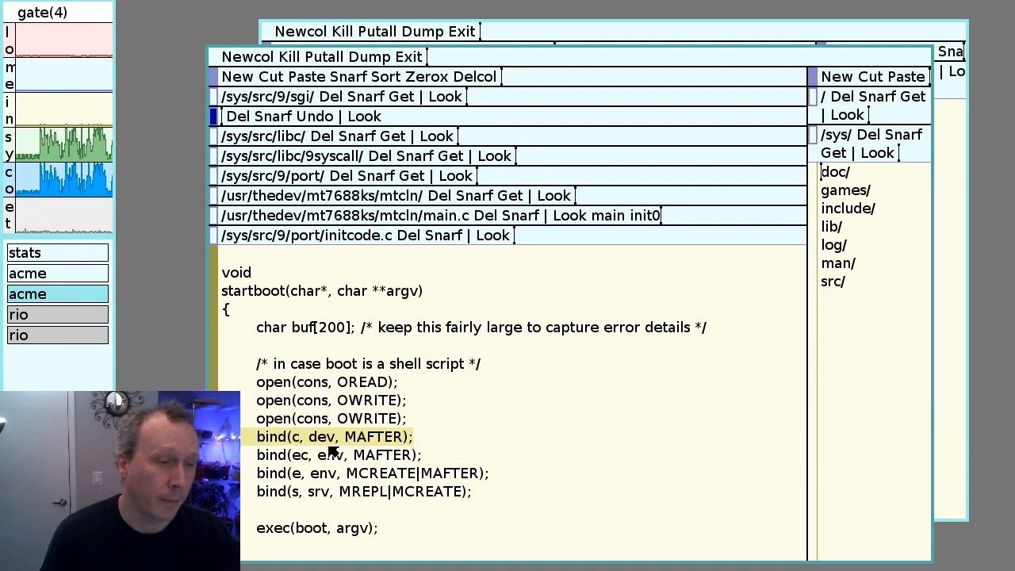
mouse_move(333, 457)
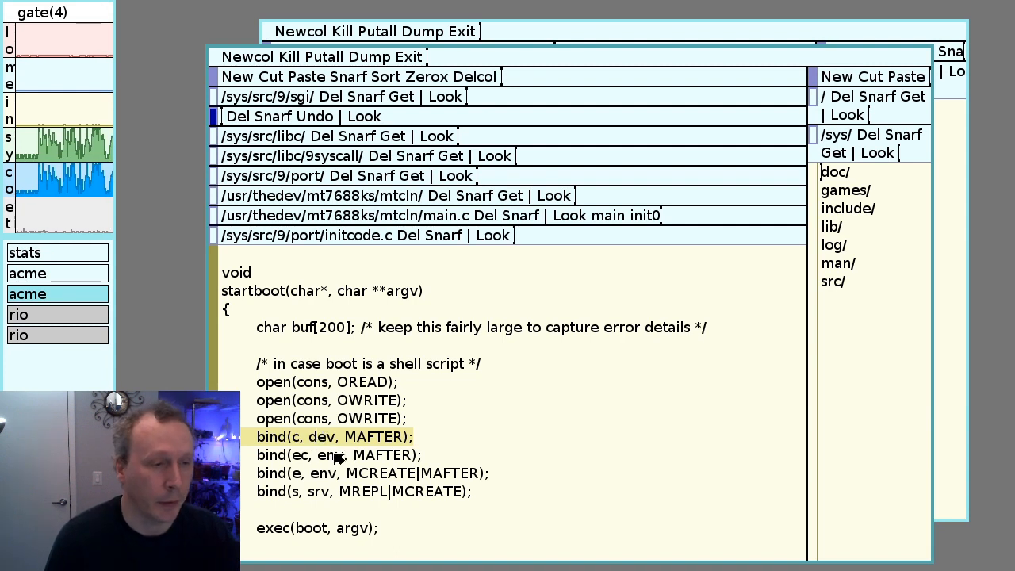
scroll("up", 3)
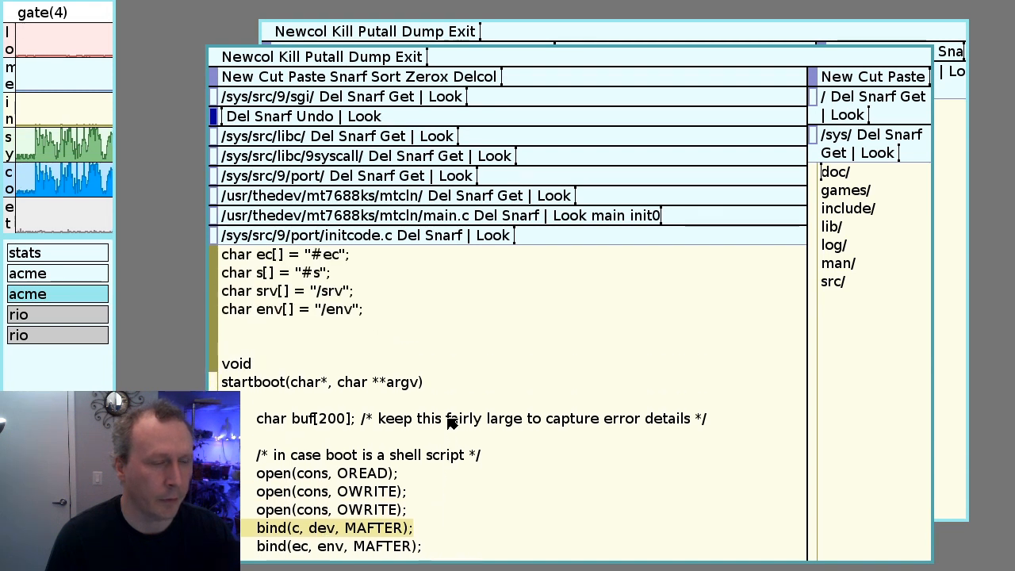
scroll("up", 3)
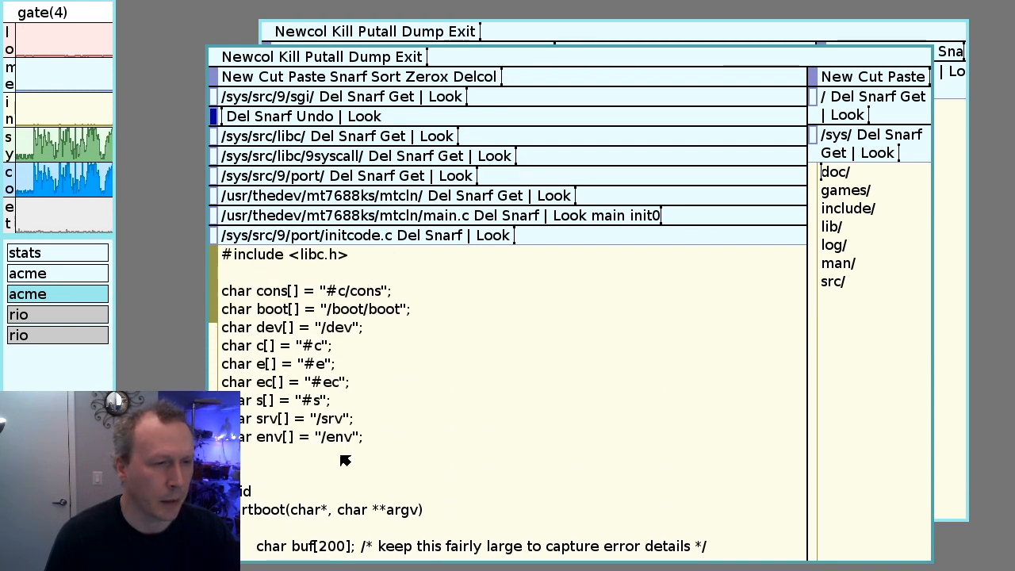
mouse_move(352, 294)
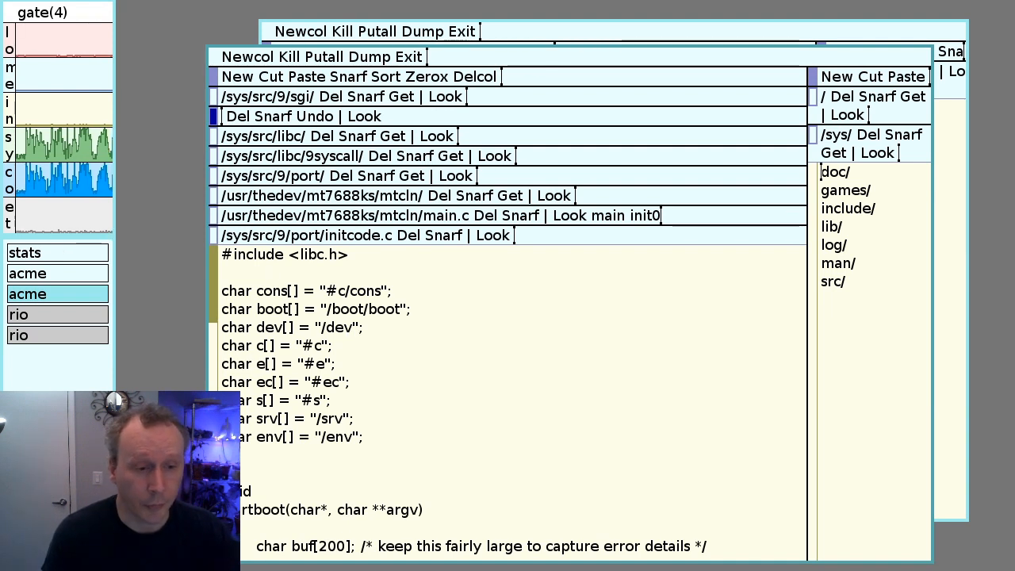
Raise Firefox and show the dumpstack.png register dump photo
left_click(311, 18)
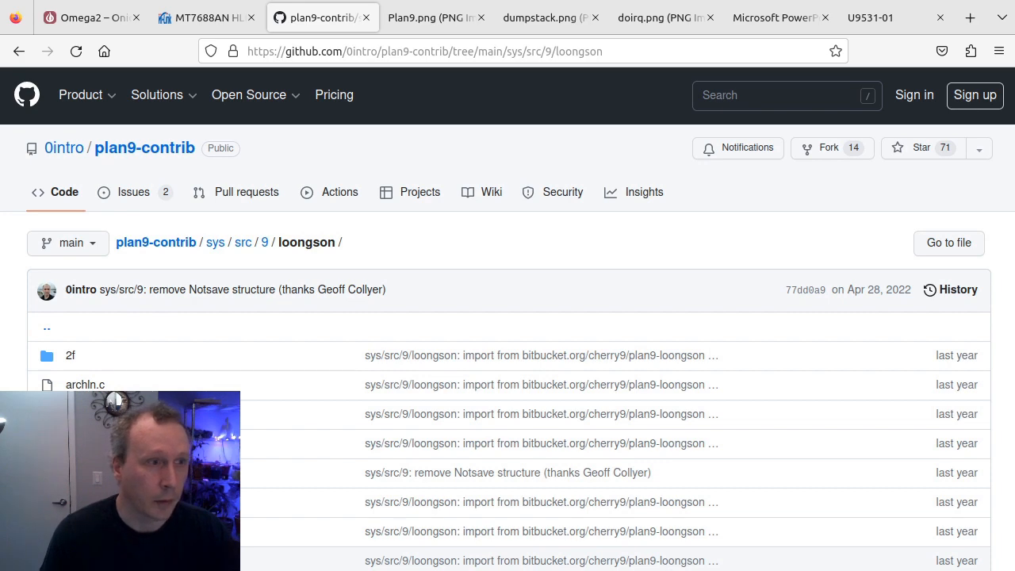
left_click(551, 18)
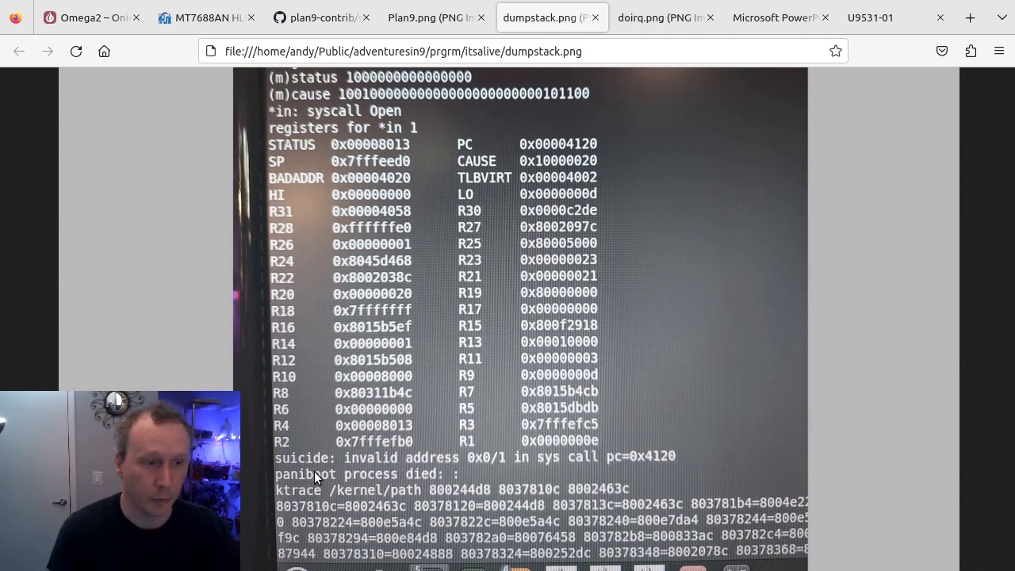
mouse_move(335, 472)
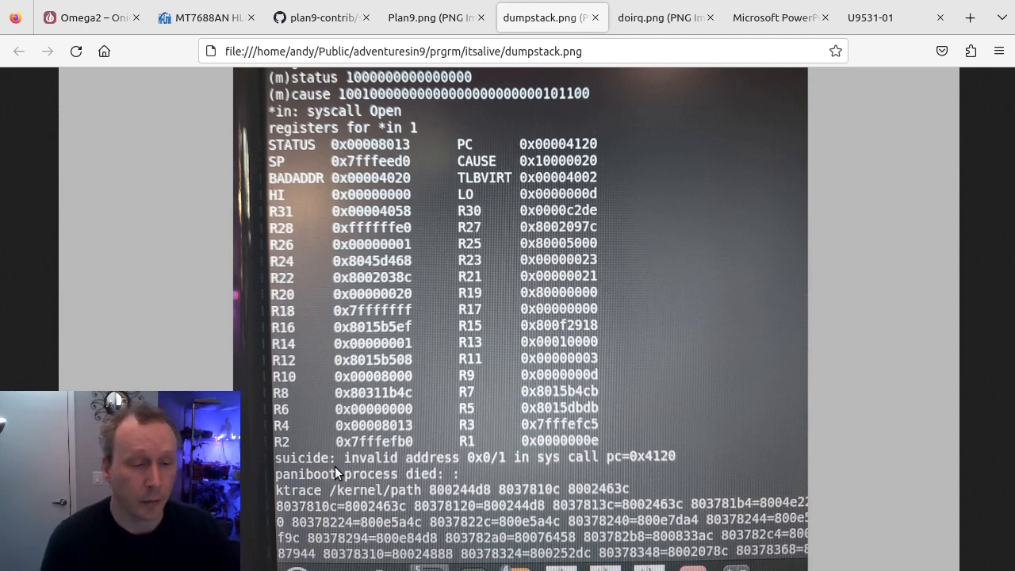
mouse_move(365, 453)
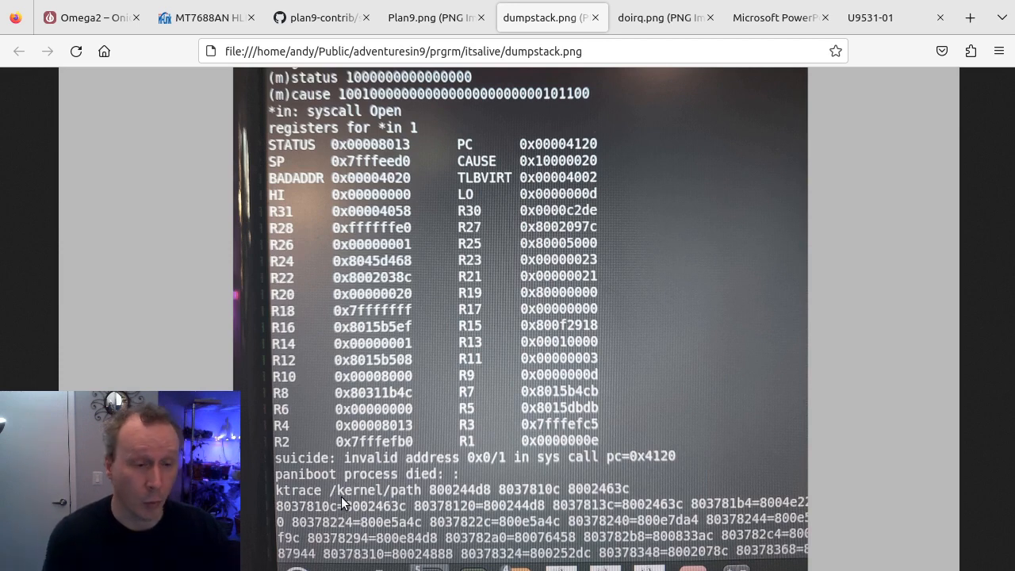
mouse_move(275, 396)
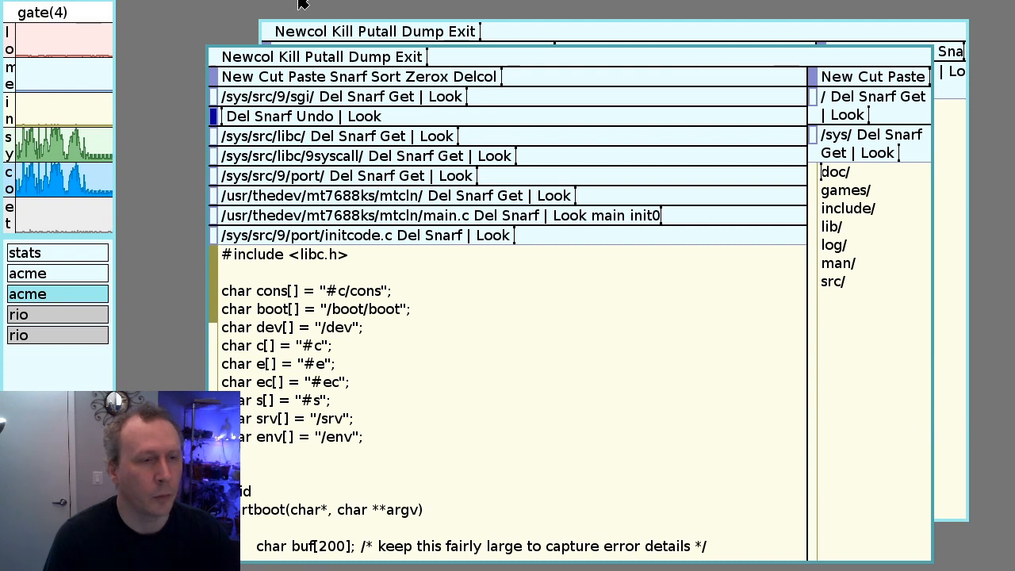
Scroll initcode.c down to the startboot routine with its binds and exec of boot
scroll("down", 3)
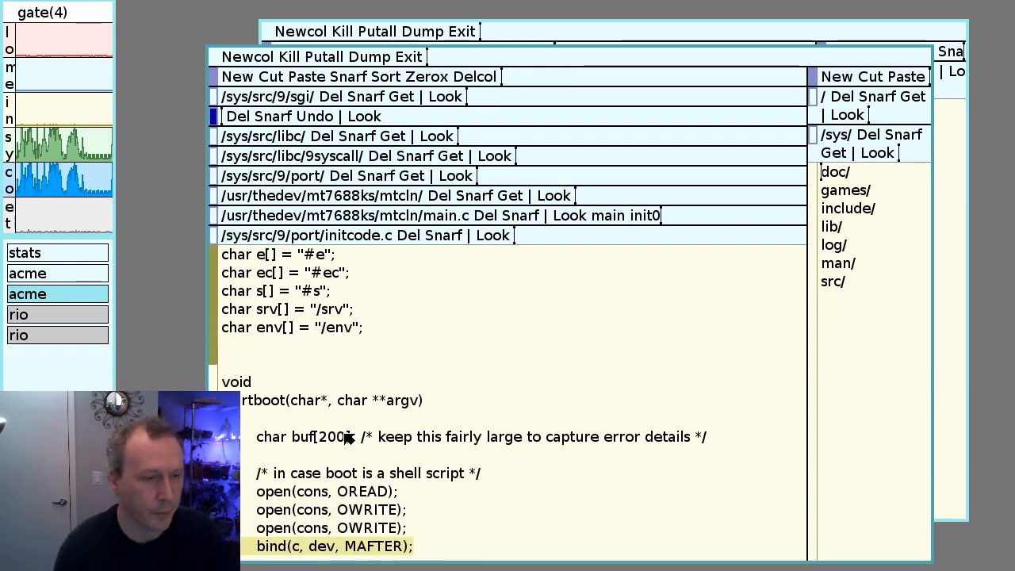
scroll("down", 3)
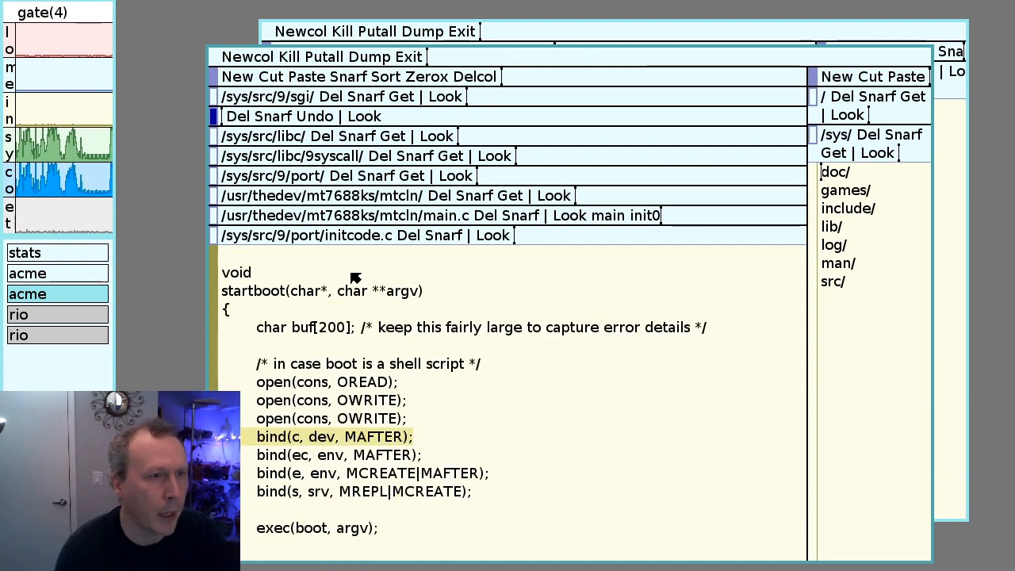
mouse_move(409, 244)
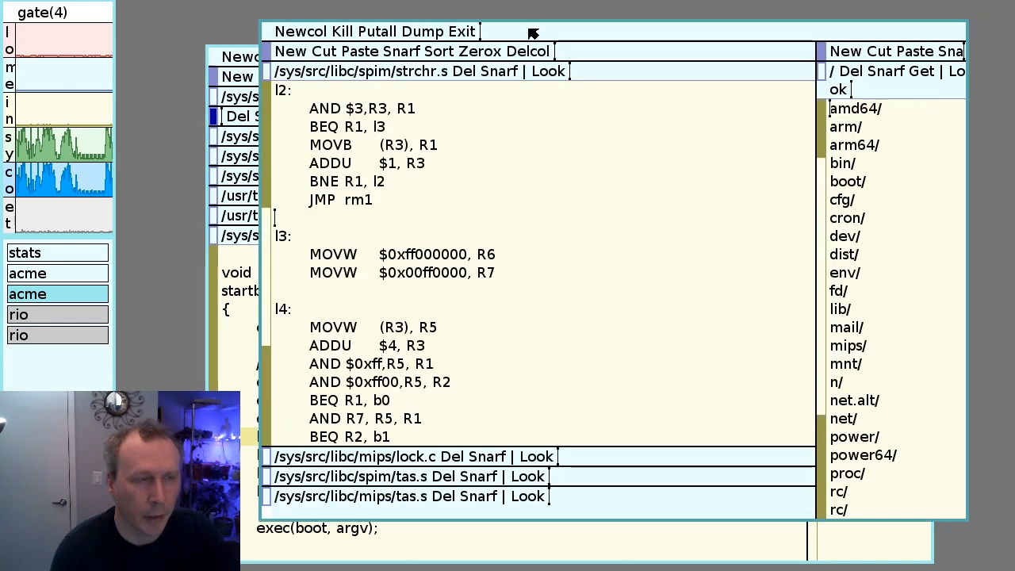
mouse_move(366, 83)
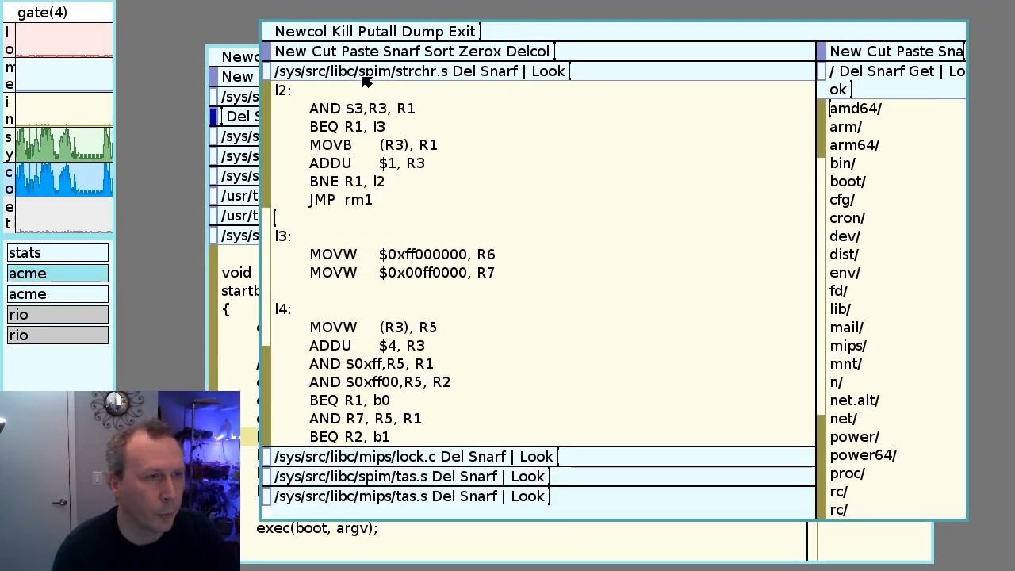
mouse_move(444, 82)
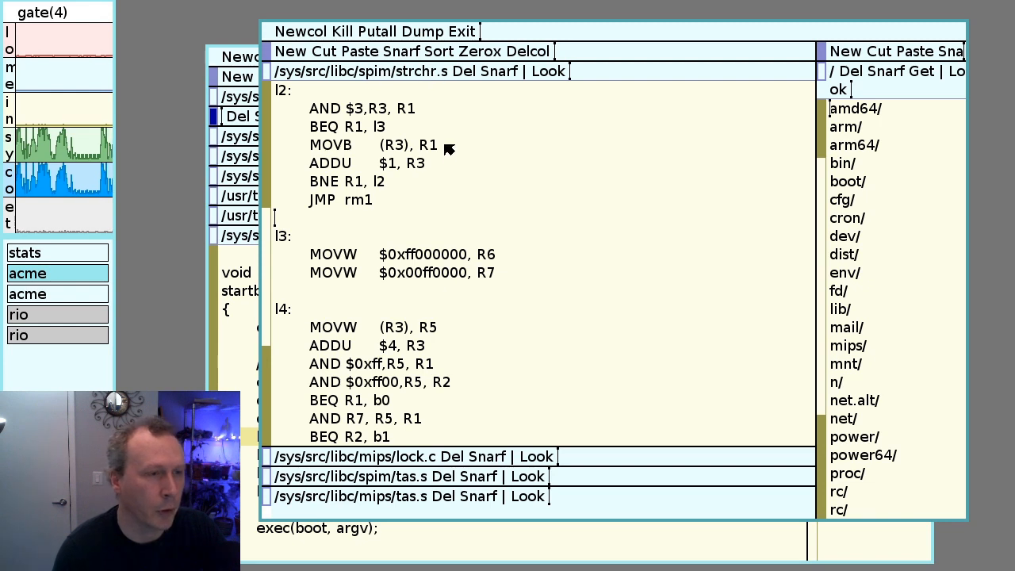
scroll("up", 3)
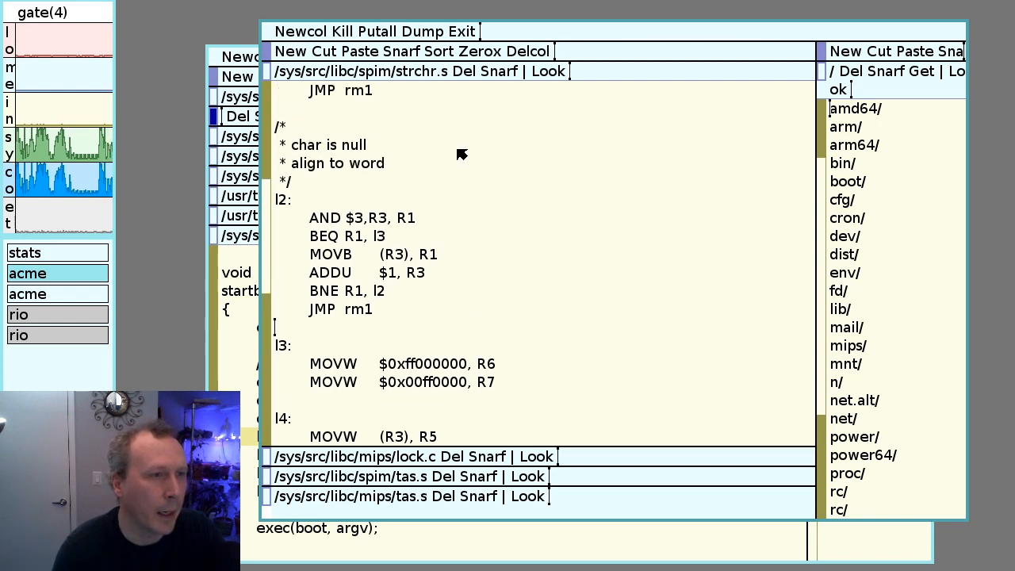
scroll("down", 3)
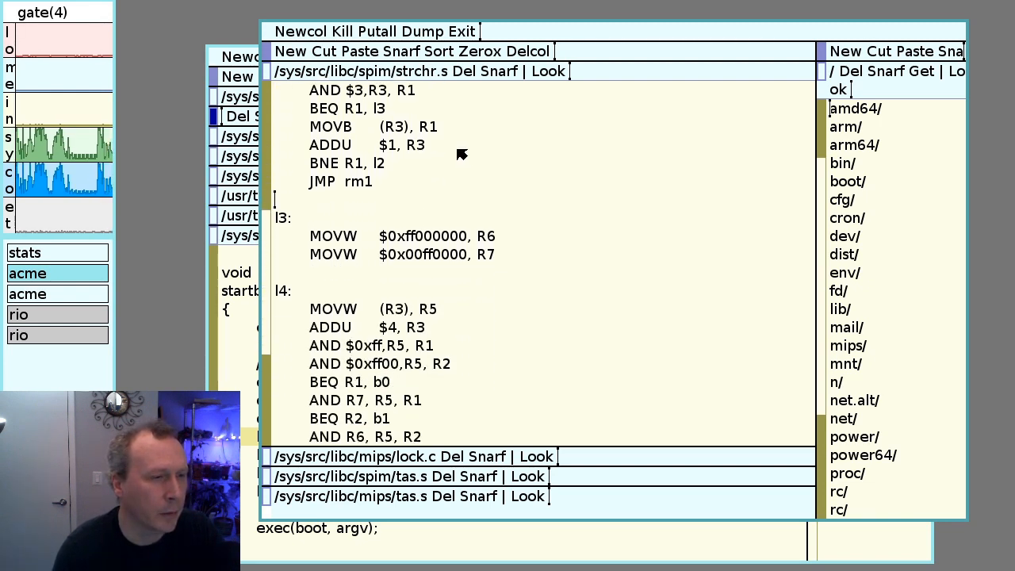
scroll("down", 3)
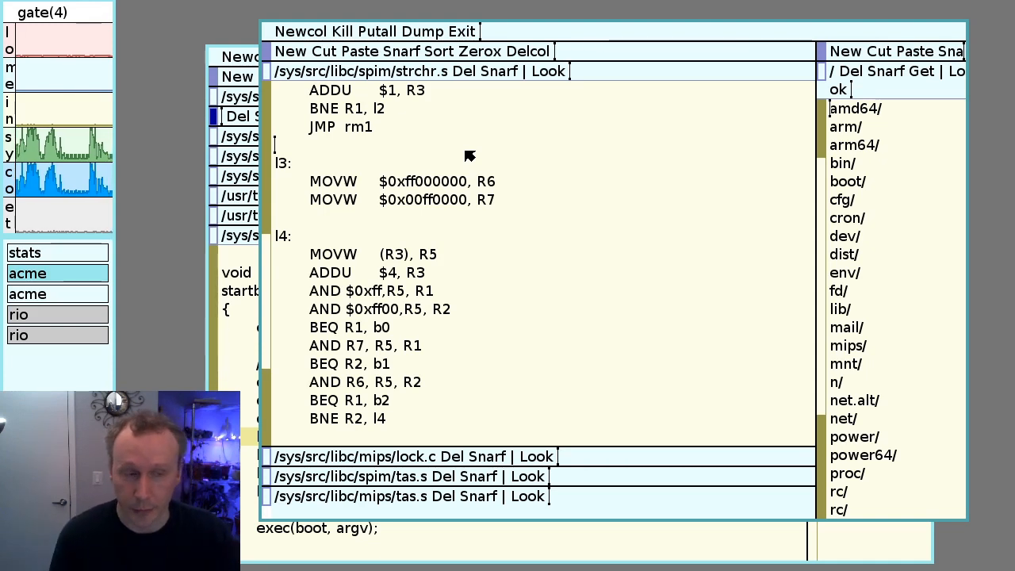
mouse_move(428, 311)
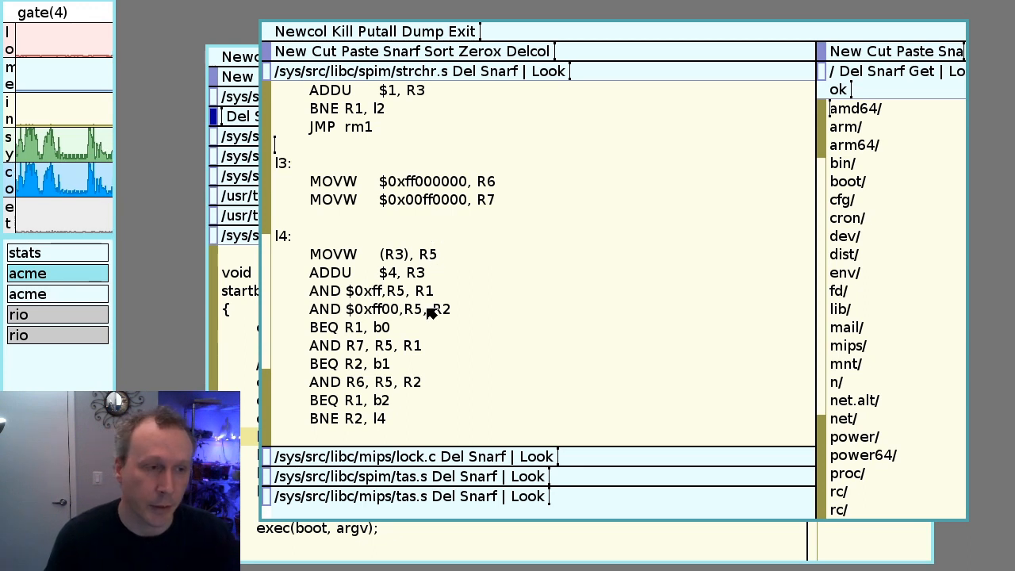
mouse_move(388, 385)
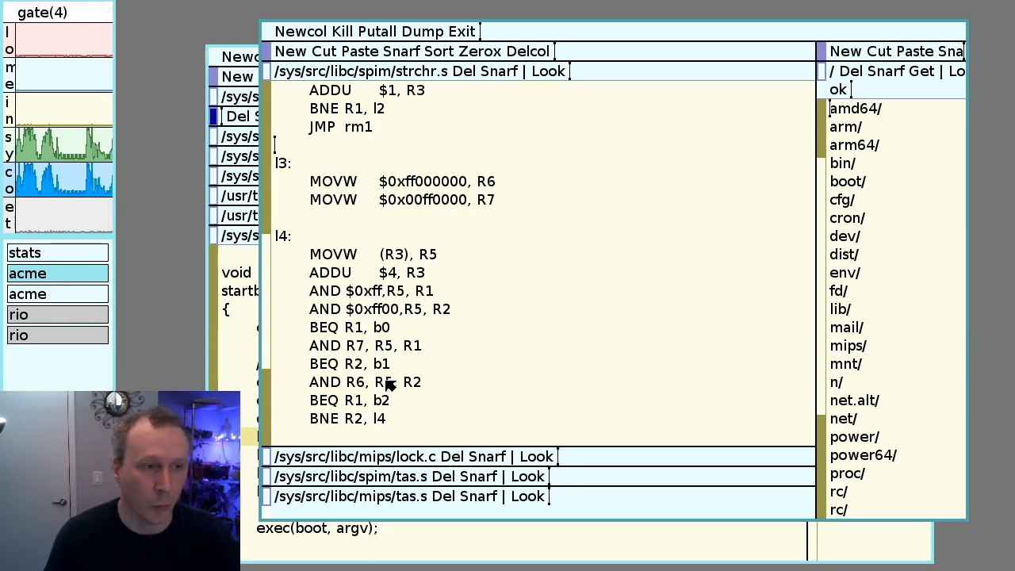
mouse_move(436, 190)
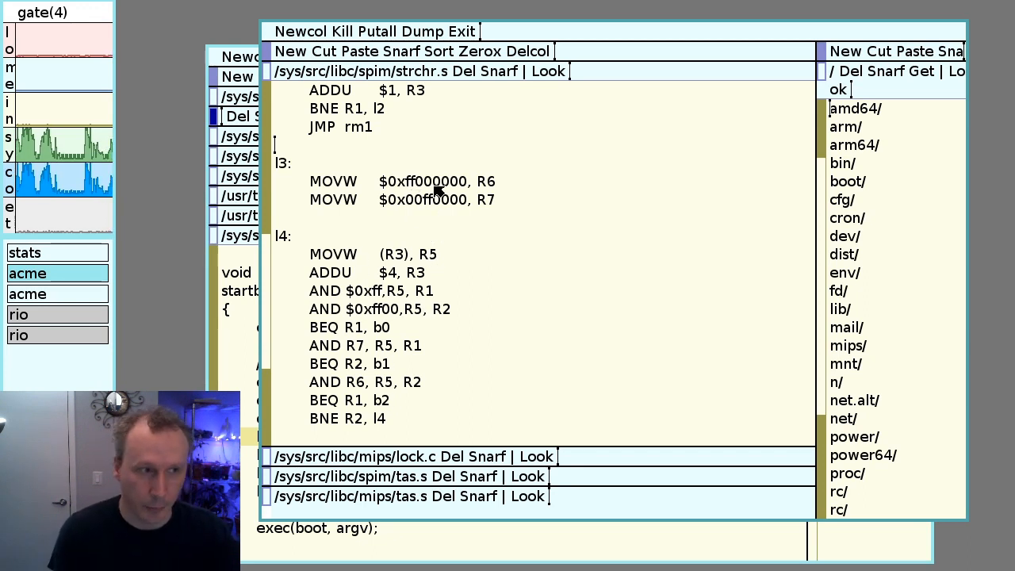
mouse_move(473, 301)
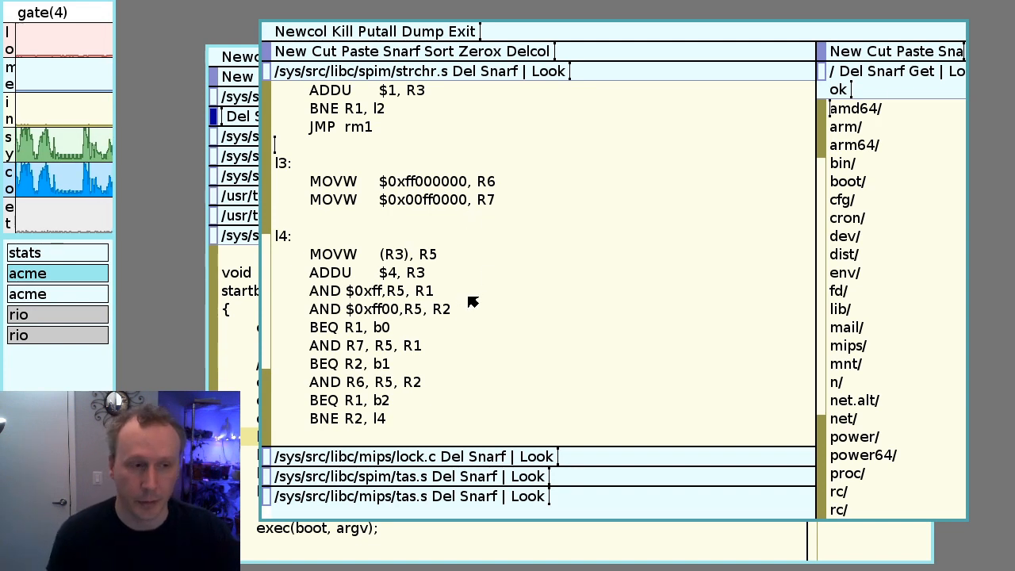
mouse_move(482, 225)
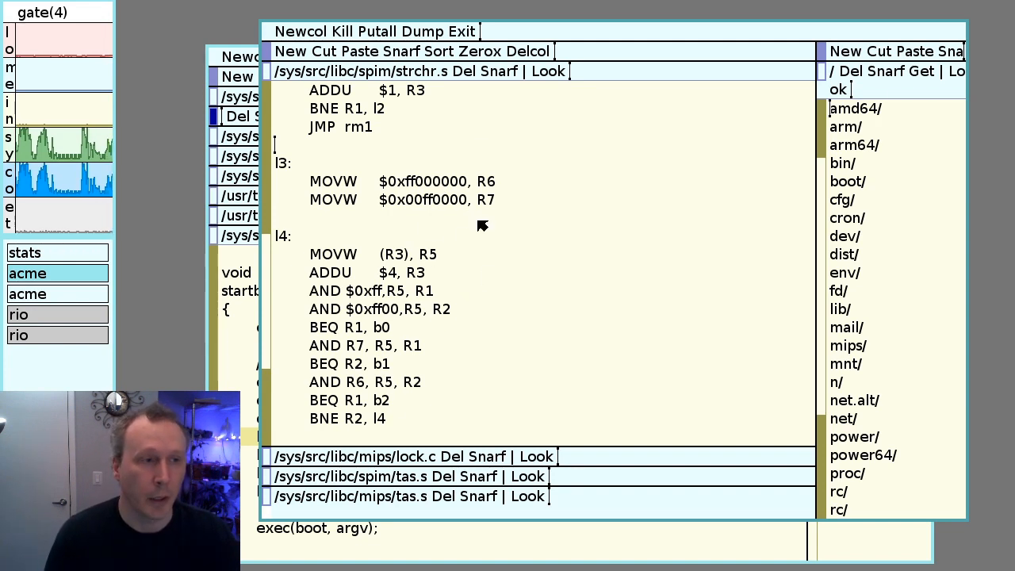
mouse_move(474, 382)
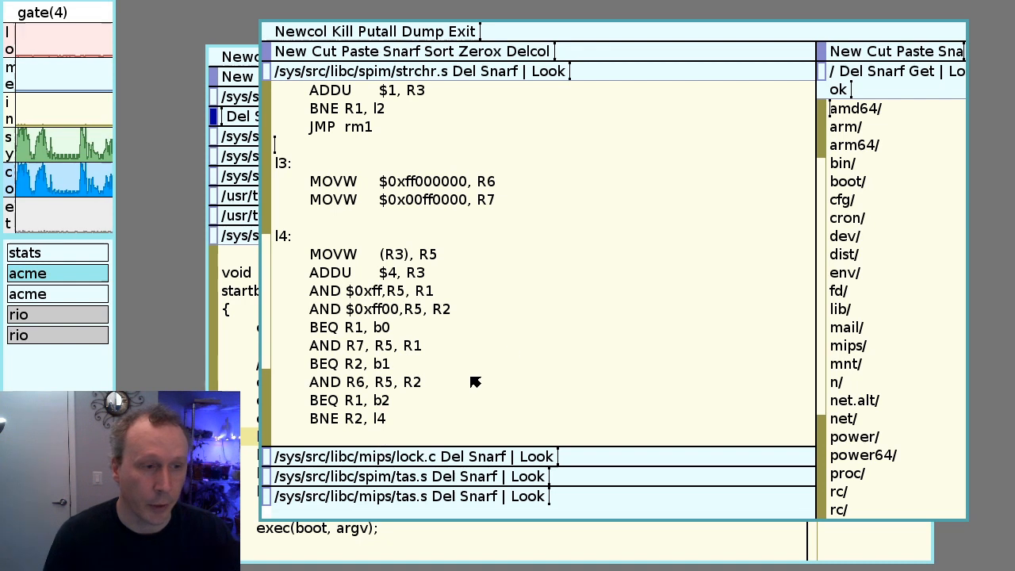
mouse_move(351, 276)
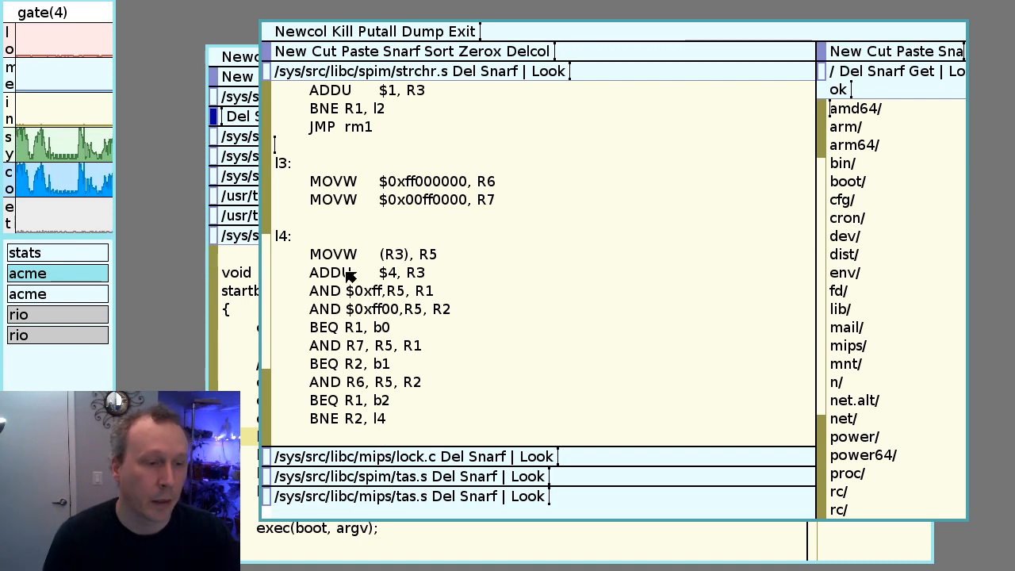
mouse_move(320, 308)
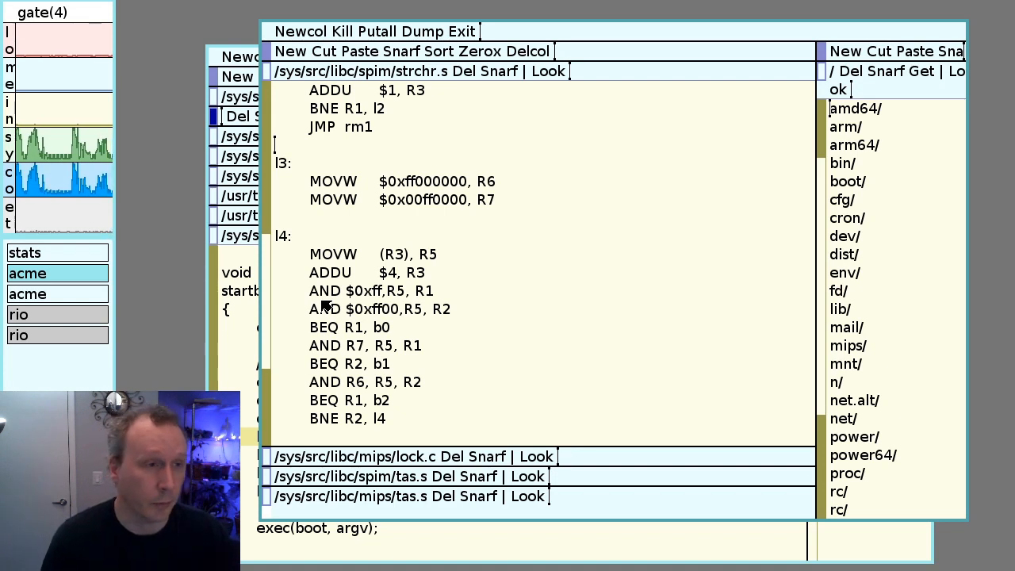
scroll("down", 3)
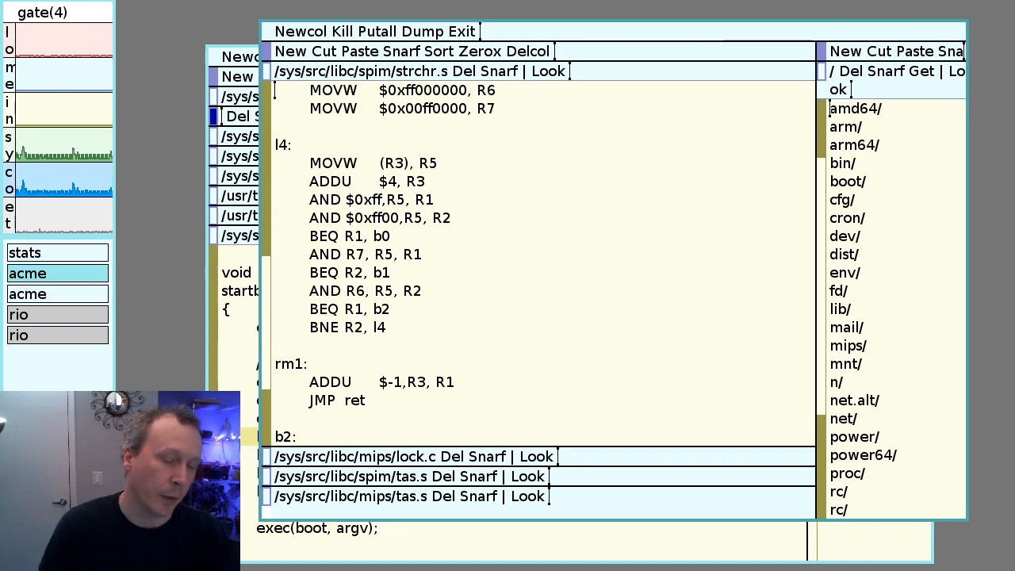
mouse_move(447, 405)
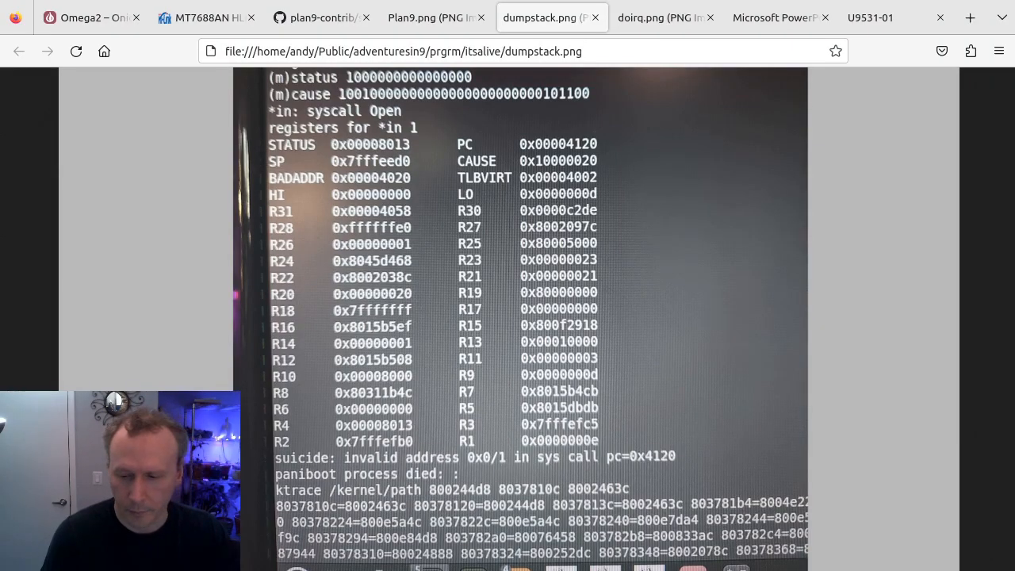
Show the doirq.png interrupt mask and pending bit dump
left_click(664, 18)
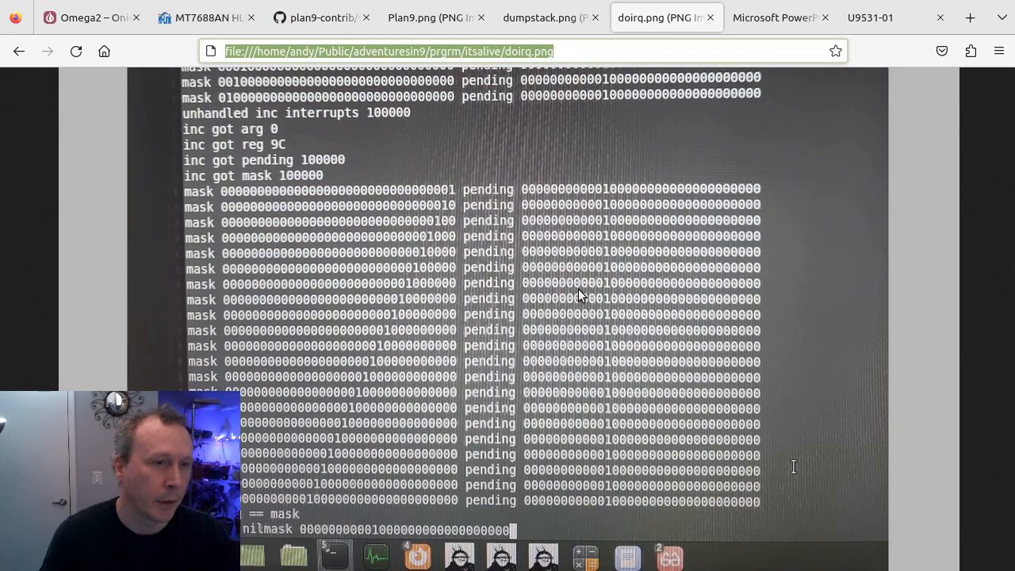
mouse_move(250, 114)
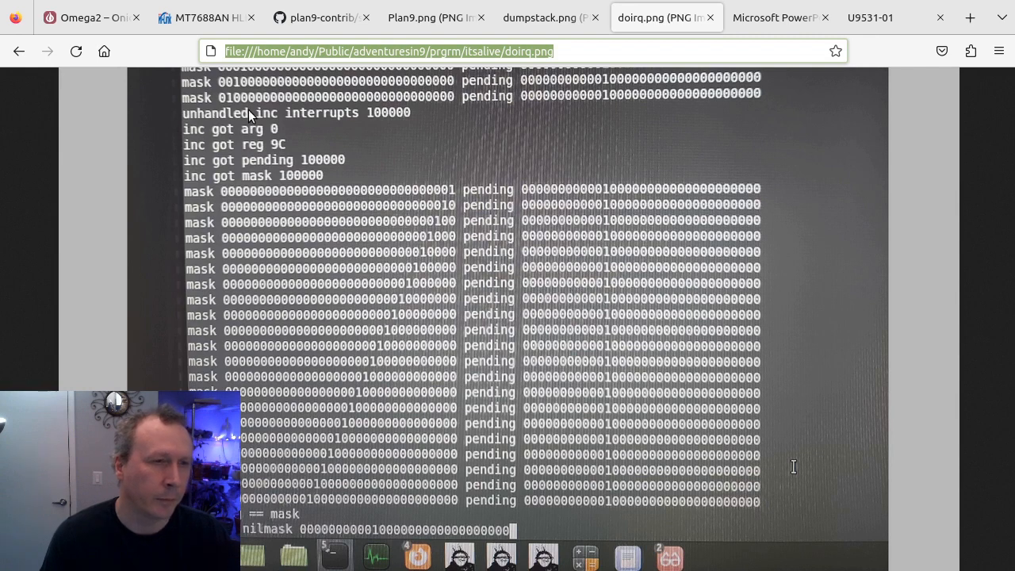
mouse_move(363, 181)
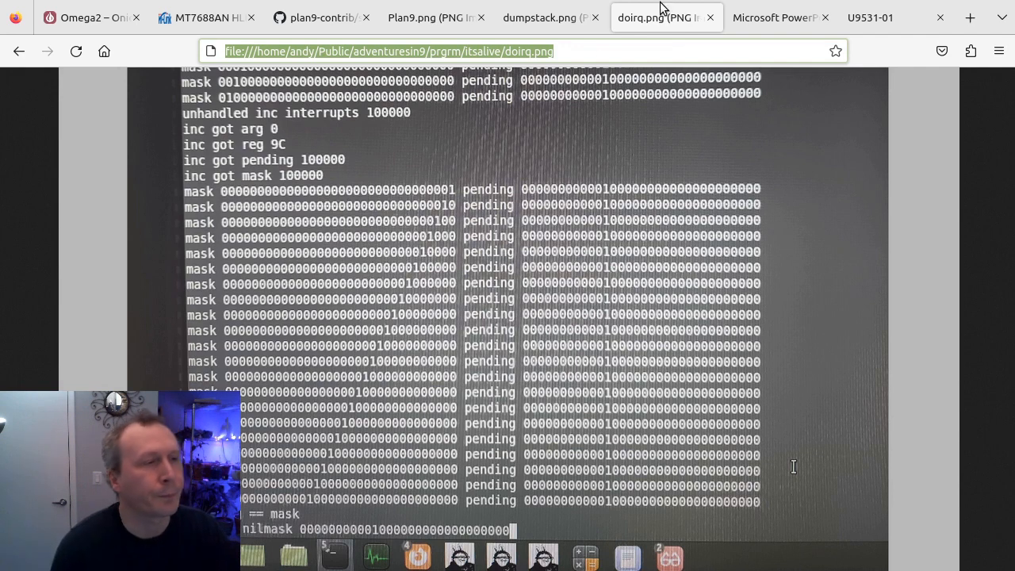
mouse_move(664, 9)
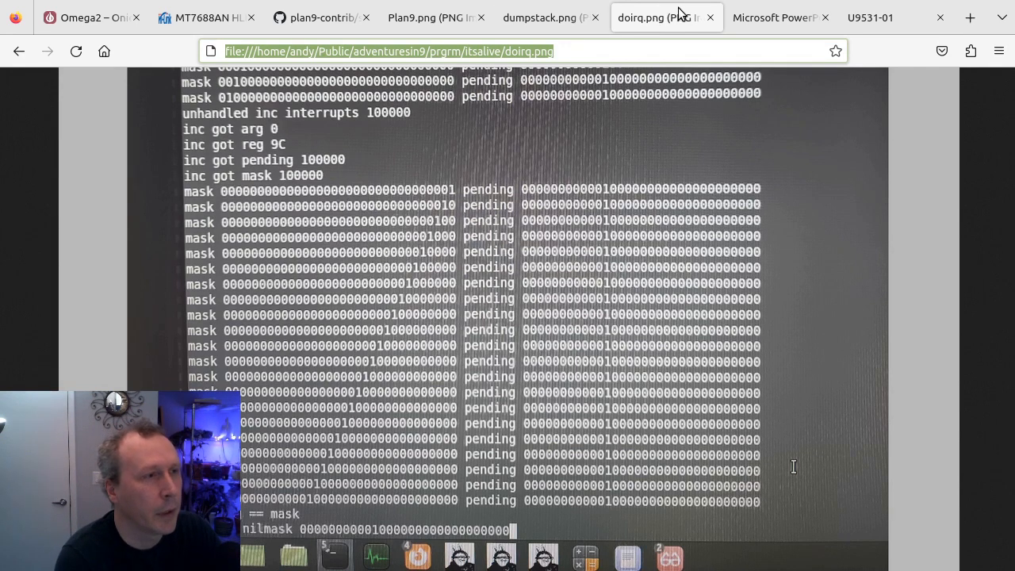
mouse_move(669, 18)
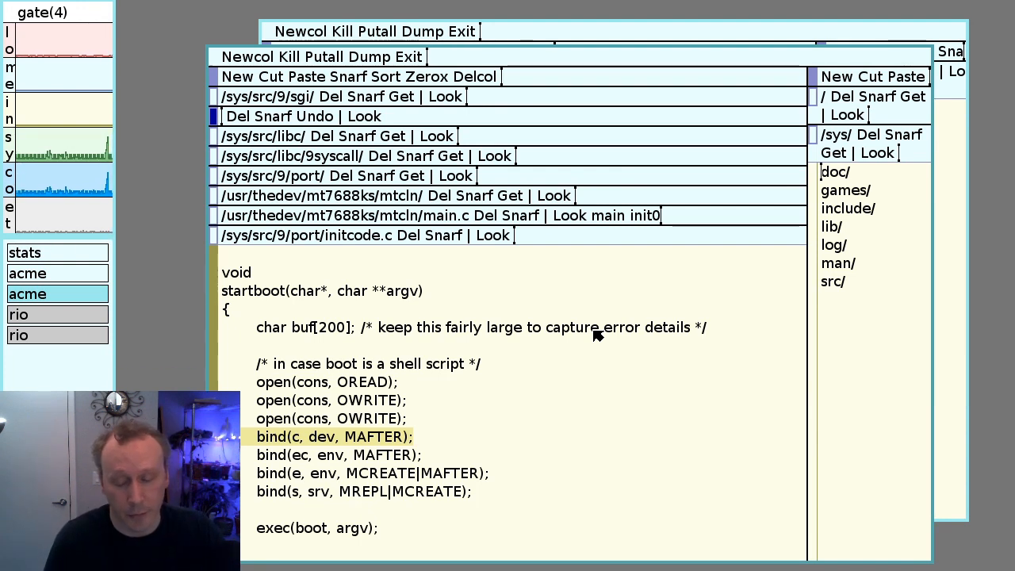
mouse_move(729, 203)
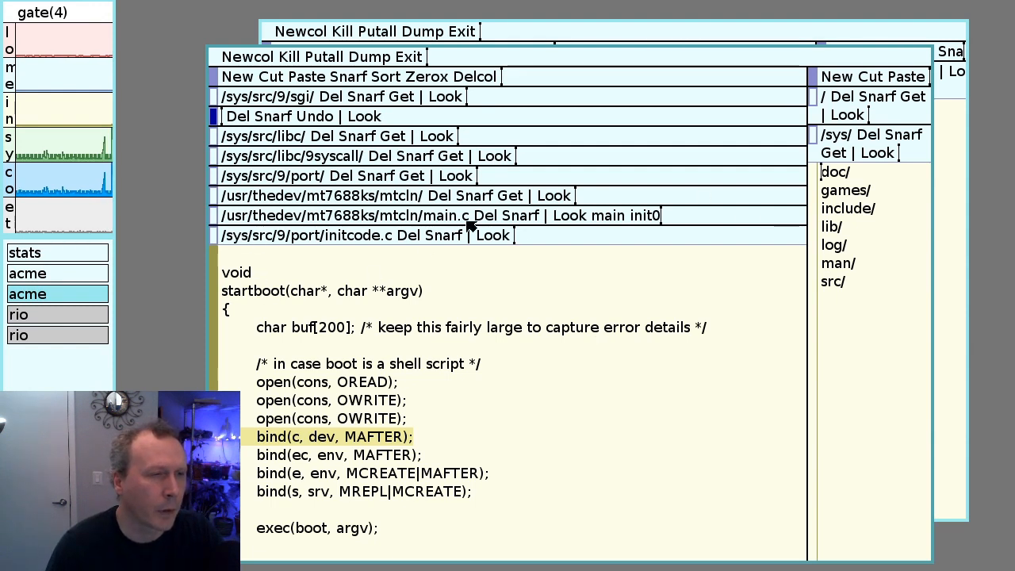
mouse_move(320, 140)
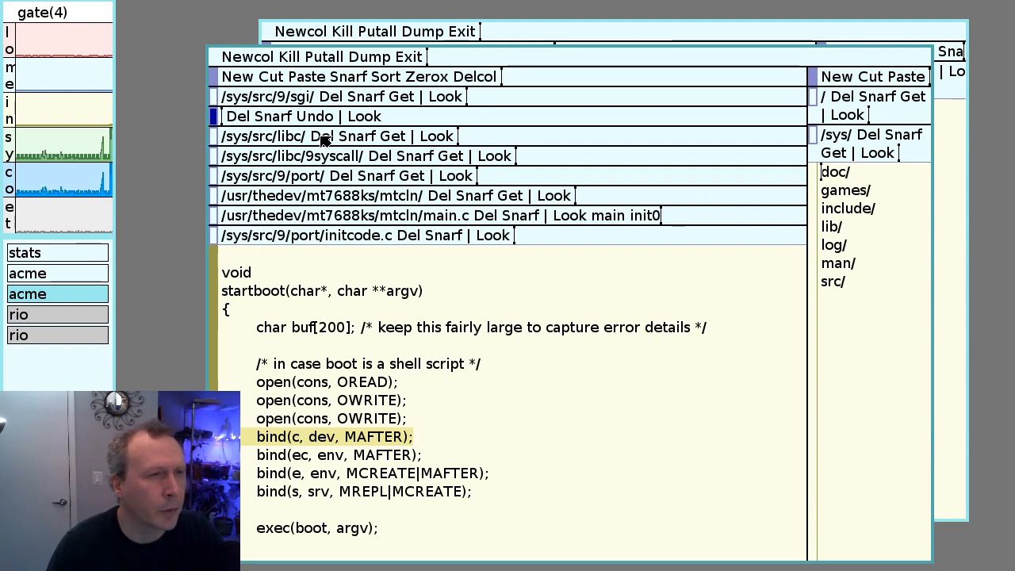
mouse_move(400, 212)
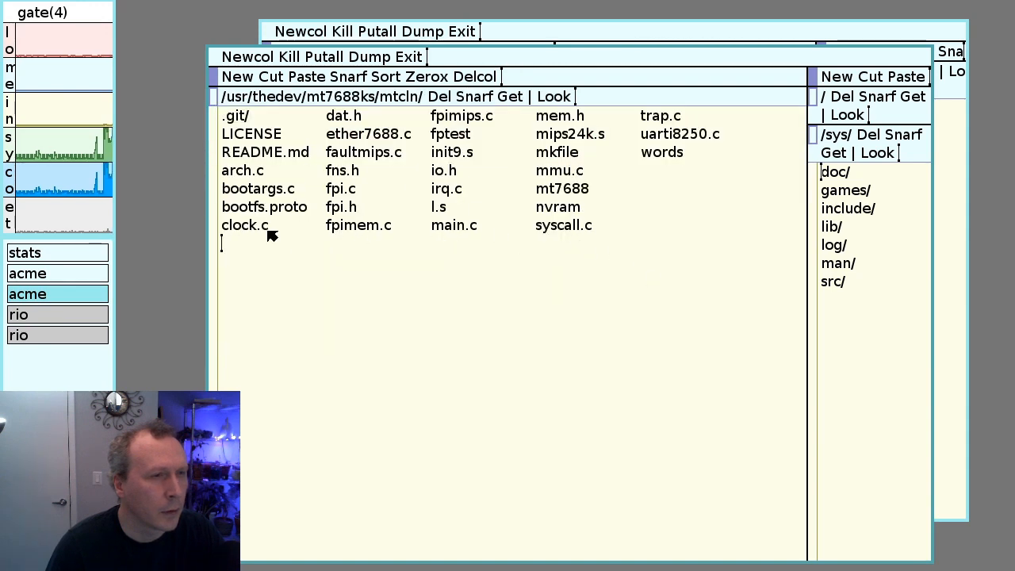
mouse_move(380, 156)
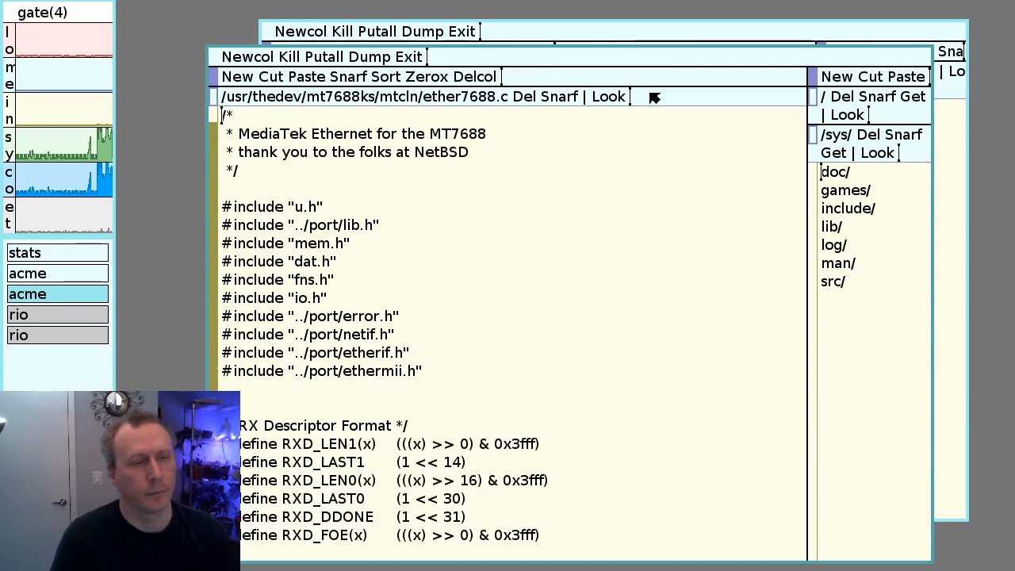
Begin entering KSEG1 in the ether7688.c window tag
type("KSEG")
type("1")
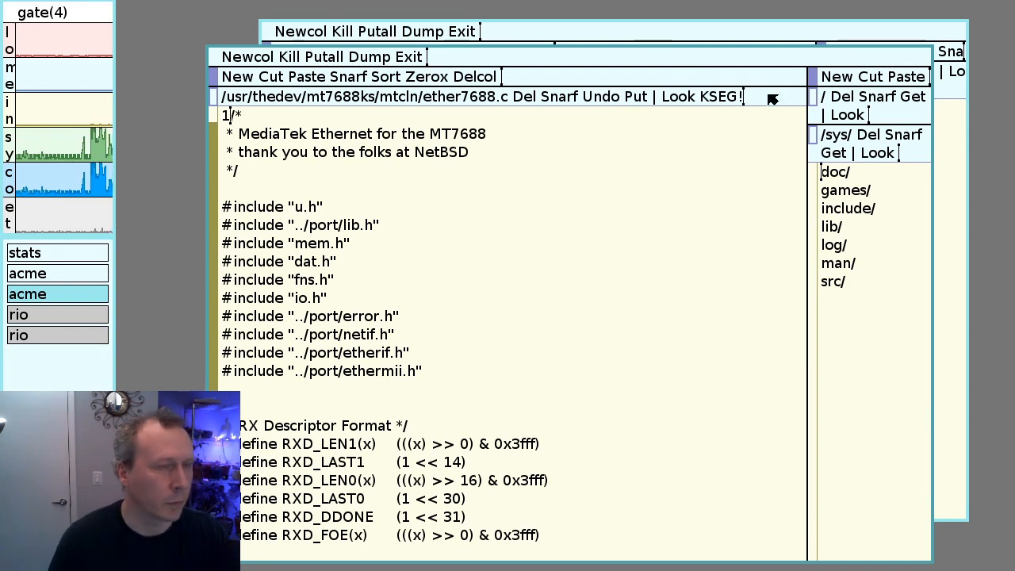
mouse_move(606, 97)
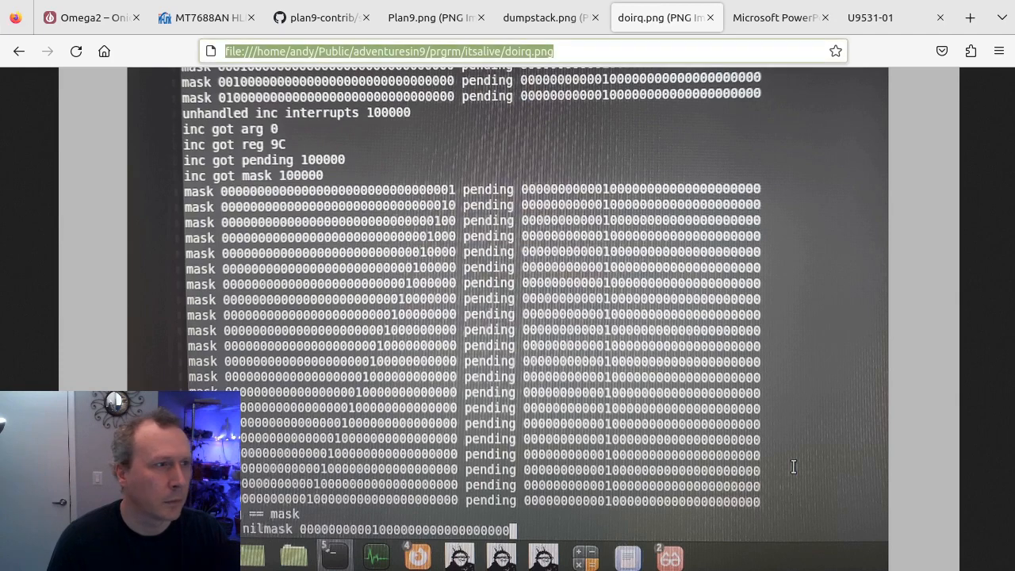
Show the Memory_Map.pdf MIPS32 kseg-to-physical memory map slide
left_click(780, 17)
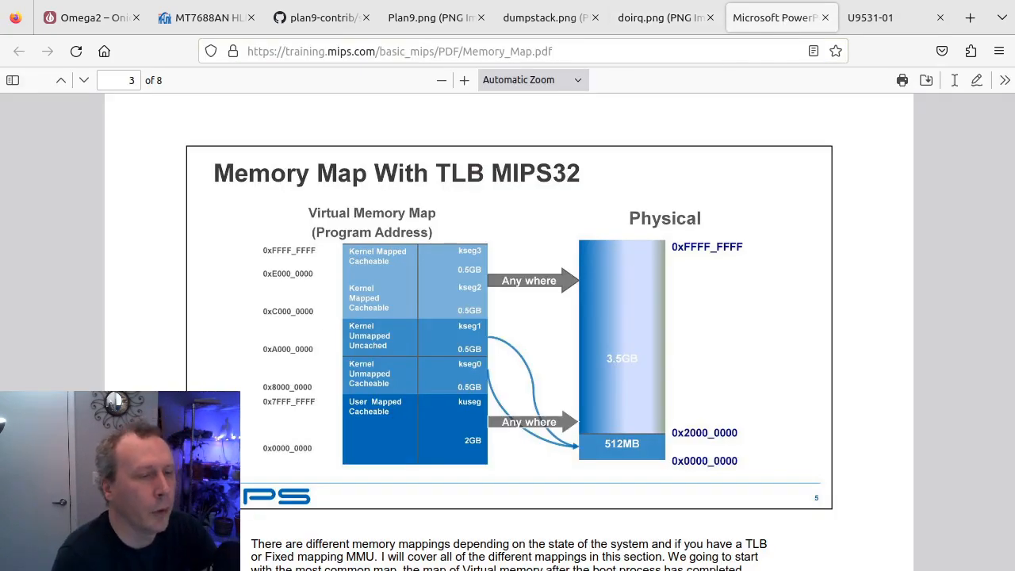
mouse_move(522, 431)
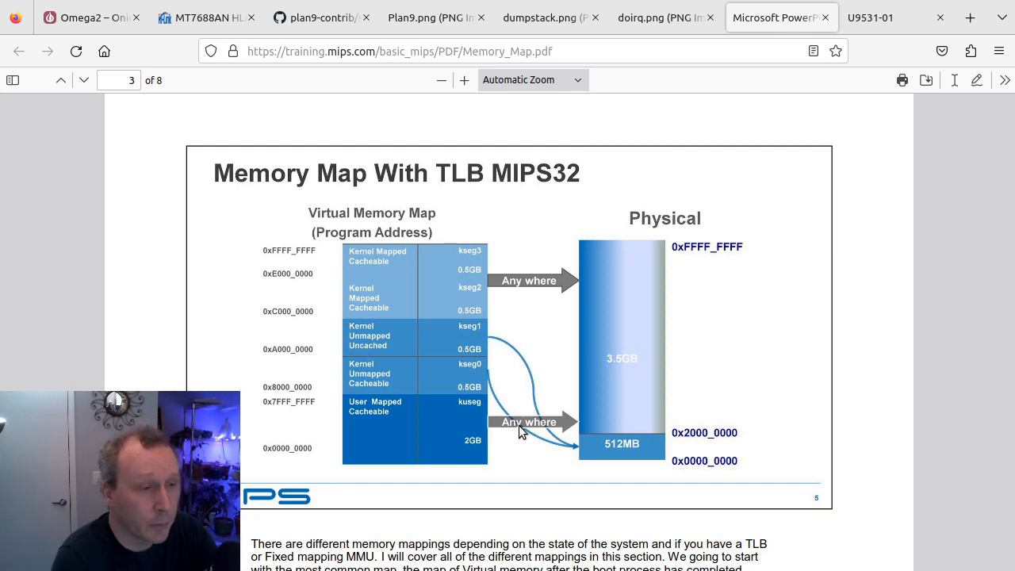
mouse_move(409, 228)
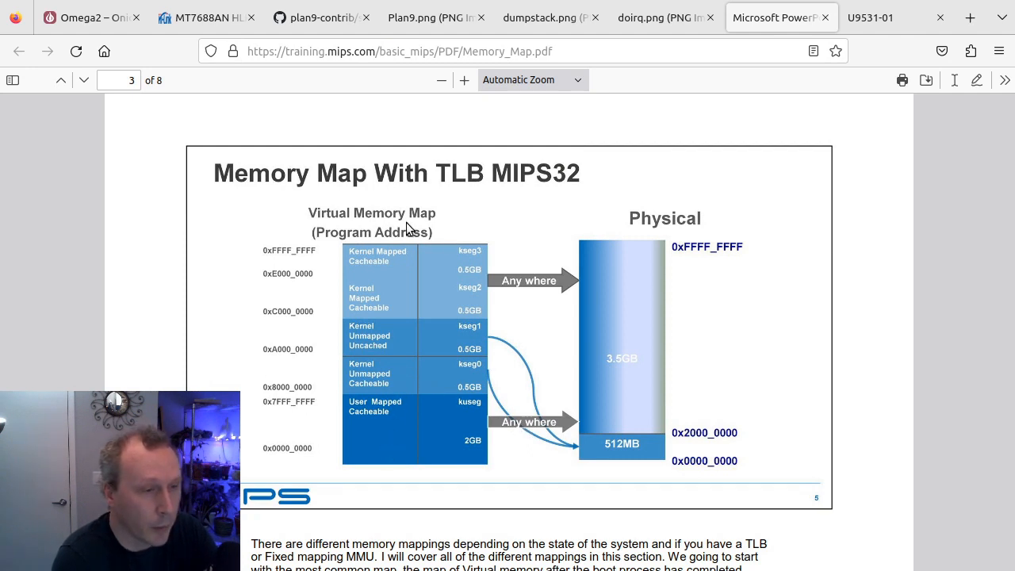
mouse_move(483, 386)
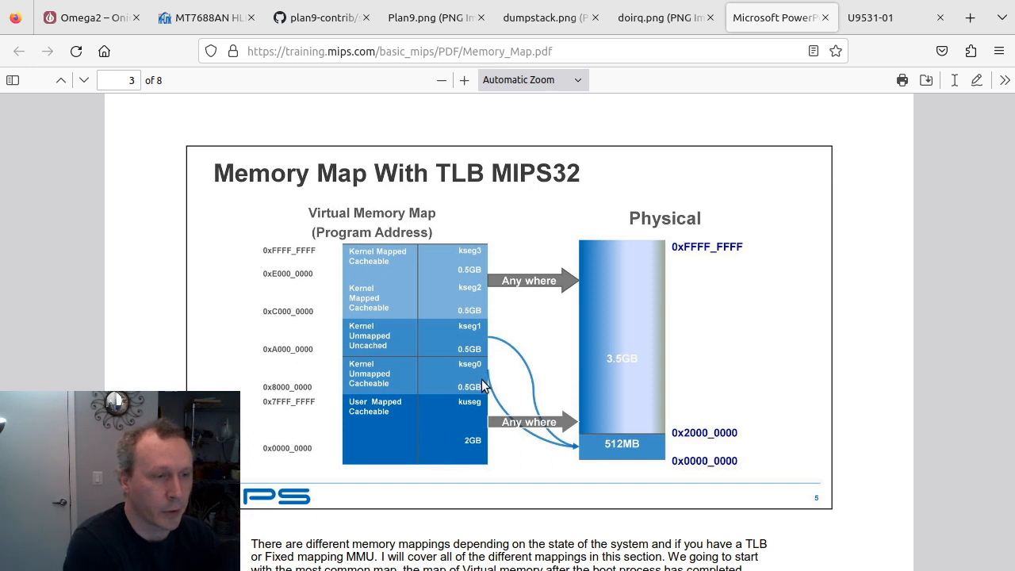
mouse_move(376, 372)
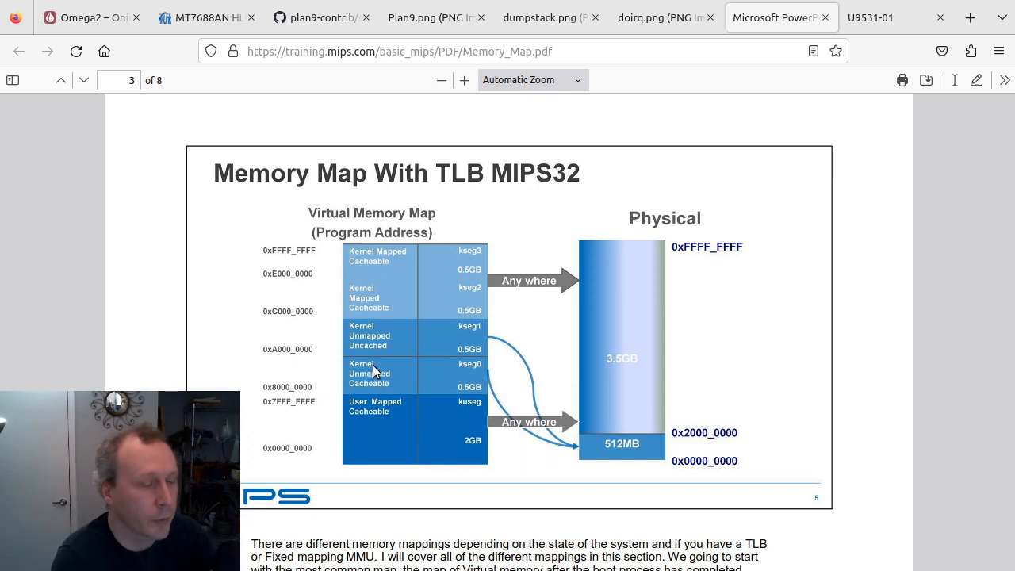
mouse_move(424, 441)
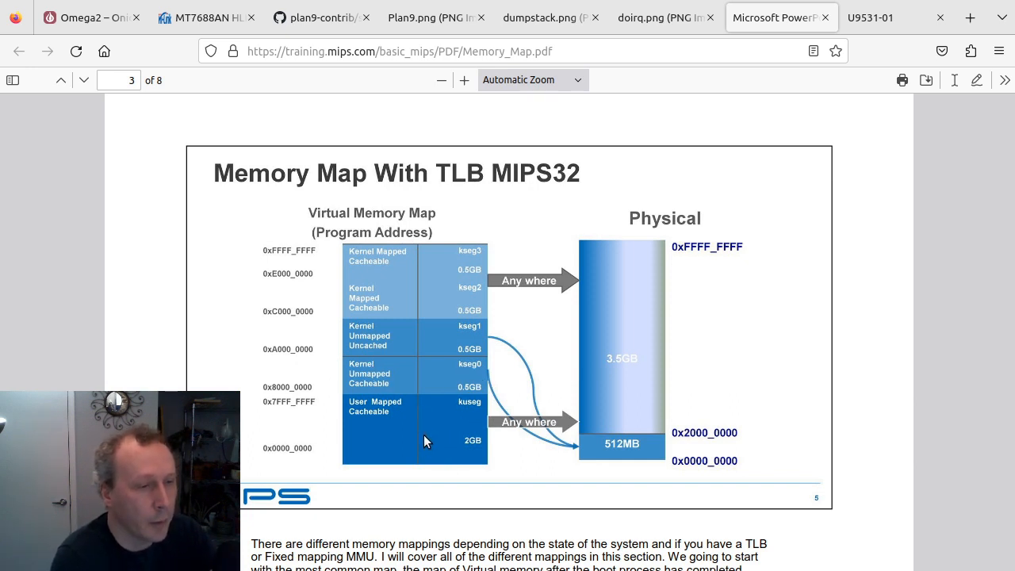
mouse_move(597, 463)
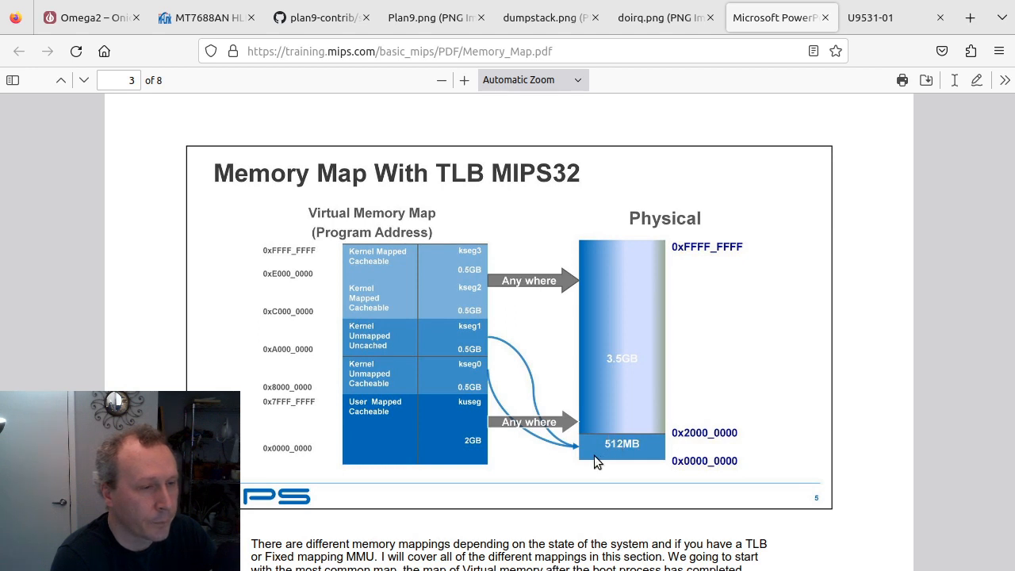
mouse_move(612, 447)
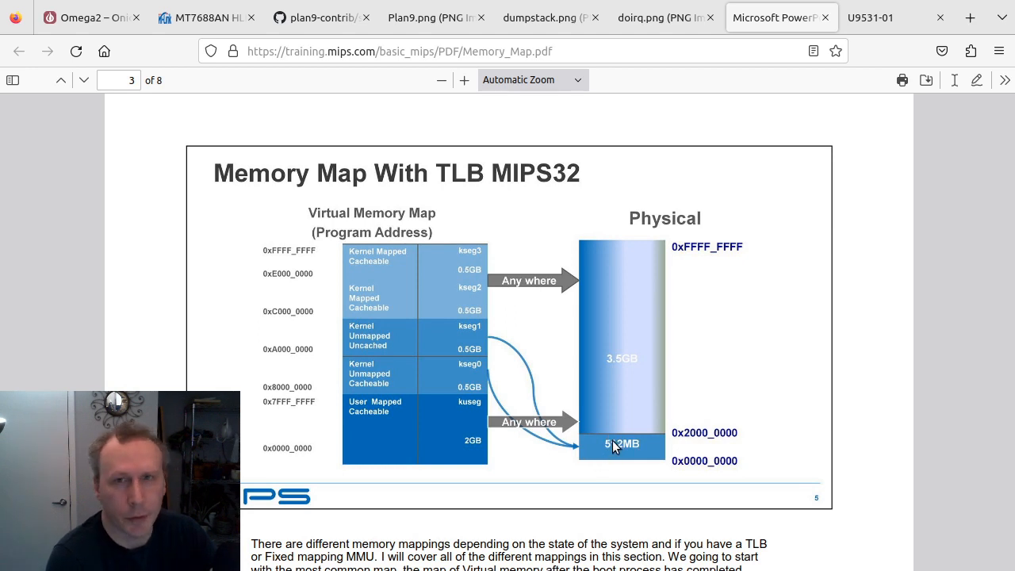
mouse_move(403, 425)
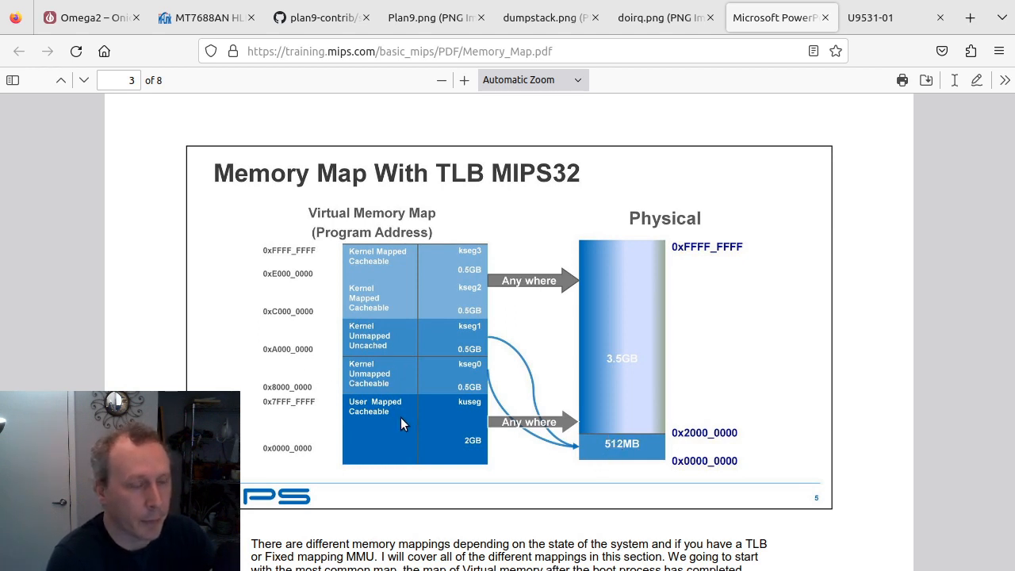
mouse_move(388, 397)
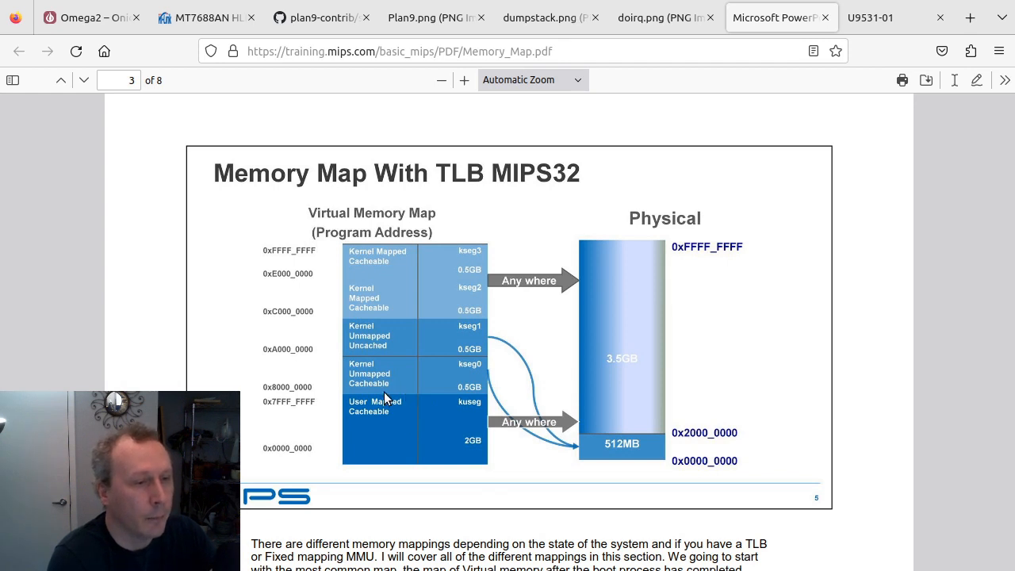
mouse_move(483, 333)
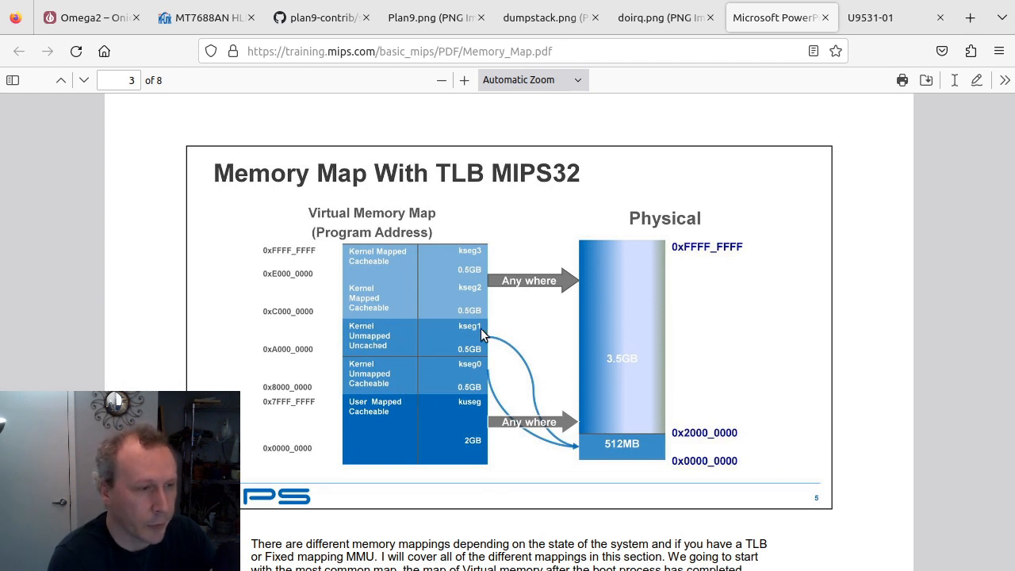
mouse_move(383, 385)
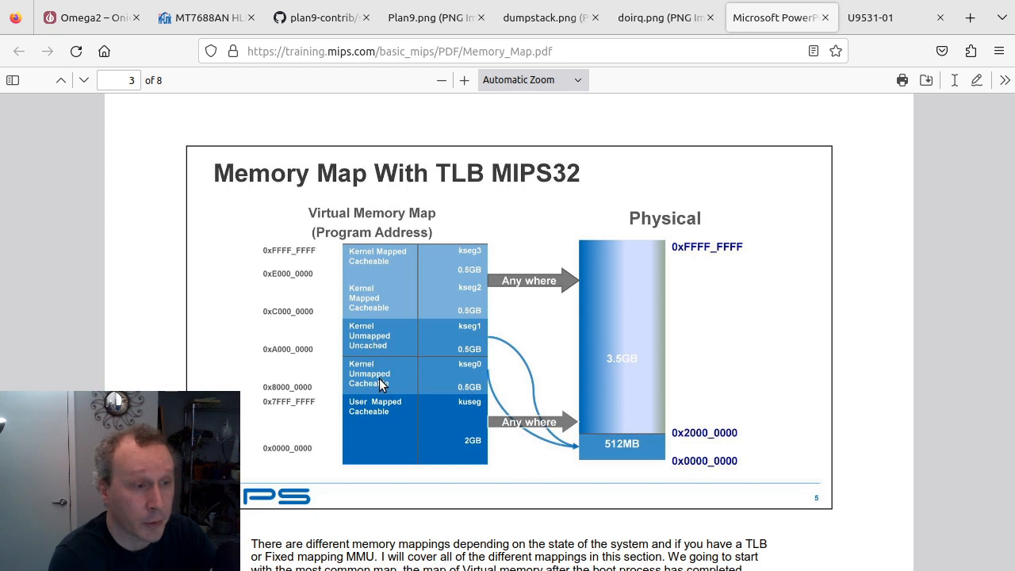
mouse_move(406, 359)
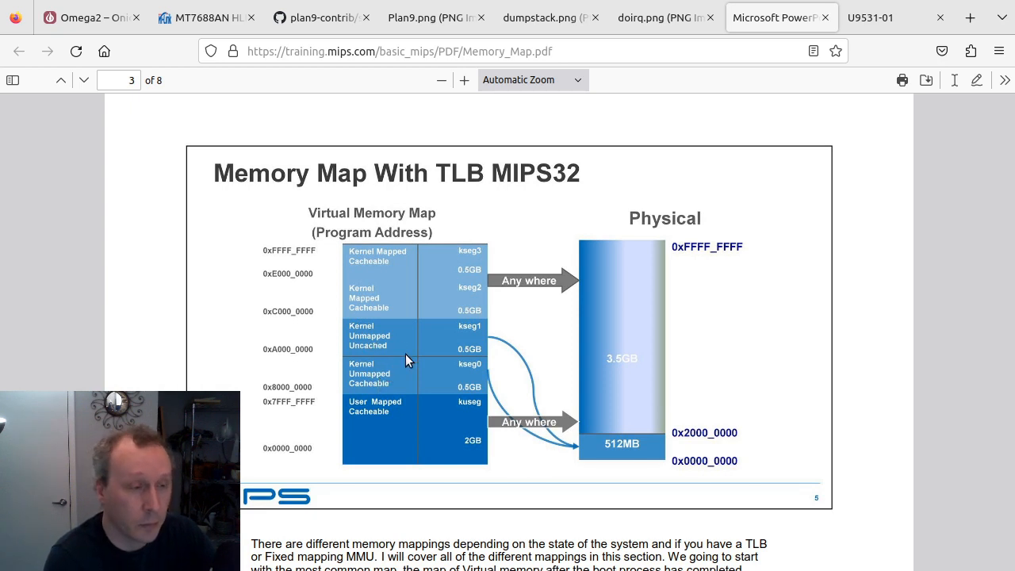
mouse_move(279, 328)
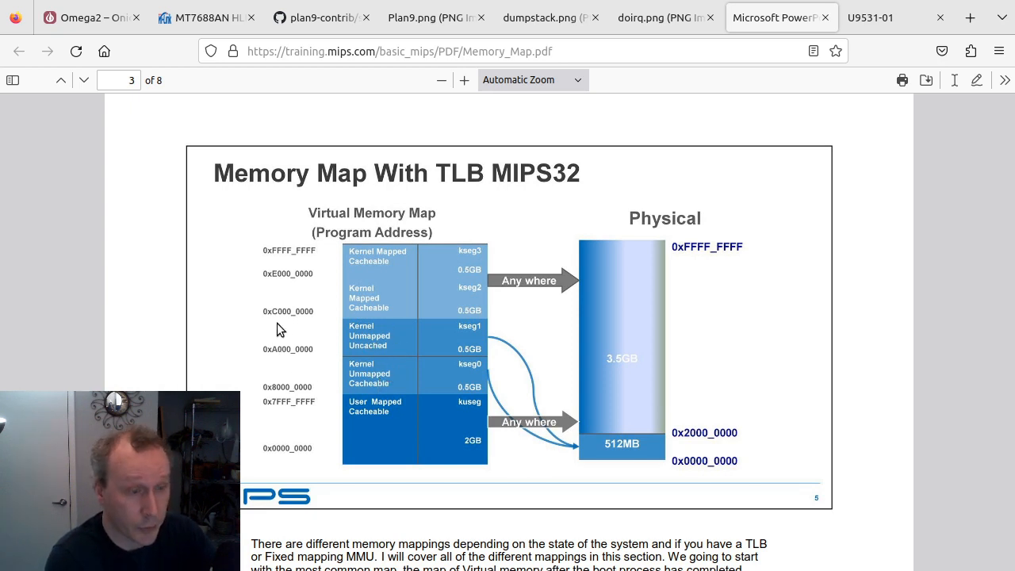
mouse_move(402, 336)
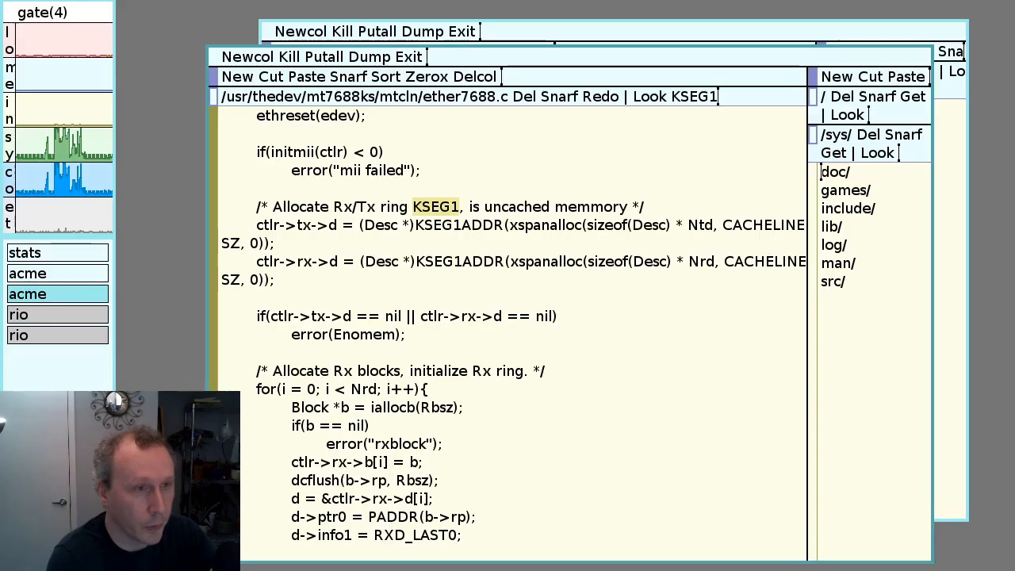
mouse_move(447, 373)
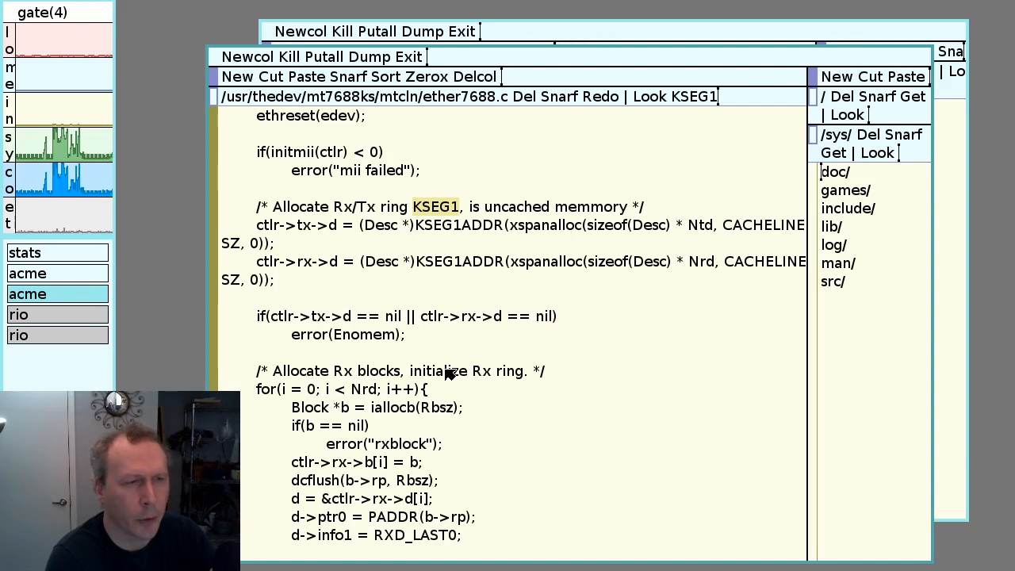
mouse_move(478, 190)
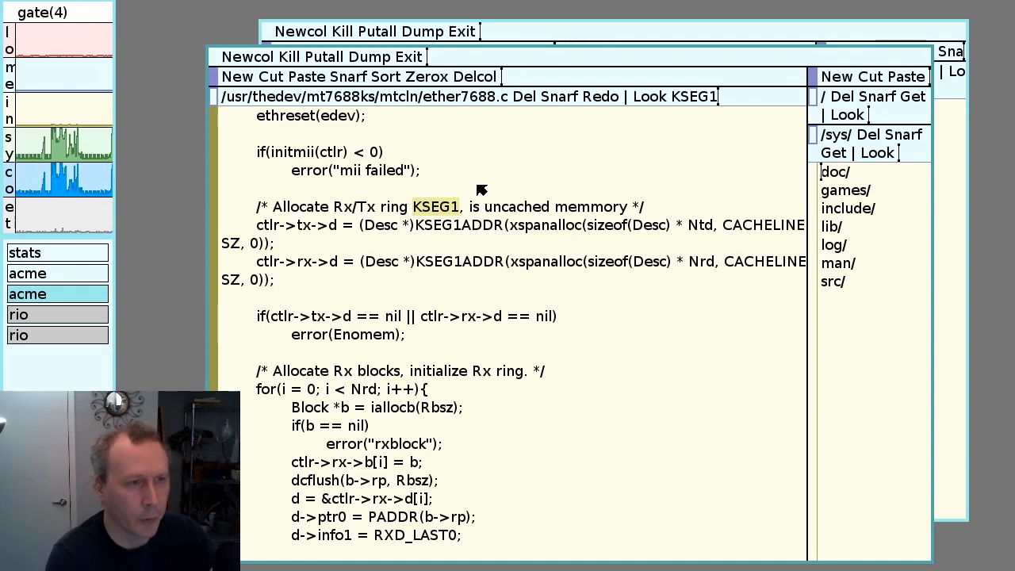
mouse_move(364, 304)
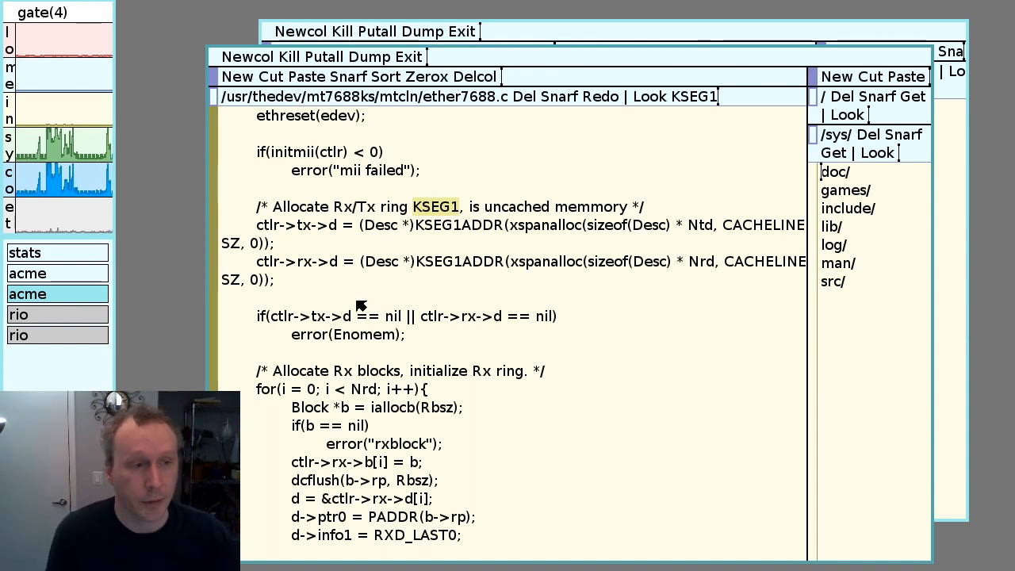
mouse_move(426, 238)
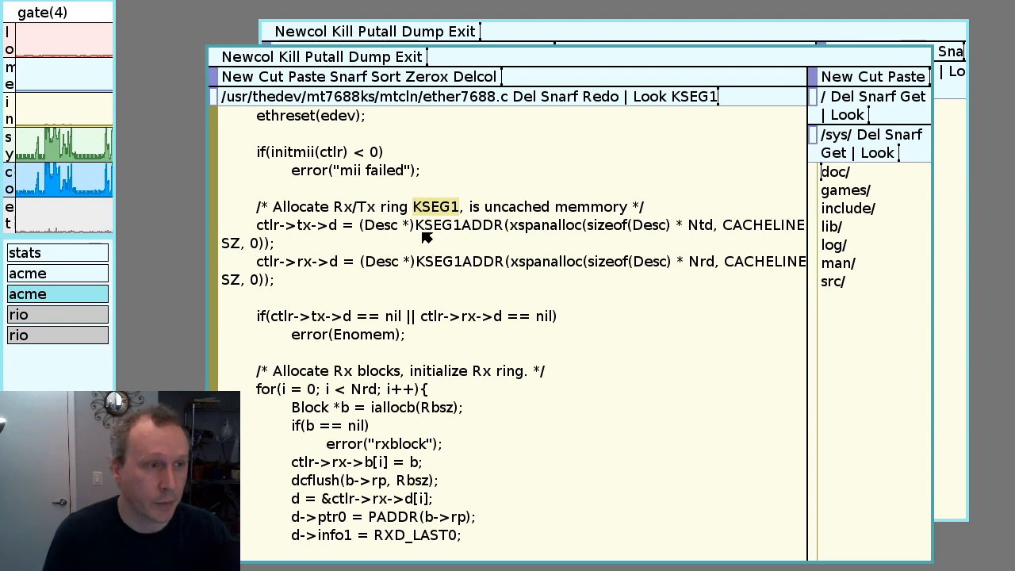
mouse_move(331, 238)
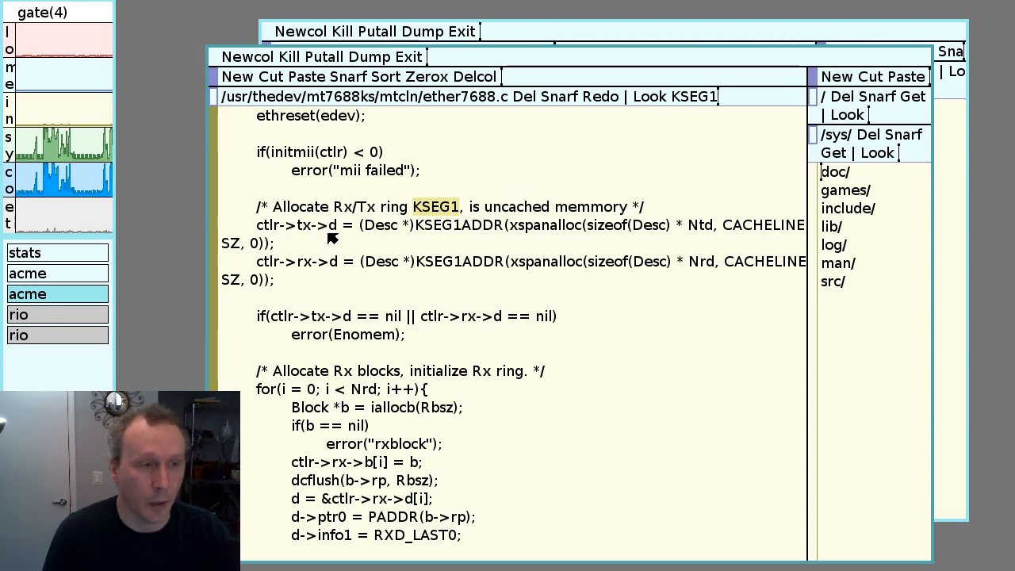
mouse_move(405, 241)
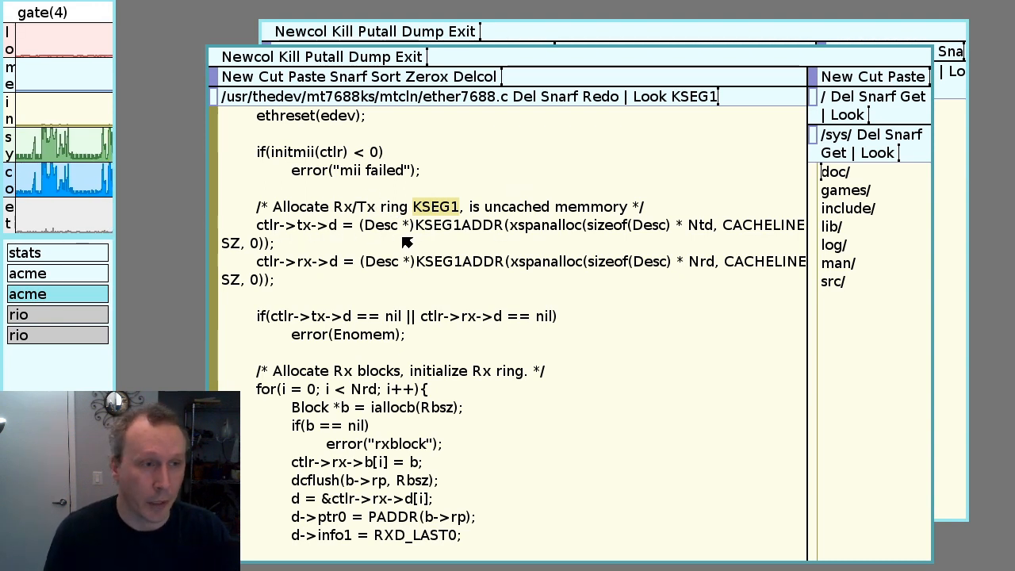
mouse_move(537, 238)
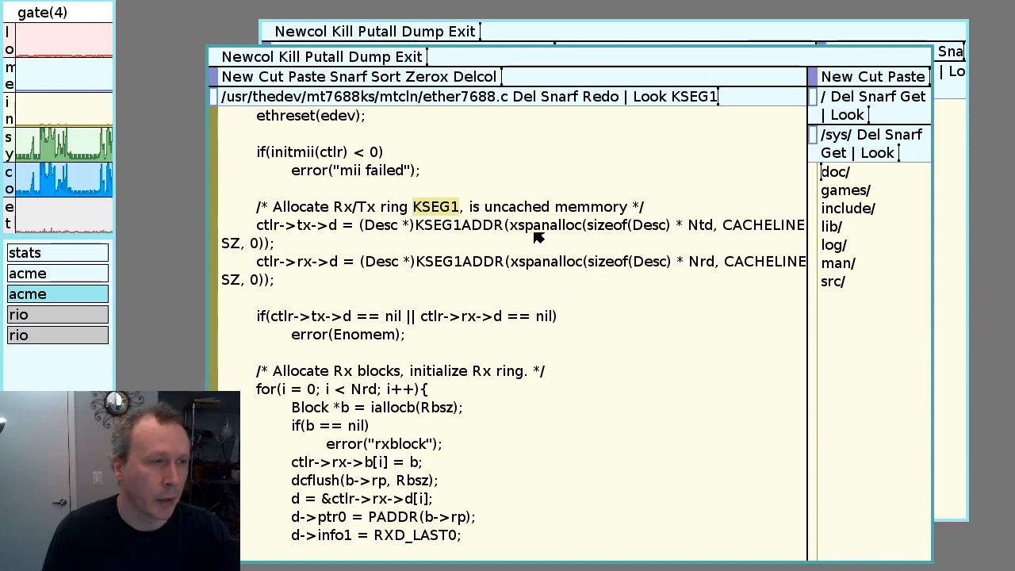
mouse_move(599, 241)
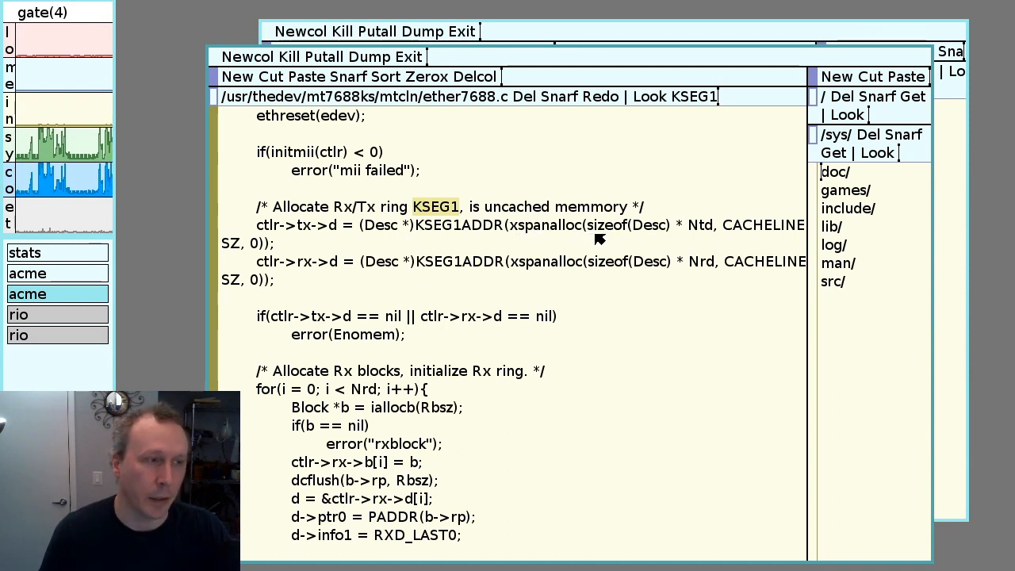
mouse_move(667, 254)
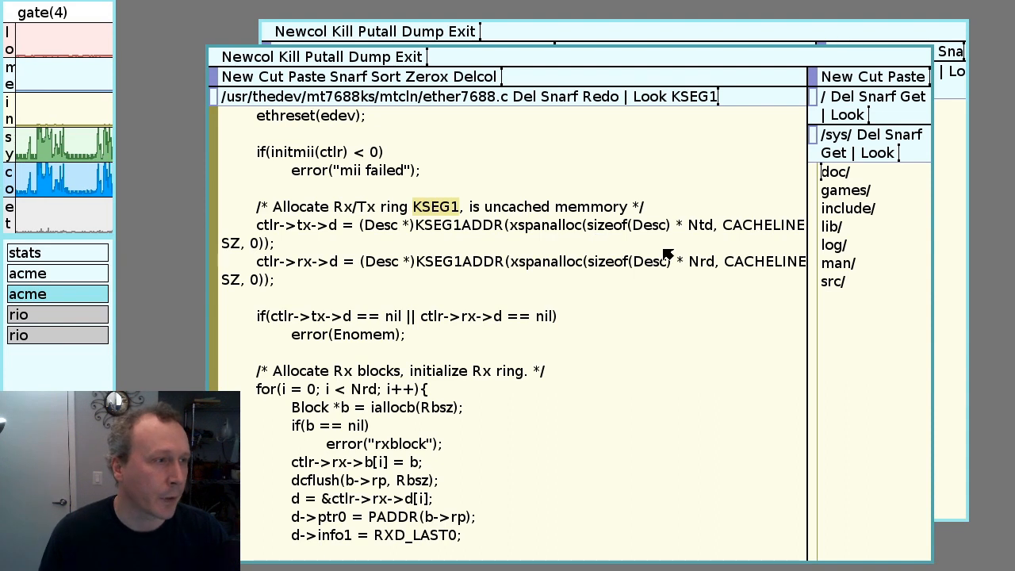
mouse_move(495, 235)
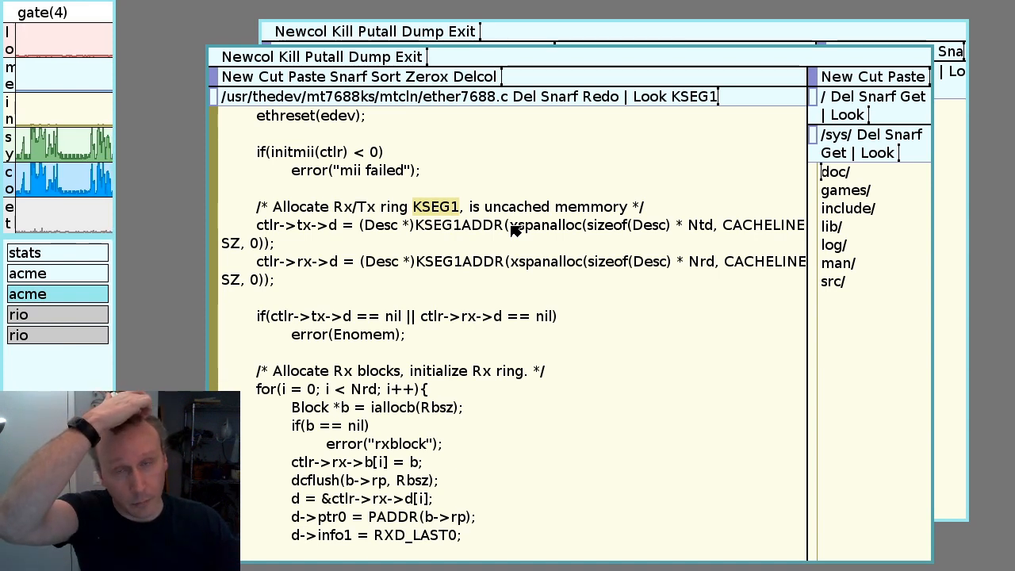
mouse_move(474, 245)
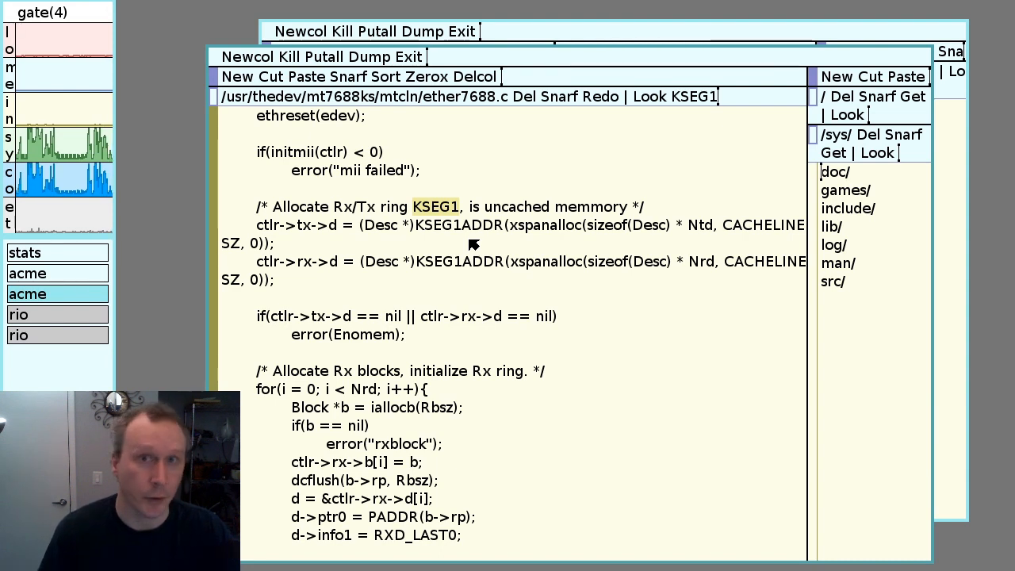
mouse_move(454, 279)
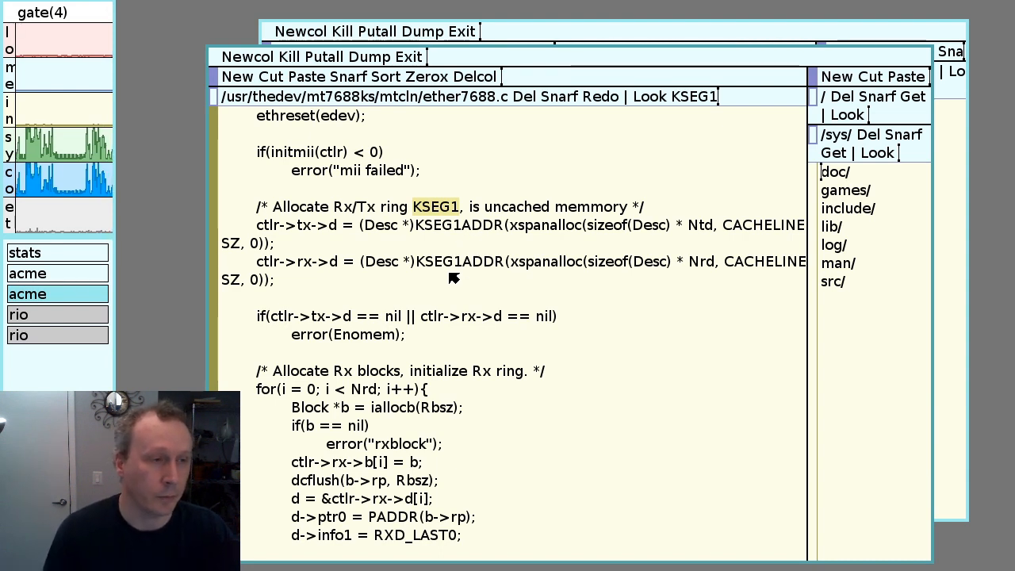
mouse_move(318, 244)
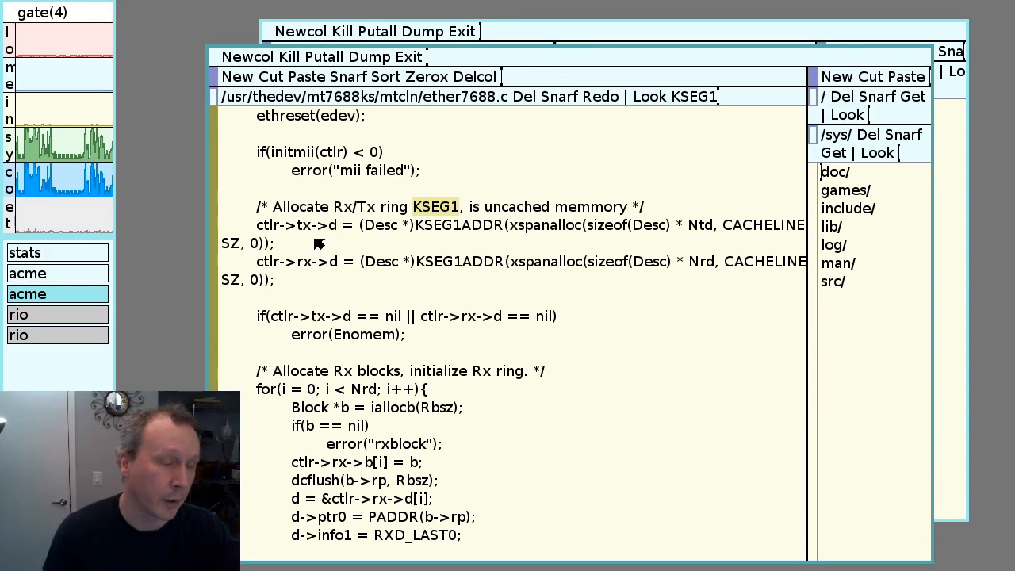
mouse_move(324, 390)
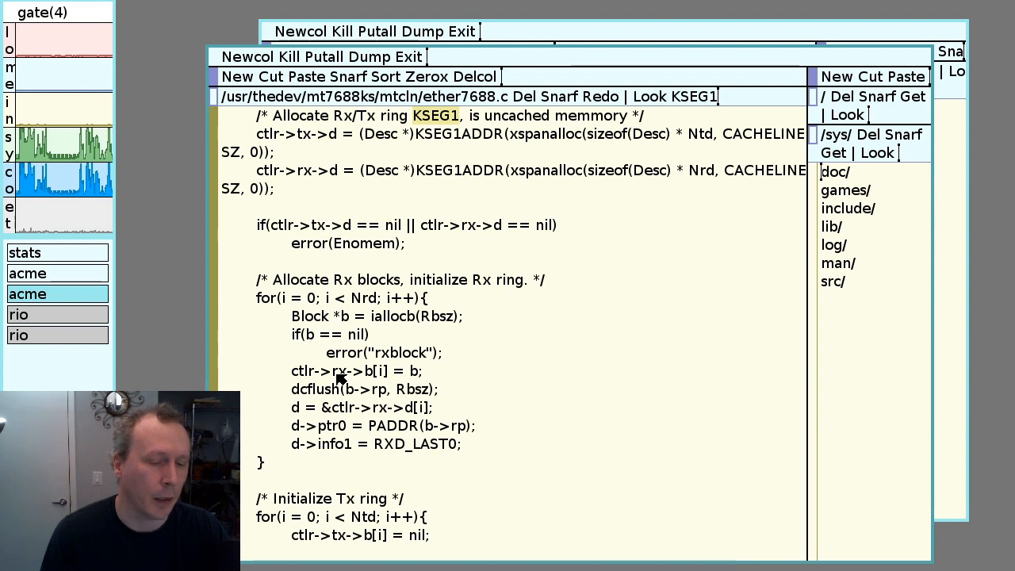
mouse_move(342, 368)
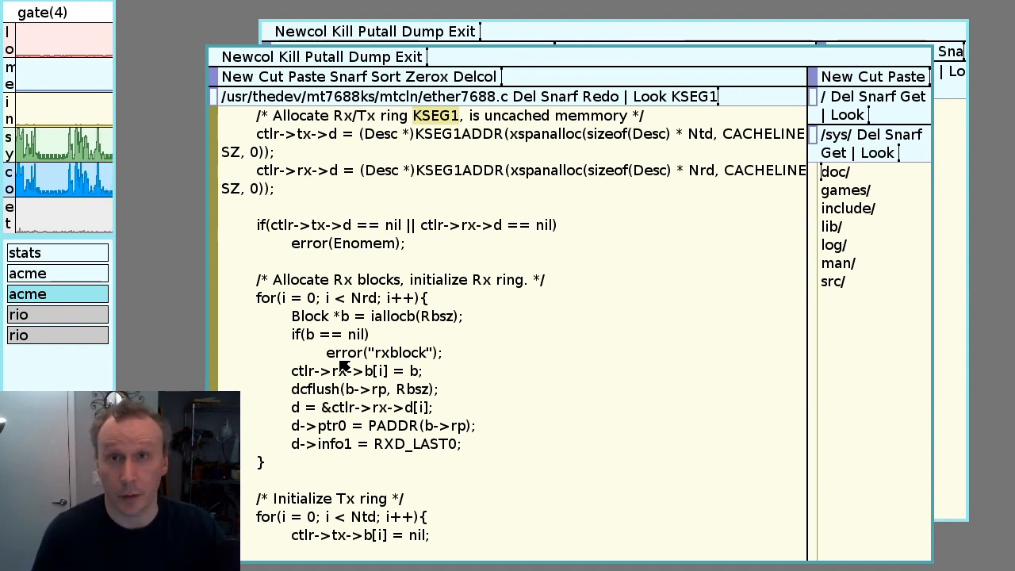
mouse_move(381, 333)
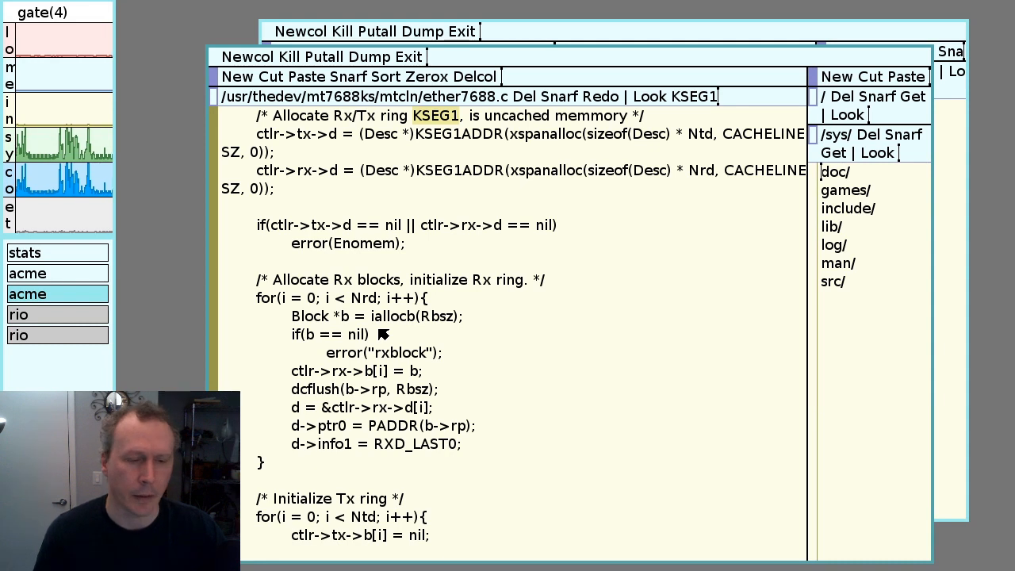
mouse_move(416, 314)
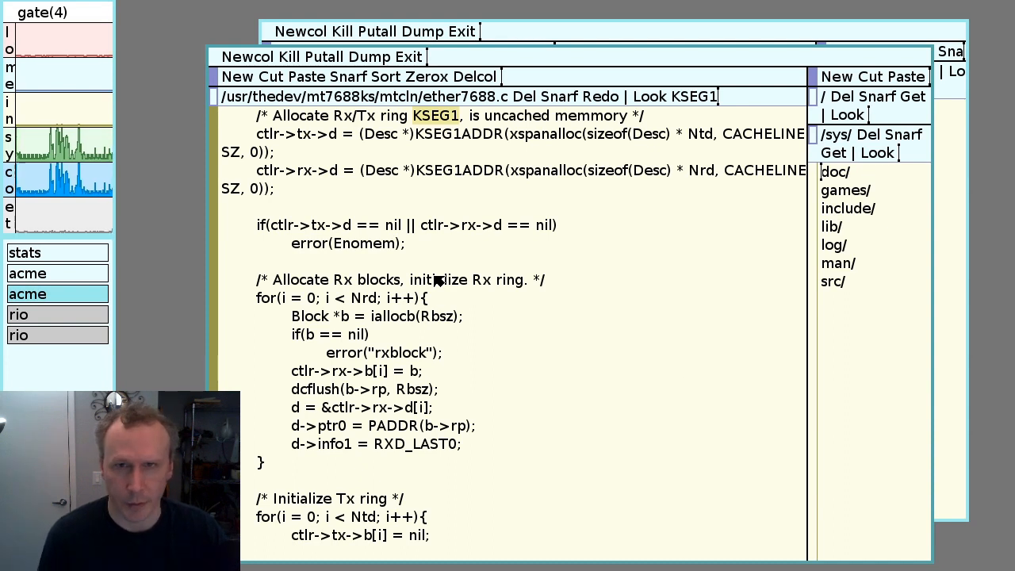
mouse_move(389, 235)
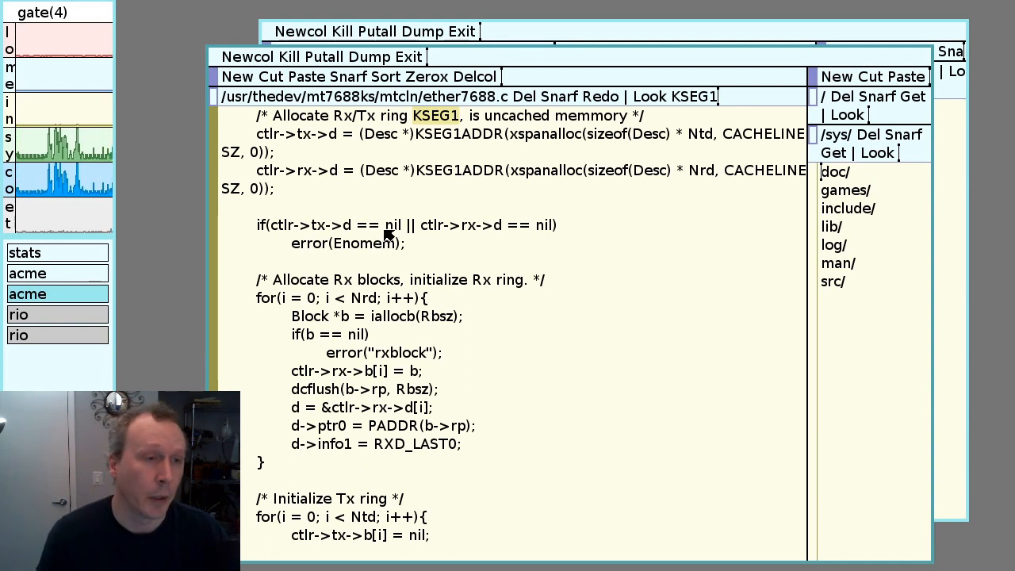
mouse_move(263, 437)
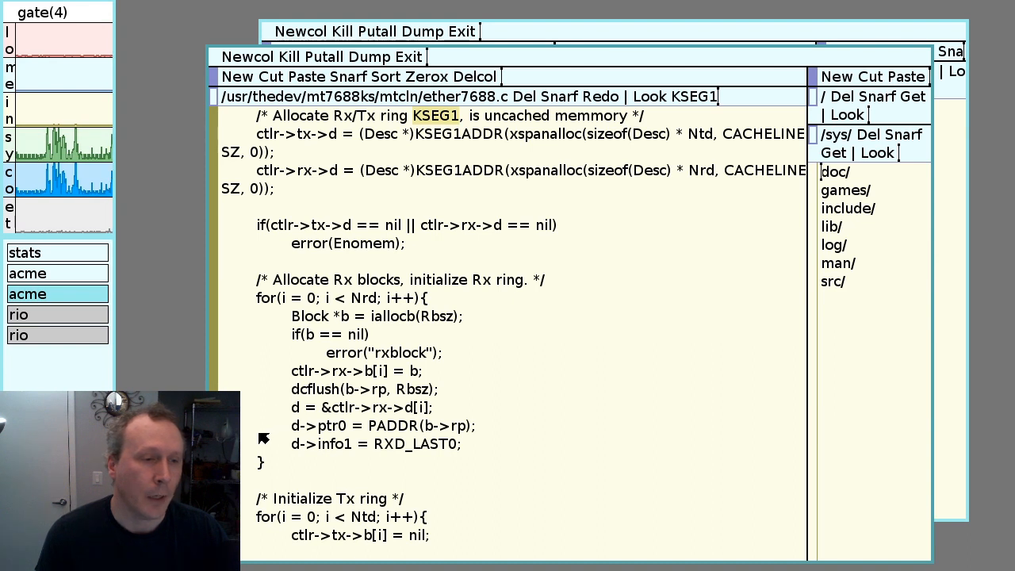
scroll("up", 3)
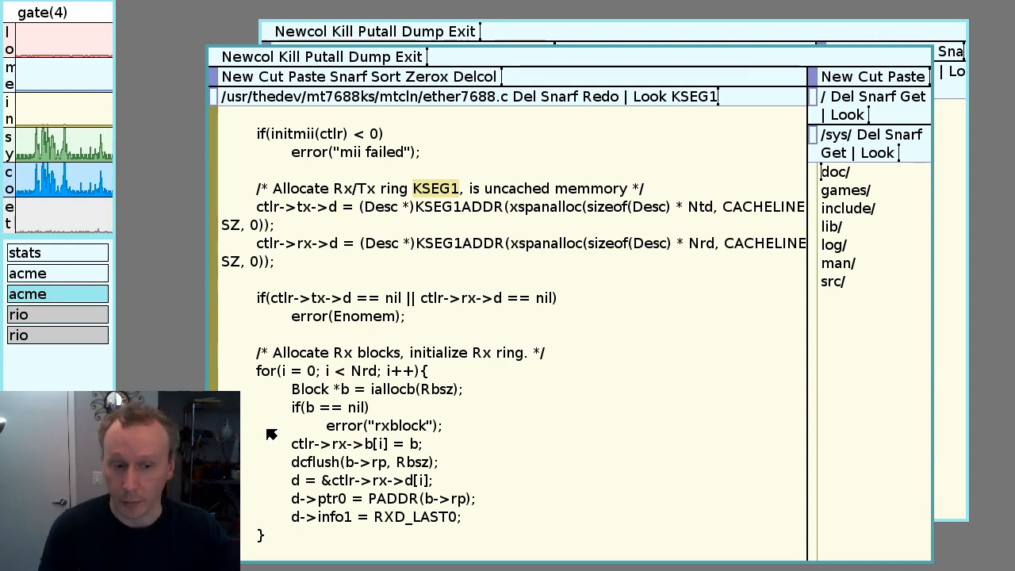
mouse_move(241, 310)
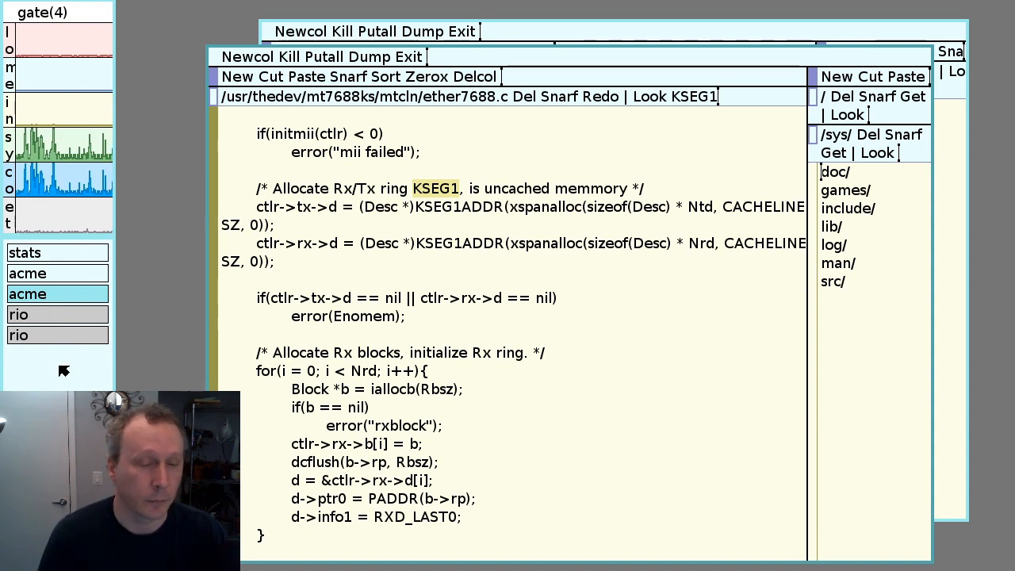
mouse_move(71, 337)
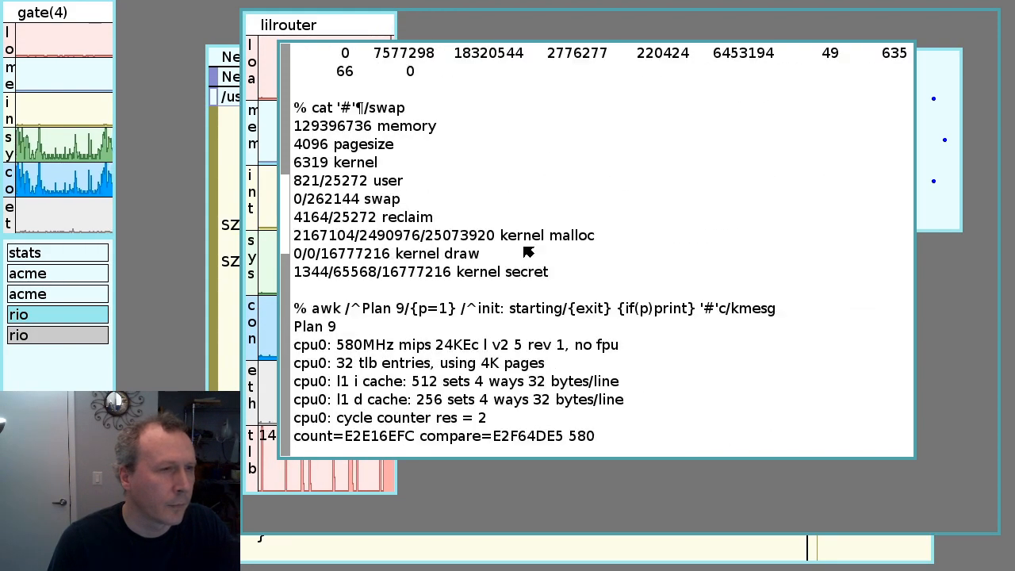
Scroll the lilrouter kmesg output down through ether0 stats and ifstats
scroll("down", 3)
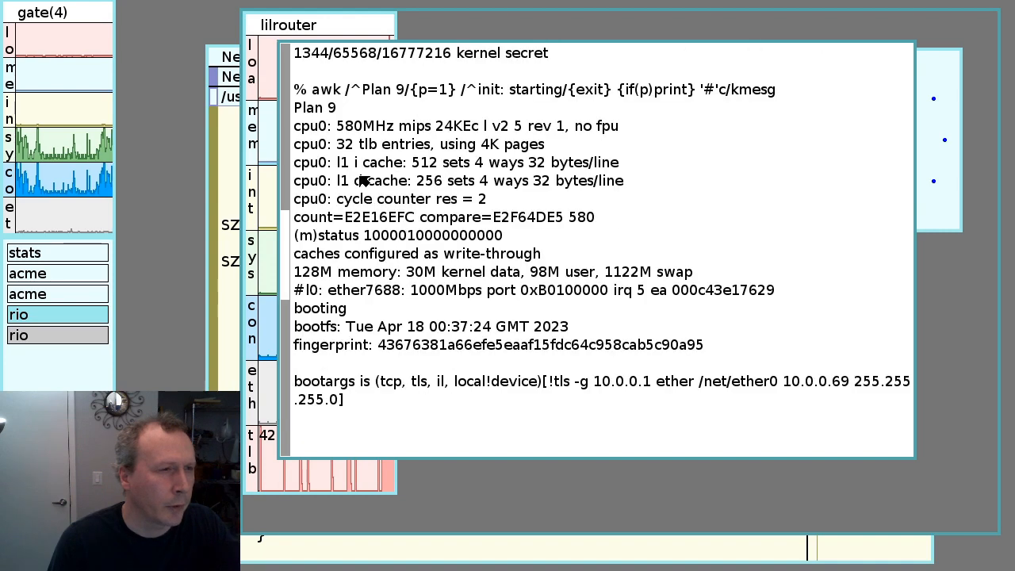
double_click(365, 125)
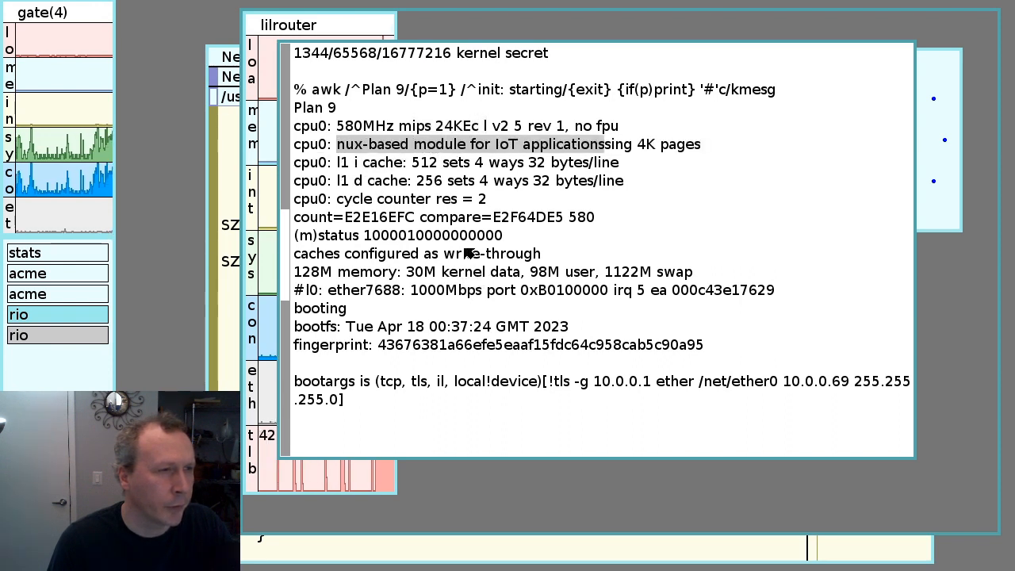
mouse_move(690, 198)
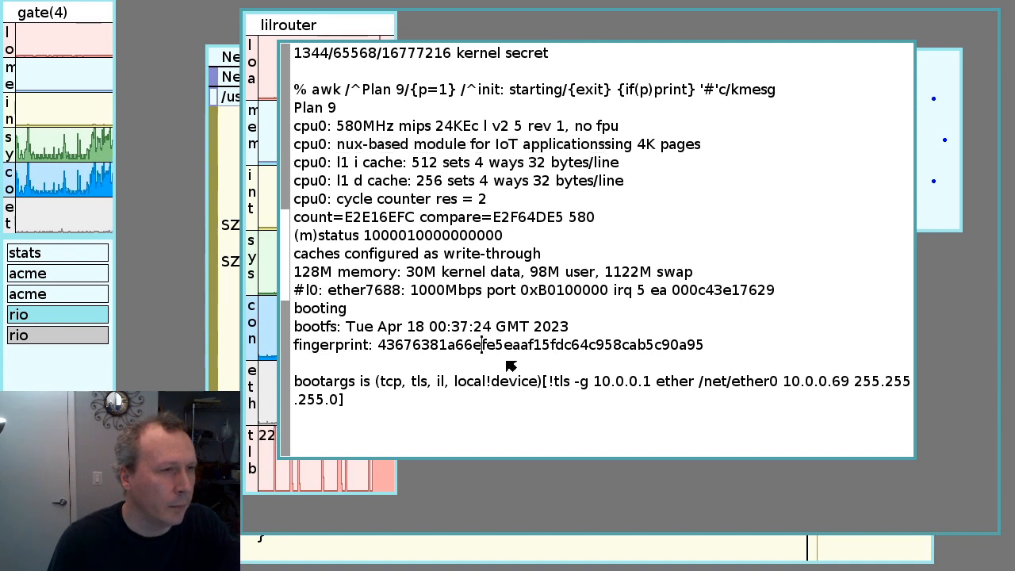
mouse_move(404, 256)
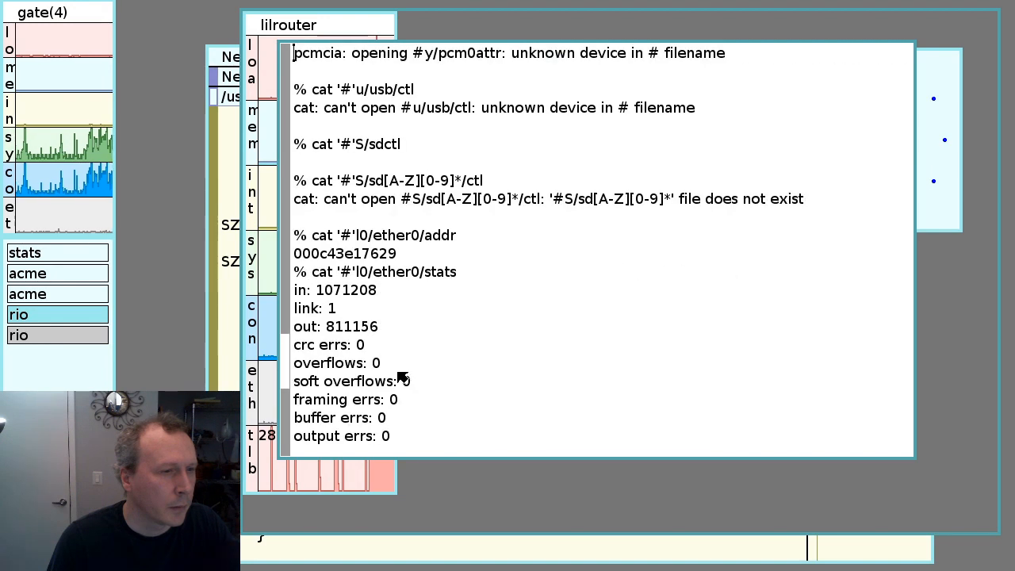
scroll("down", 3)
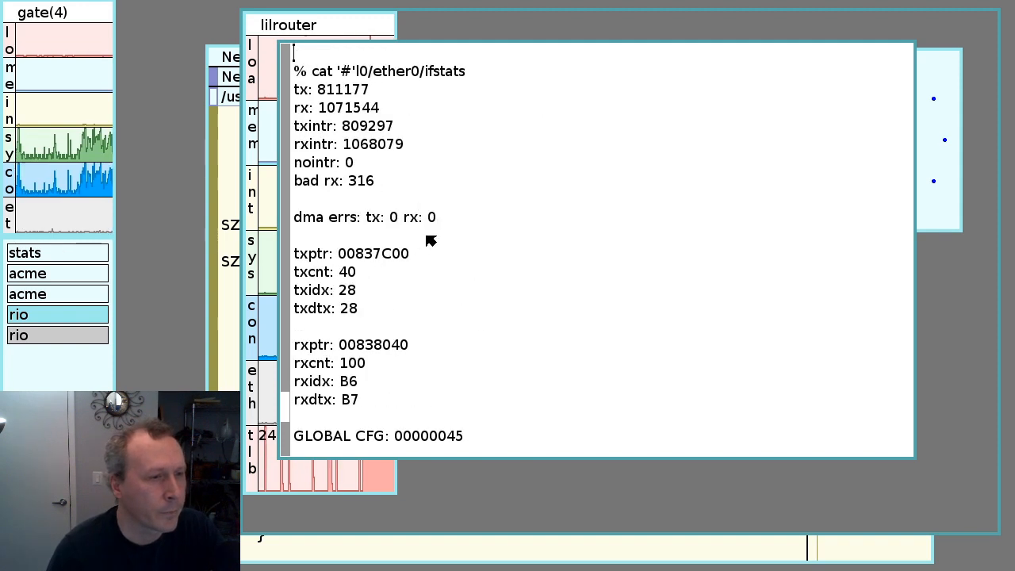
scroll("down", 3)
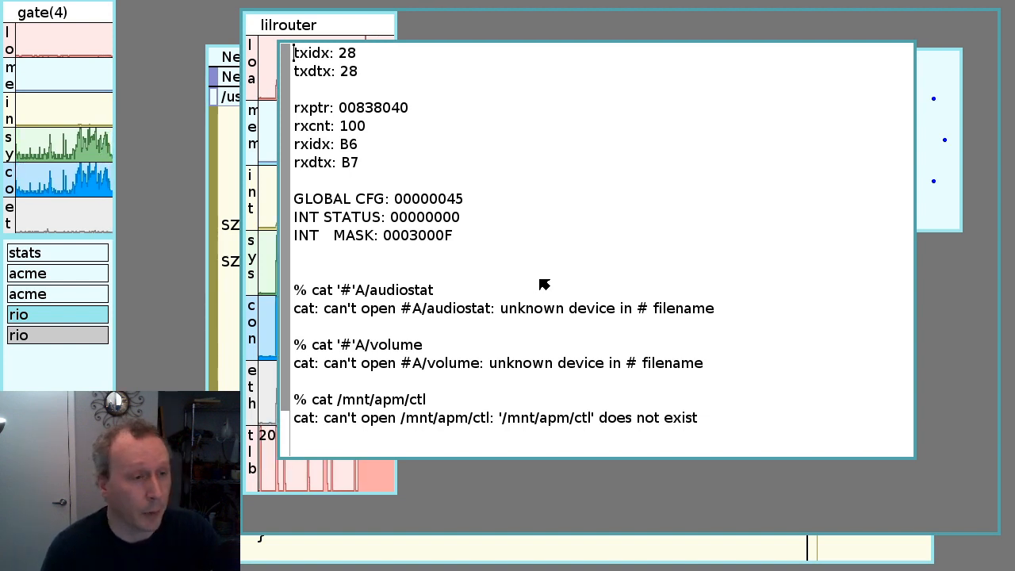
mouse_move(578, 283)
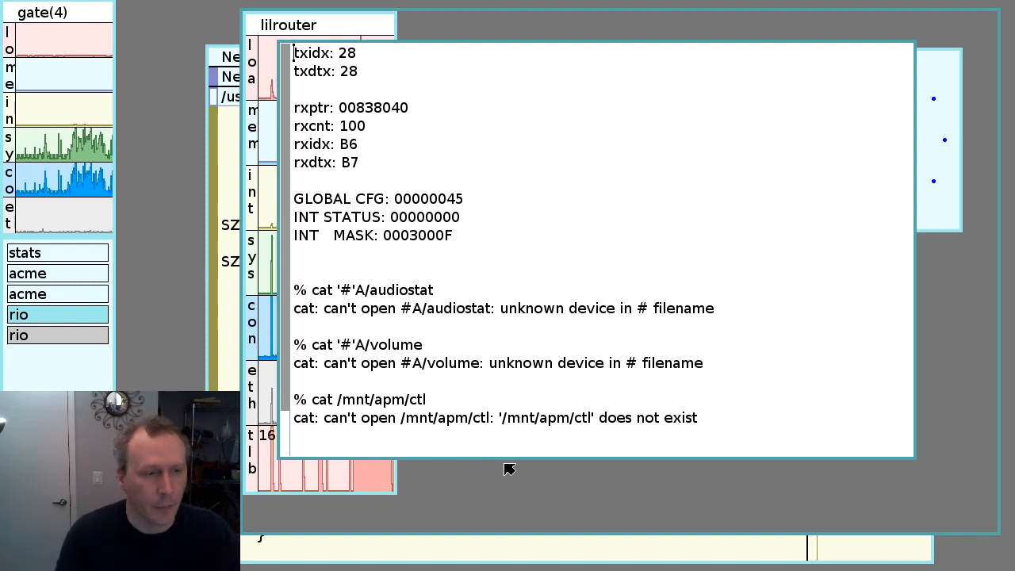
right_click(510, 469)
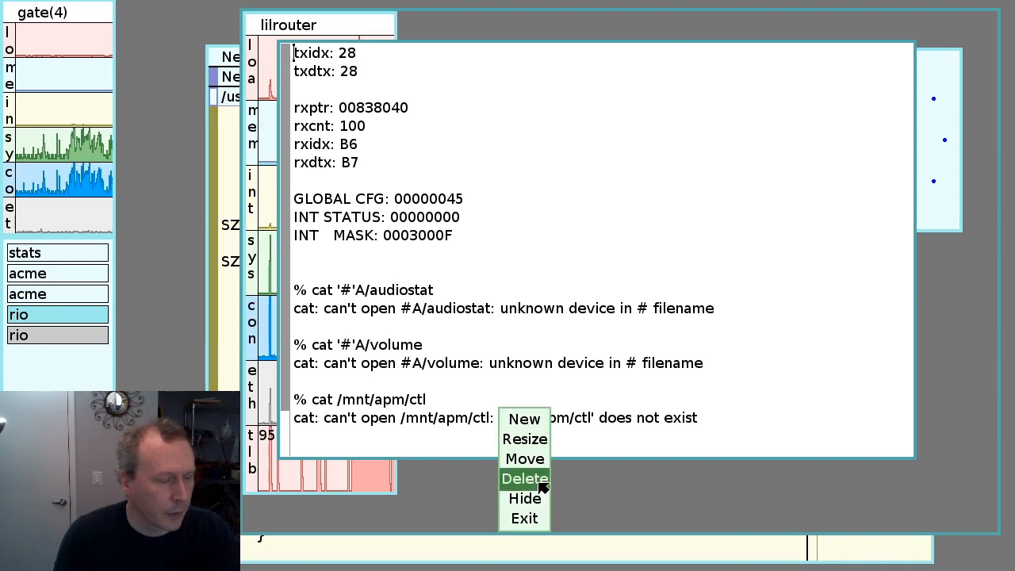
left_click(523, 479)
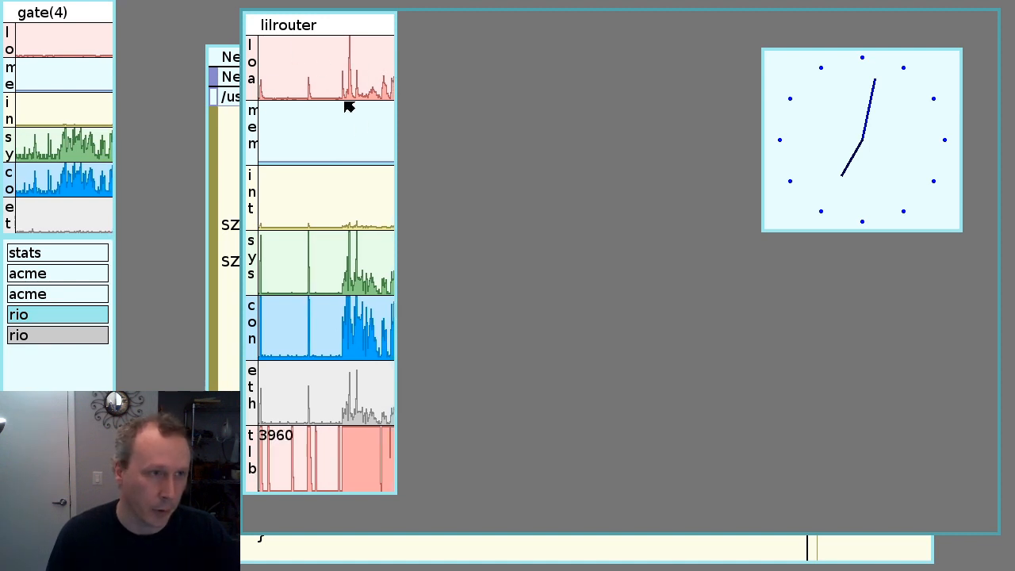
mouse_move(834, 120)
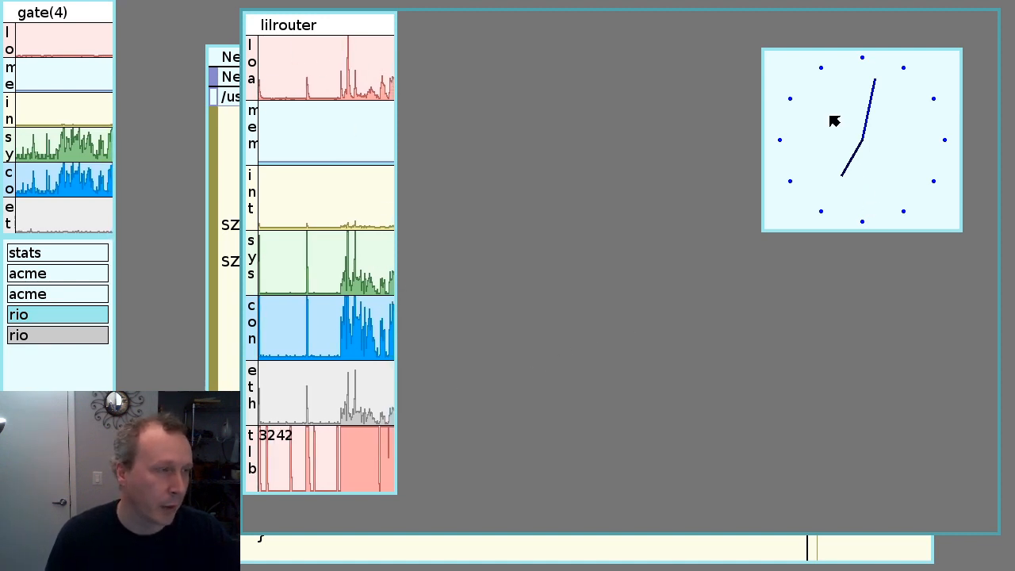
mouse_move(865, 148)
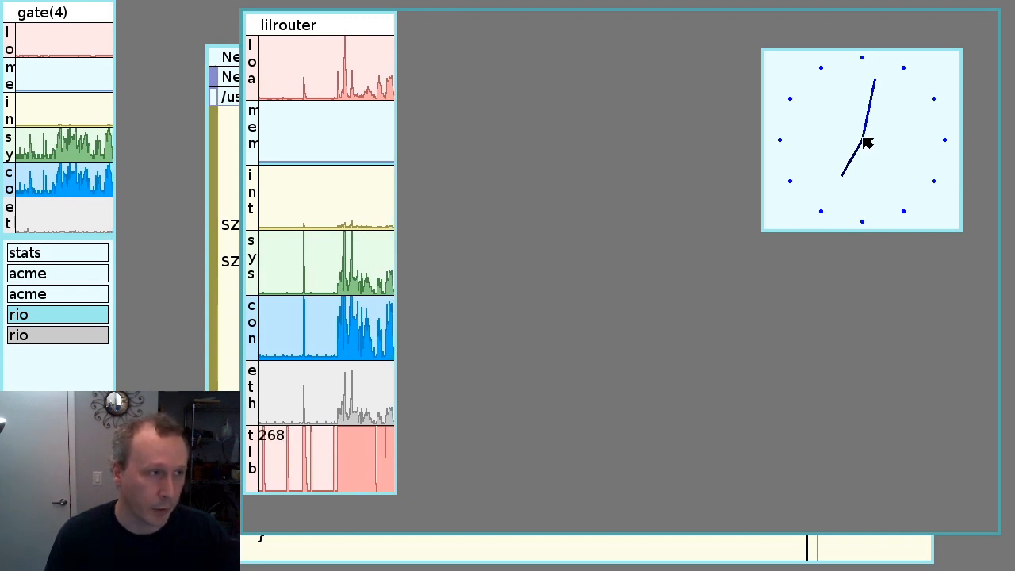
mouse_move(798, 114)
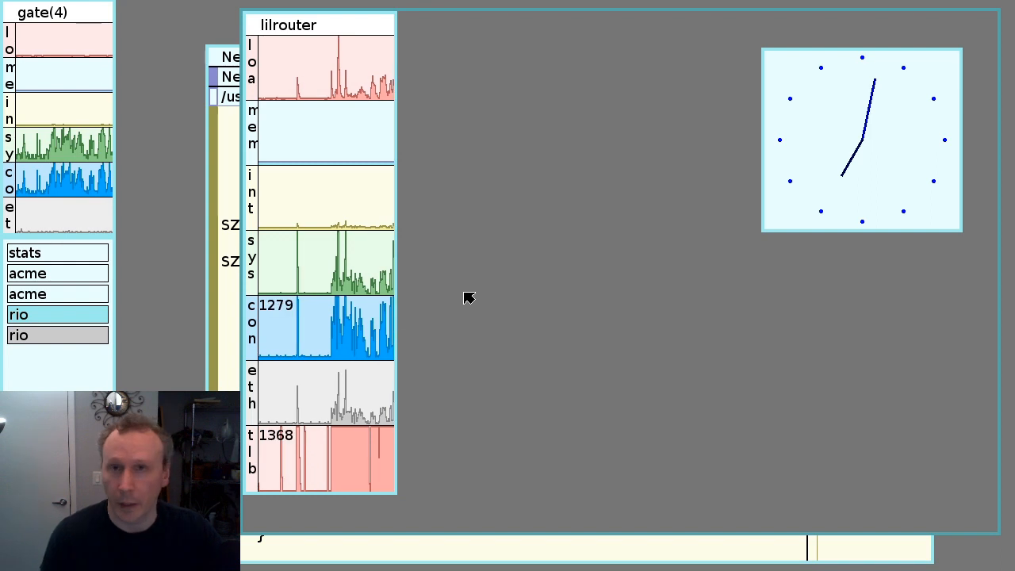
mouse_move(546, 252)
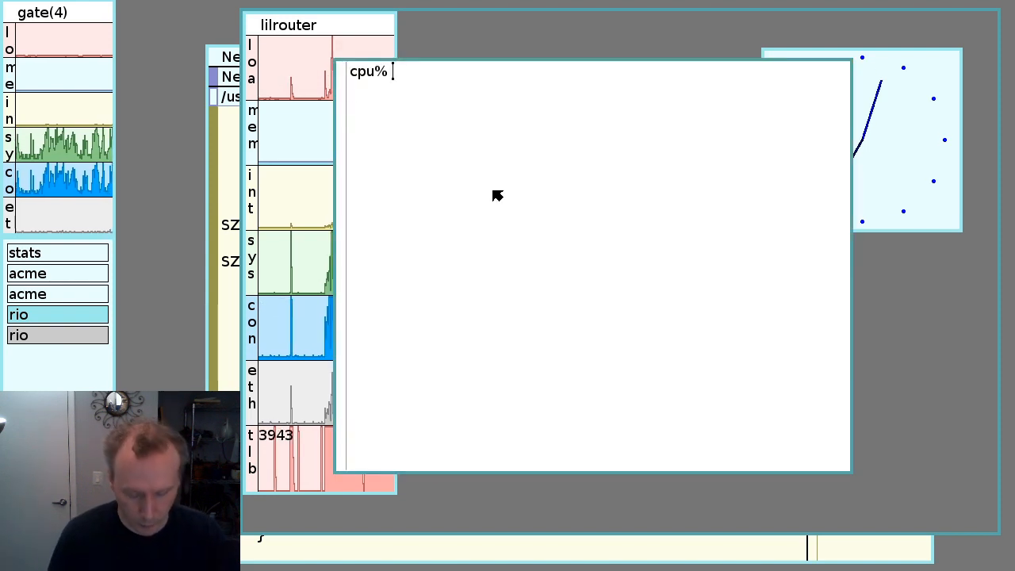
type("games/cat")
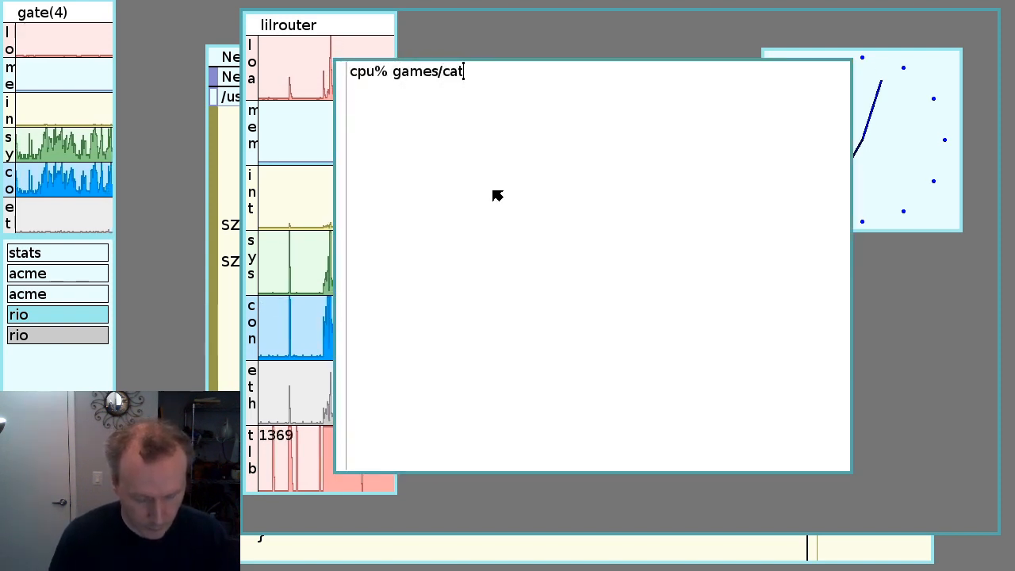
key("Return")
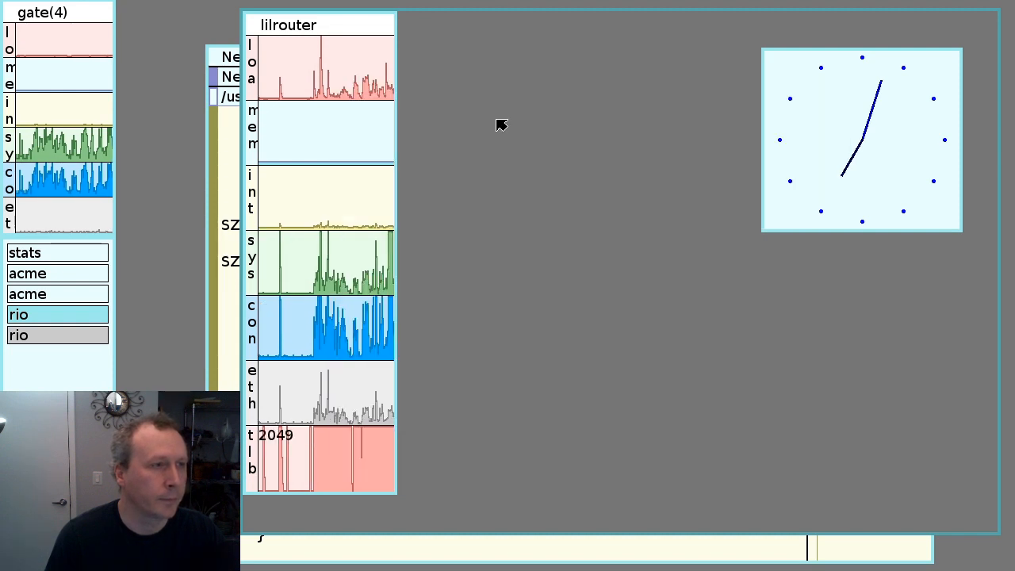
mouse_move(404, 355)
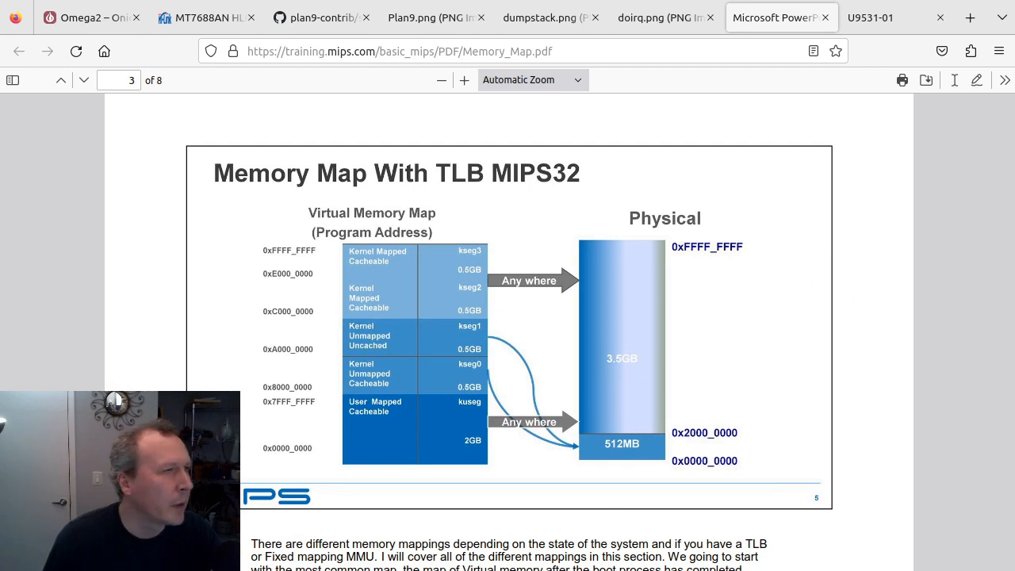
Show the U9531-01 QCA9531 product page and scroll through its CPU feature list
left_click(869, 18)
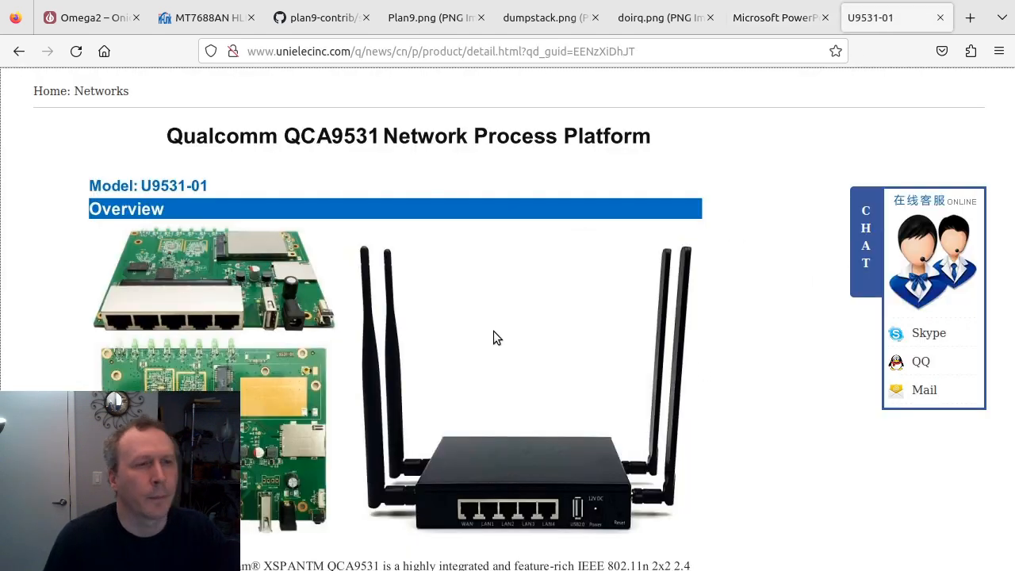
mouse_move(229, 159)
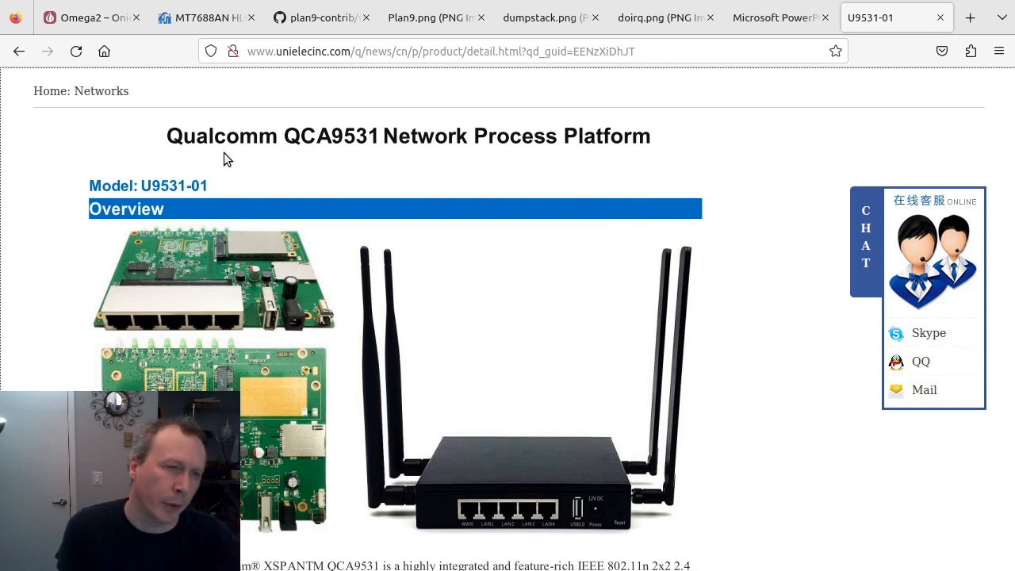
mouse_move(330, 155)
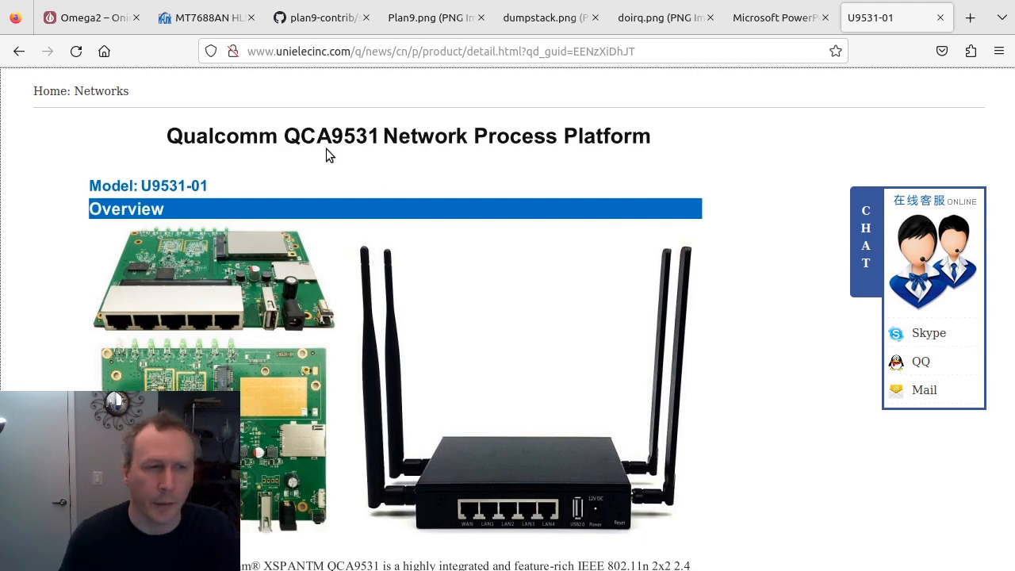
mouse_move(345, 146)
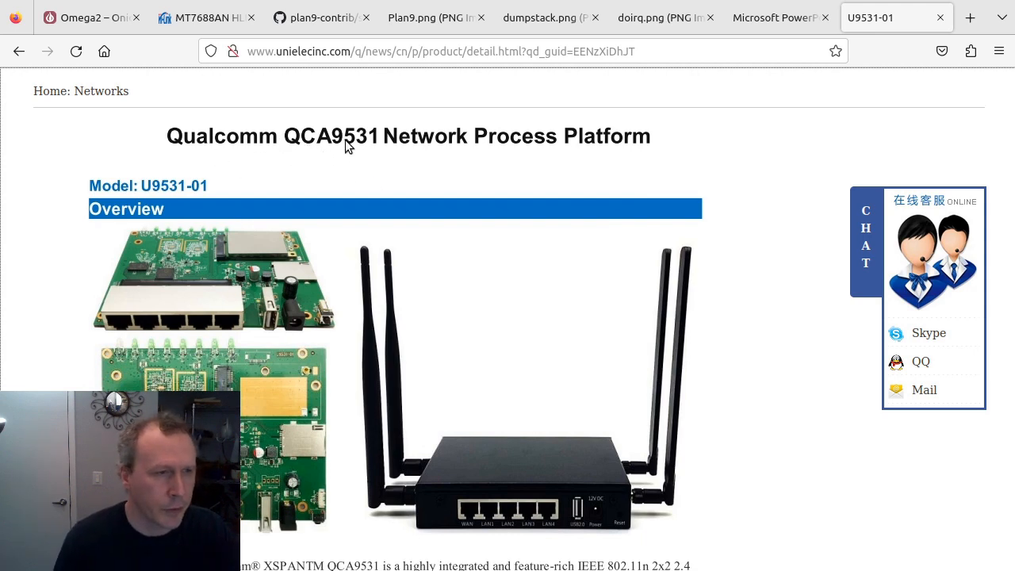
mouse_move(314, 386)
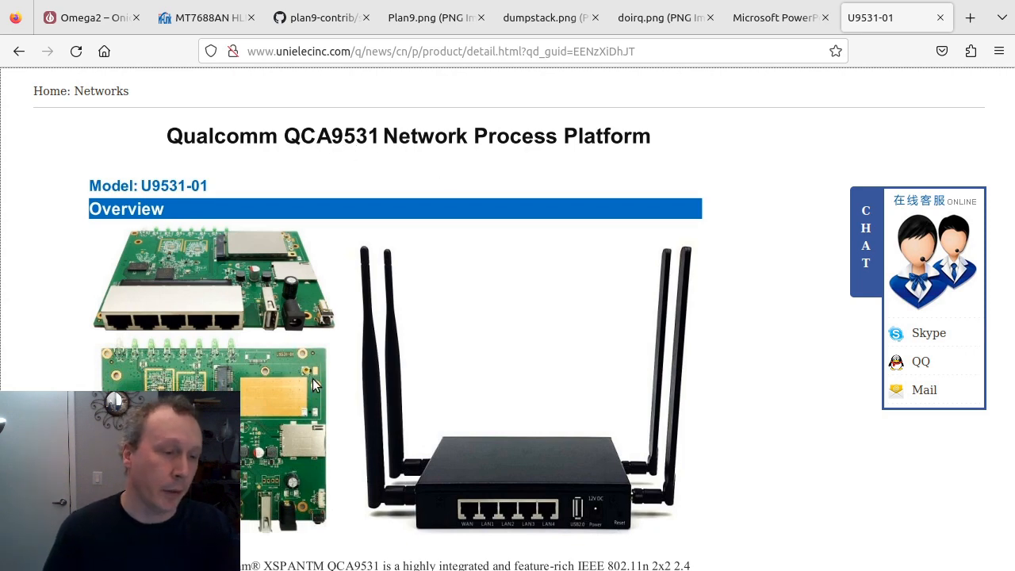
scroll("down", 3)
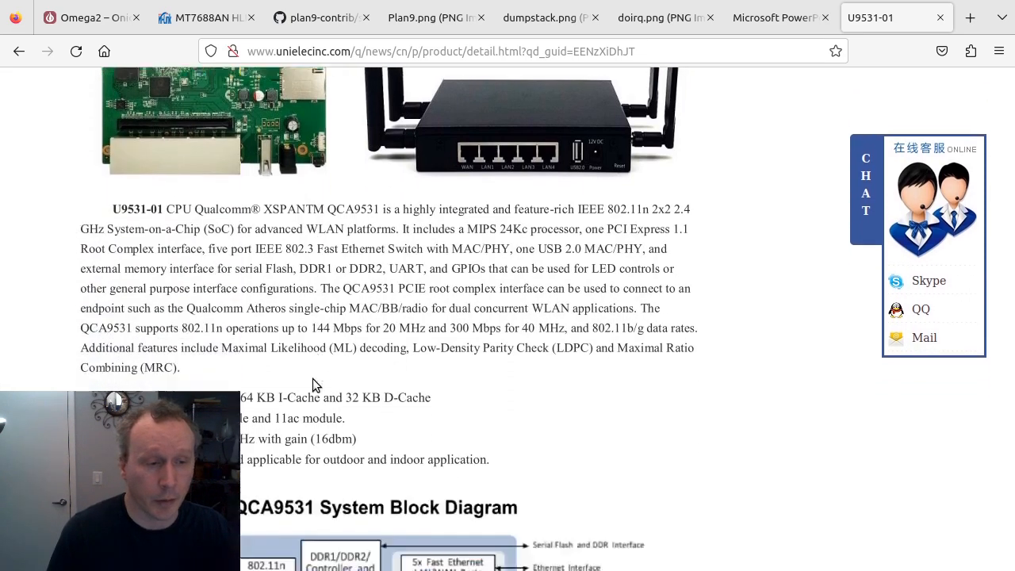
scroll("down", 3)
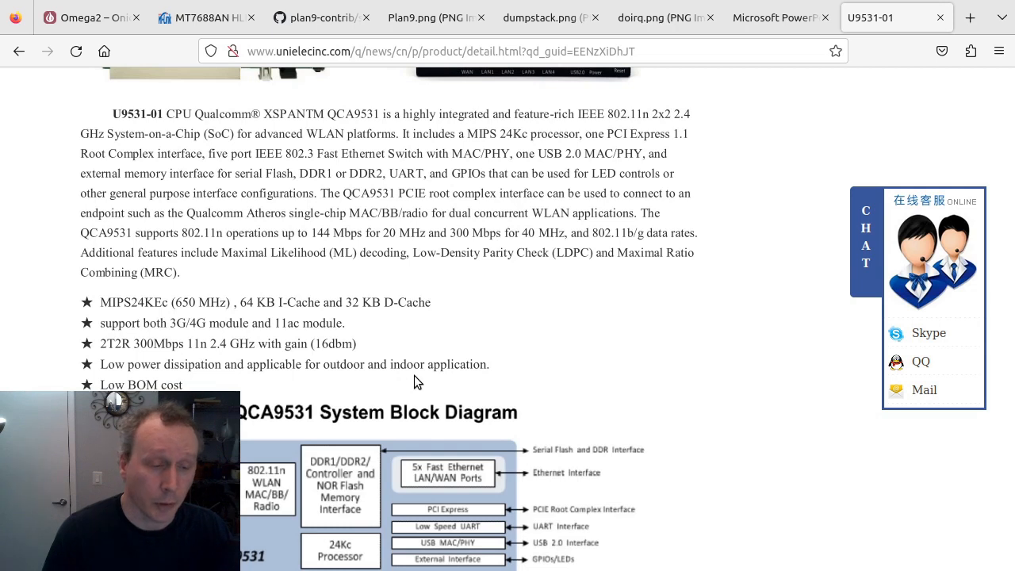
scroll("up", 3)
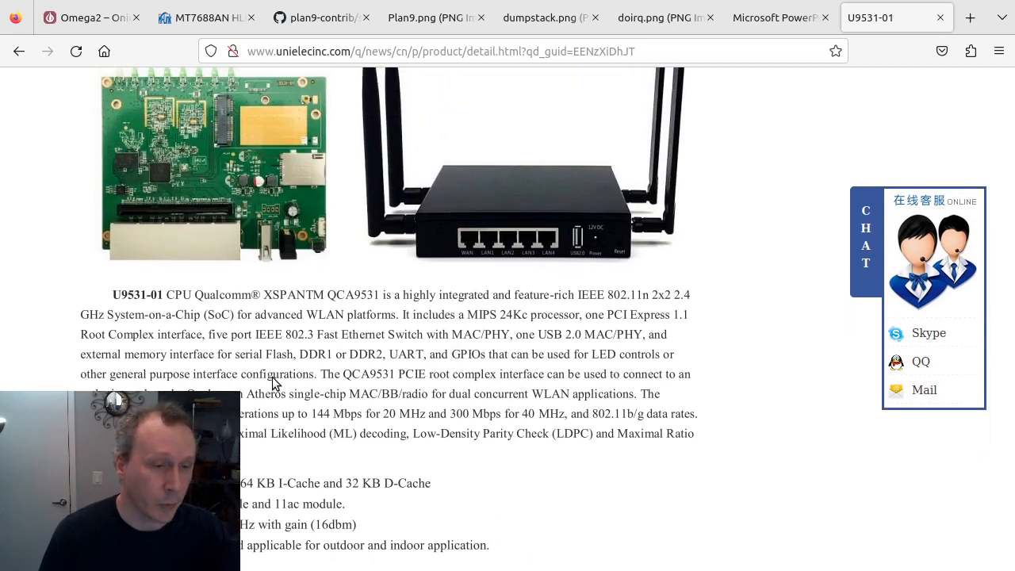
mouse_move(452, 436)
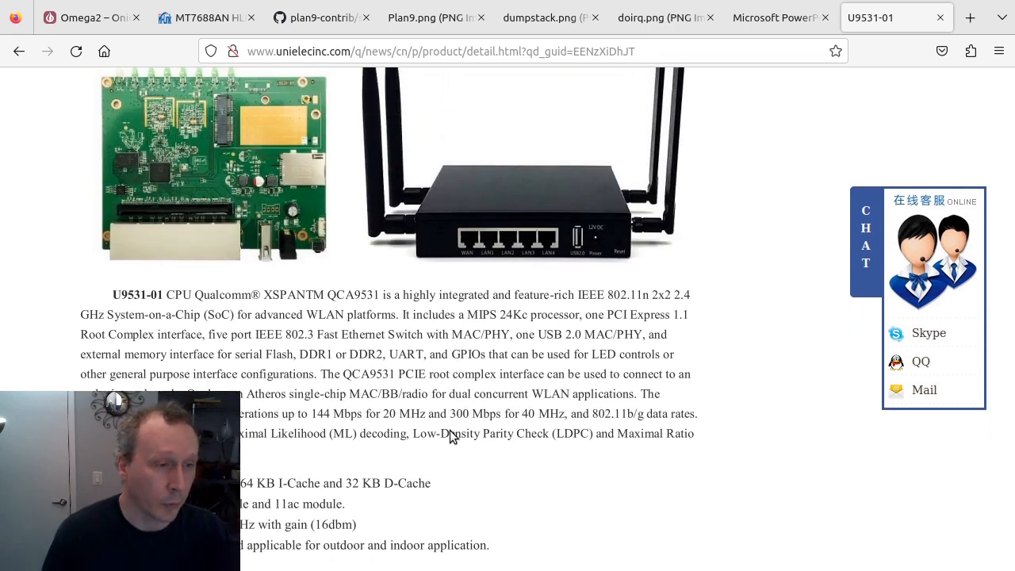
scroll("up", 3)
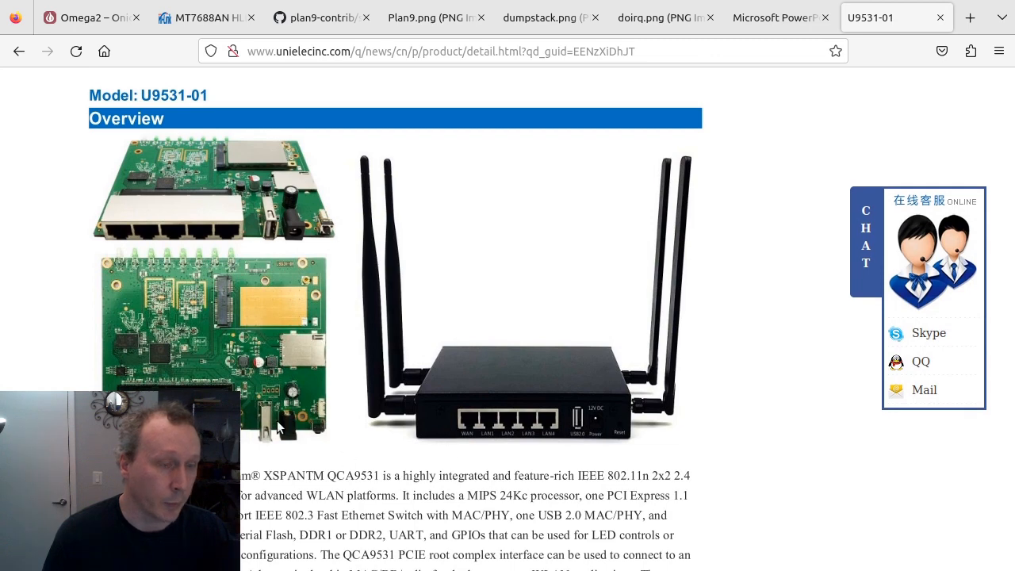
mouse_move(241, 16)
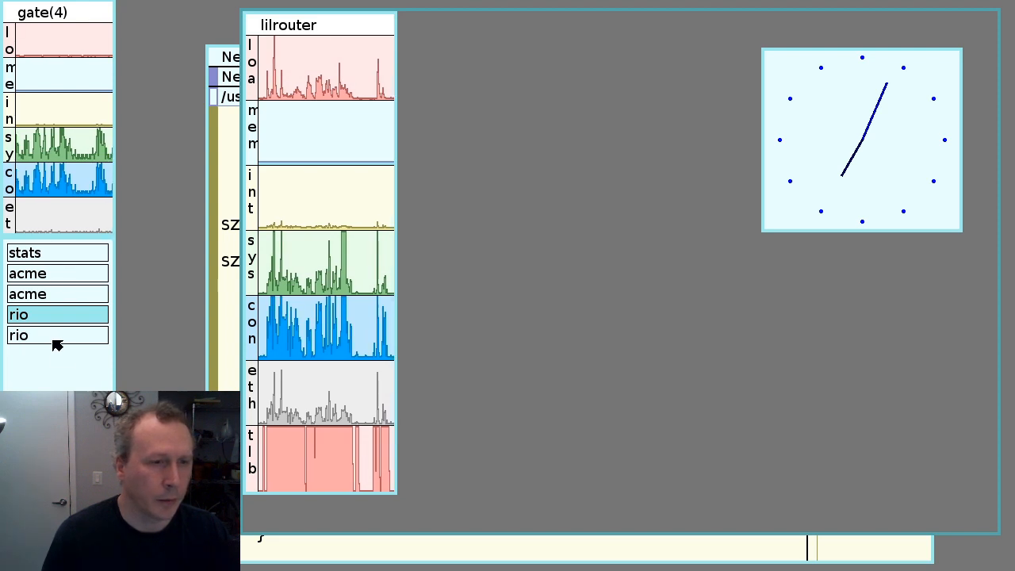
Bring the second nested rio session forward from the gate window list
left_click(57, 336)
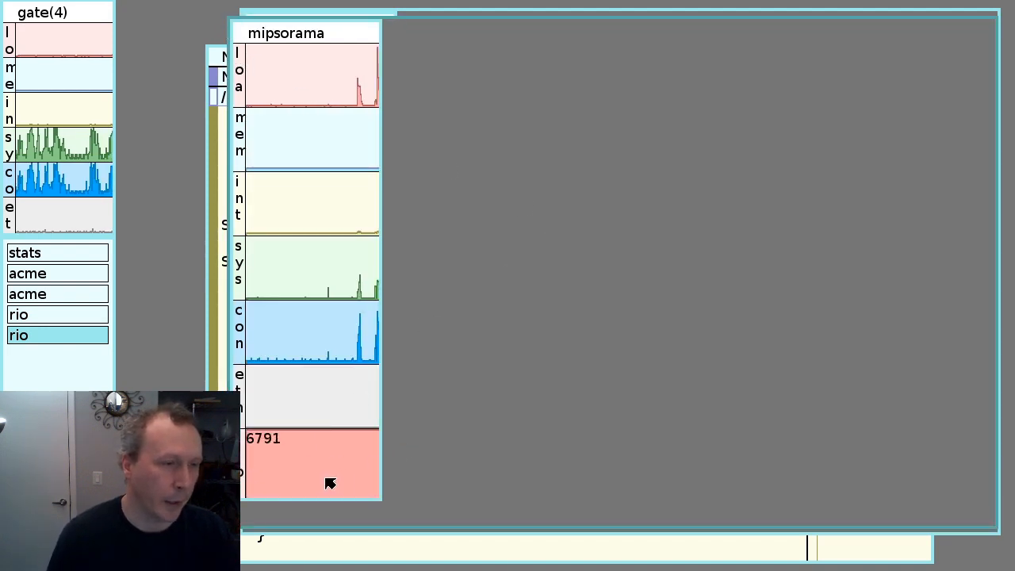
mouse_move(552, 67)
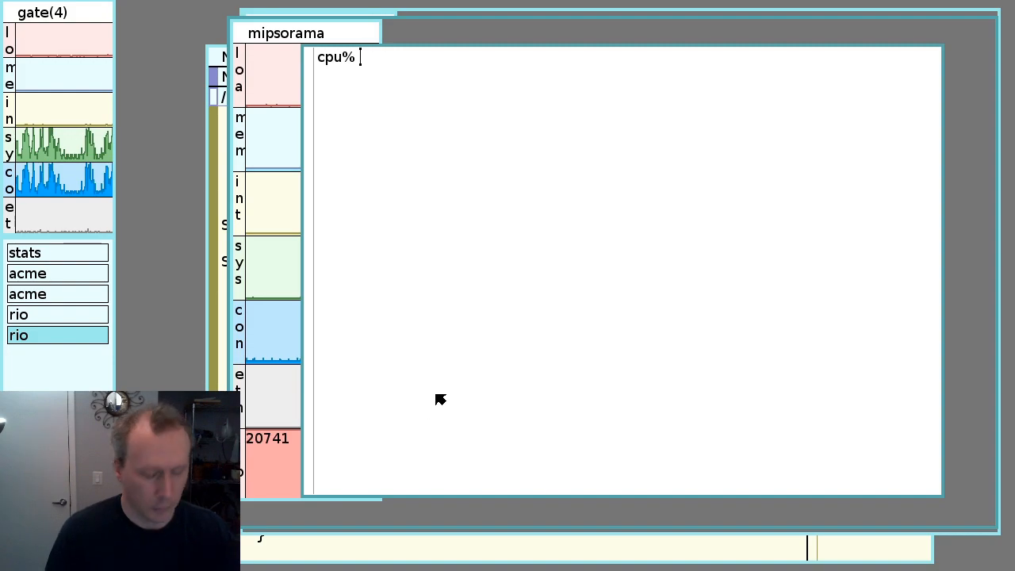
Run sysinfo and scroll through the probe errors and ether0/ether1 addr and ifstats output
type("sysinf")
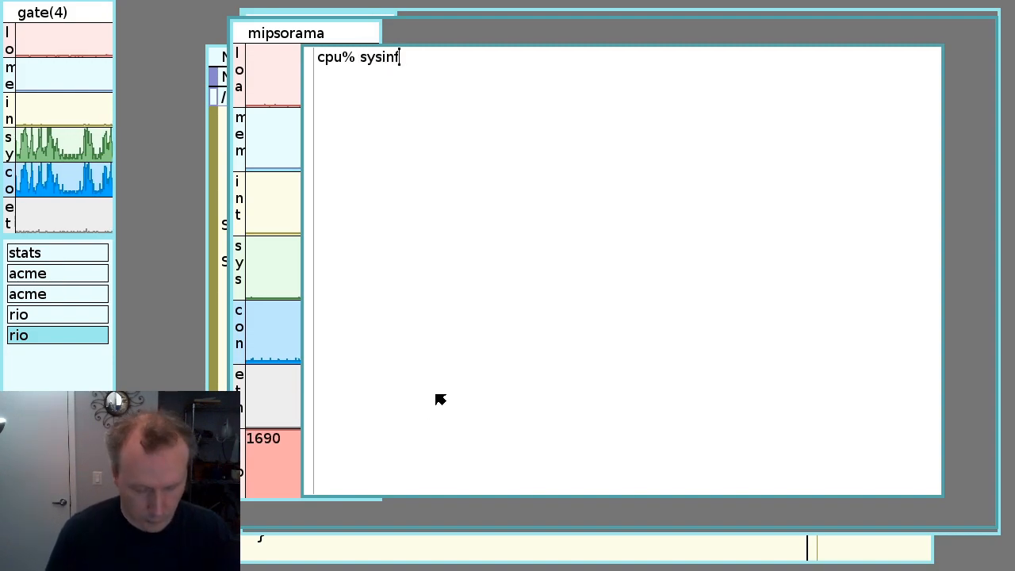
key("Return")
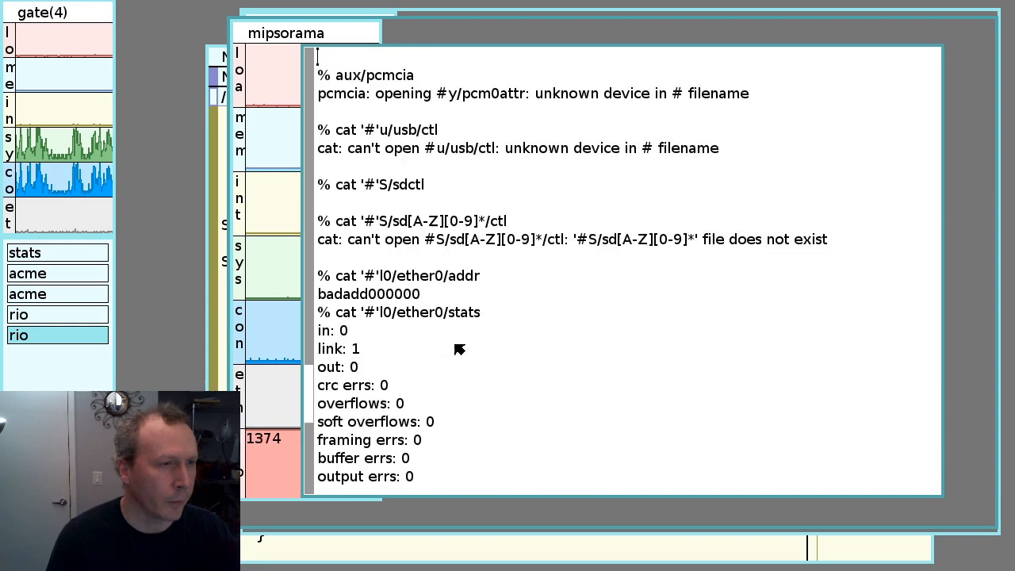
scroll("up", 3)
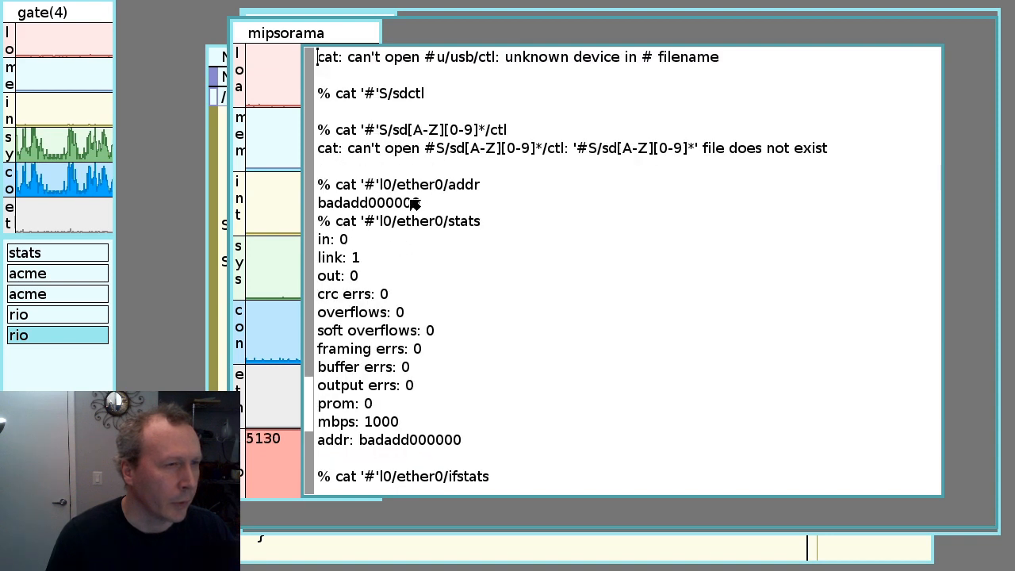
scroll("down", 3)
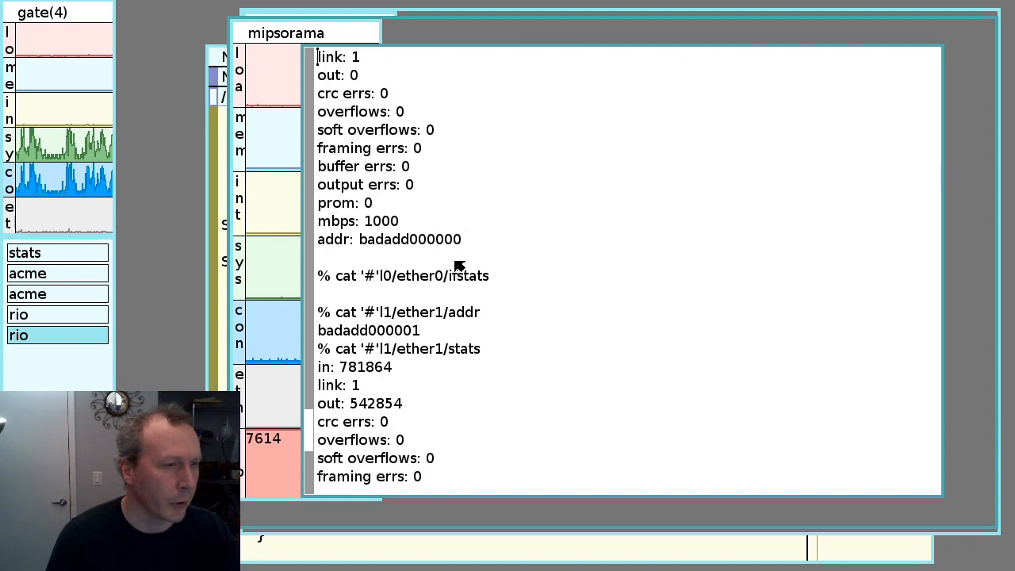
mouse_move(523, 123)
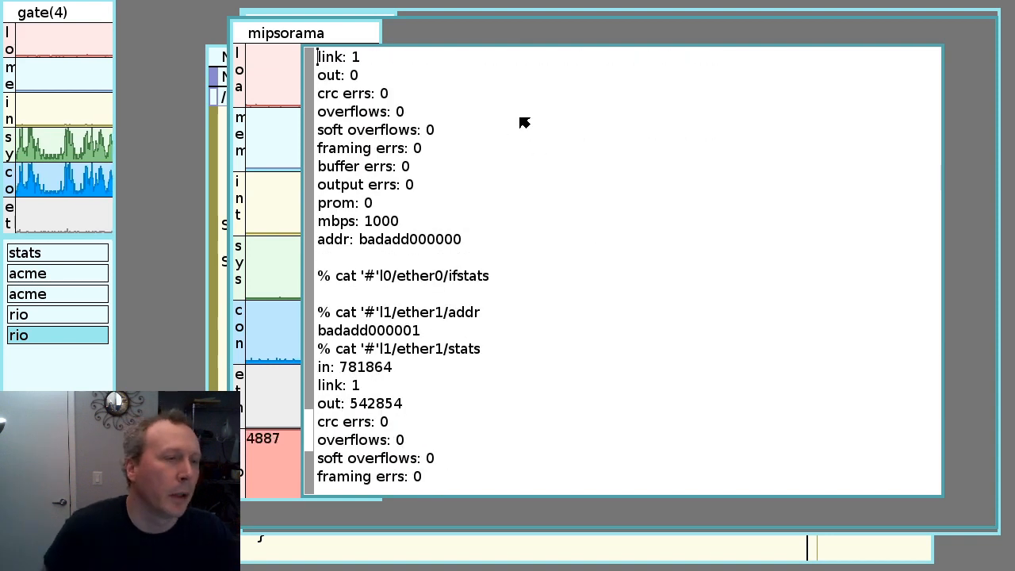
scroll("down", 3)
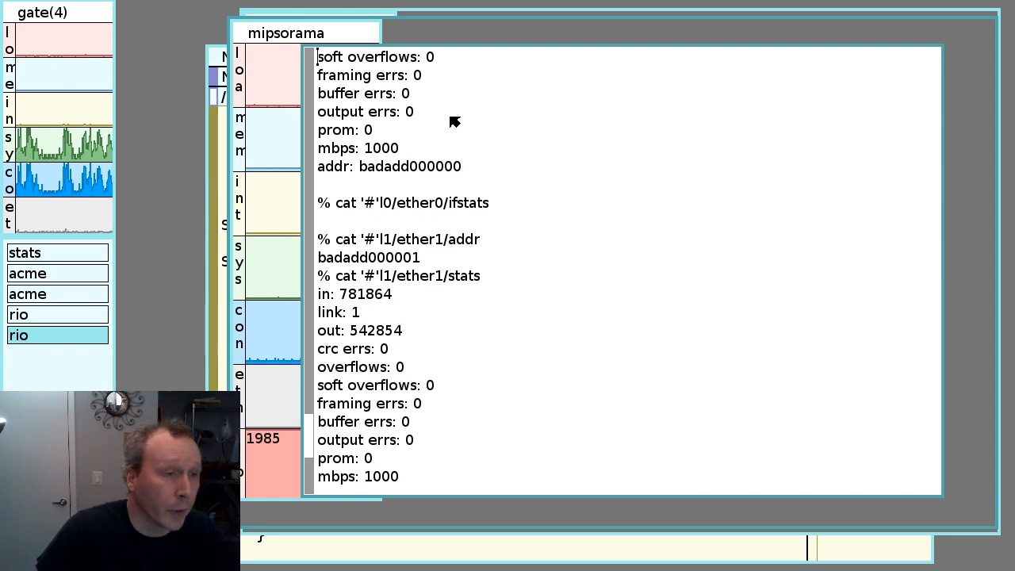
scroll("down", 3)
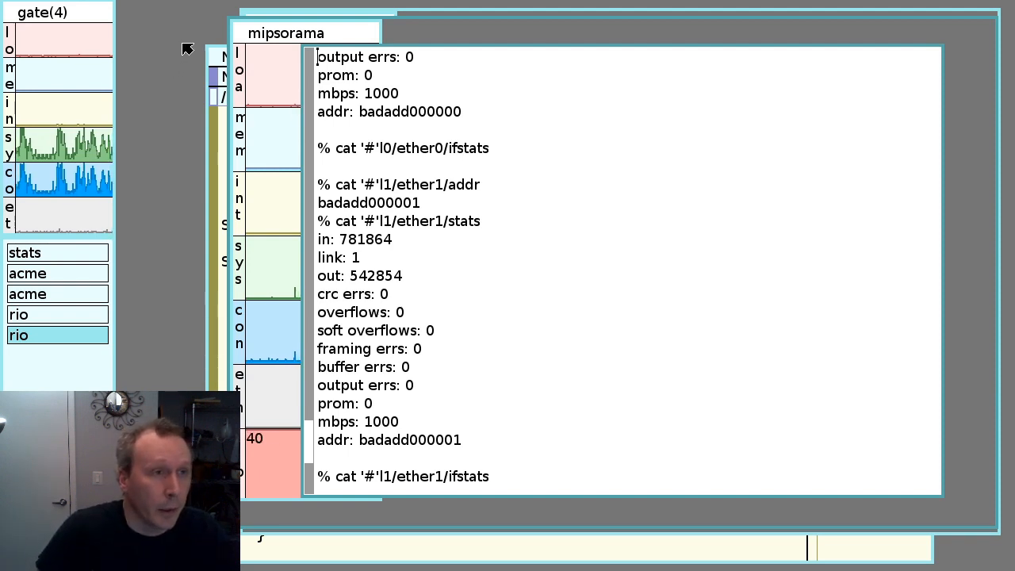
Delete the mipsorama shell window from the rio menu, leaving the lilrouter graphs and clock
right_click(187, 49)
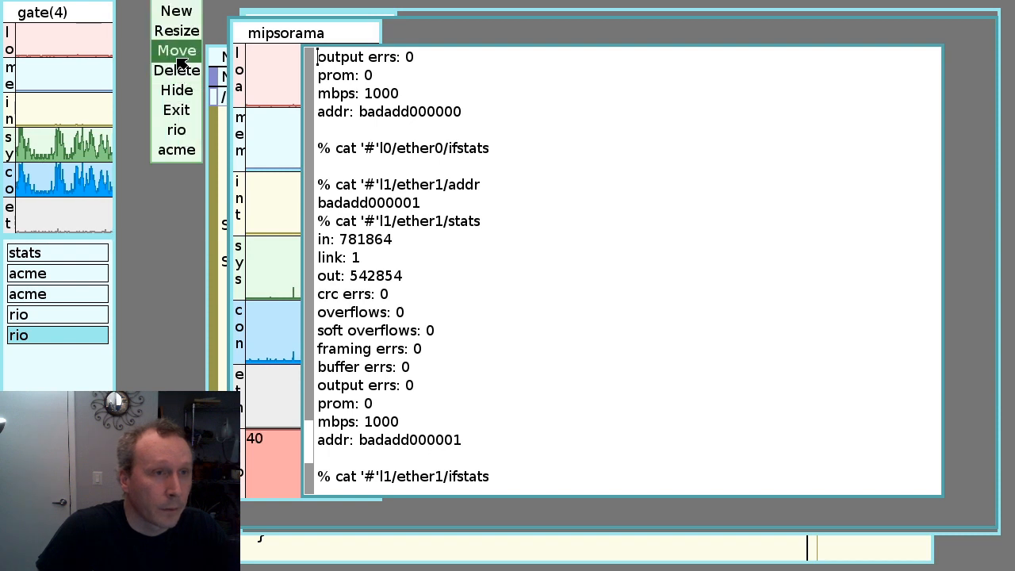
left_click(176, 49)
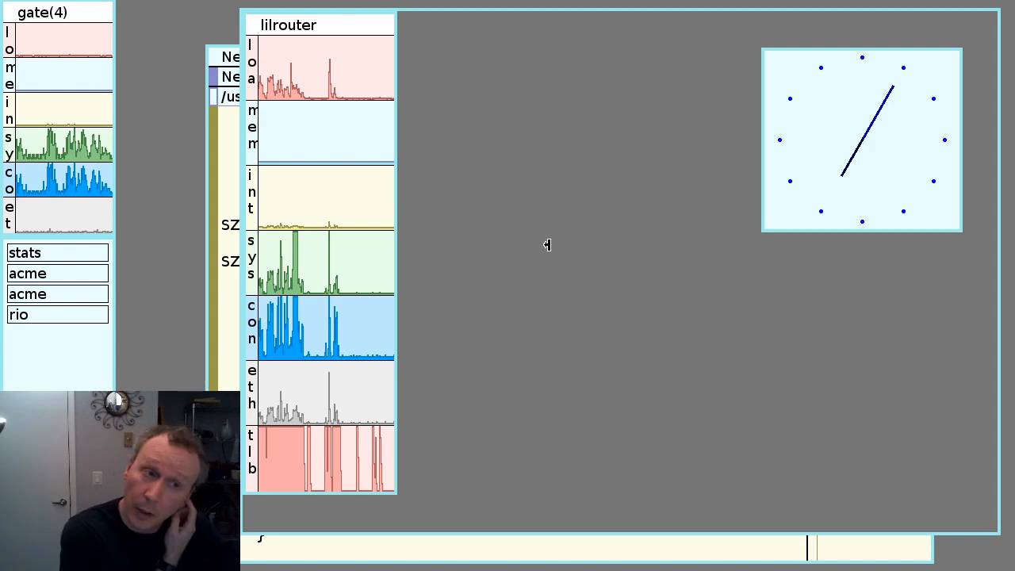
mouse_move(475, 232)
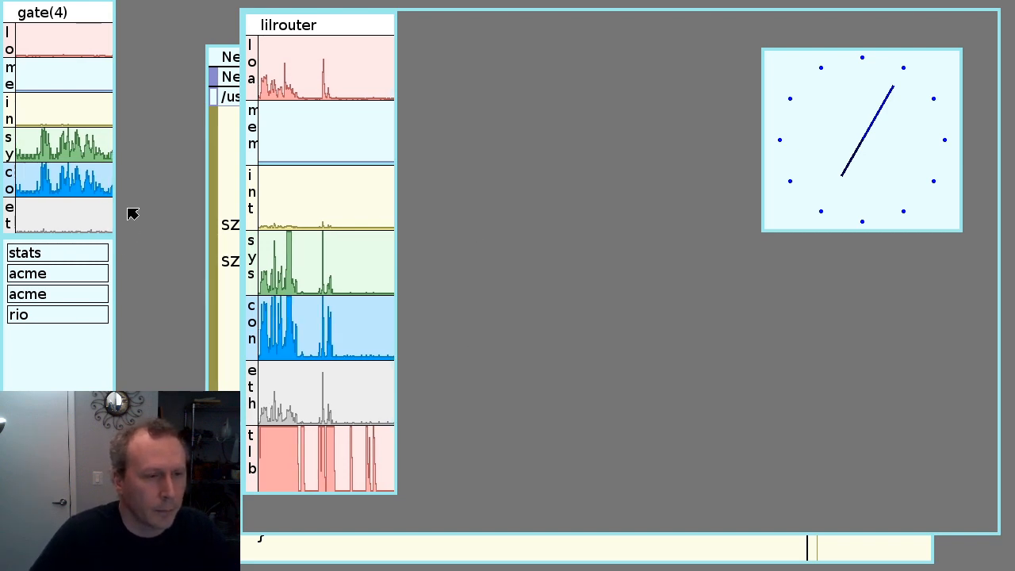
mouse_move(148, 379)
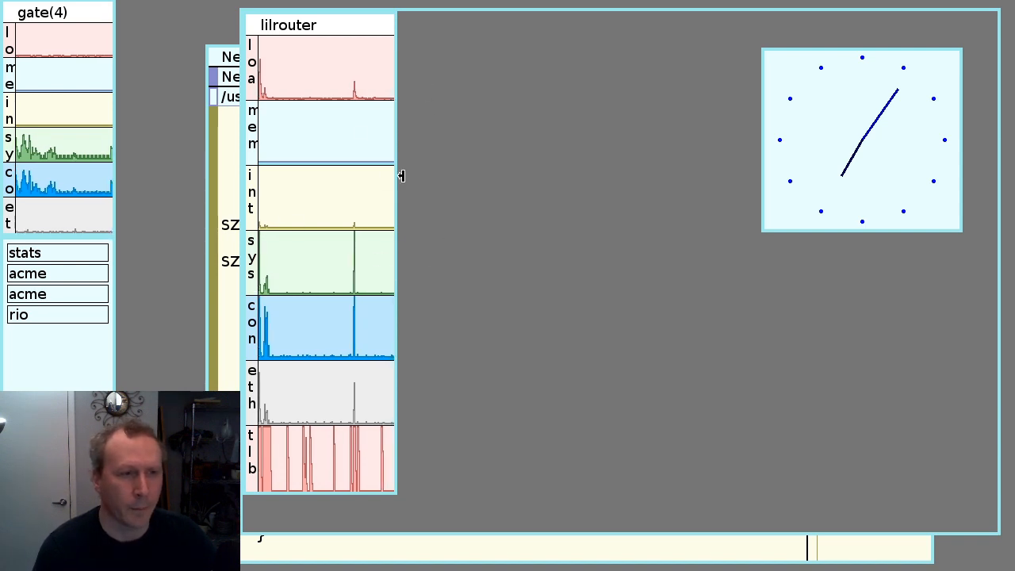
mouse_move(577, 273)
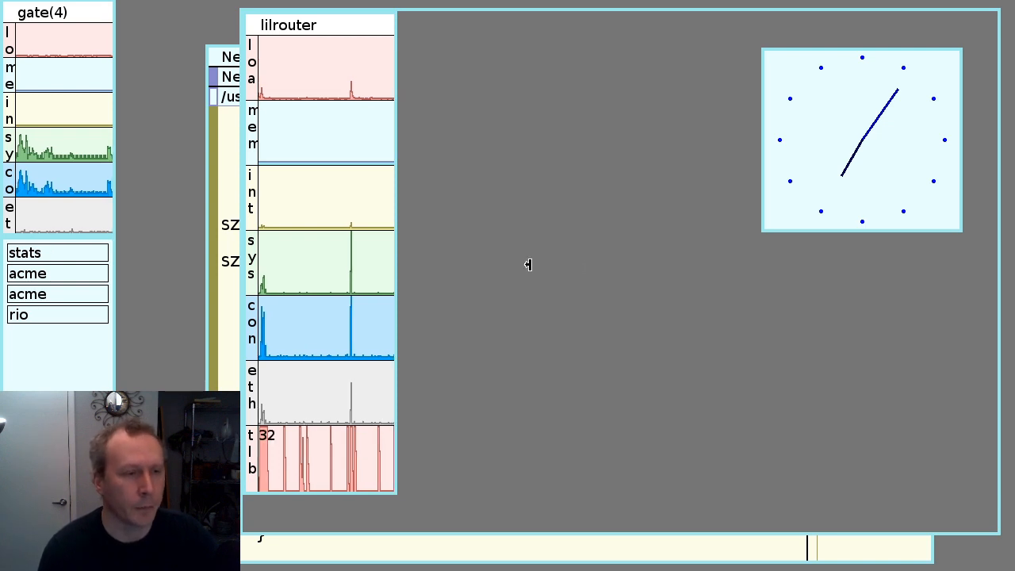
mouse_move(479, 297)
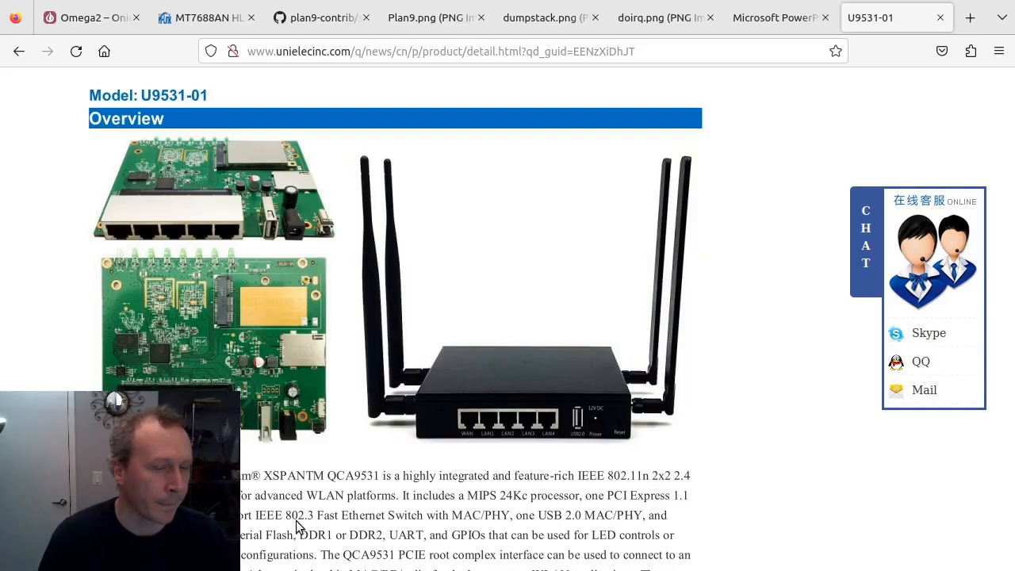
mouse_move(245, 404)
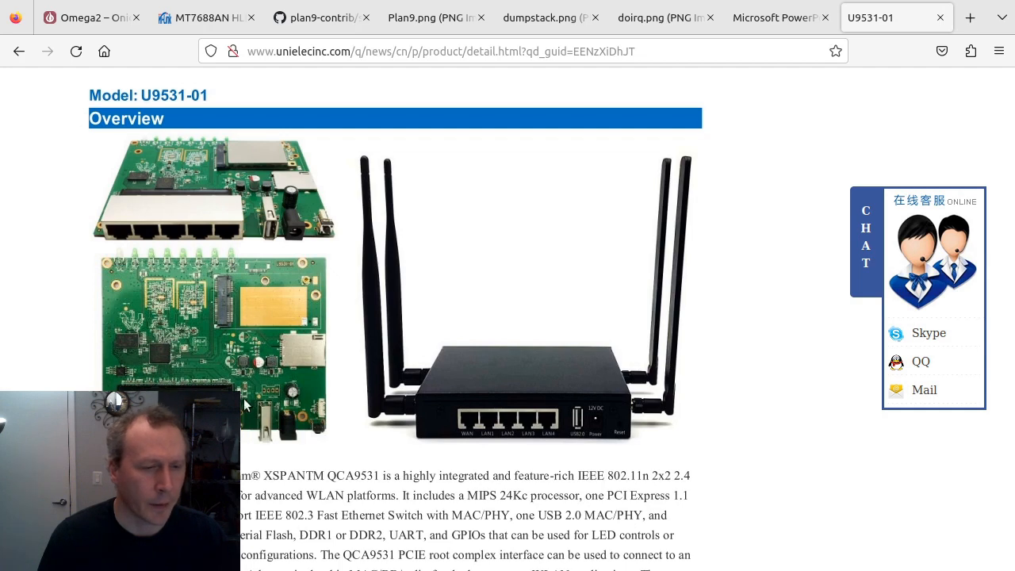
mouse_move(248, 432)
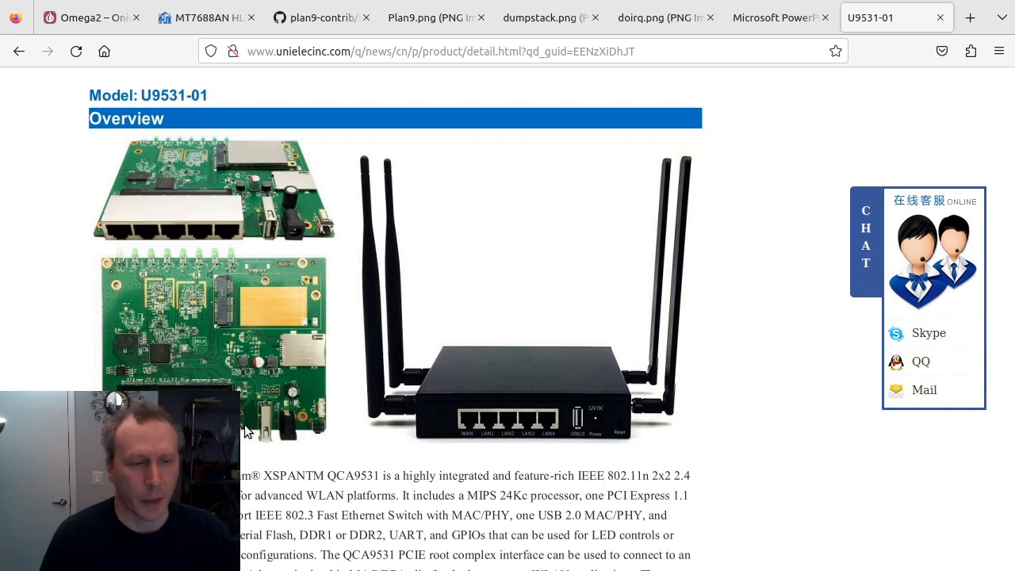
mouse_move(178, 384)
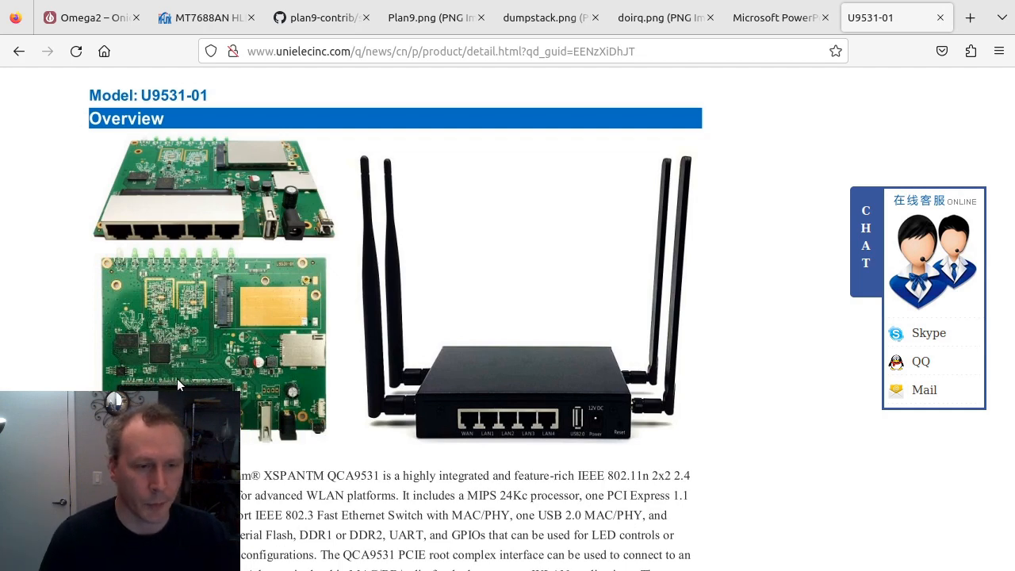
mouse_move(252, 394)
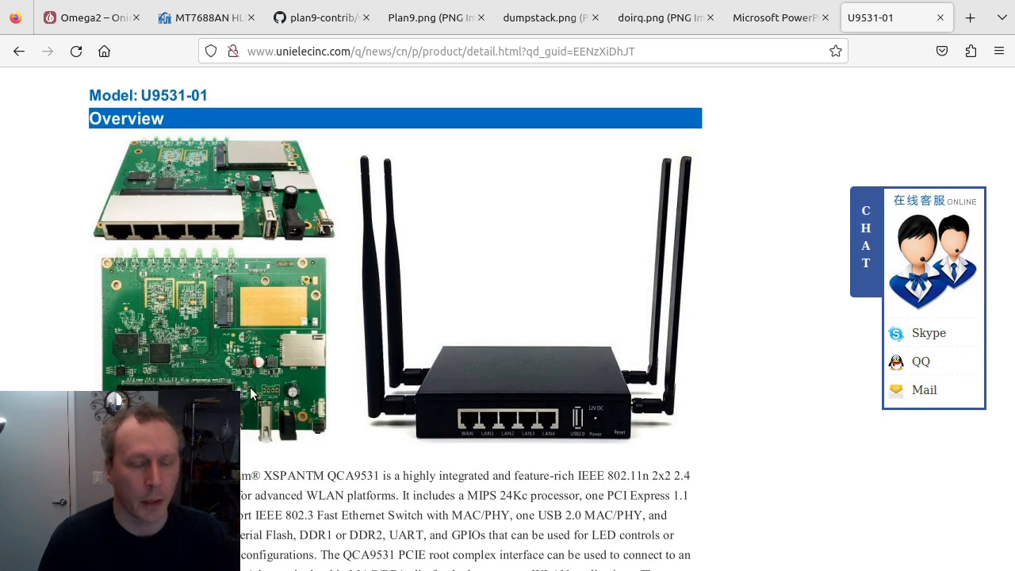
mouse_move(209, 387)
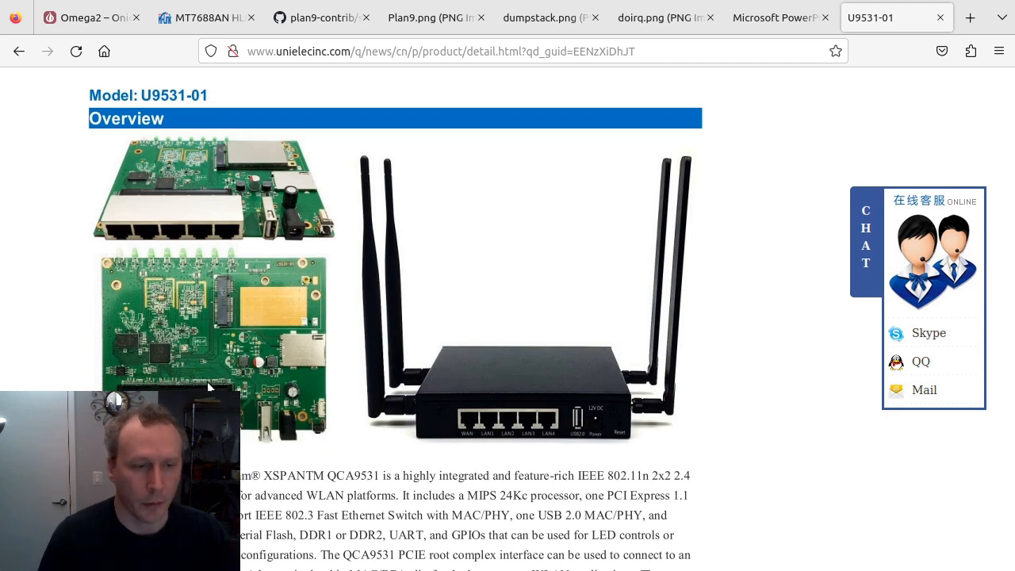
mouse_move(254, 410)
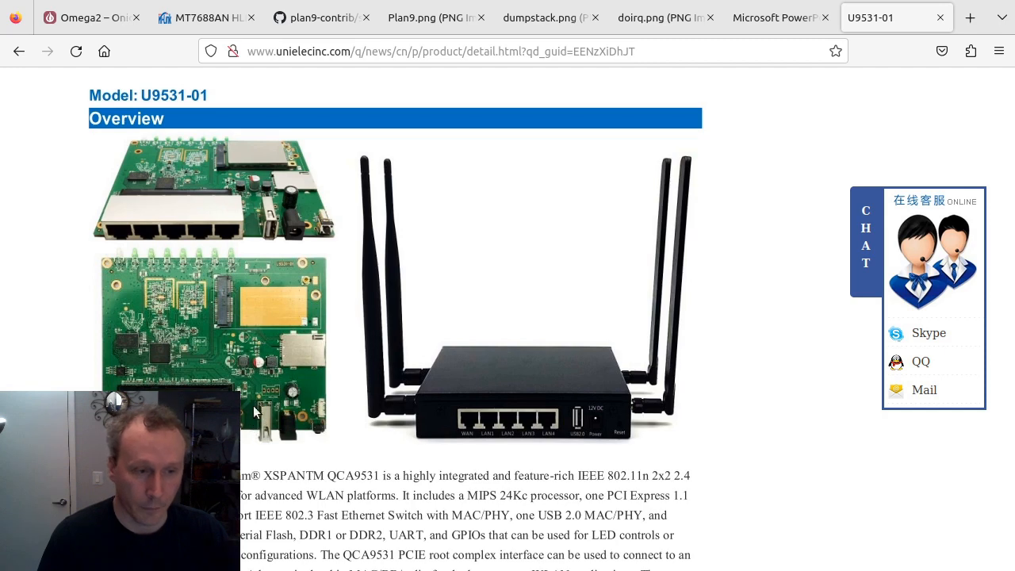
mouse_move(221, 344)
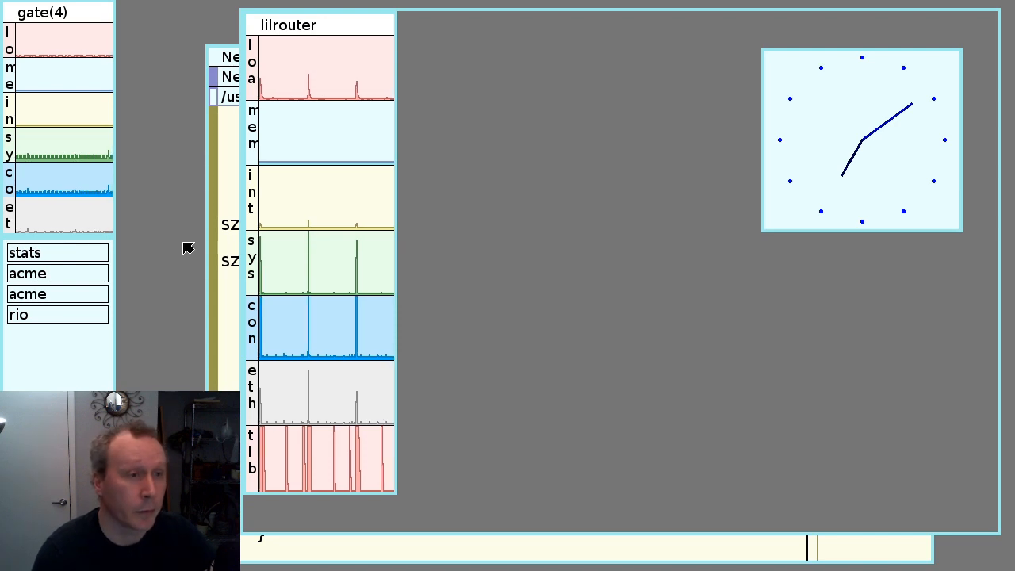
mouse_move(165, 343)
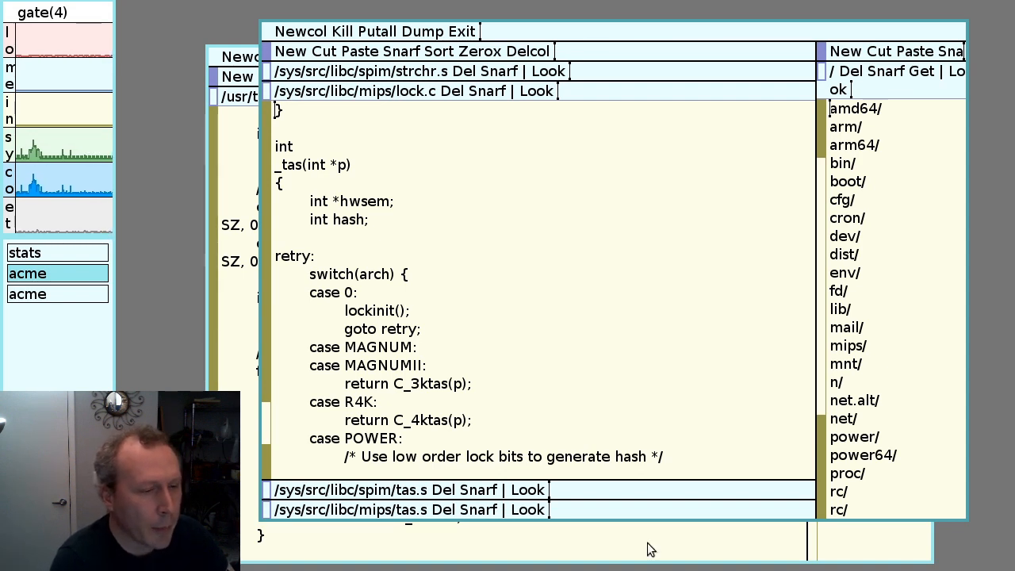
mouse_move(316, 409)
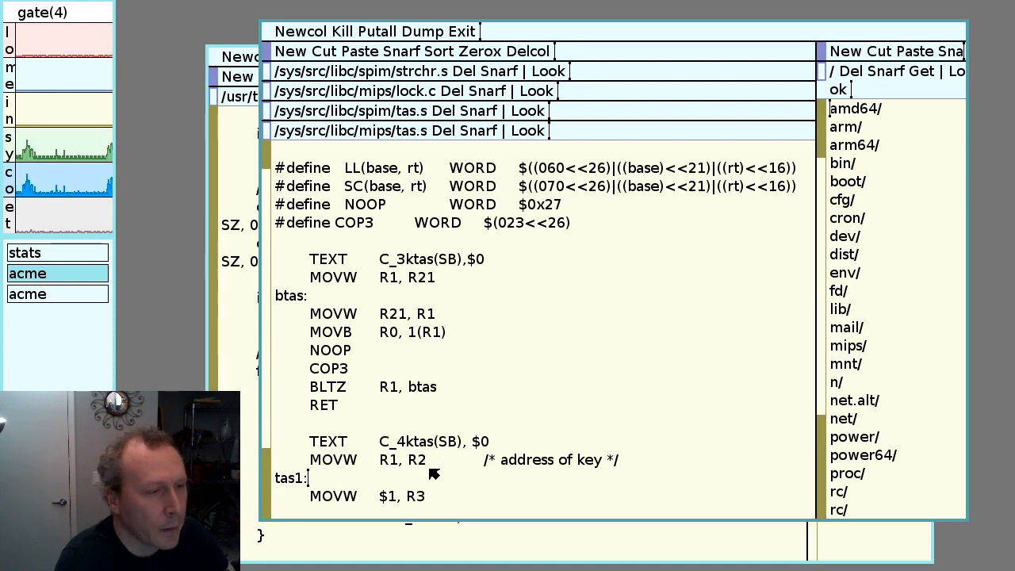
Scroll tas.s down past C_3ktas to the C_4ktas LL/SC test-and-set routine
scroll("down", 3)
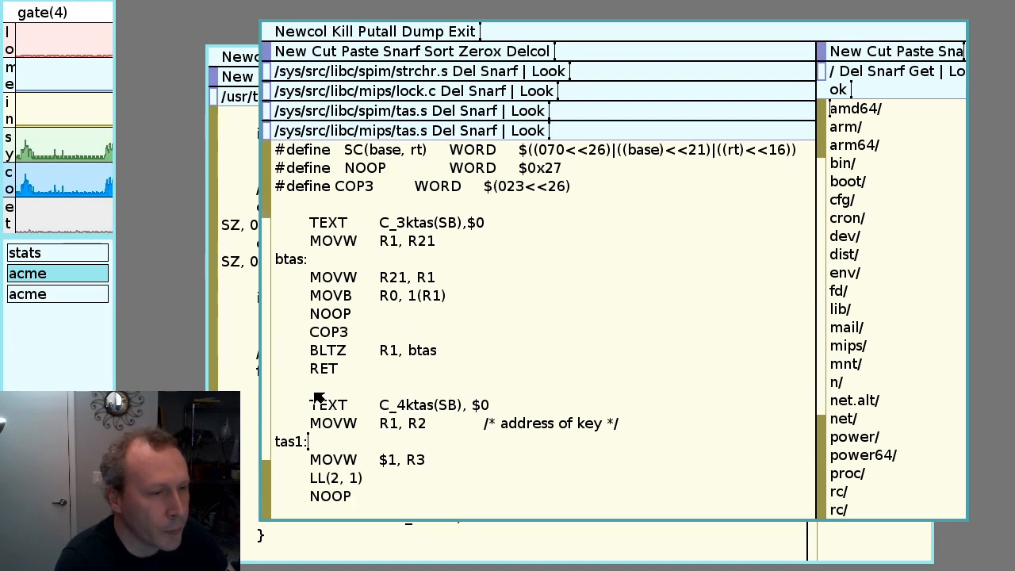
mouse_move(425, 404)
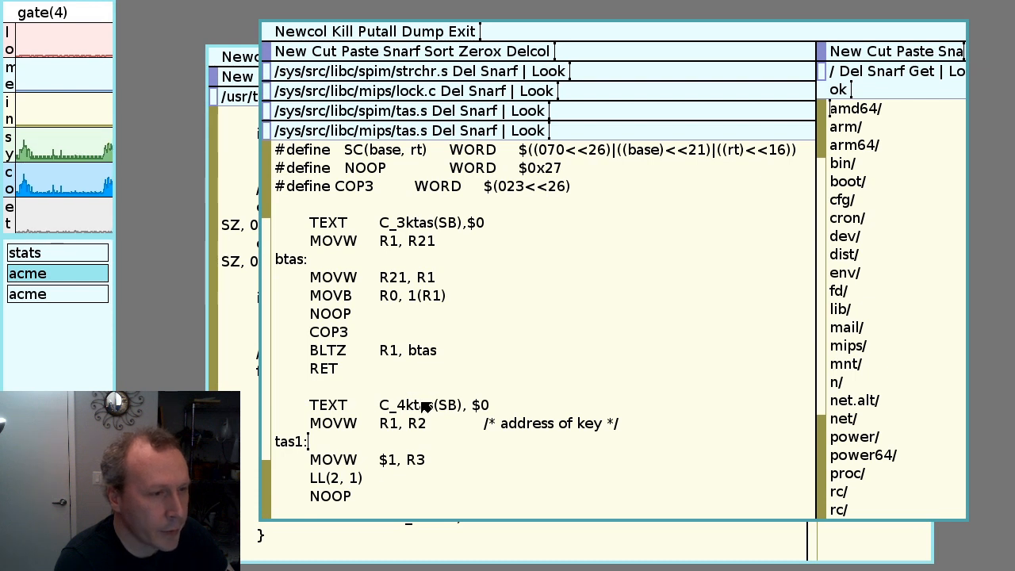
scroll("down", 3)
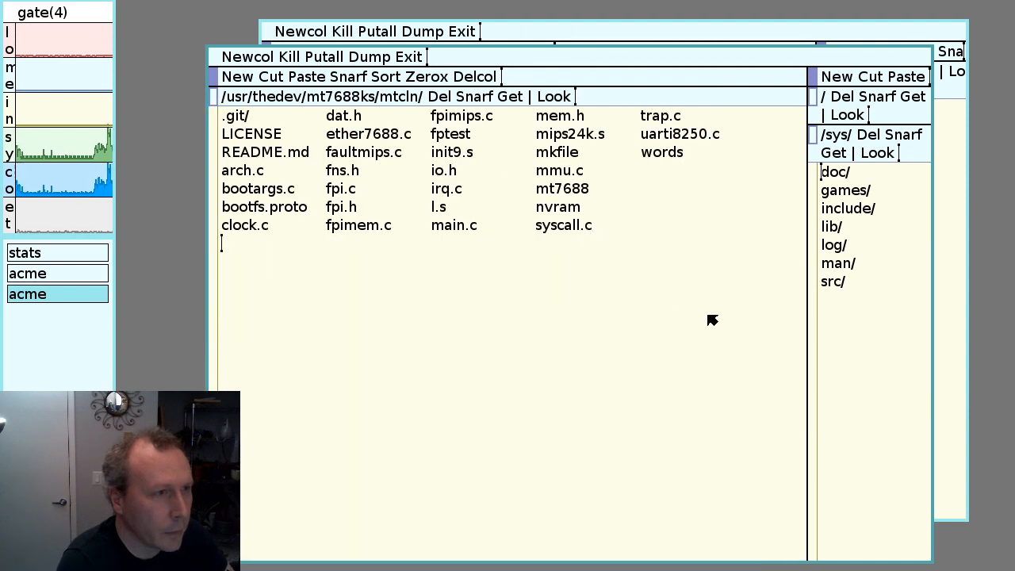
mouse_move(669, 291)
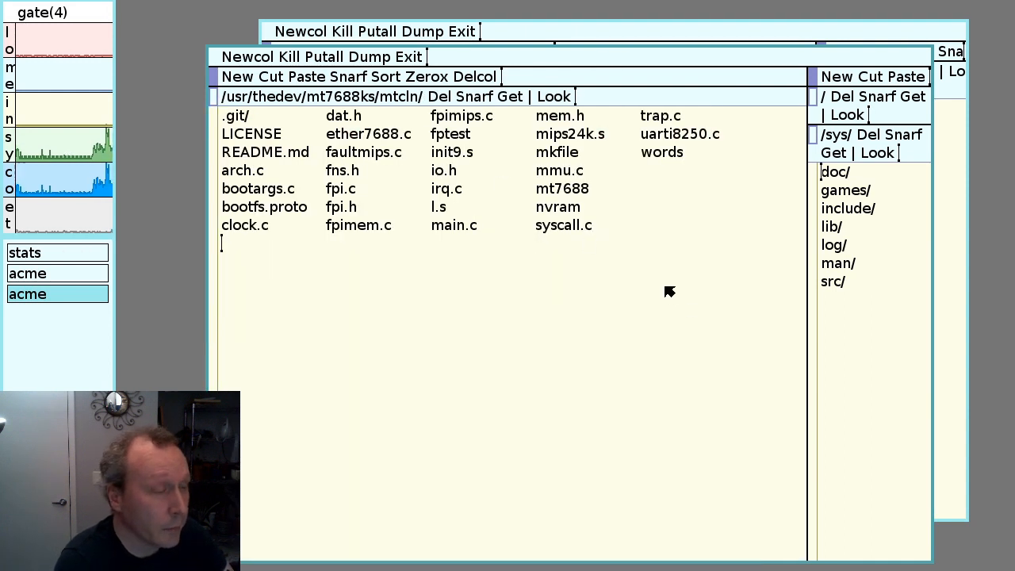
mouse_move(634, 253)
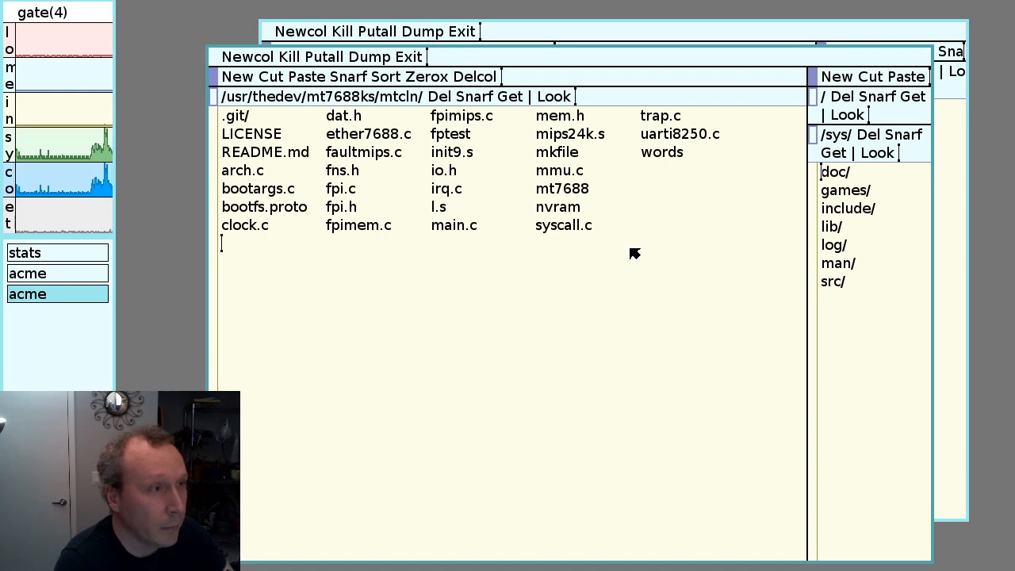
mouse_move(542, 222)
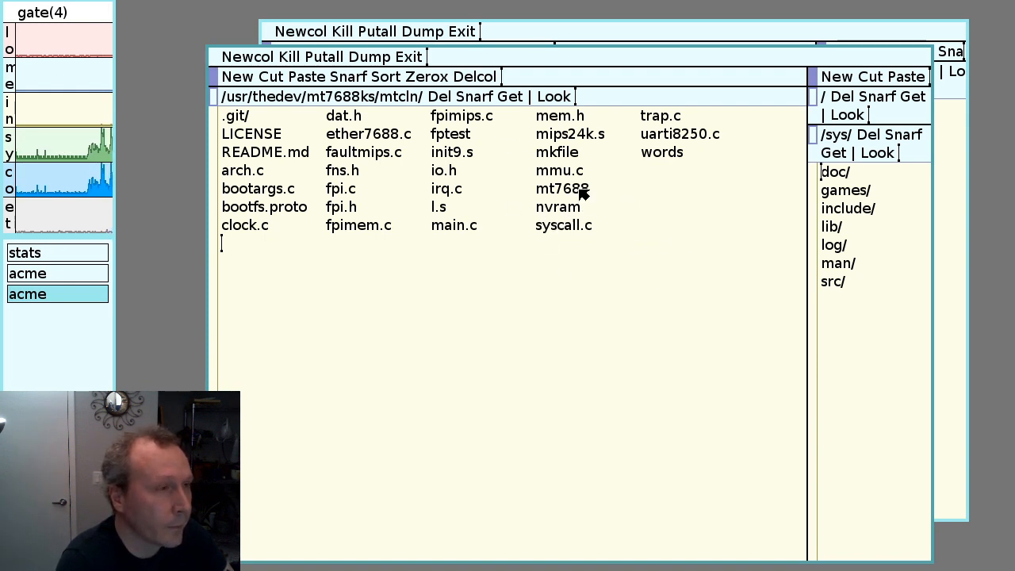
Show mips24k.s from the mtcln directory down to its R4000 LL and SC #defines
left_click(368, 134)
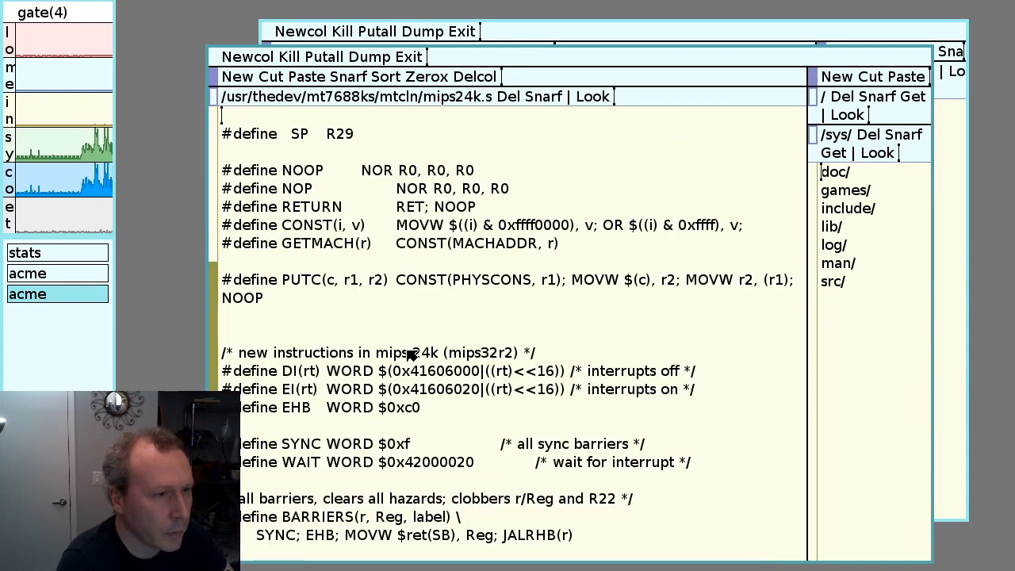
scroll("down", 3)
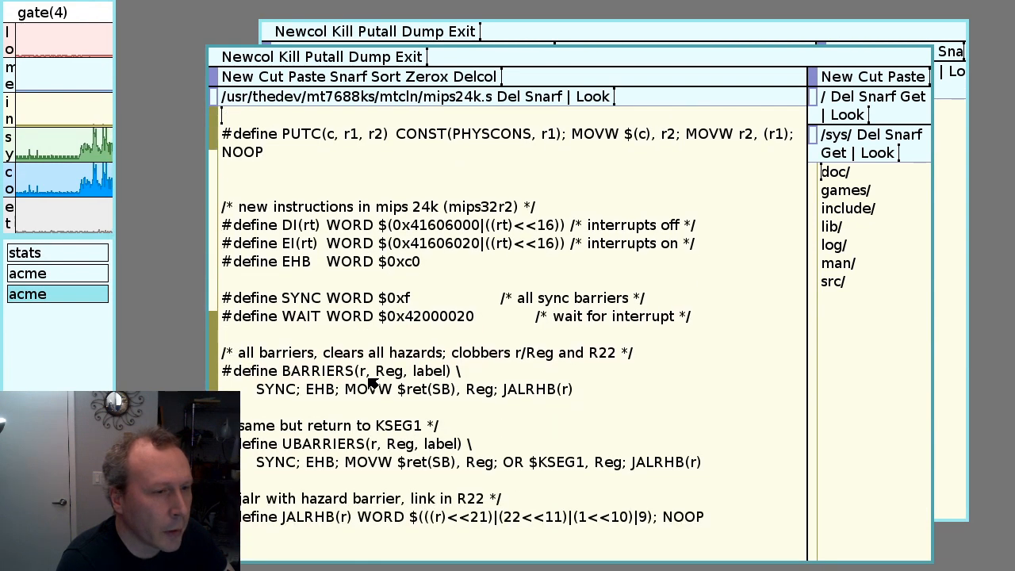
scroll("up", 3)
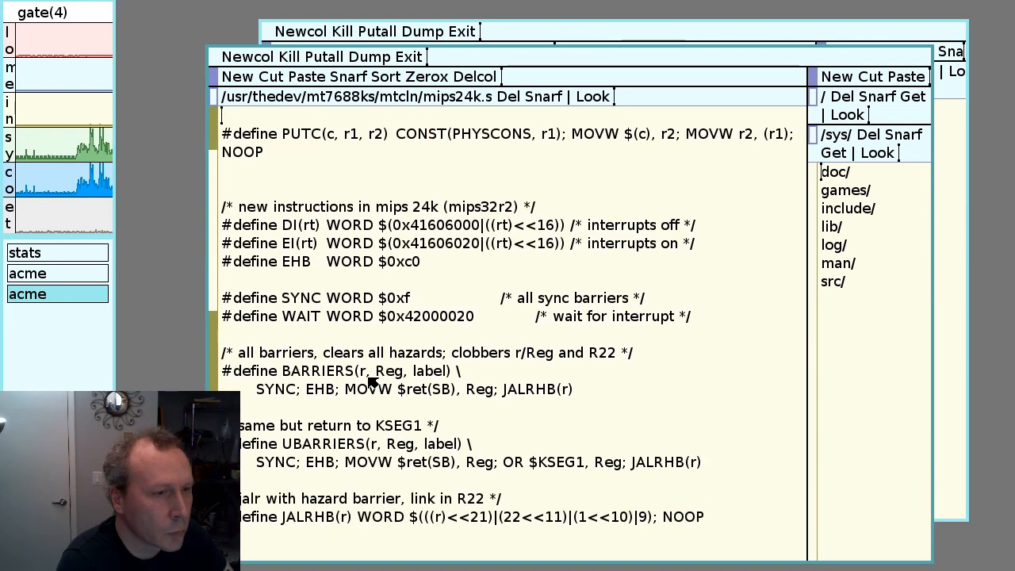
scroll("down", 3)
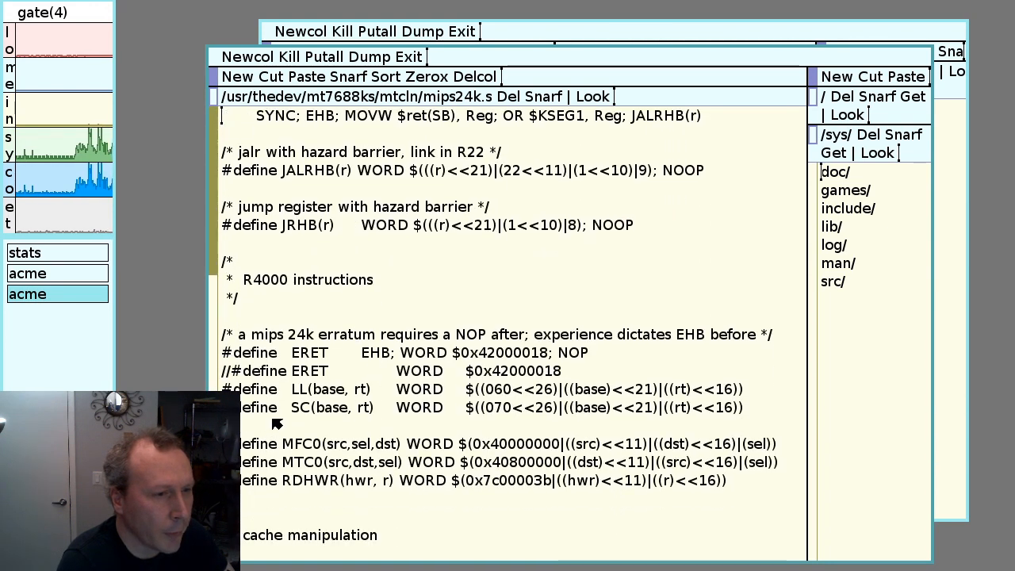
left_click(488, 389)
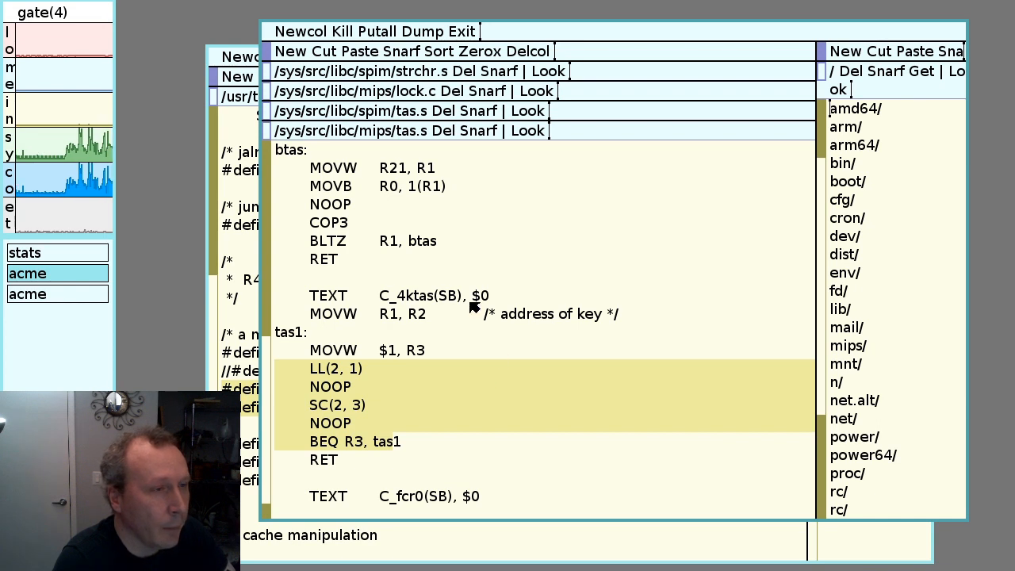
mouse_move(498, 325)
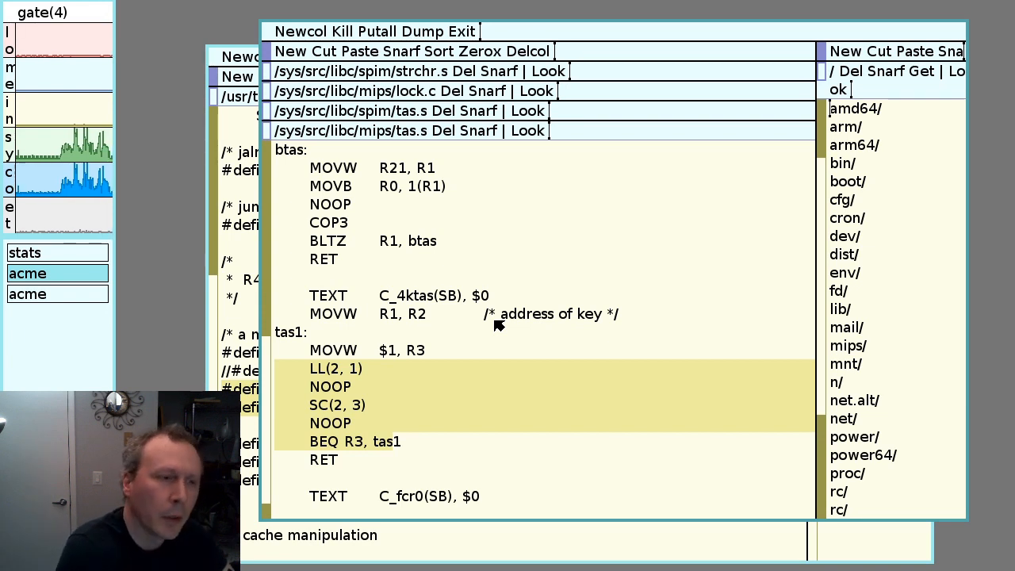
mouse_move(365, 184)
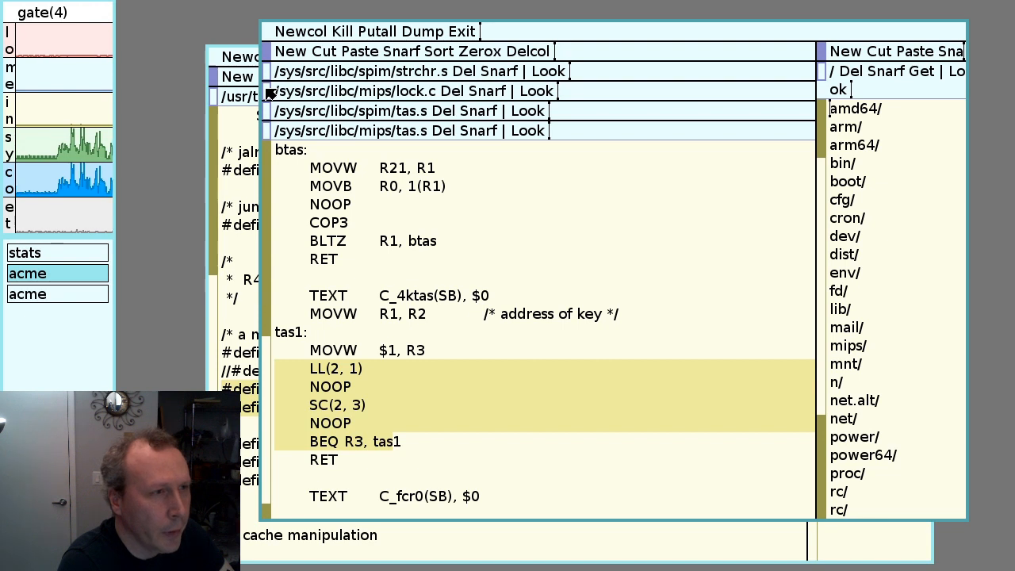
Scroll lock.c's _tas through the switch on arch and the POWER hash-lock case
left_click(412, 90)
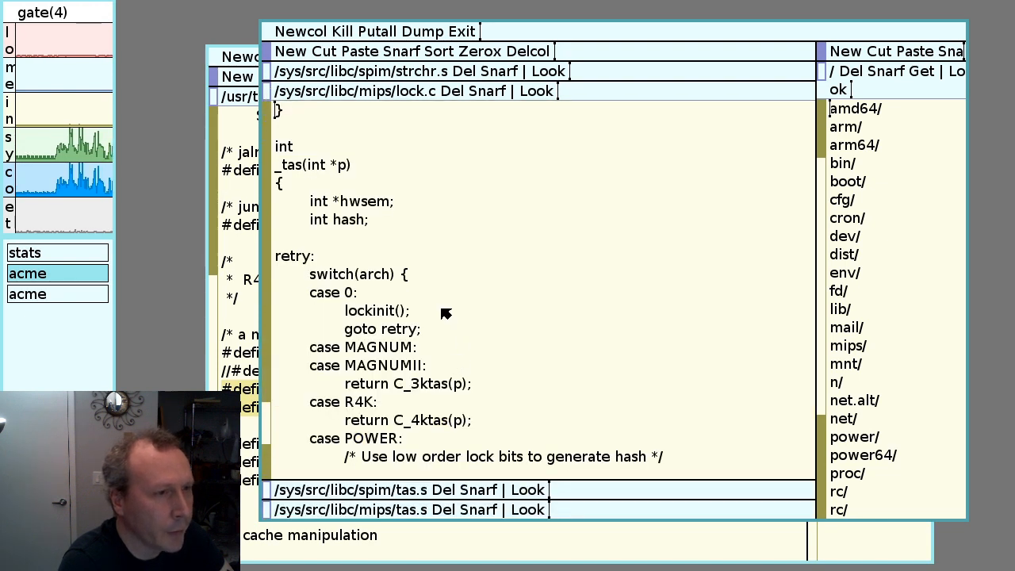
mouse_move(307, 193)
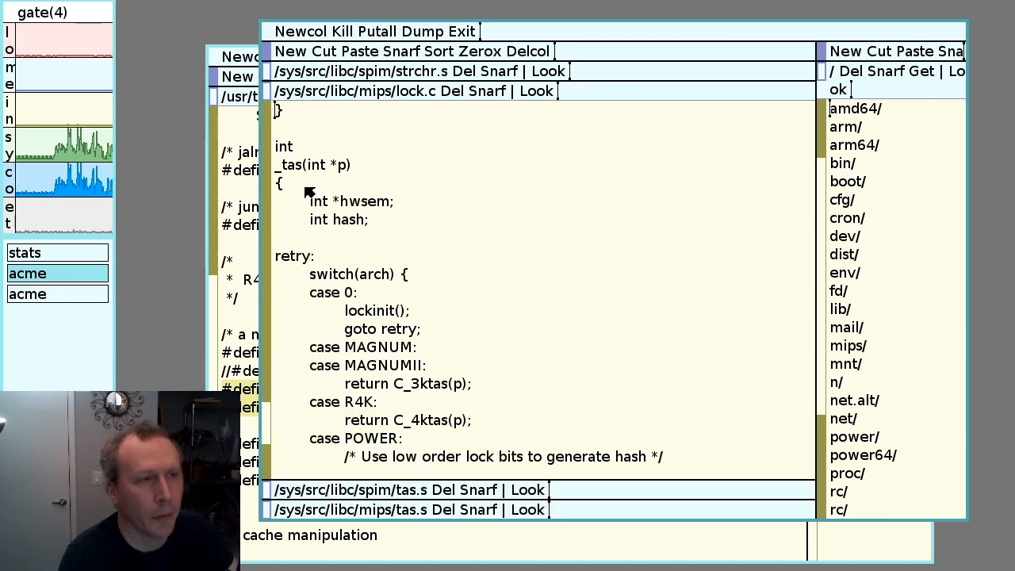
mouse_move(278, 166)
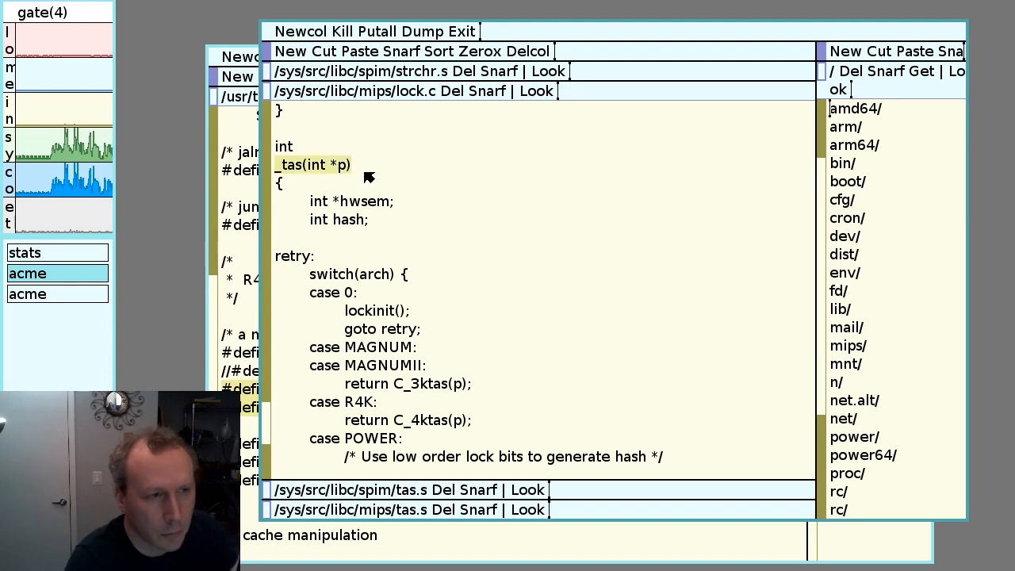
mouse_move(361, 412)
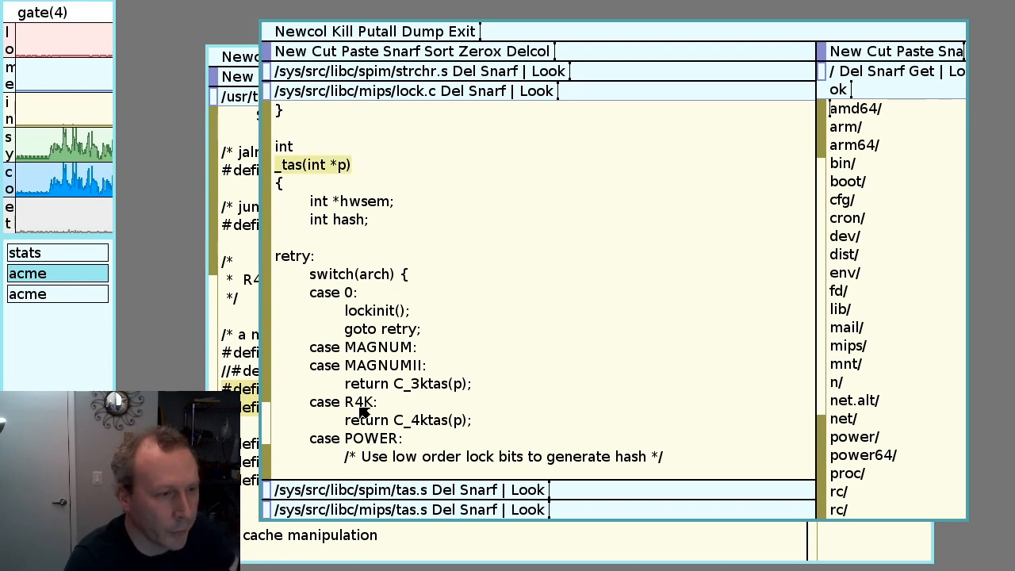
mouse_move(467, 371)
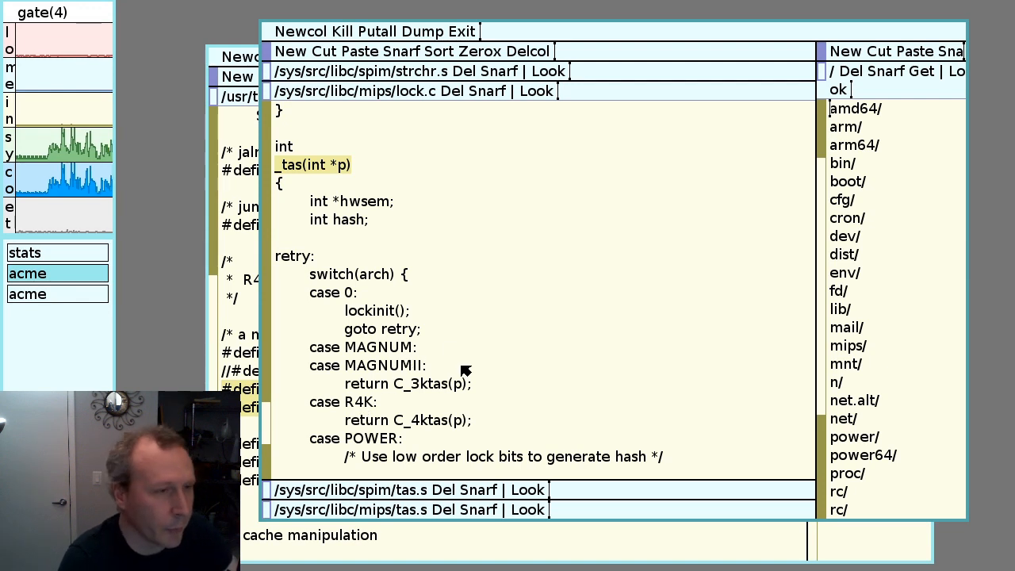
mouse_move(473, 333)
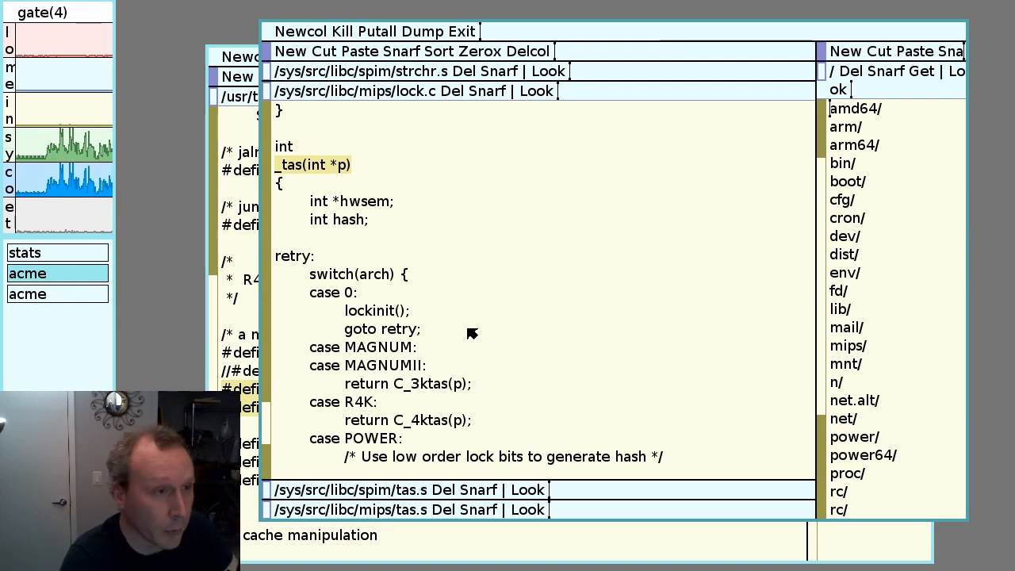
mouse_move(479, 346)
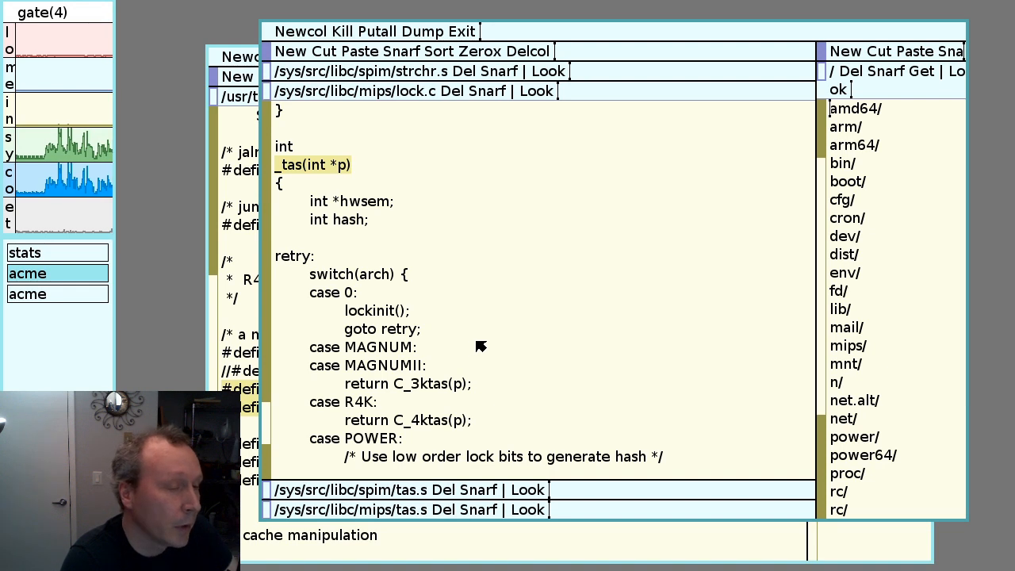
mouse_move(483, 342)
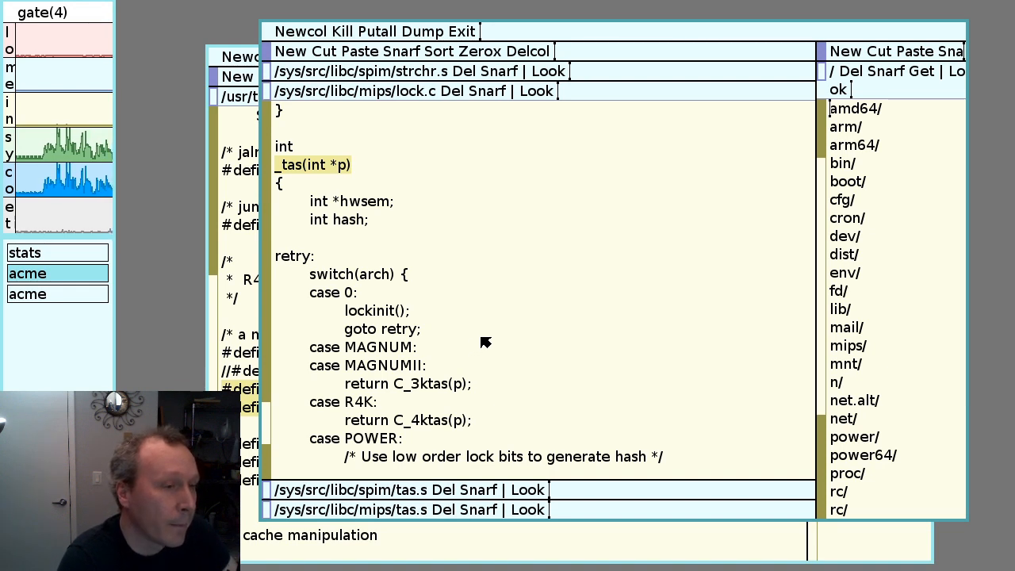
mouse_move(315, 442)
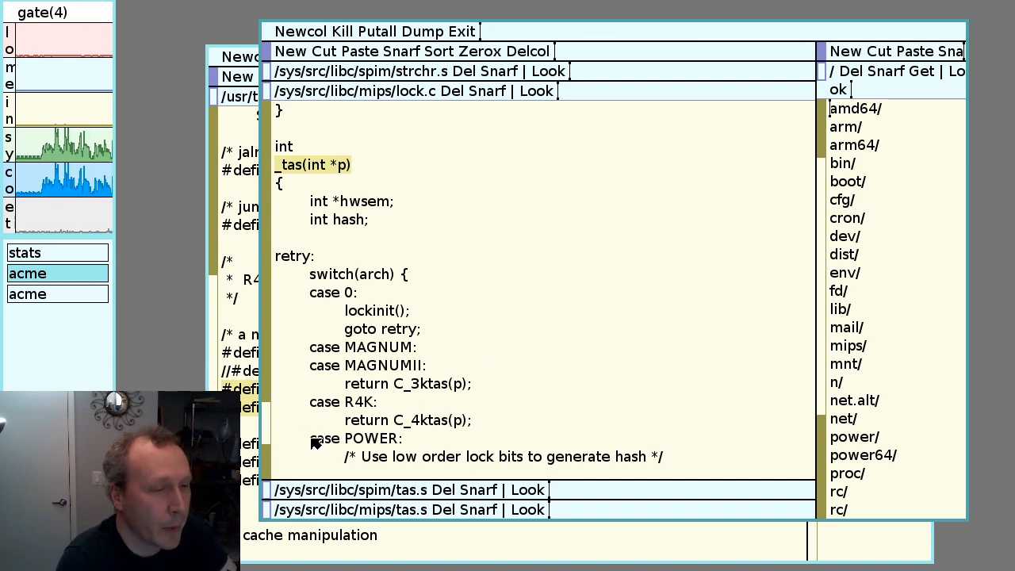
mouse_move(442, 346)
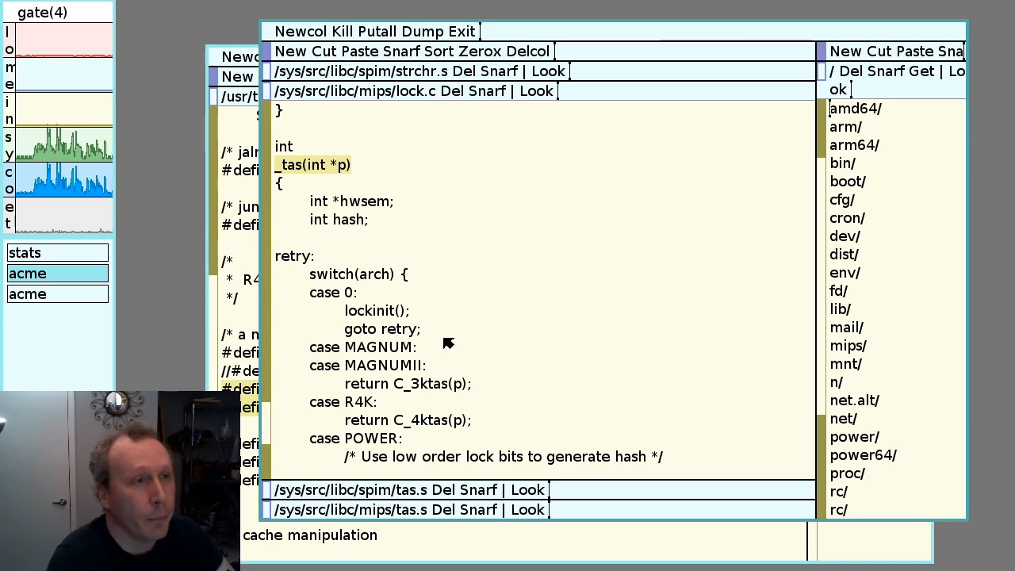
mouse_move(404, 241)
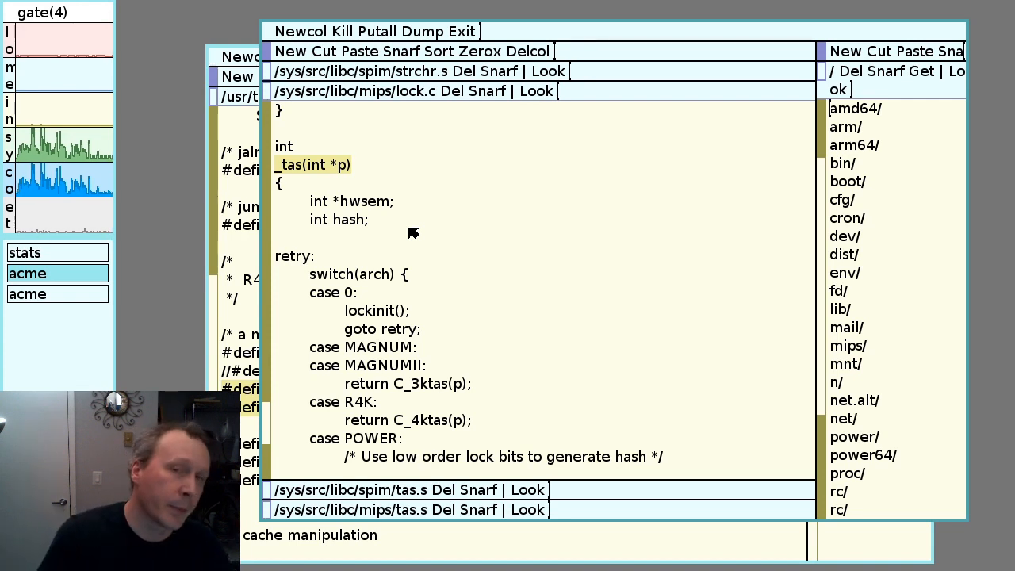
mouse_move(425, 244)
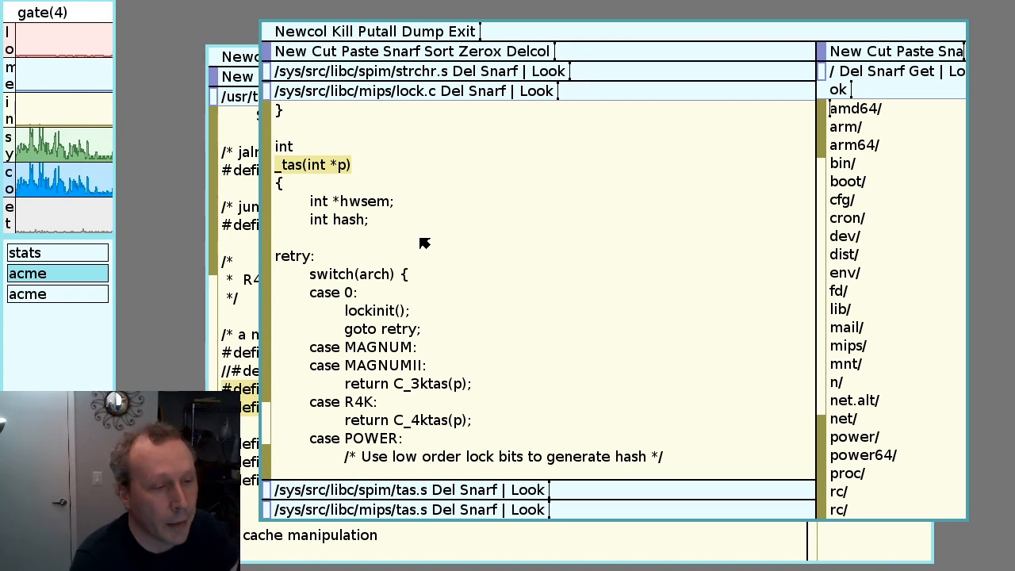
mouse_move(266, 499)
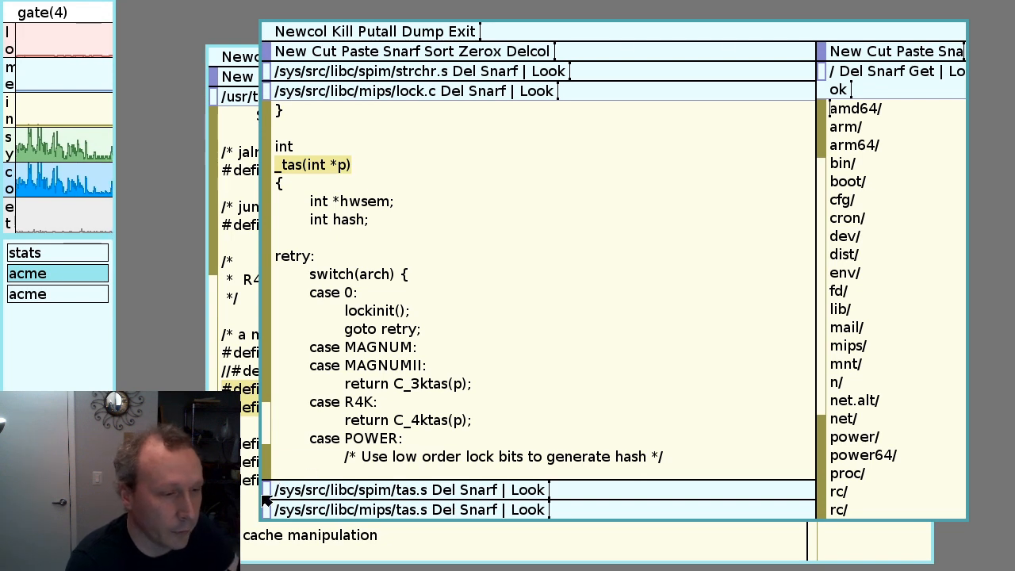
mouse_move(311, 453)
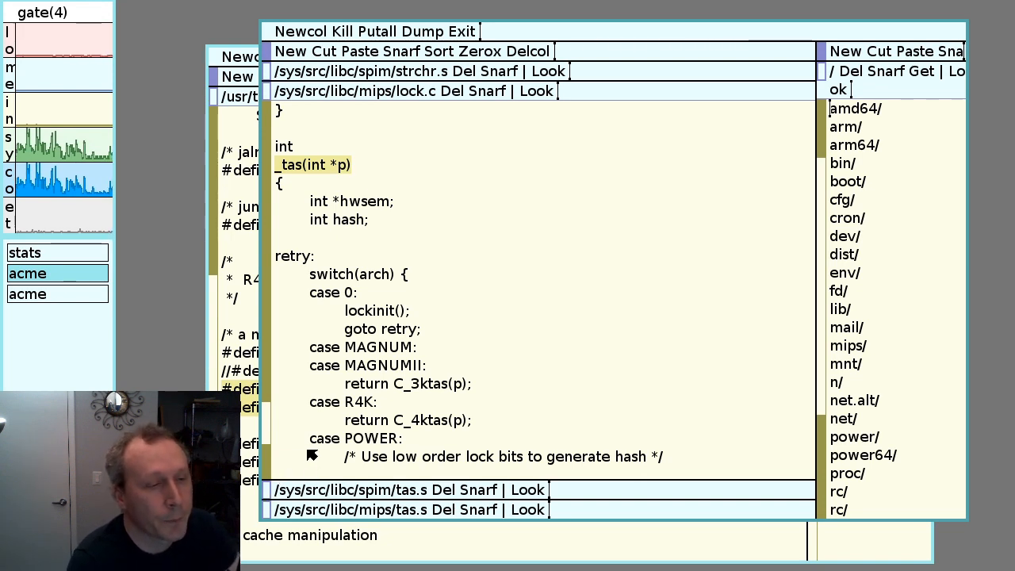
mouse_move(282, 520)
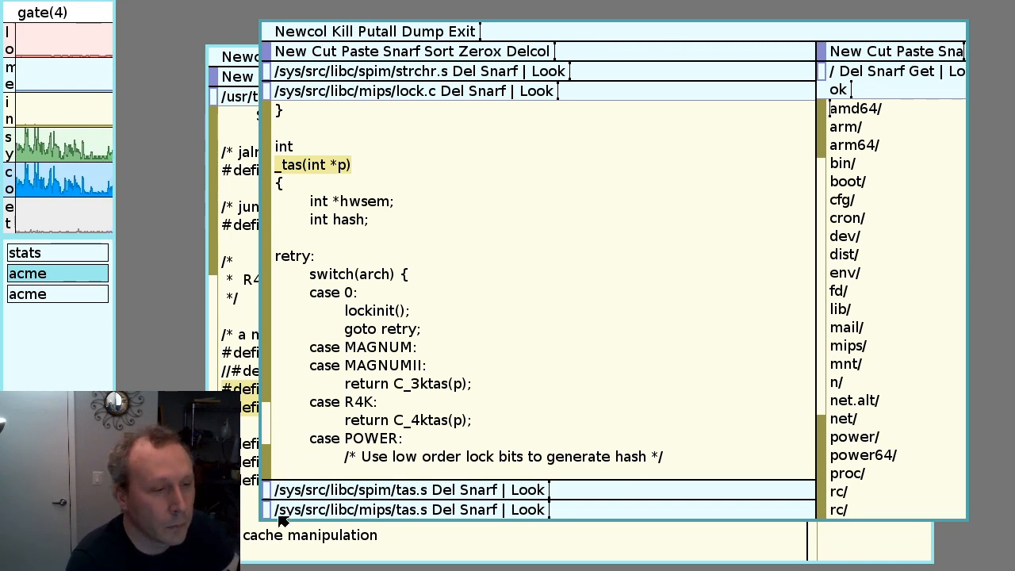
mouse_move(459, 389)
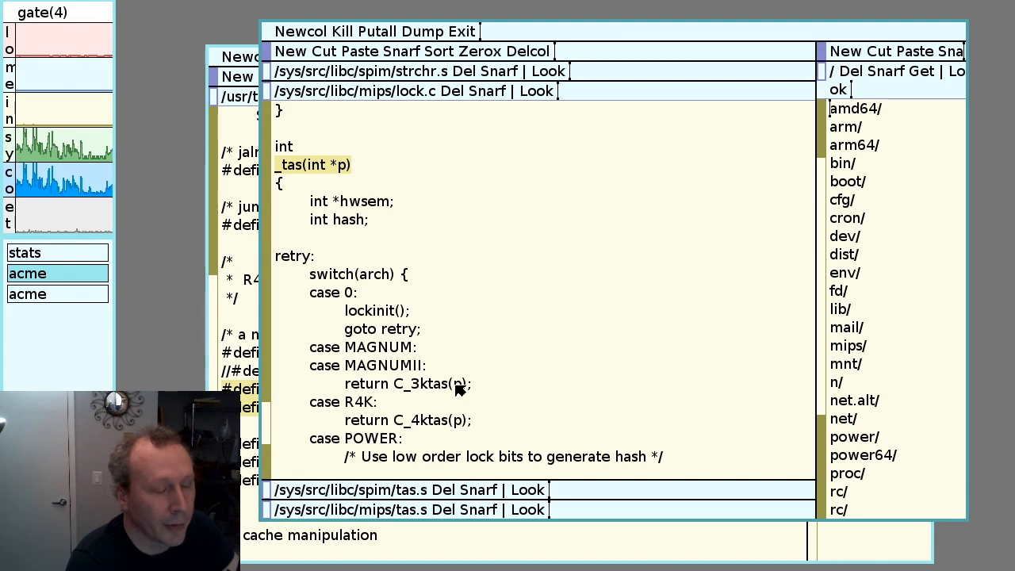
scroll("down", 3)
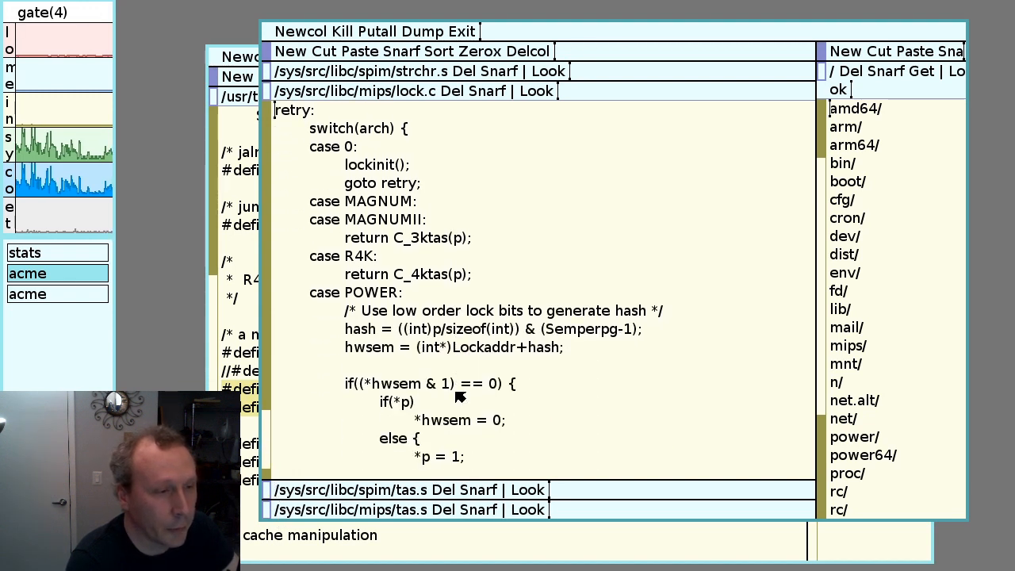
scroll("down", 3)
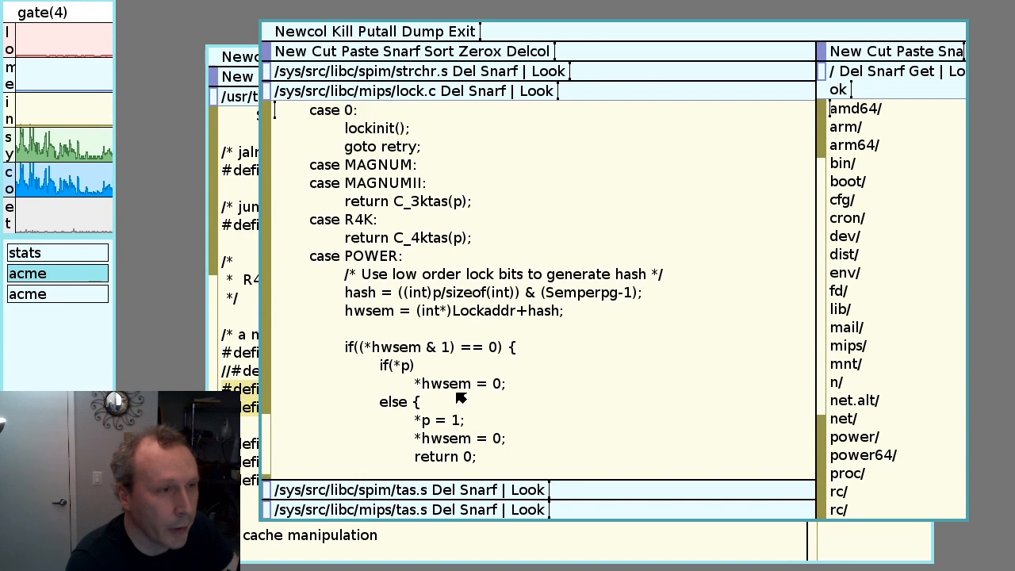
scroll("up", 3)
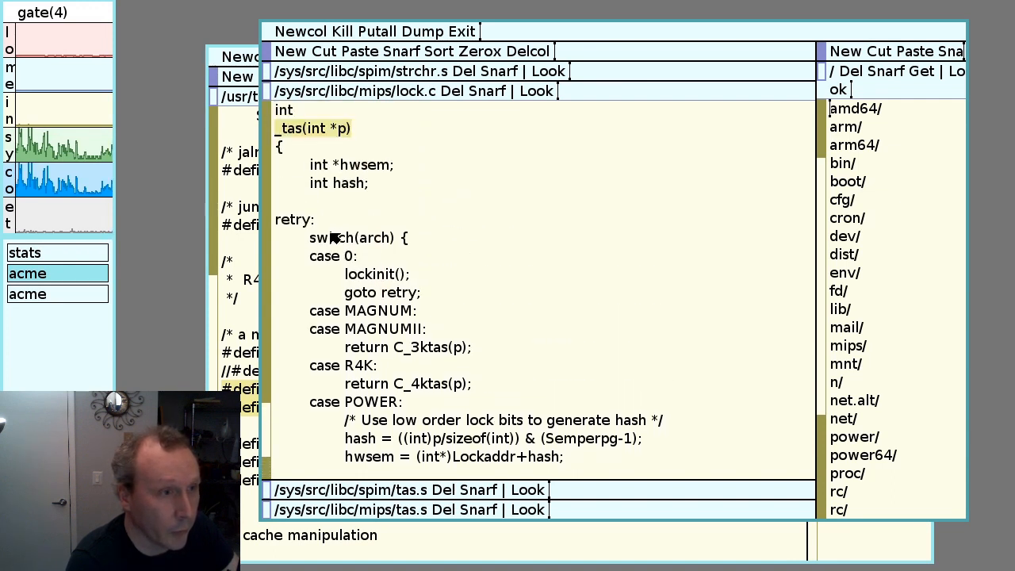
mouse_move(362, 325)
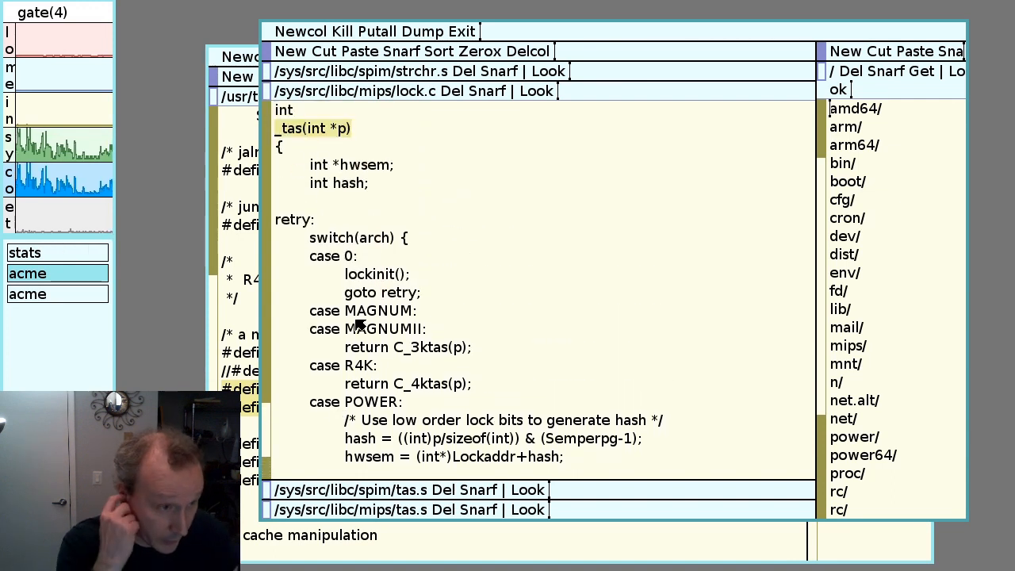
scroll("down", 3)
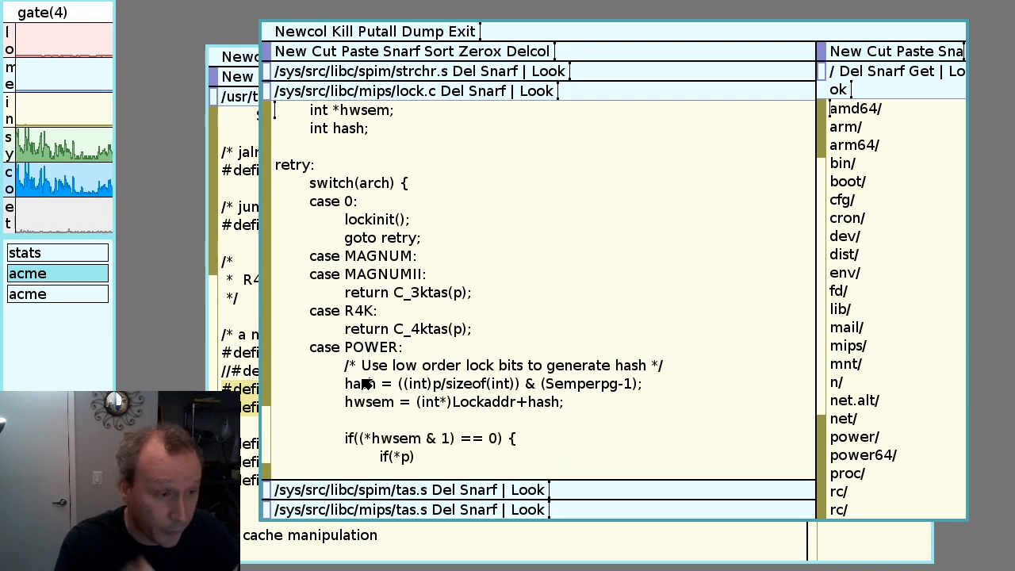
scroll("down", 3)
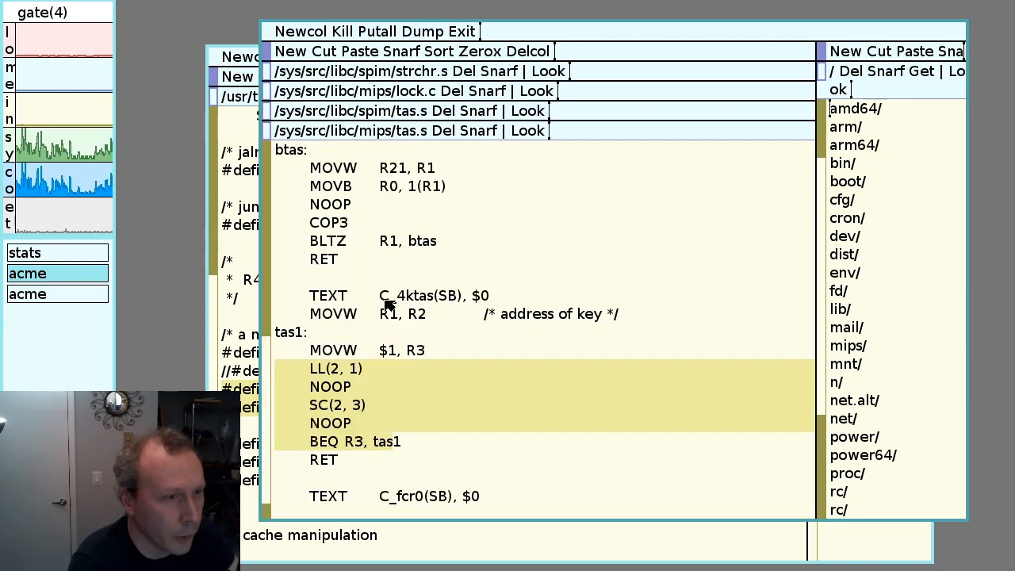
Scroll the spim tas.s up to the _tas TEXT routine with its LL and SC loop
scroll("up", 3)
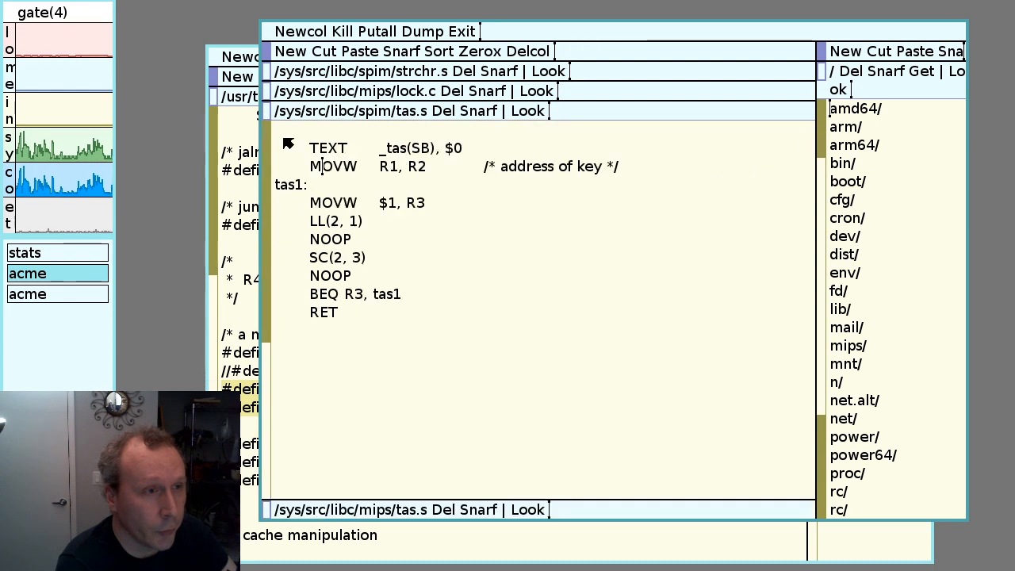
scroll("up", 3)
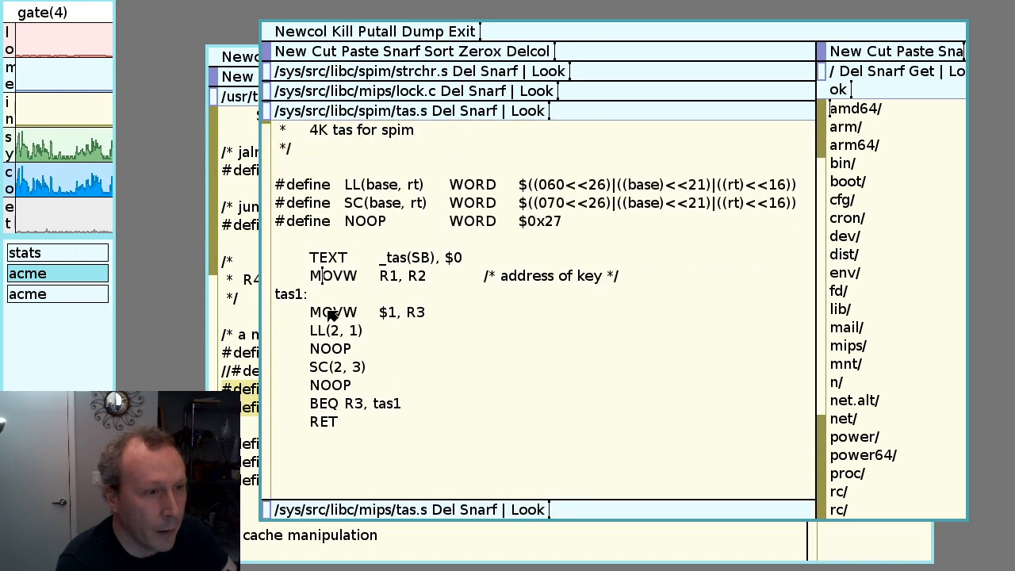
left_click_drag(331, 276, 479, 415)
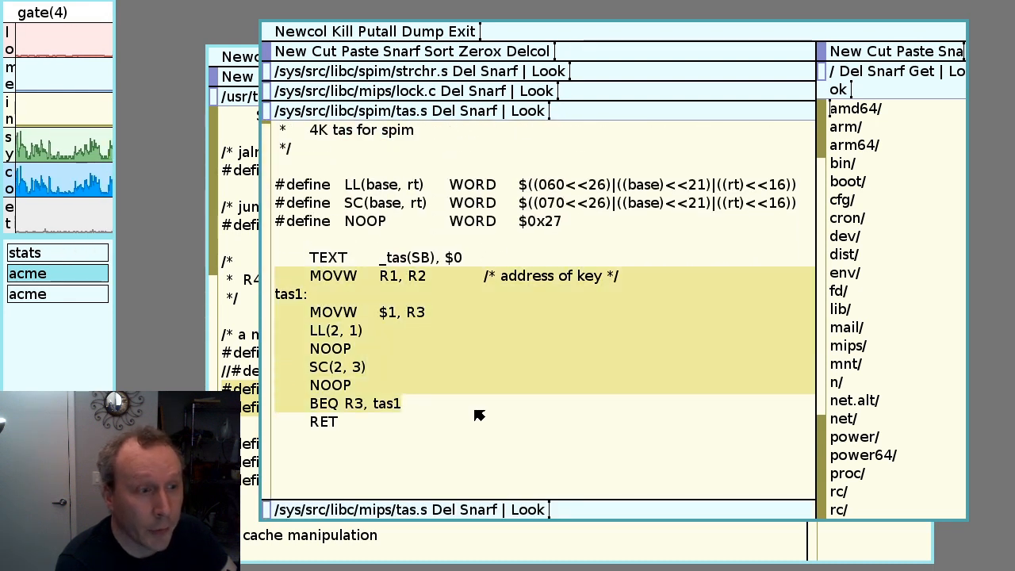
mouse_move(355, 373)
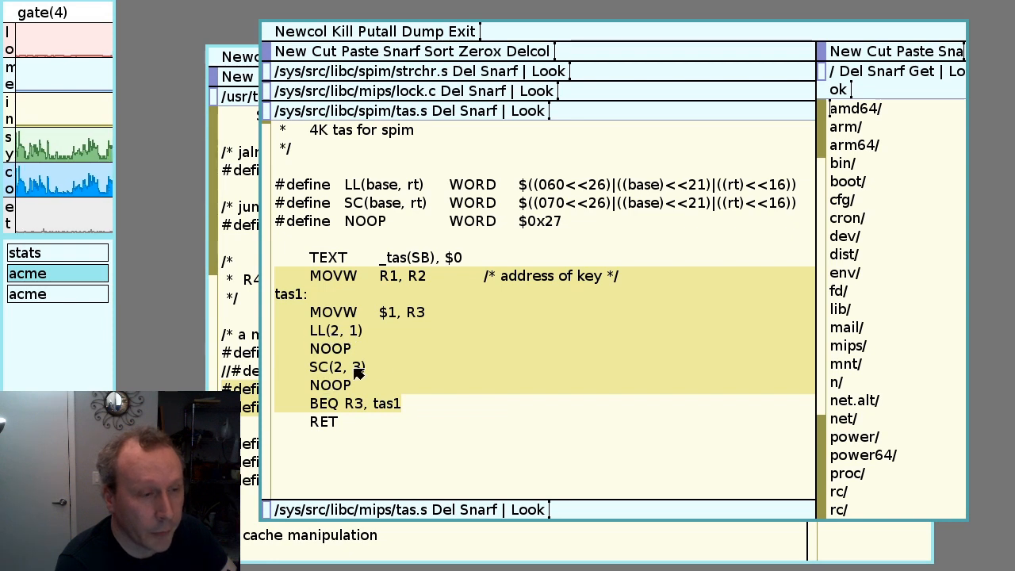
left_click(514, 268)
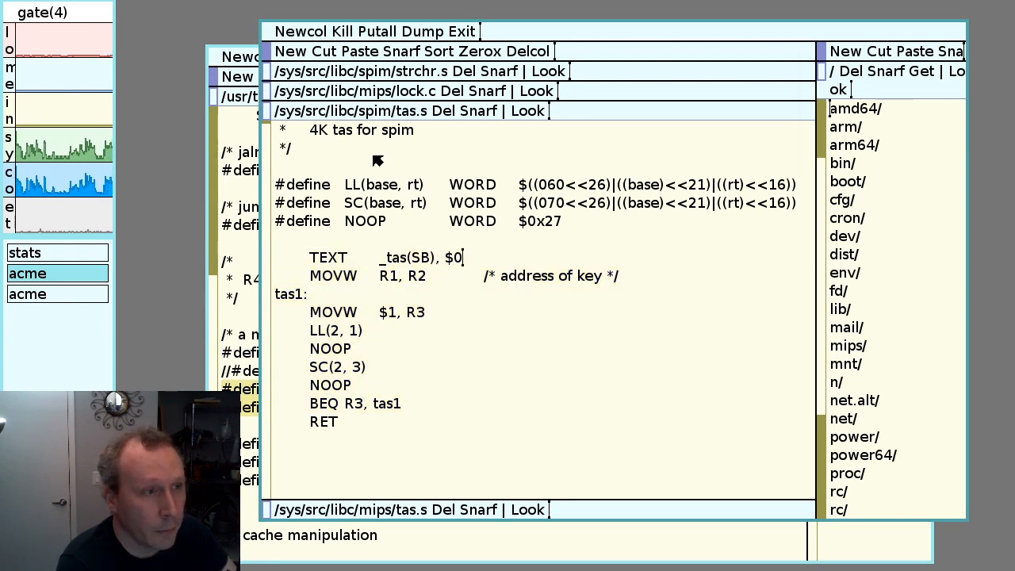
mouse_move(447, 111)
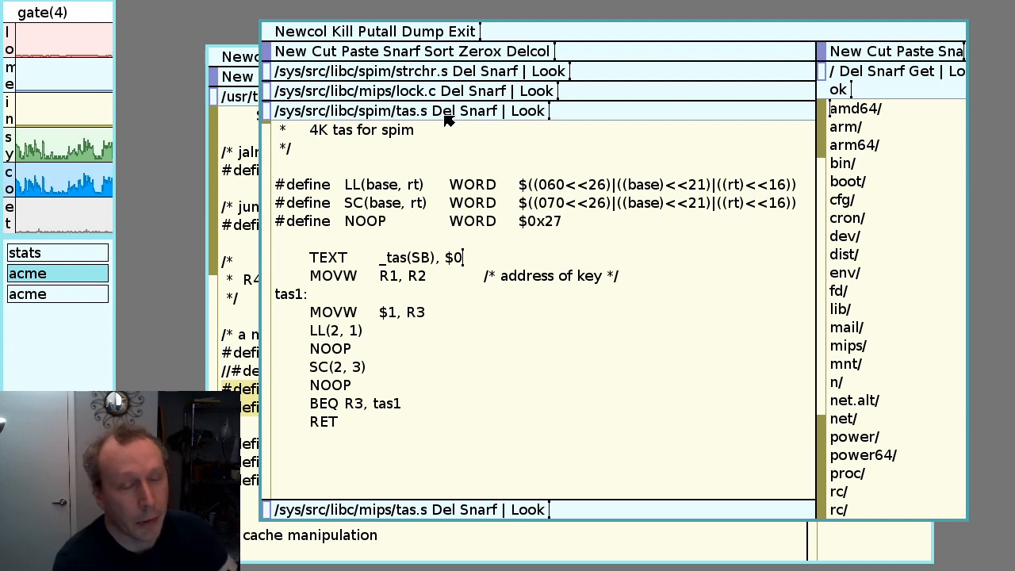
mouse_move(416, 73)
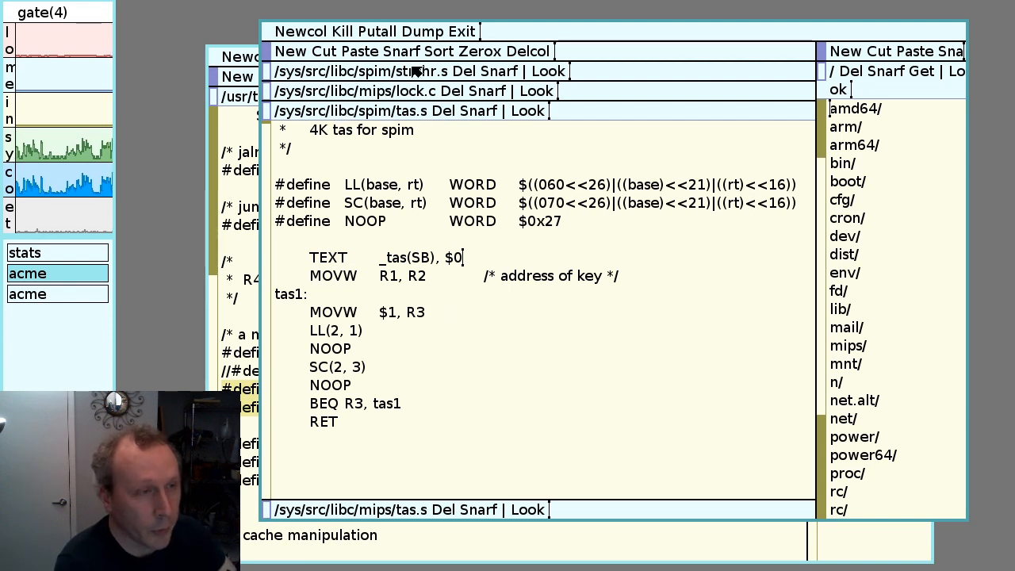
mouse_move(428, 286)
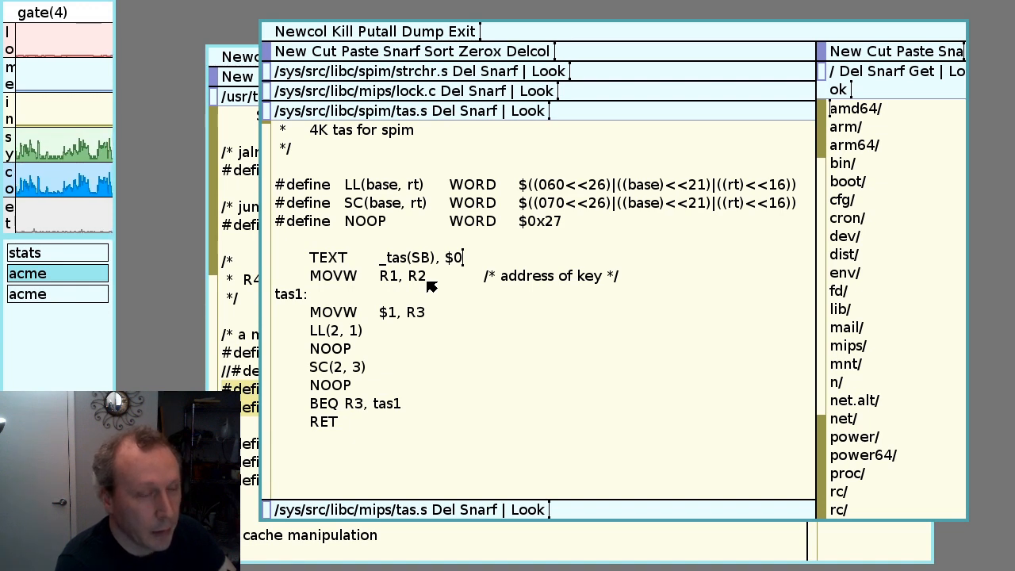
mouse_move(458, 109)
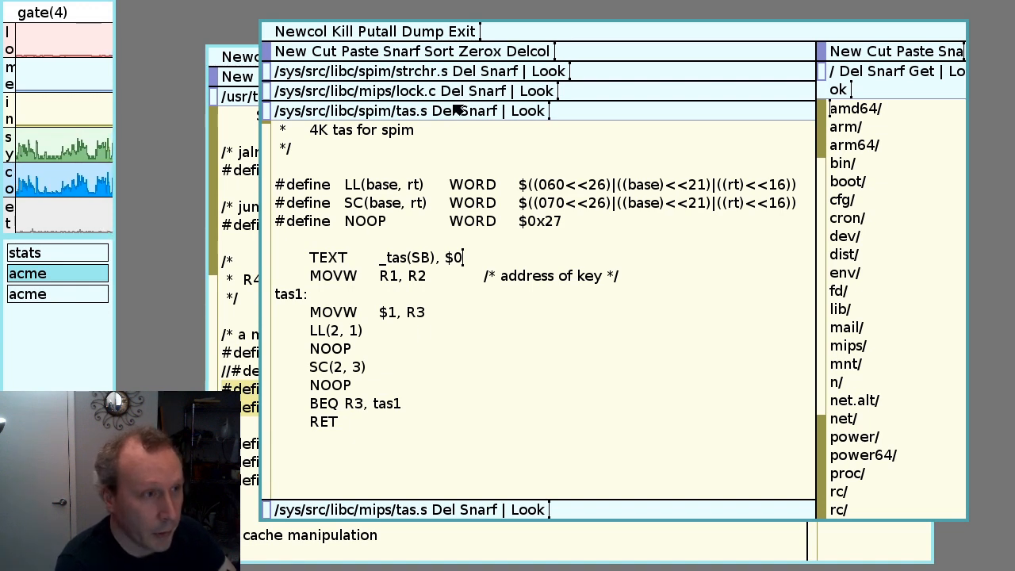
mouse_move(372, 286)
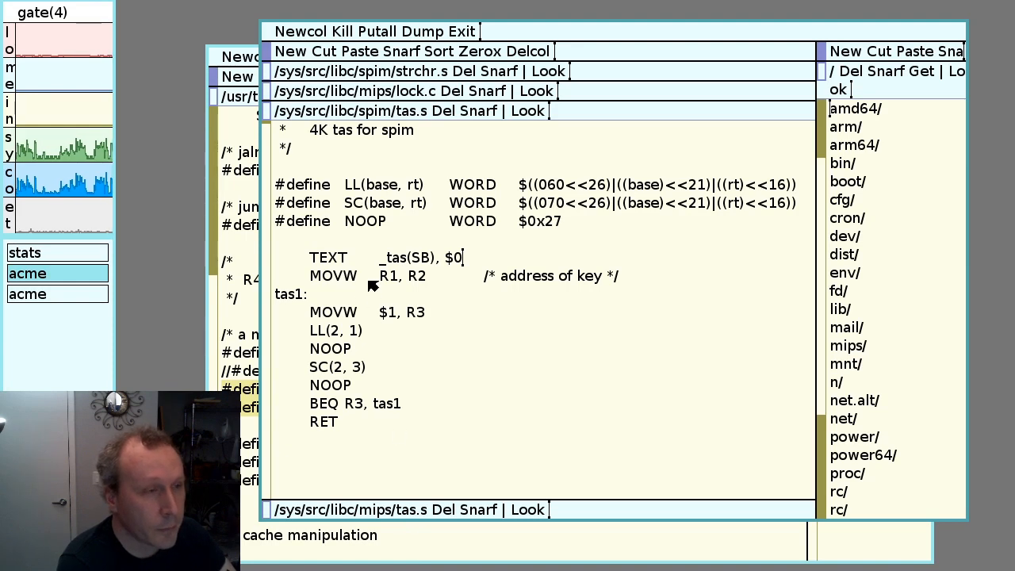
mouse_move(472, 130)
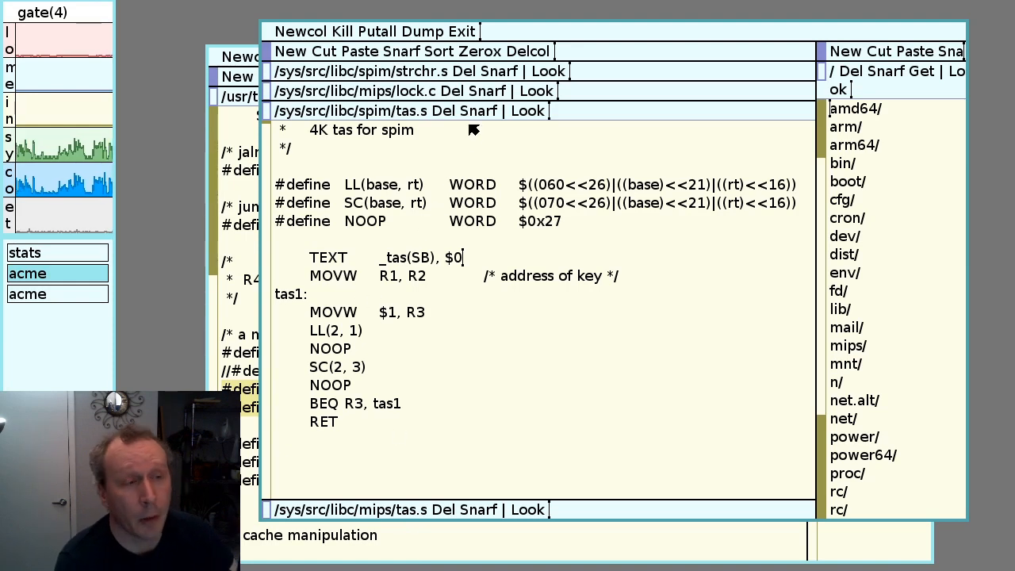
mouse_move(405, 130)
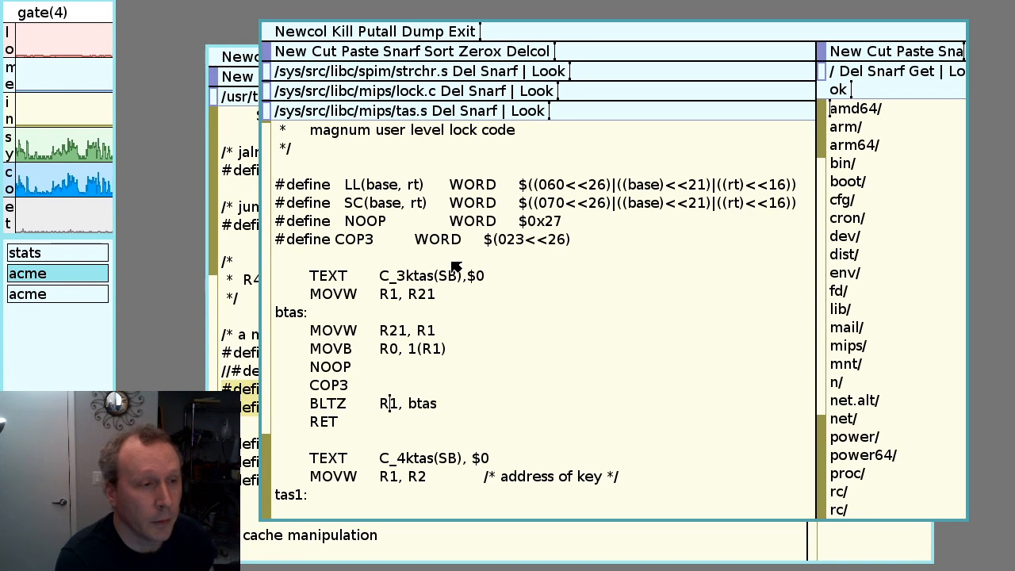
mouse_move(495, 273)
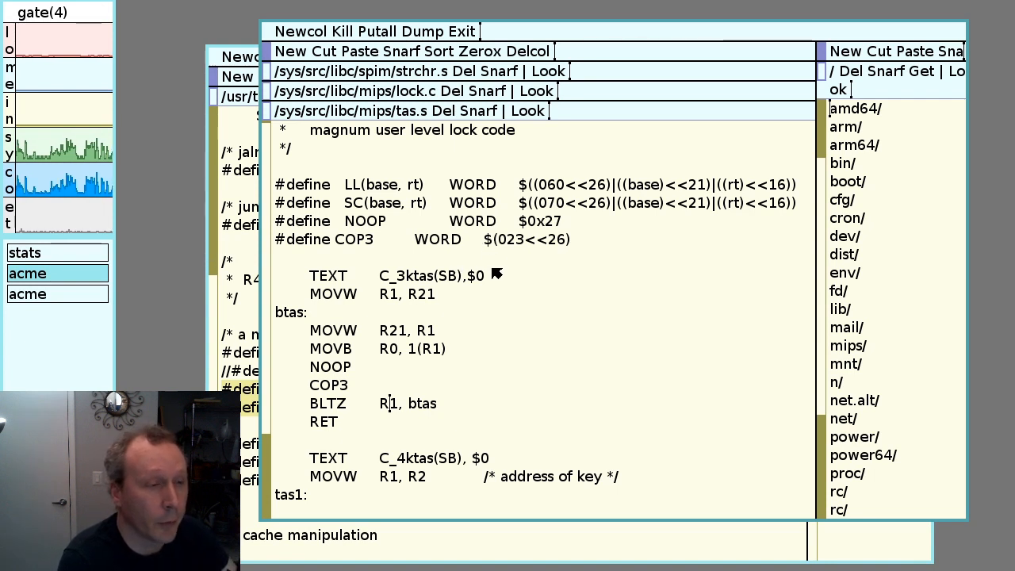
mouse_move(479, 377)
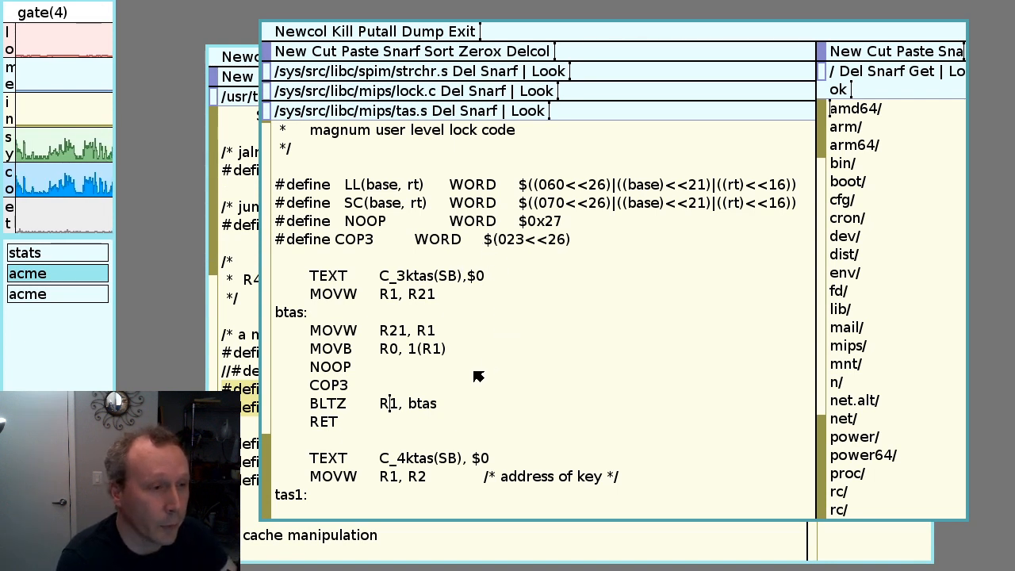
mouse_move(650, 298)
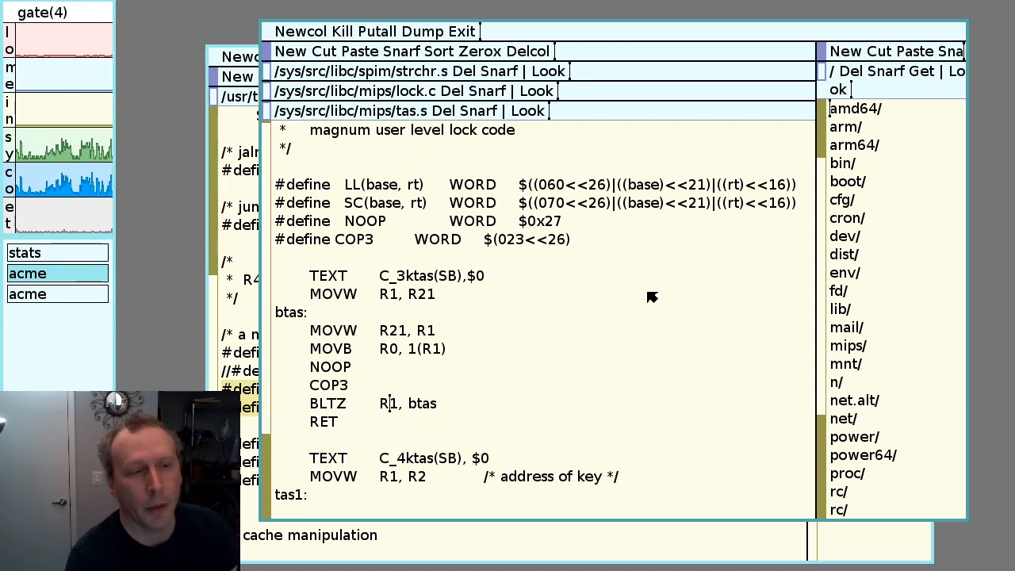
mouse_move(509, 326)
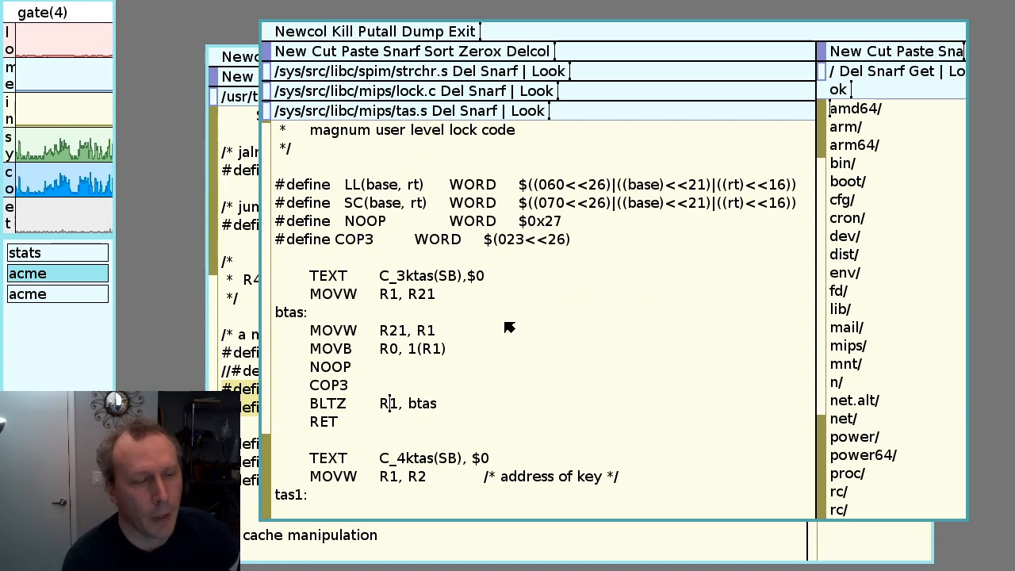
mouse_move(506, 323)
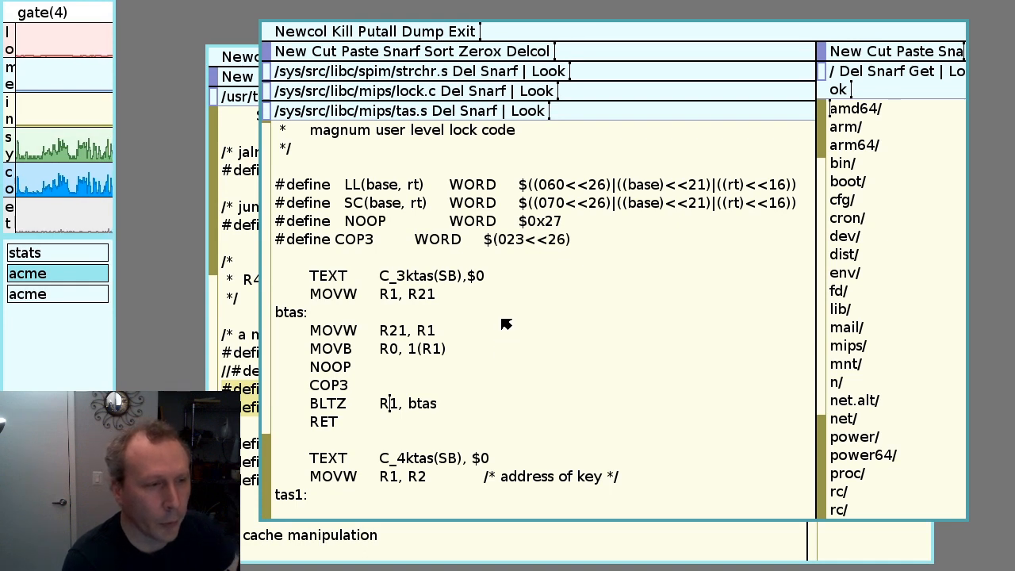
Scroll the mips tas.s to C_3ktas/C_4ktas before returning to lock.c's _tas switch
scroll("down", 3)
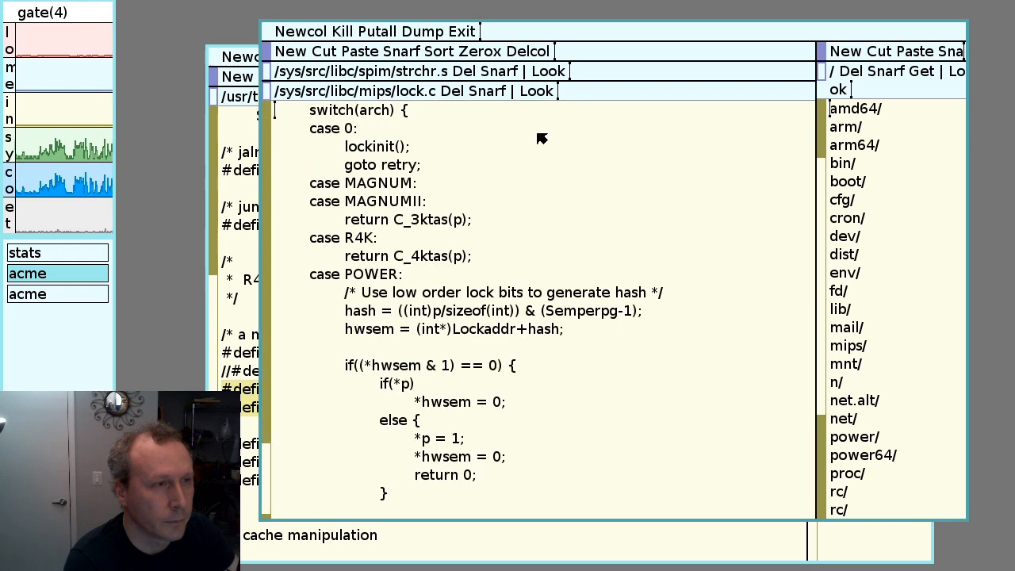
mouse_move(492, 254)
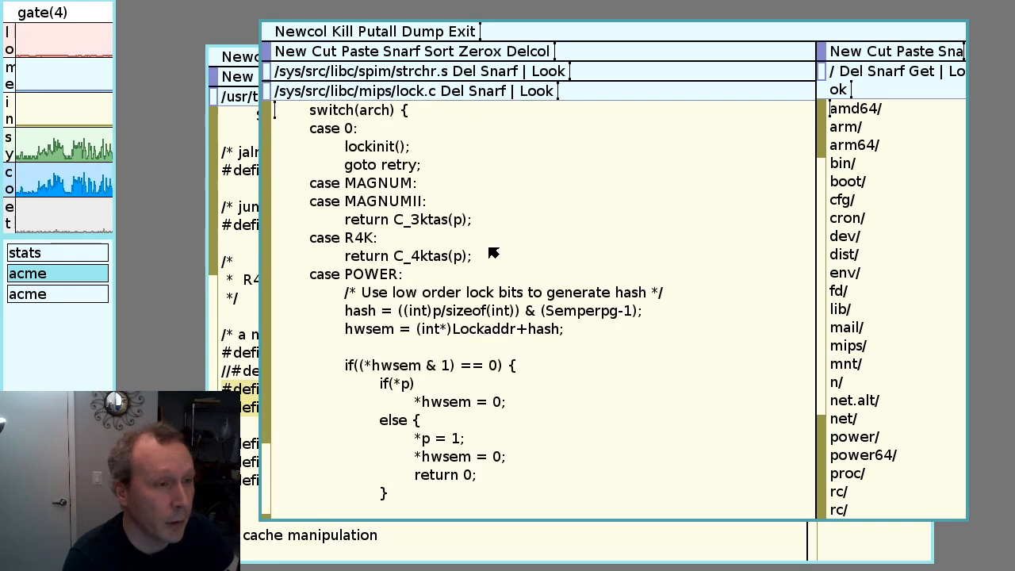